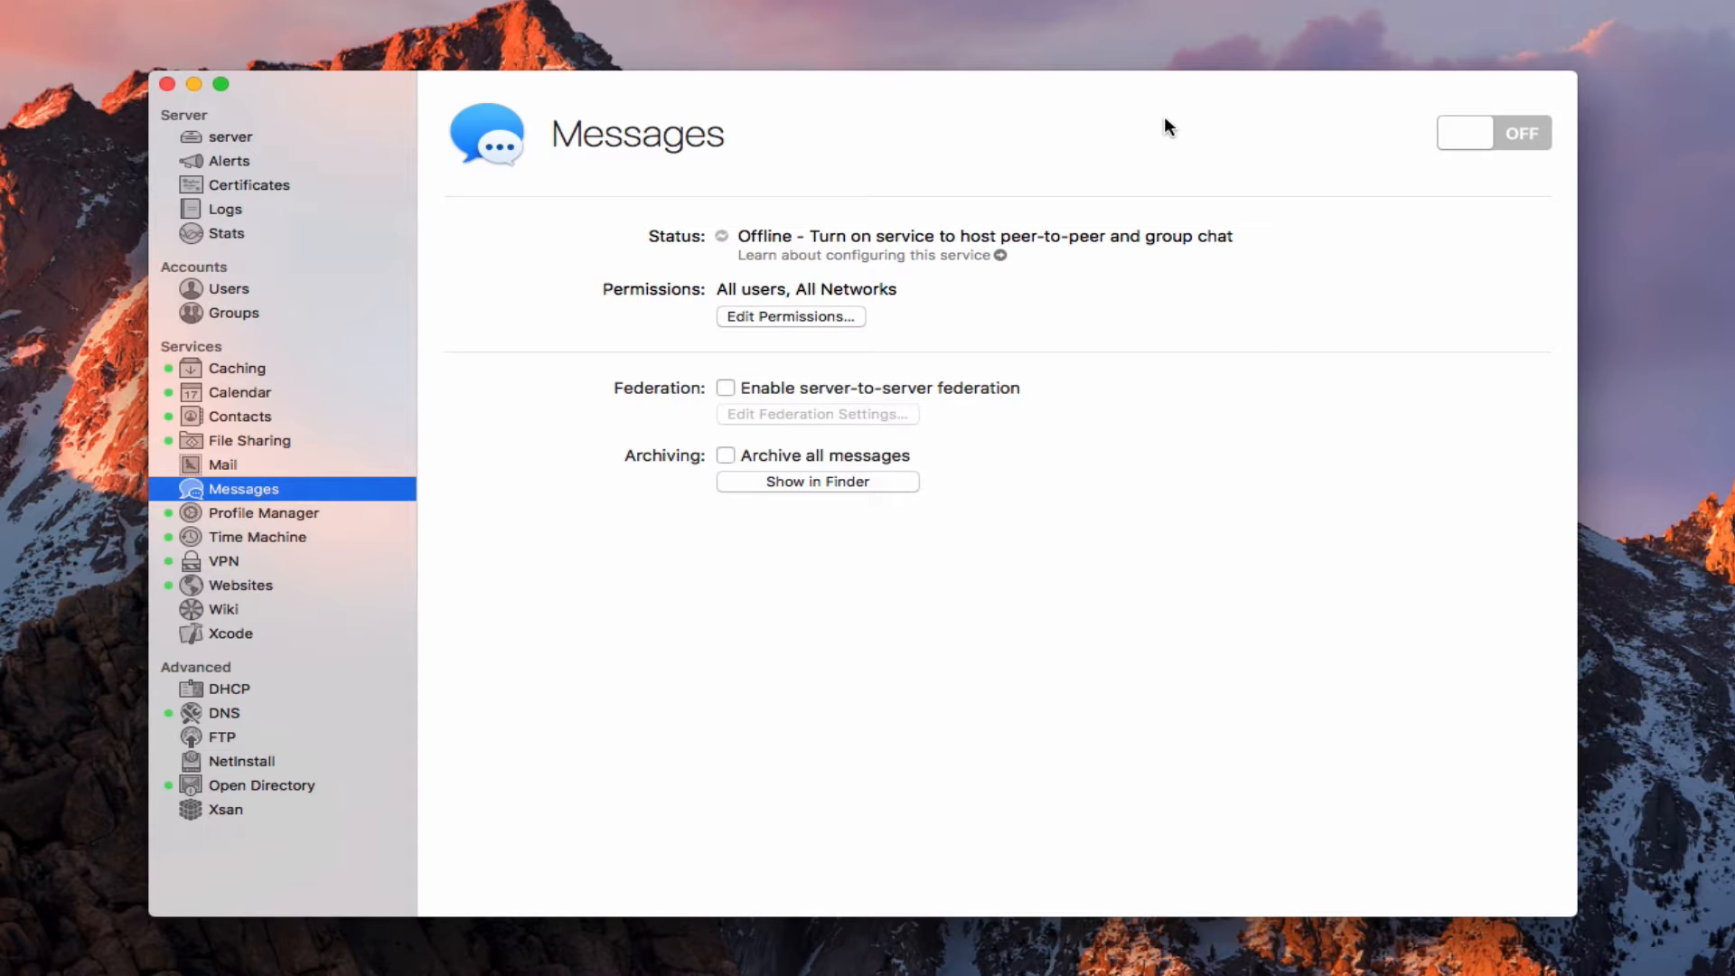
mouse_move(1103, 261)
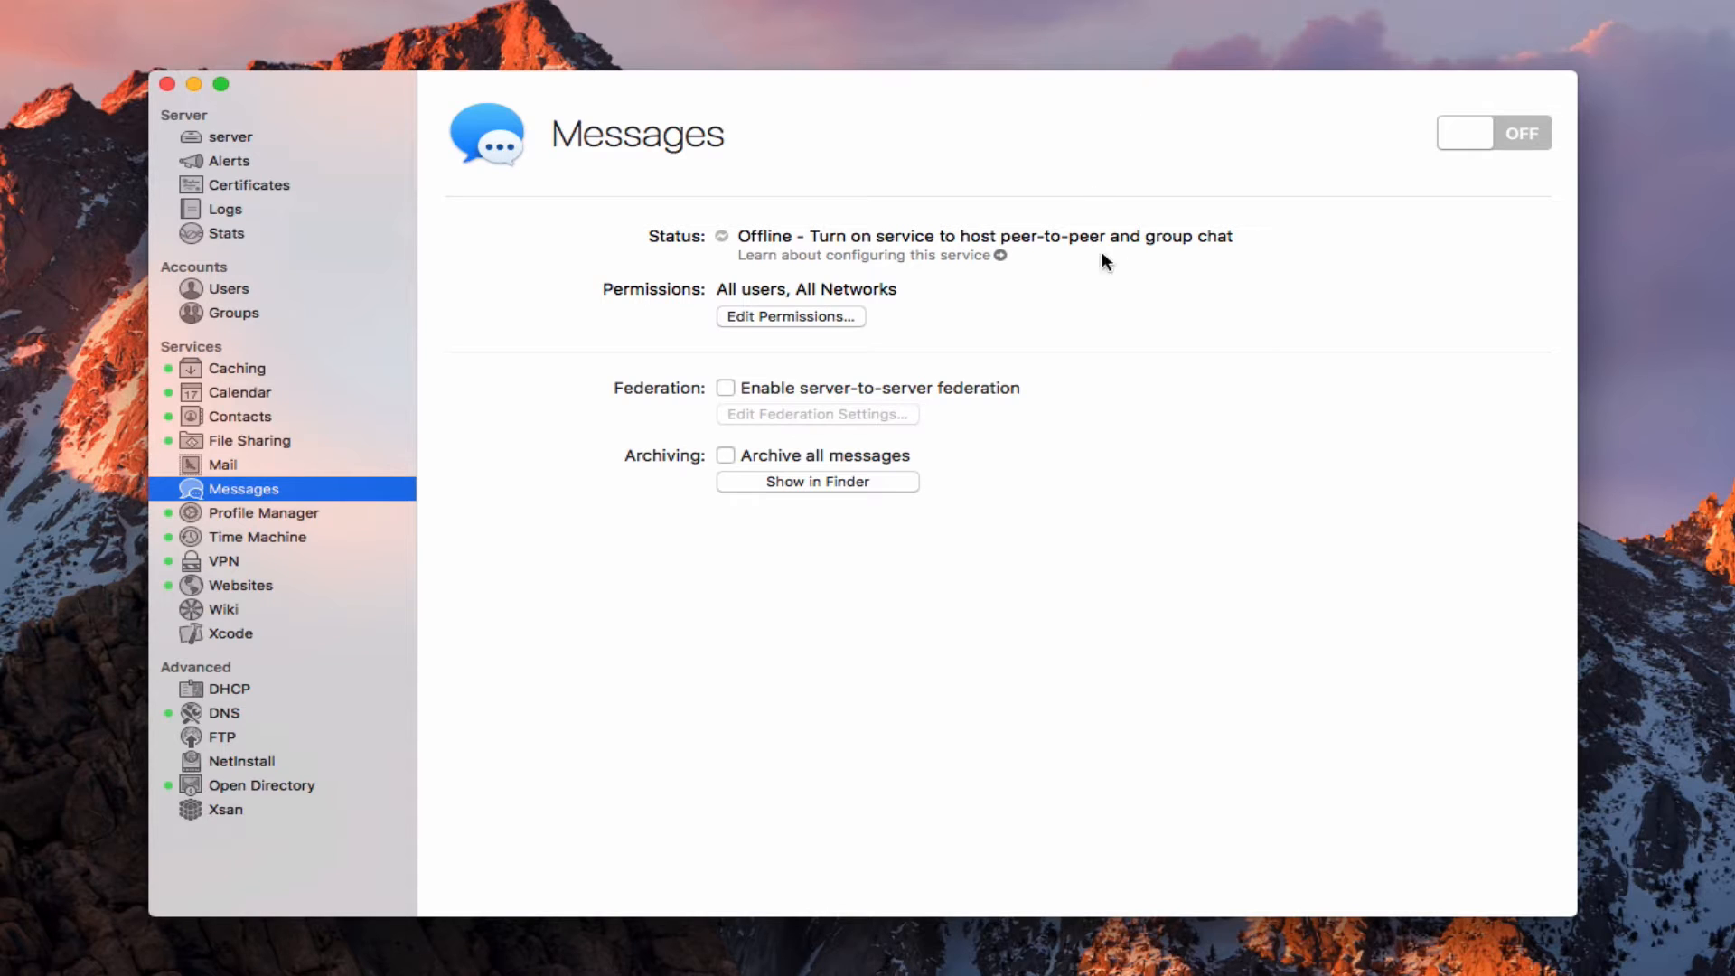
mouse_move(1218, 270)
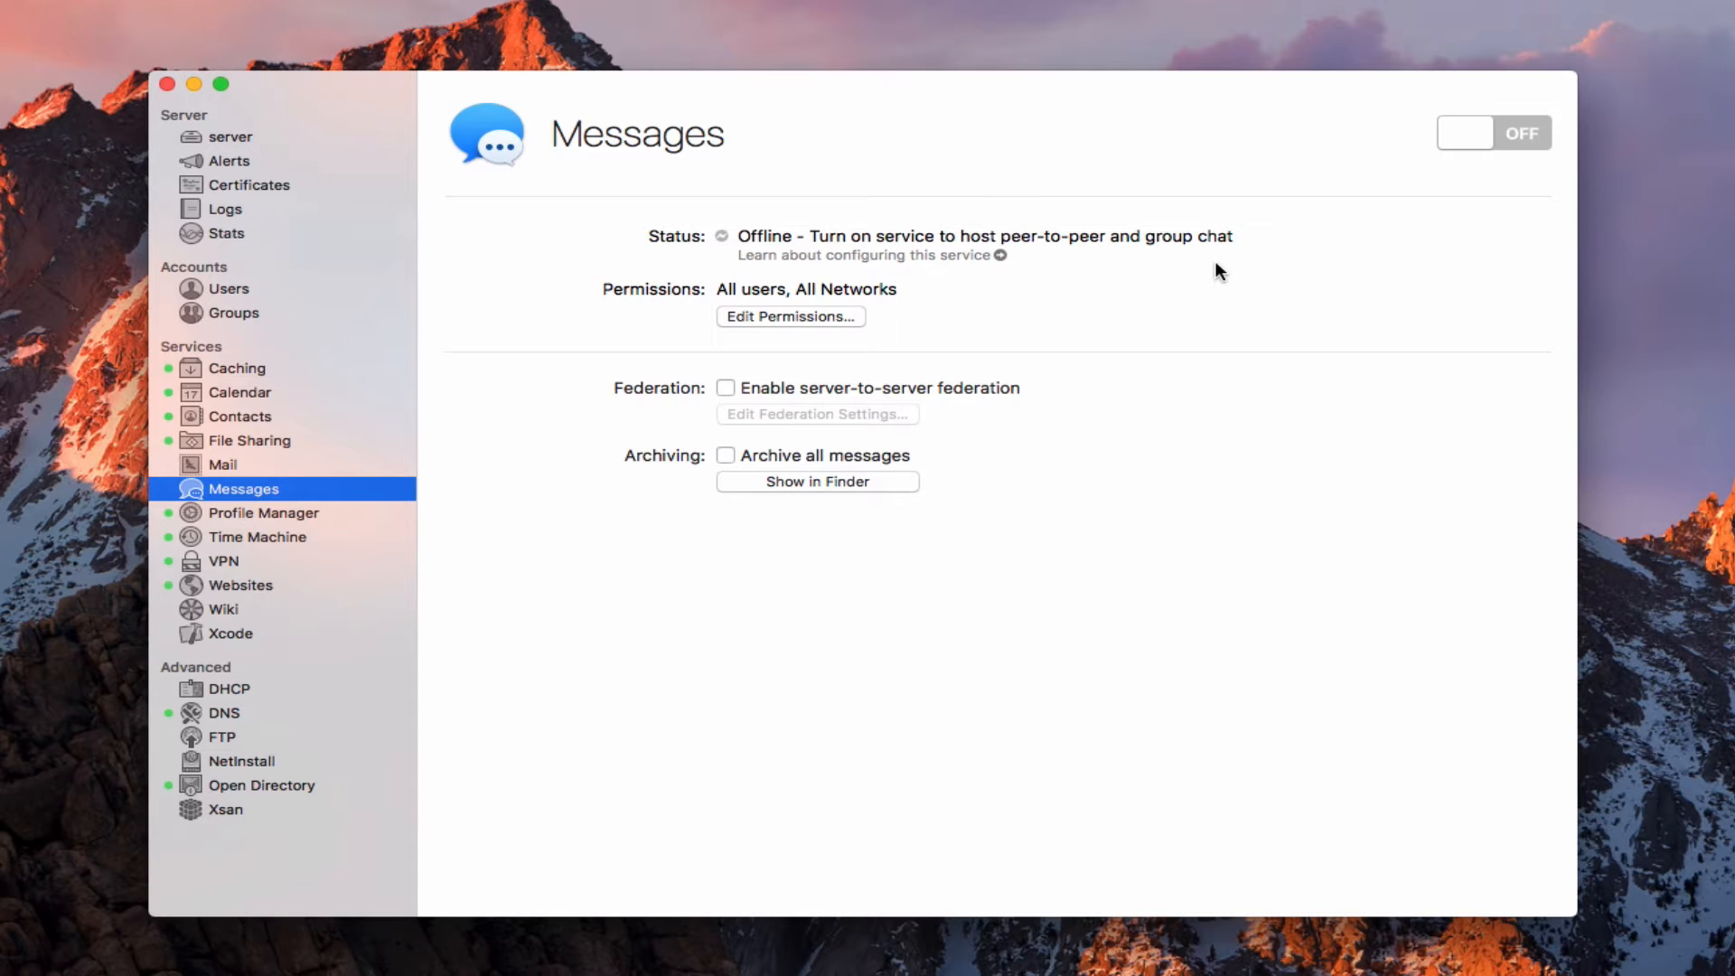
mouse_move(1041, 480)
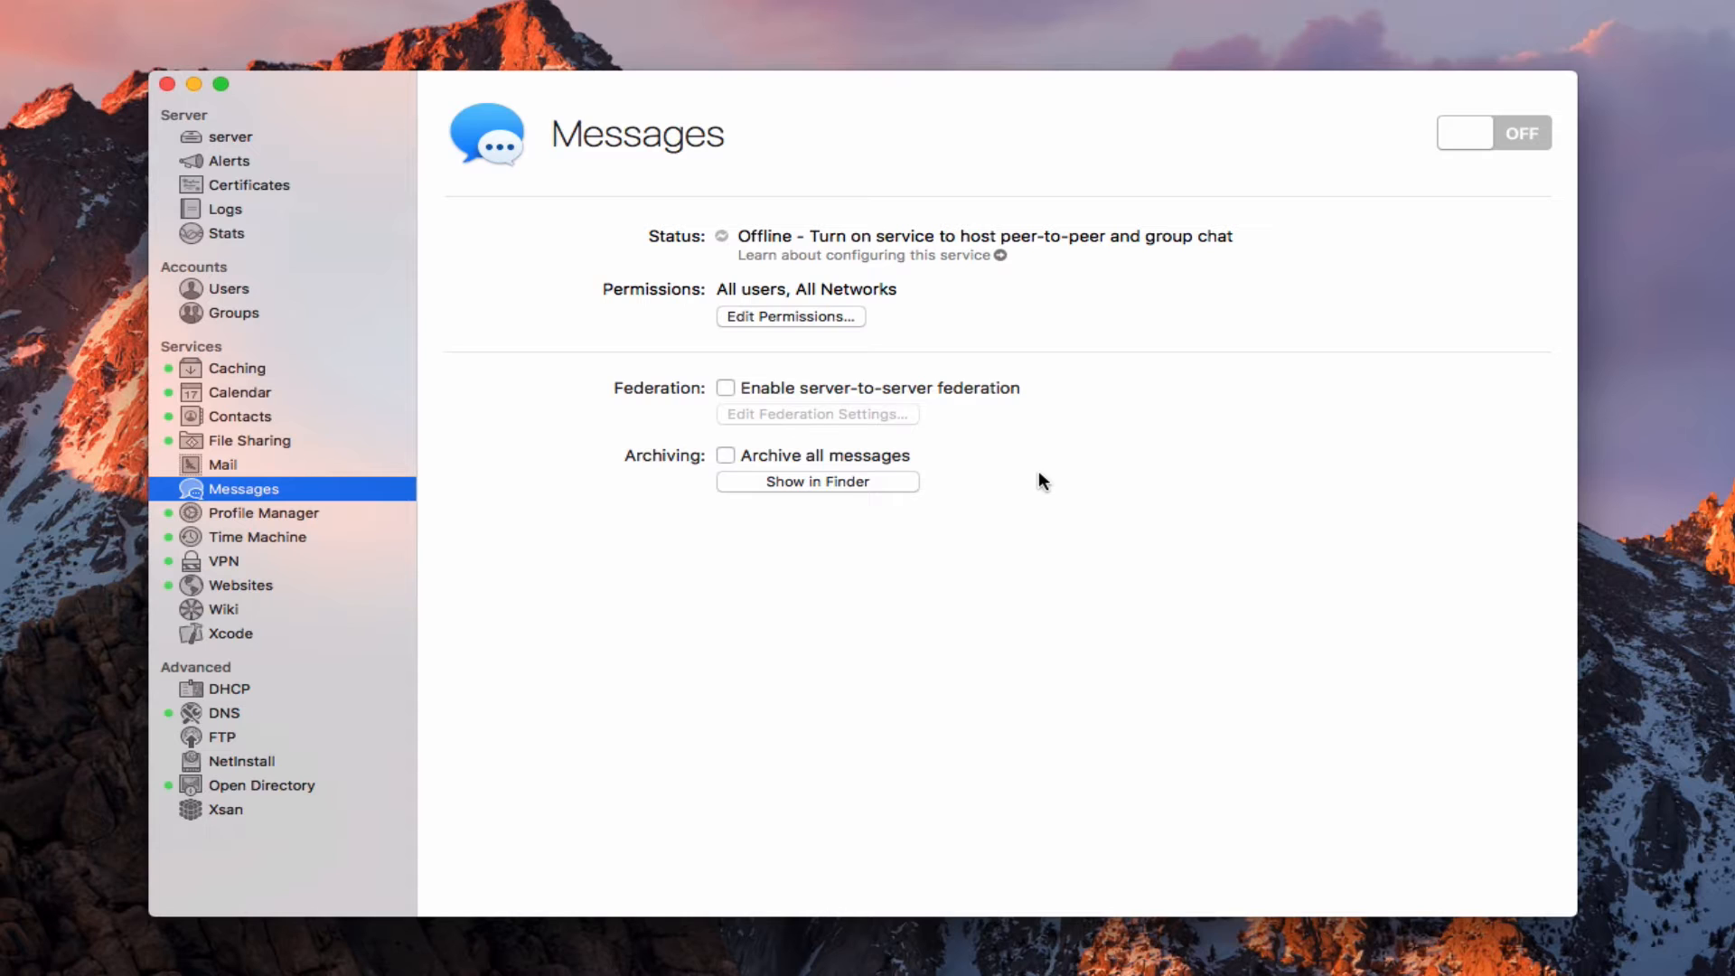
mouse_move(1076, 537)
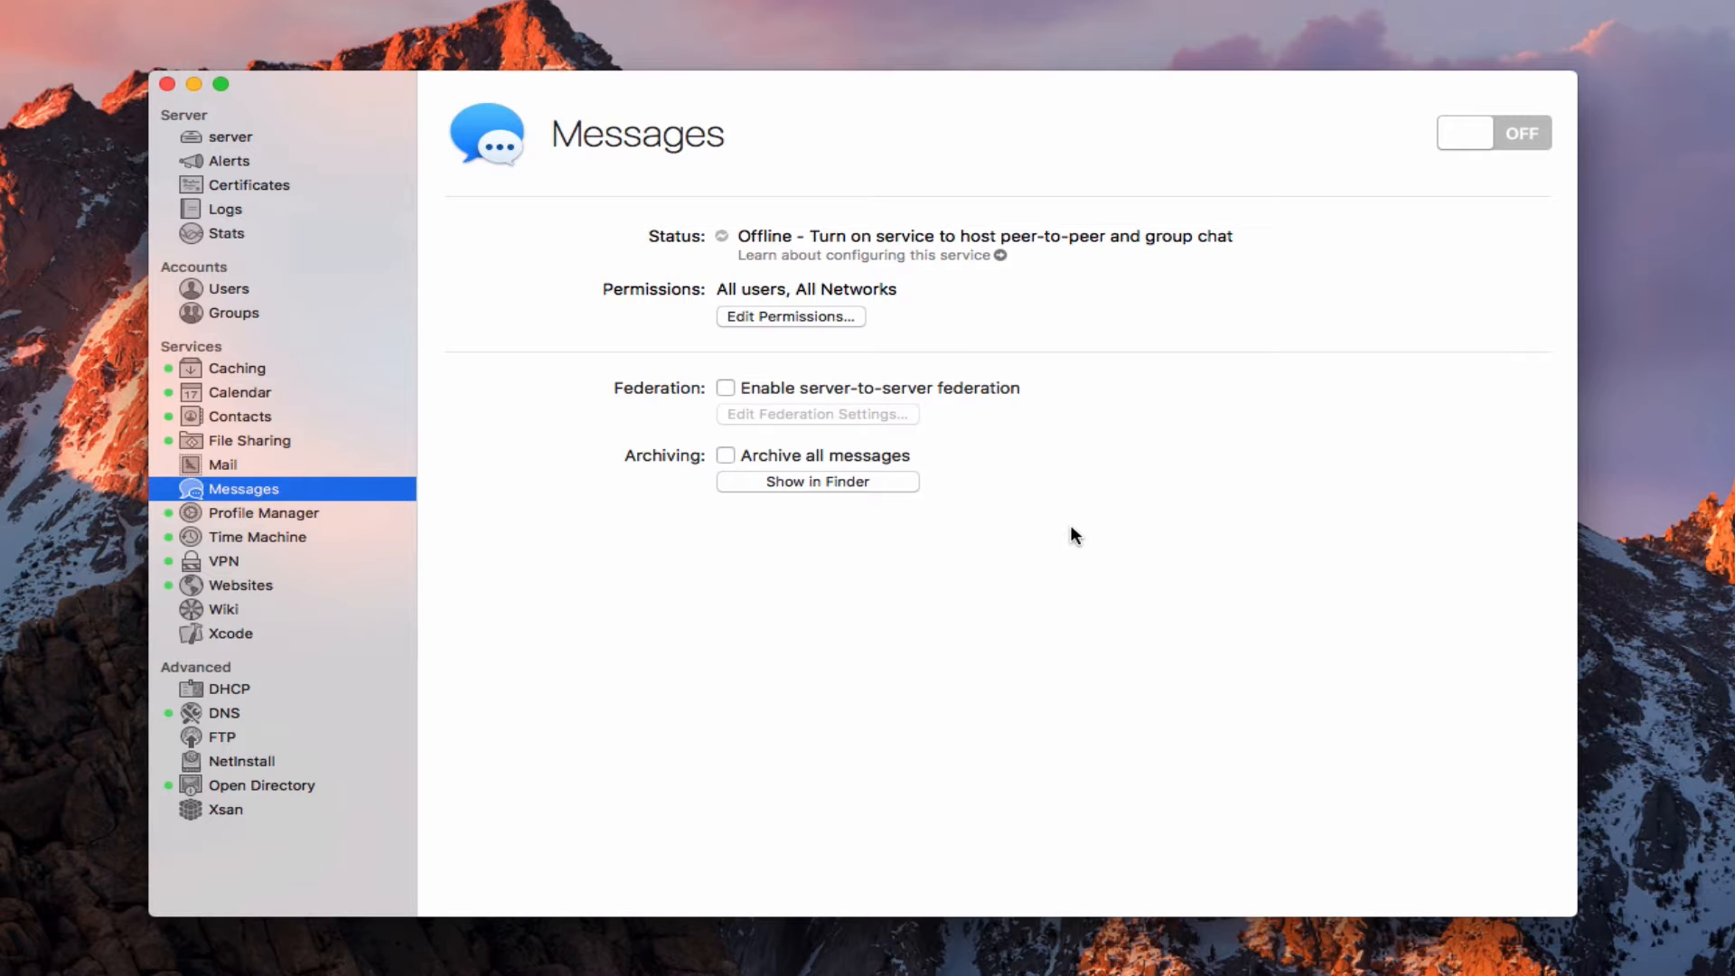
mouse_move(1193, 628)
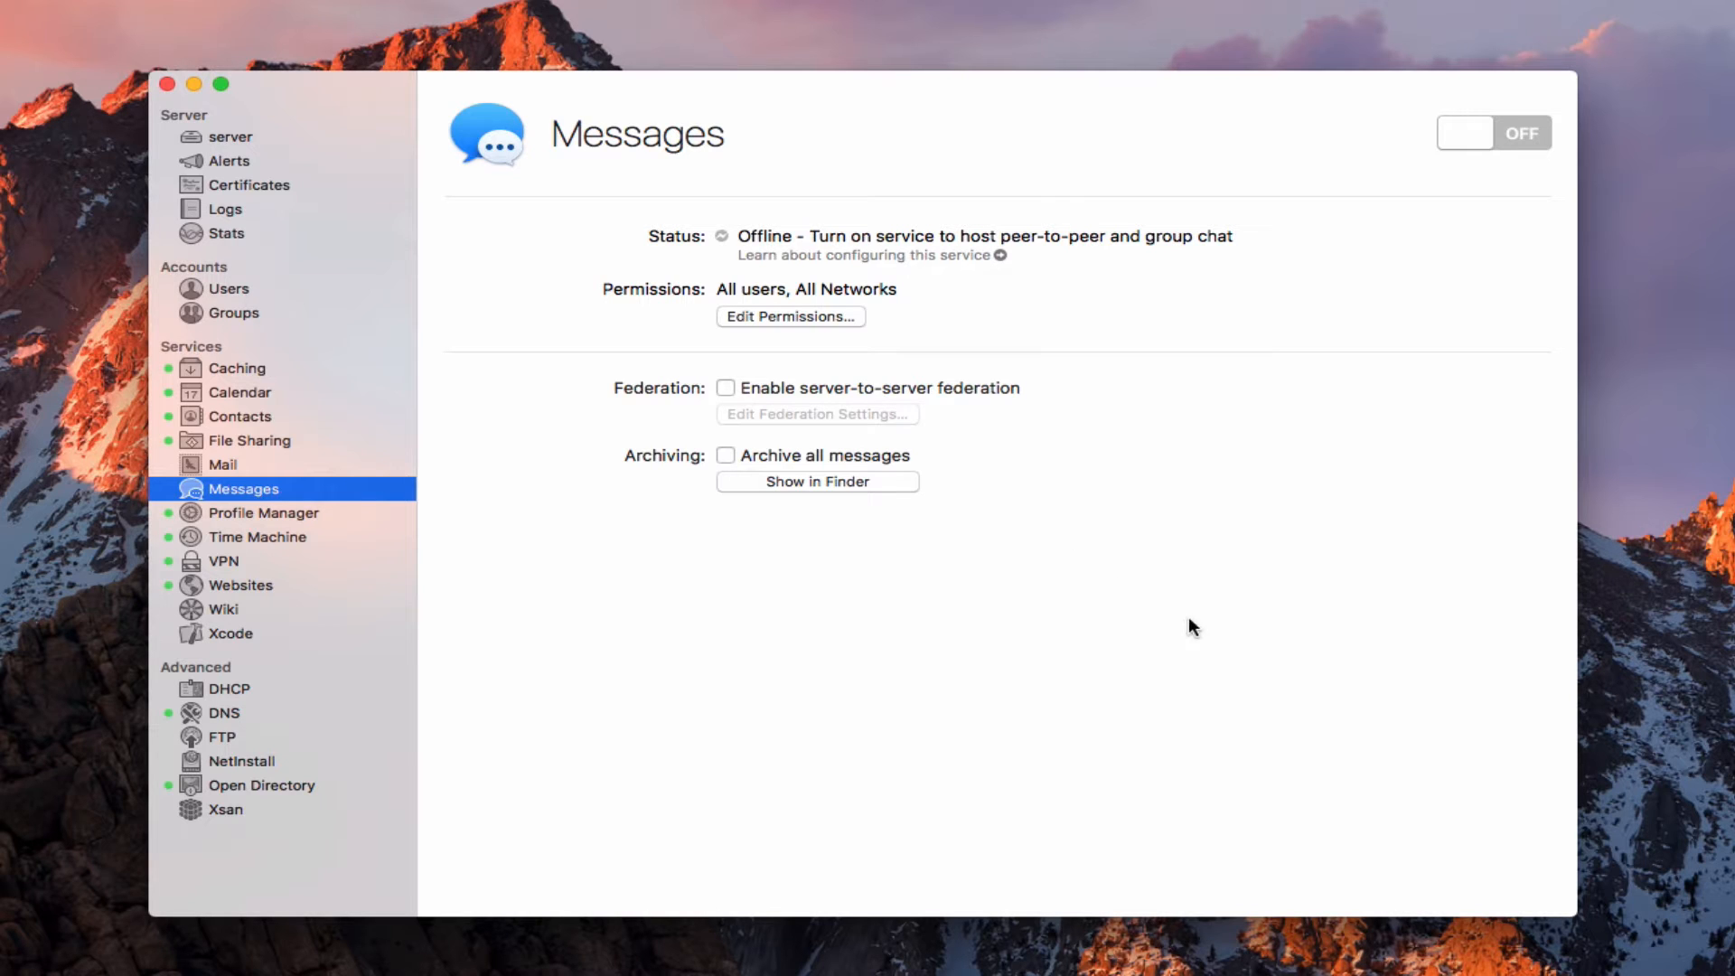
mouse_move(1359, 163)
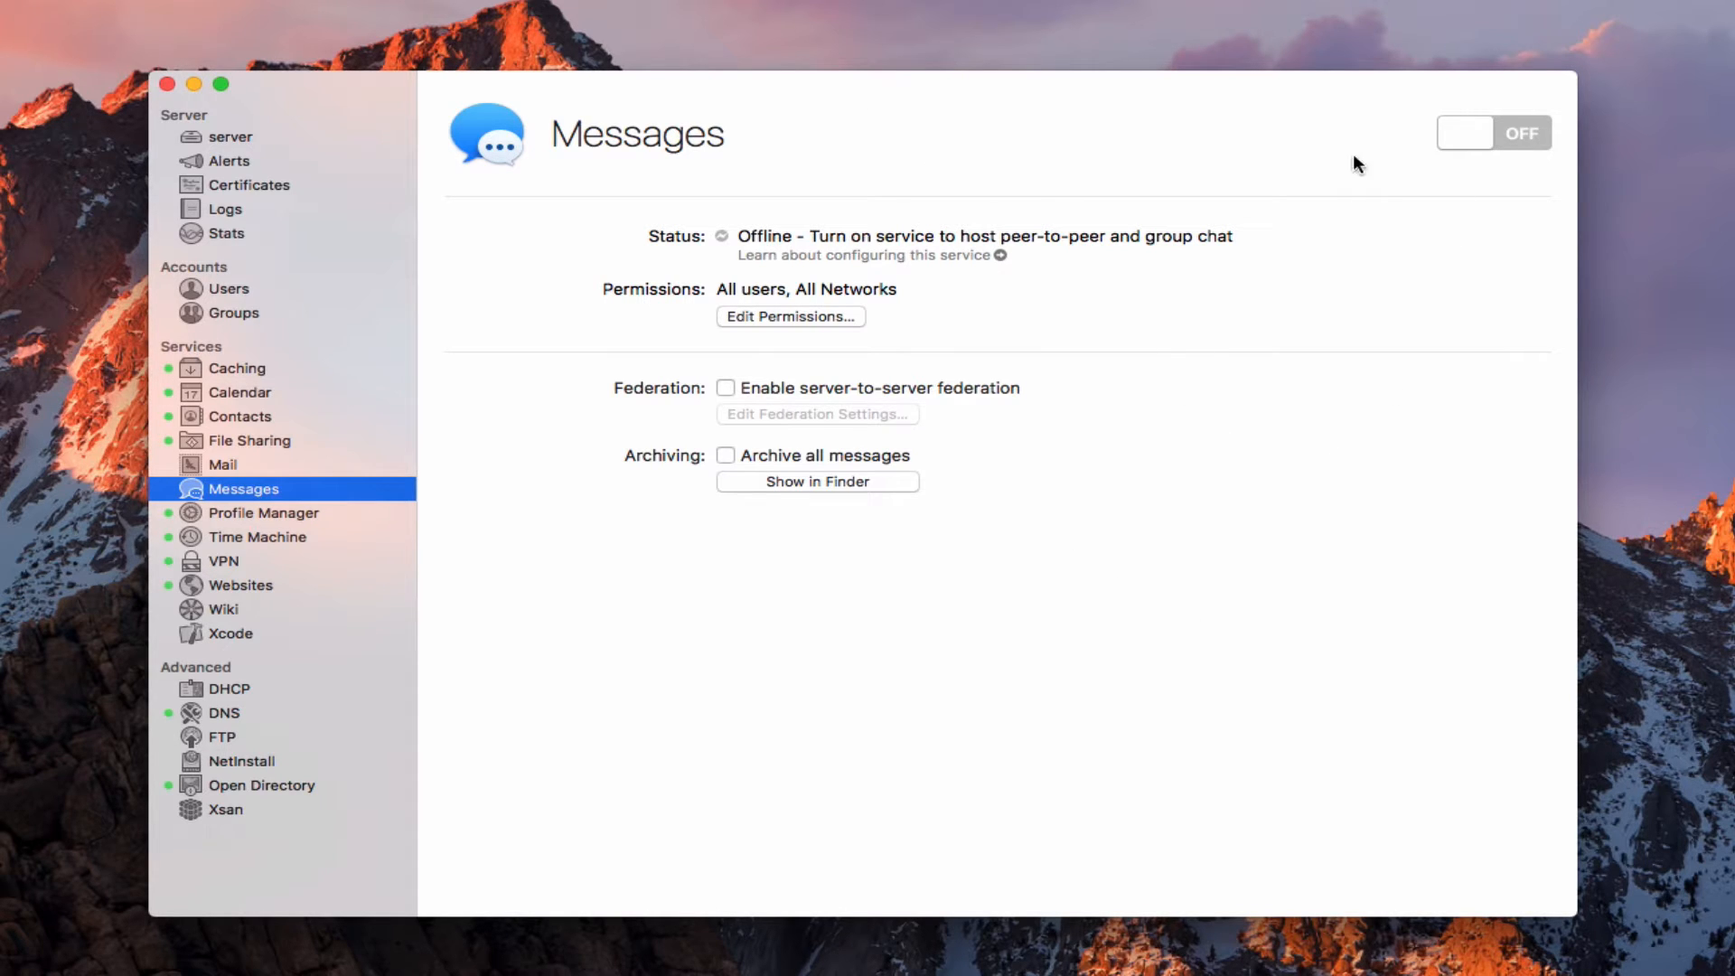
mouse_move(499, 331)
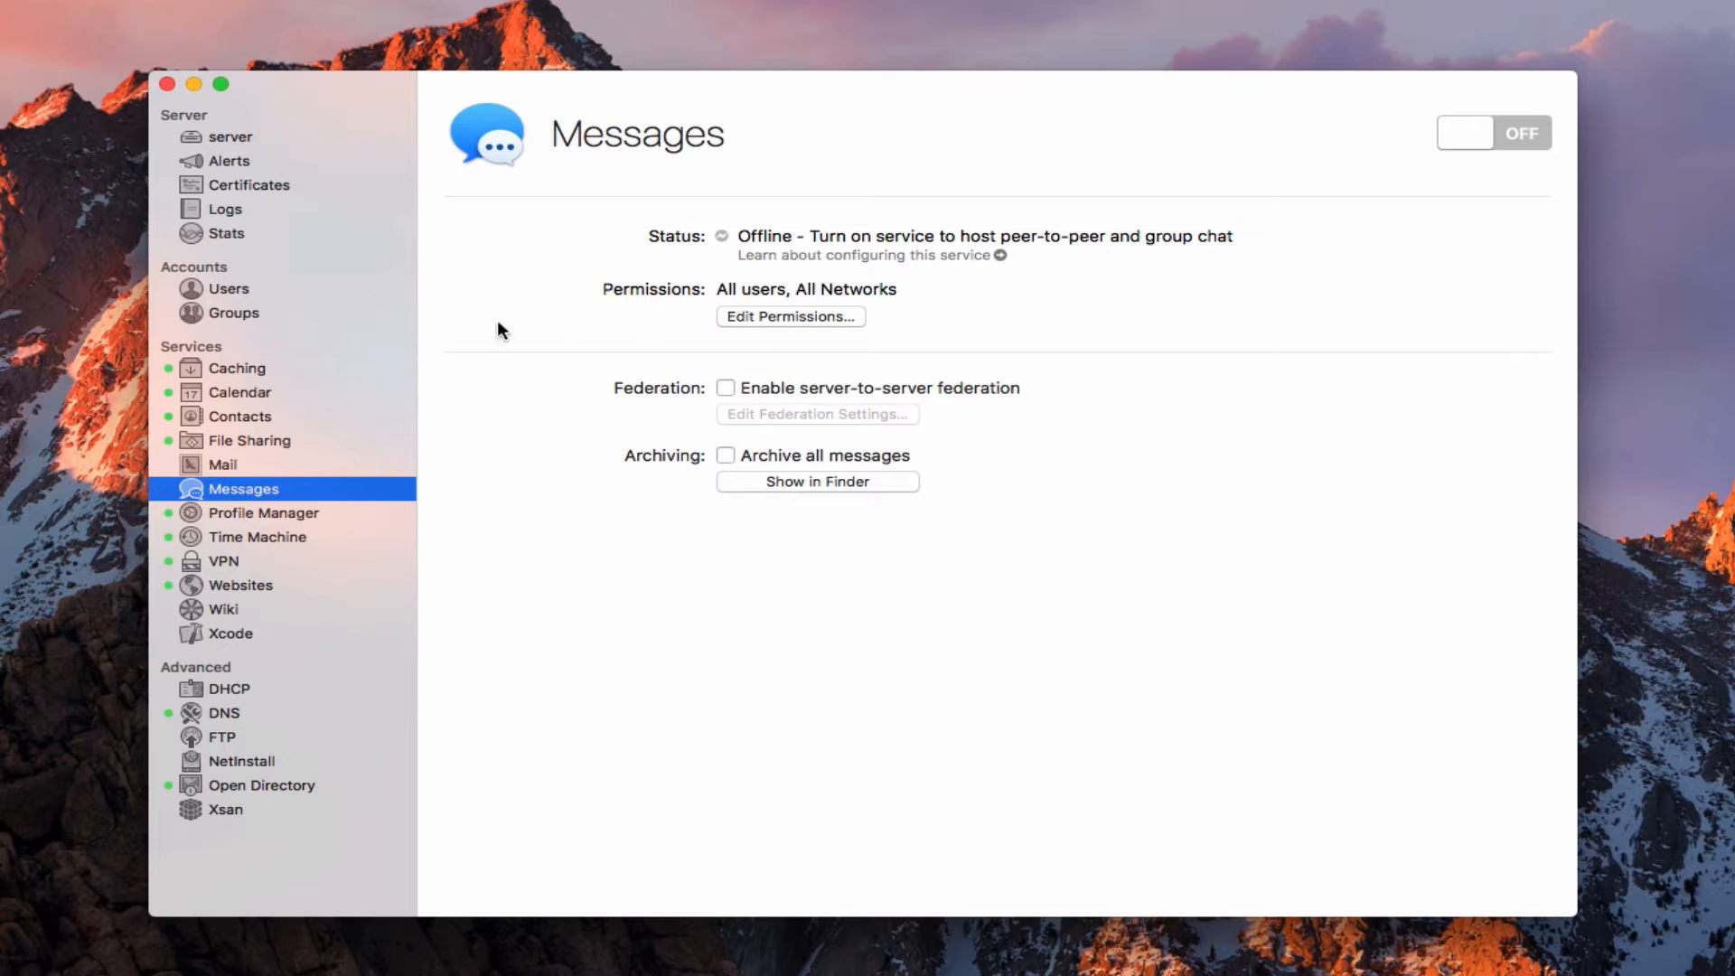
mouse_move(916, 308)
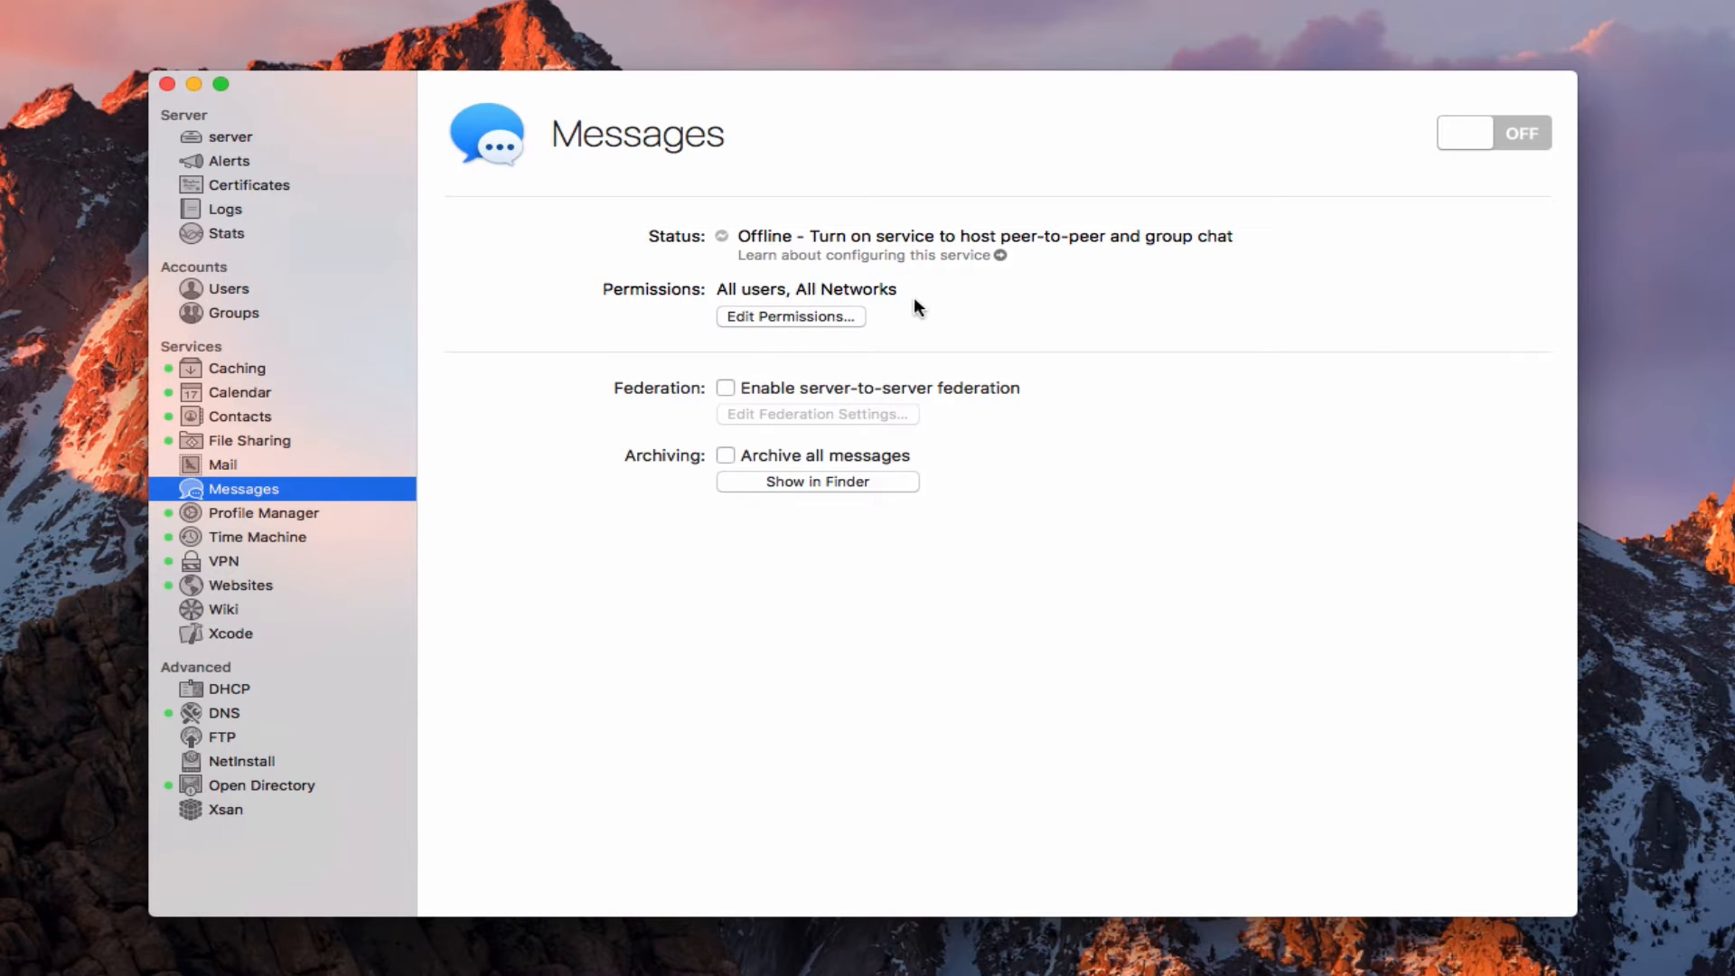
- Keep Messages connections allowed from all networks, enable federation and open its settings
click(790, 317)
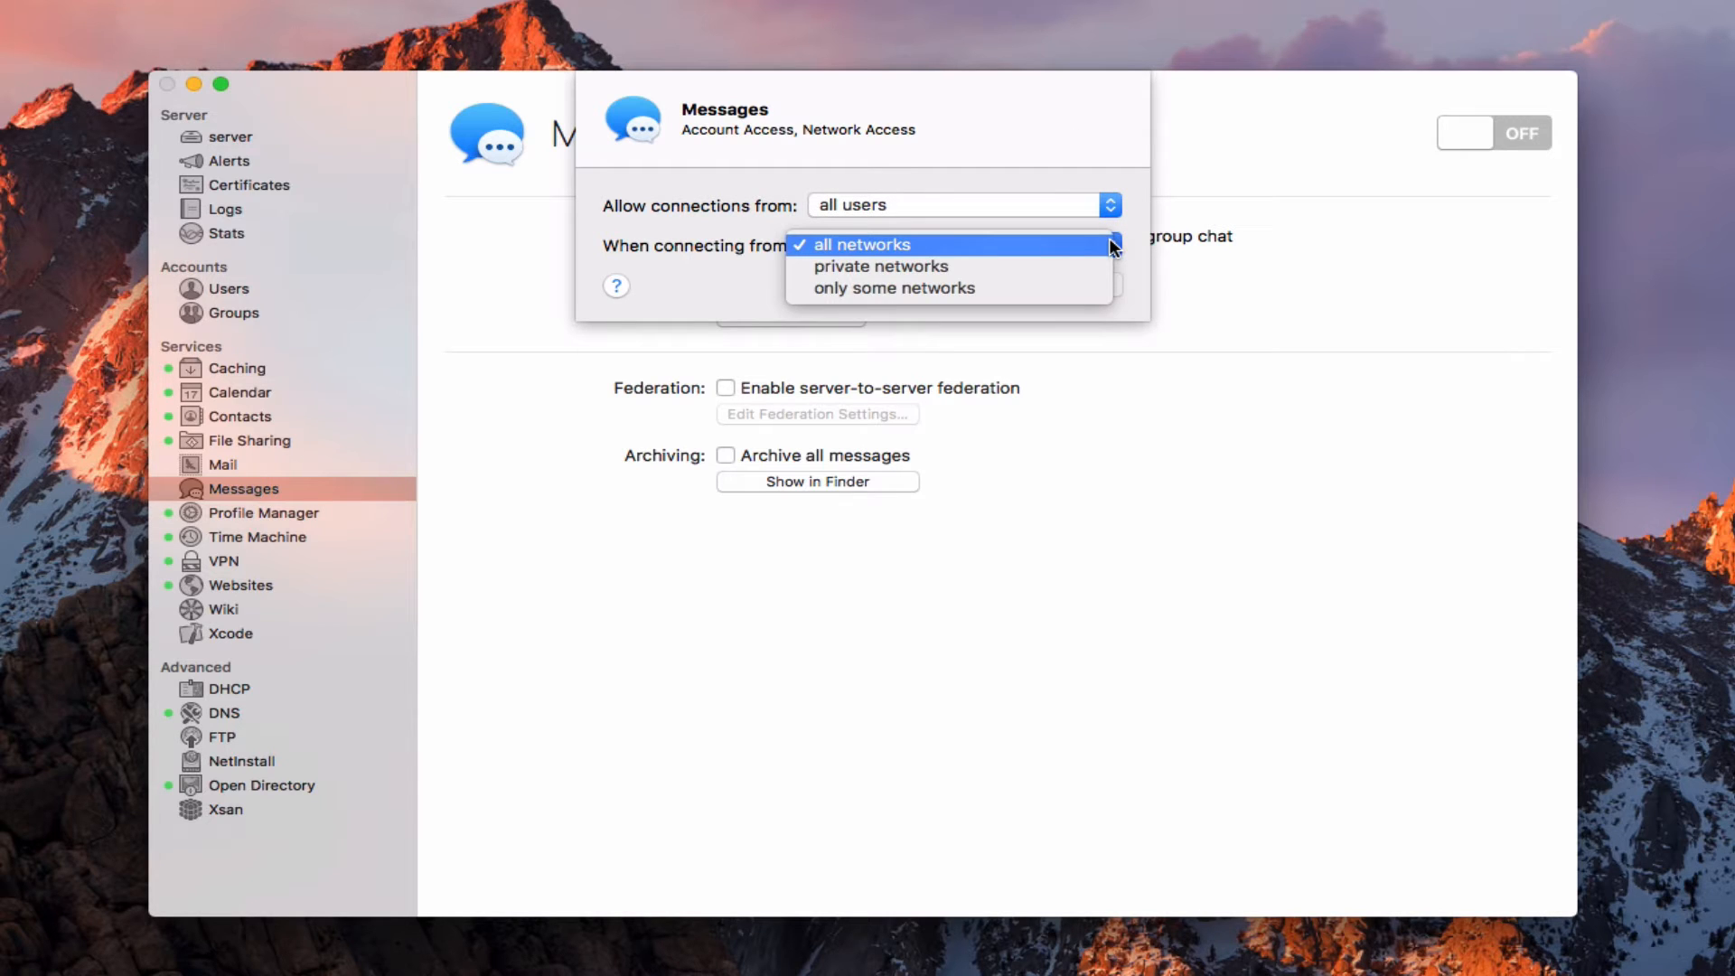
click(875, 245)
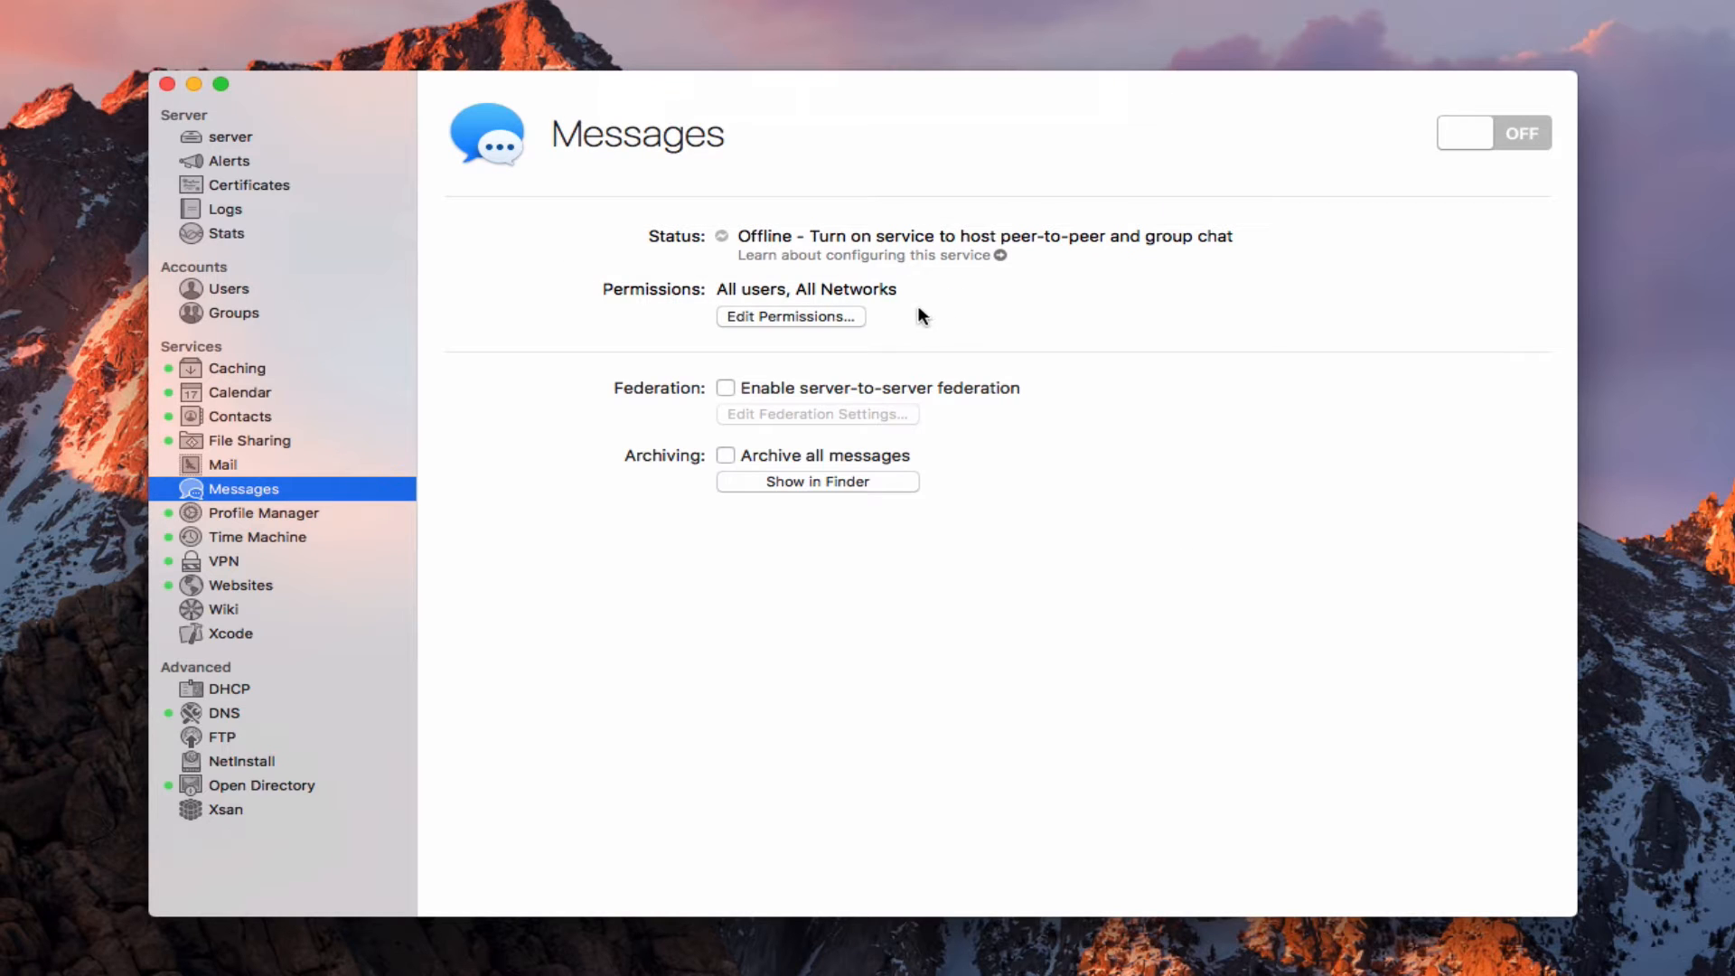
mouse_move(739, 428)
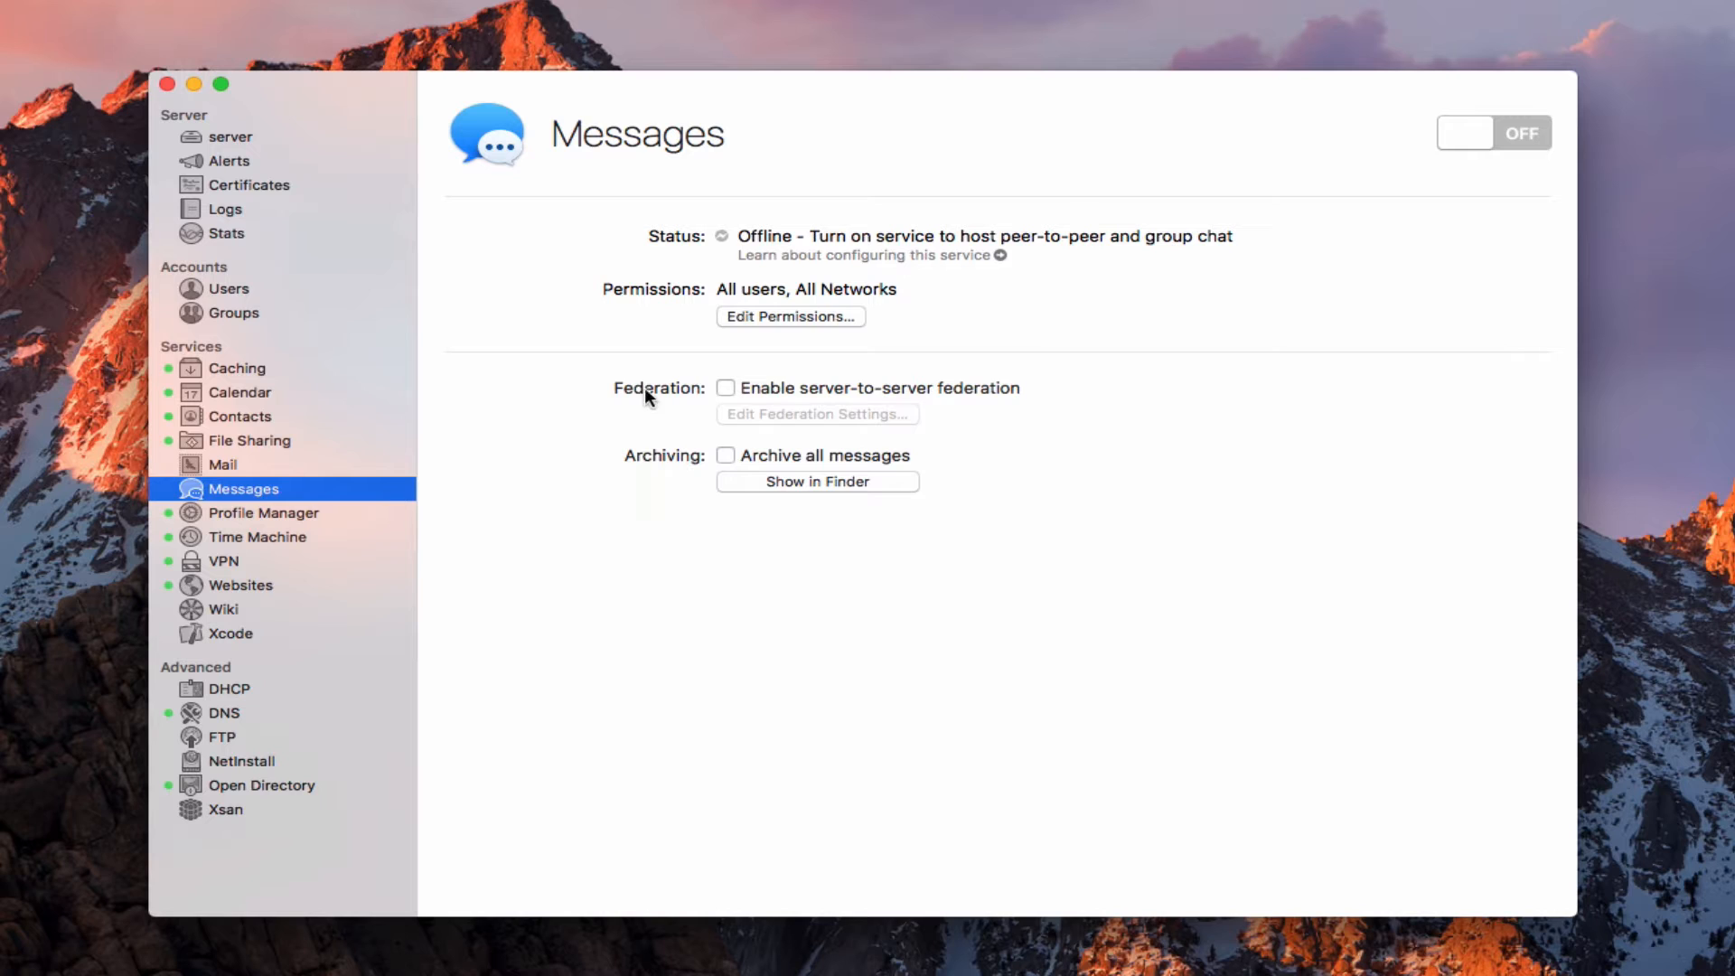
click(726, 388)
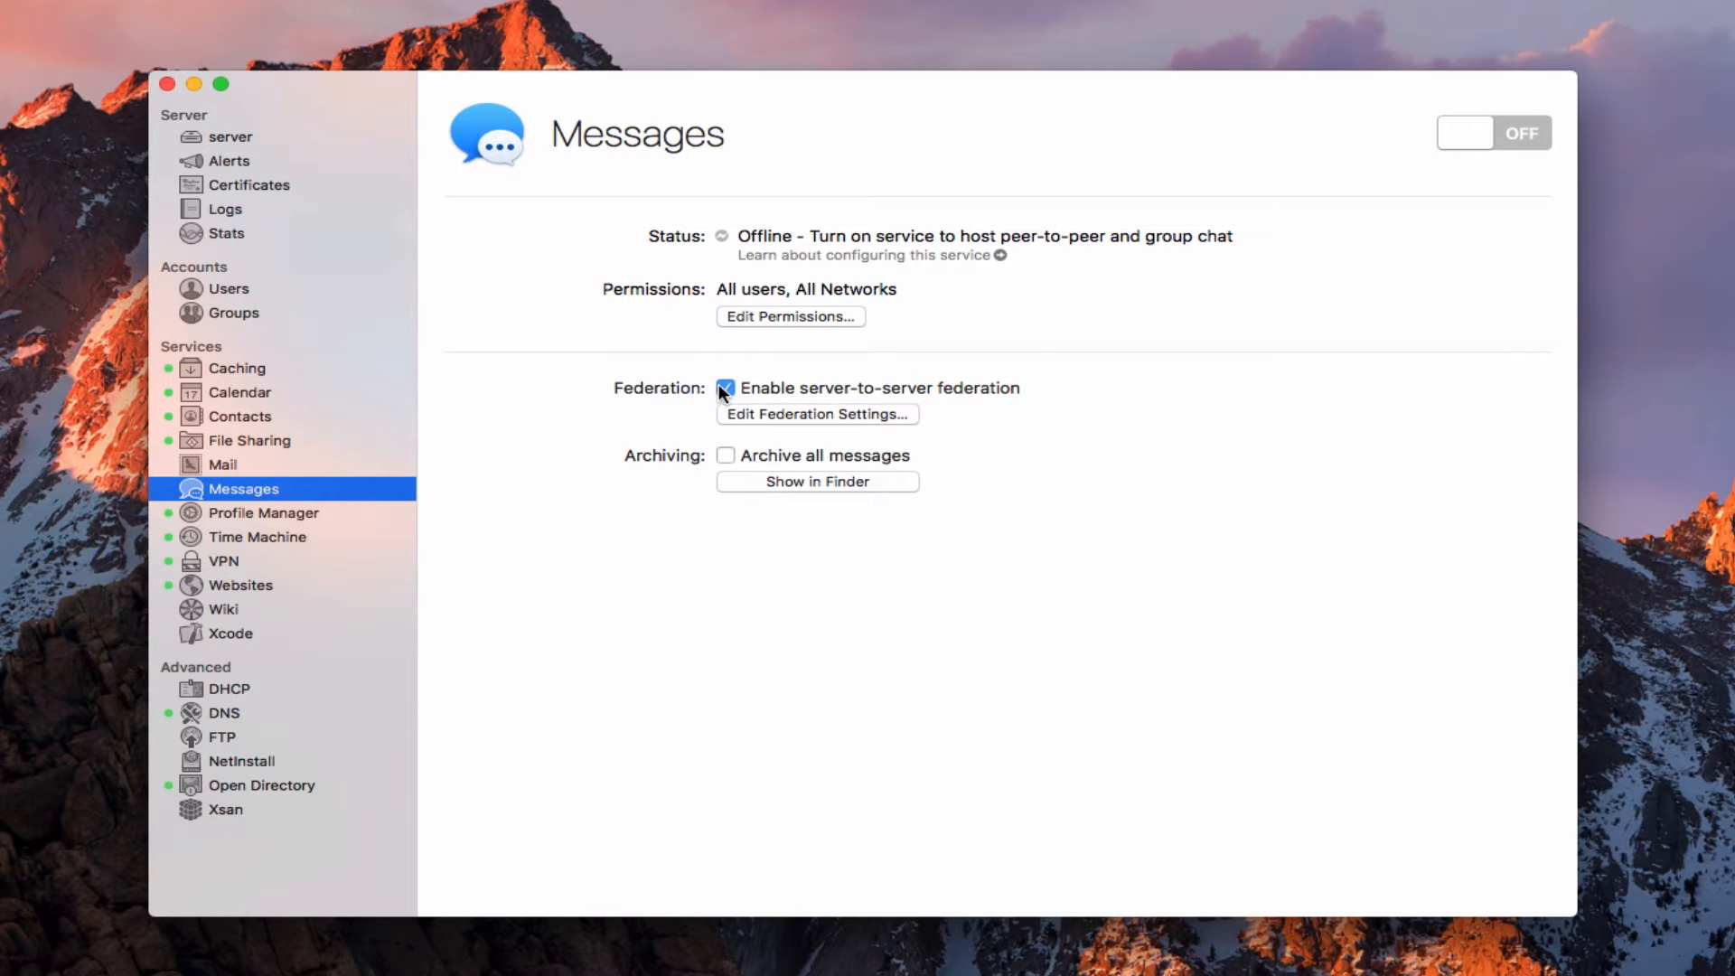
click(818, 414)
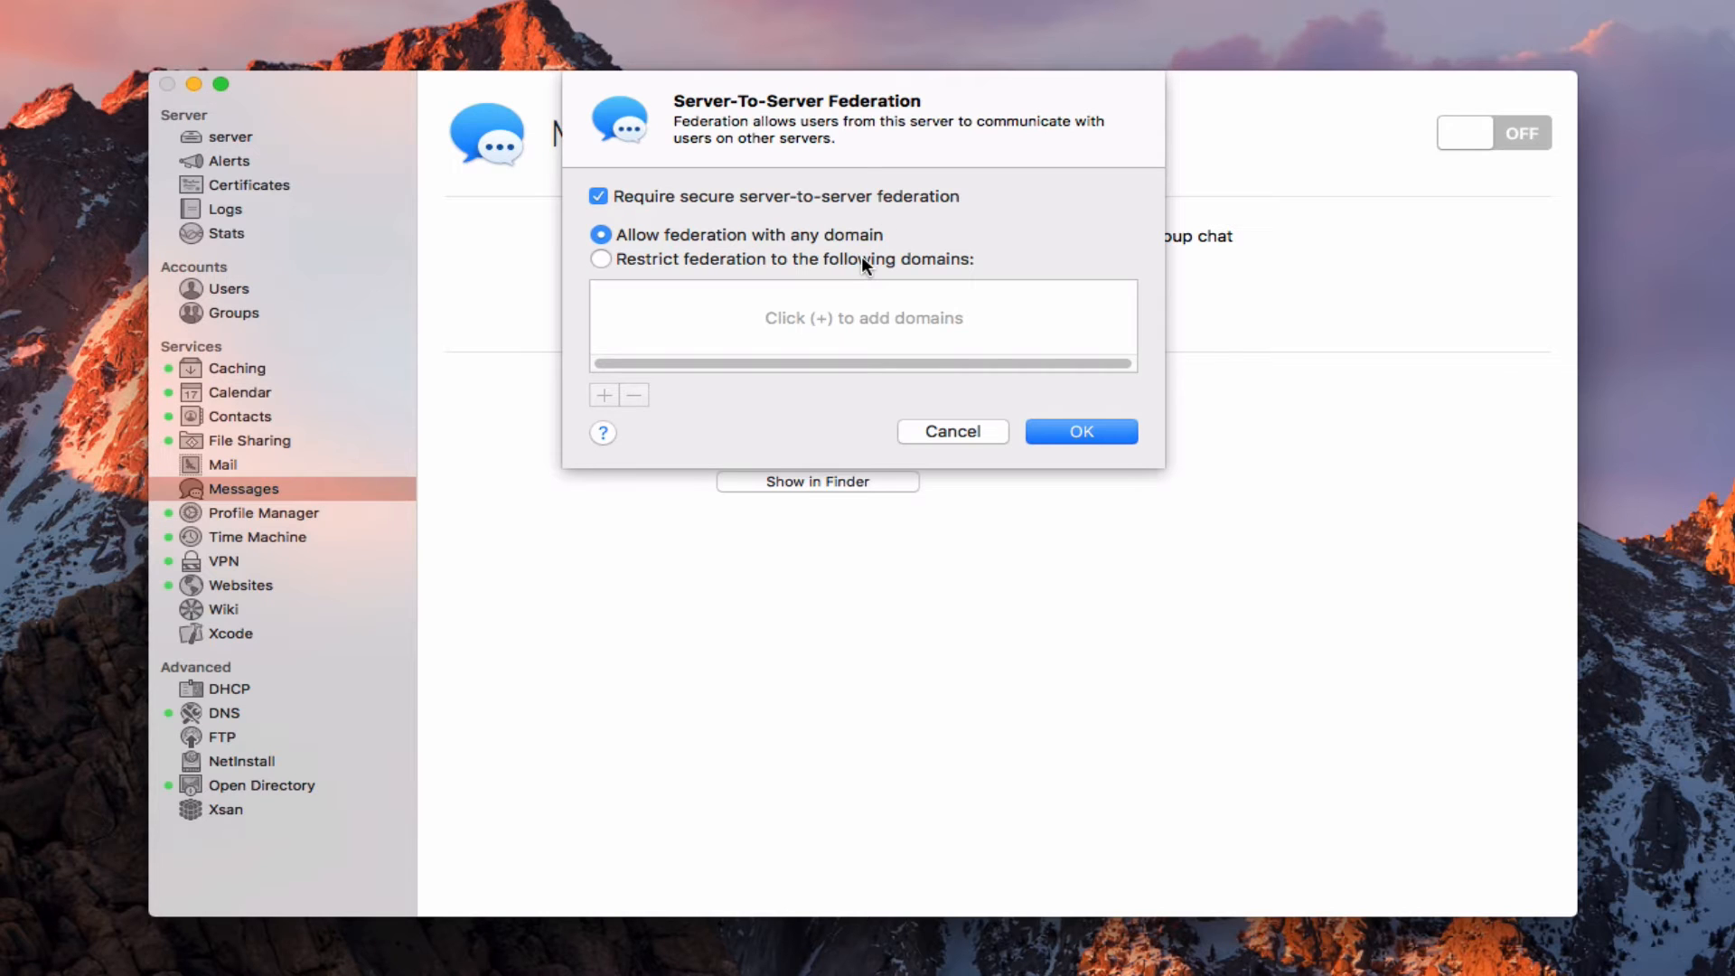
mouse_move(908, 181)
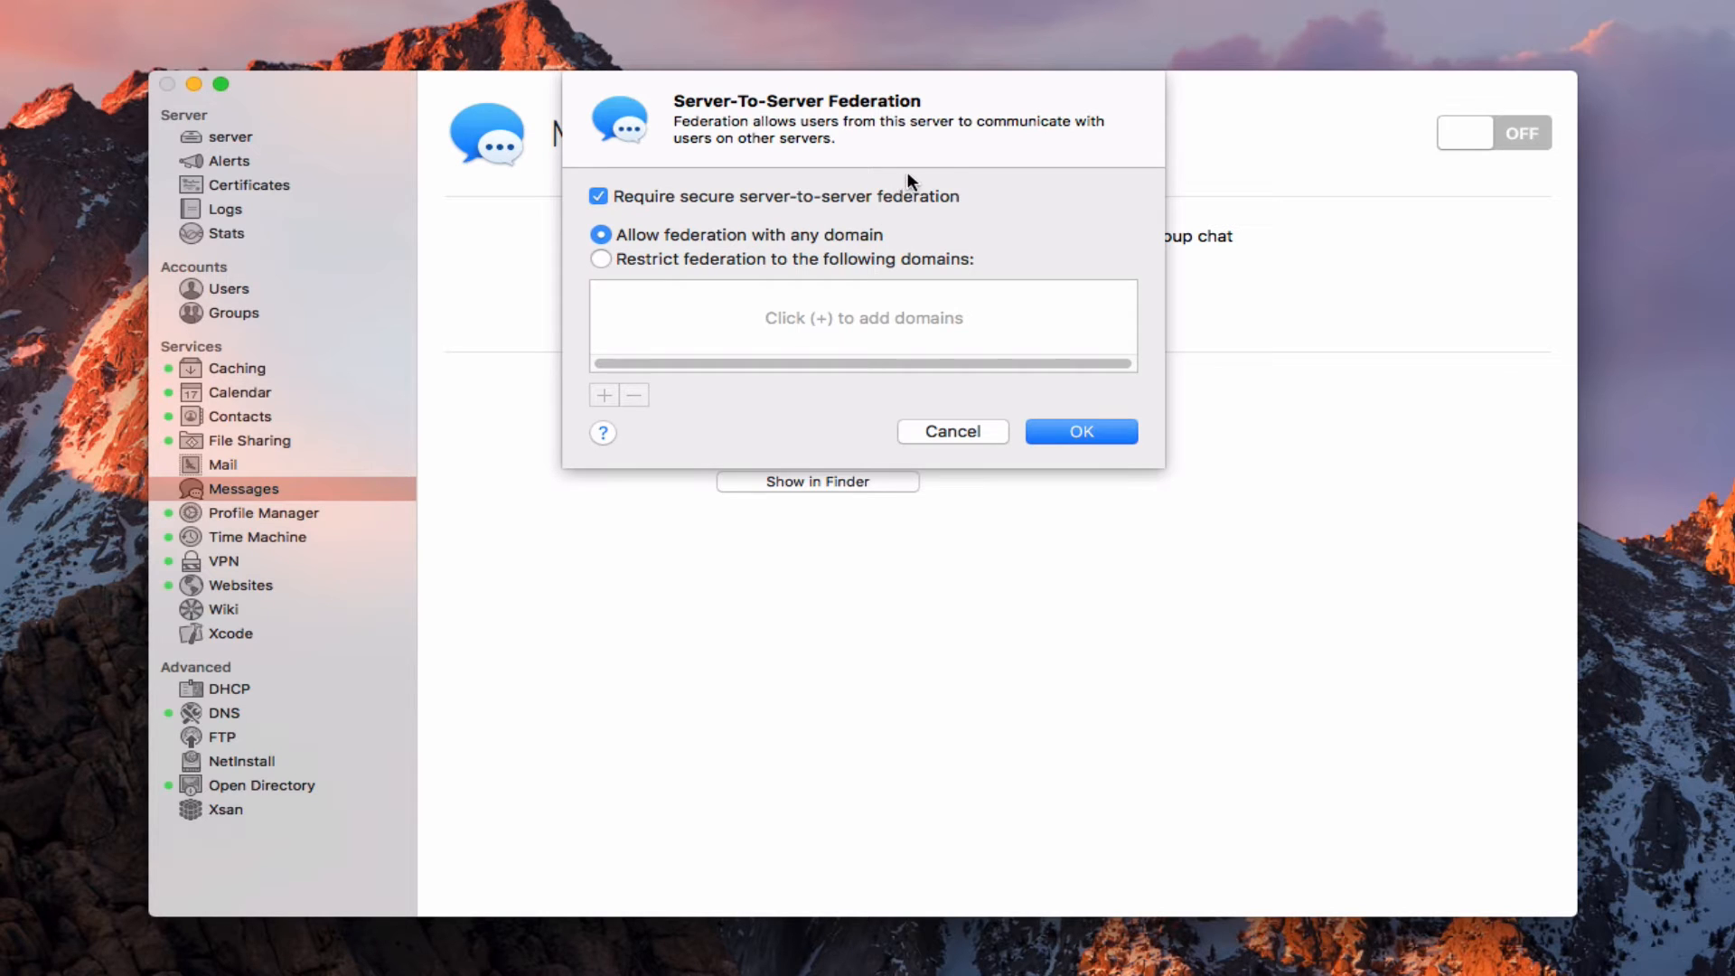
mouse_move(1012, 179)
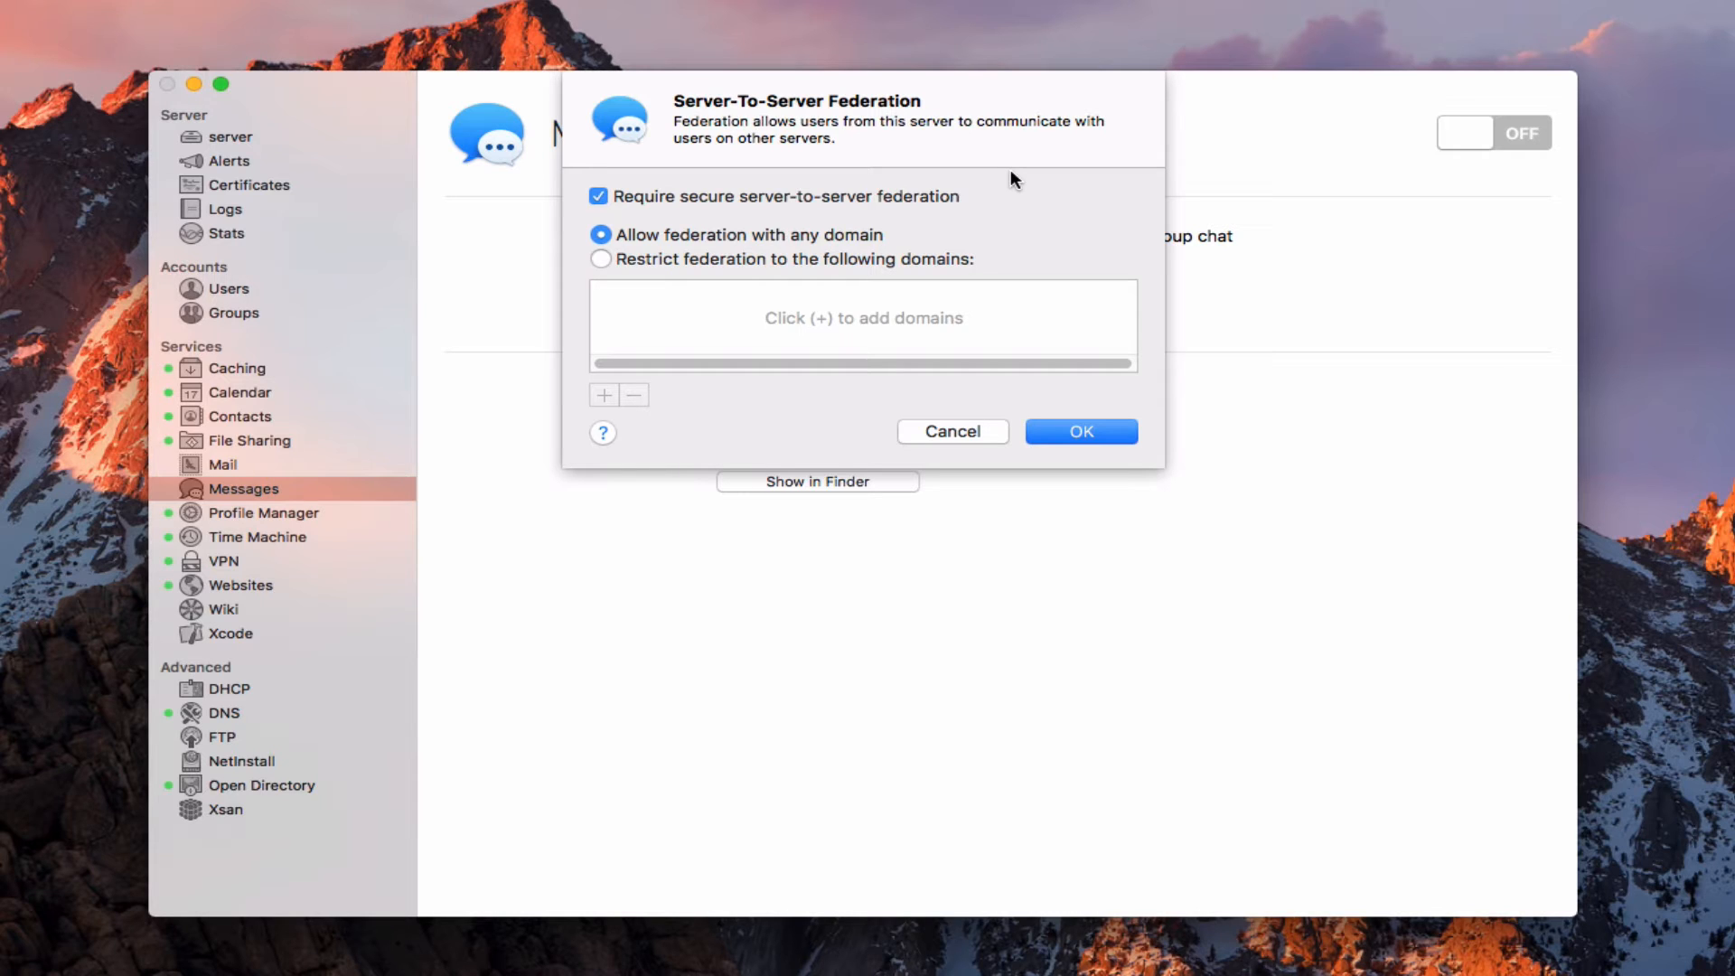
mouse_move(1019, 199)
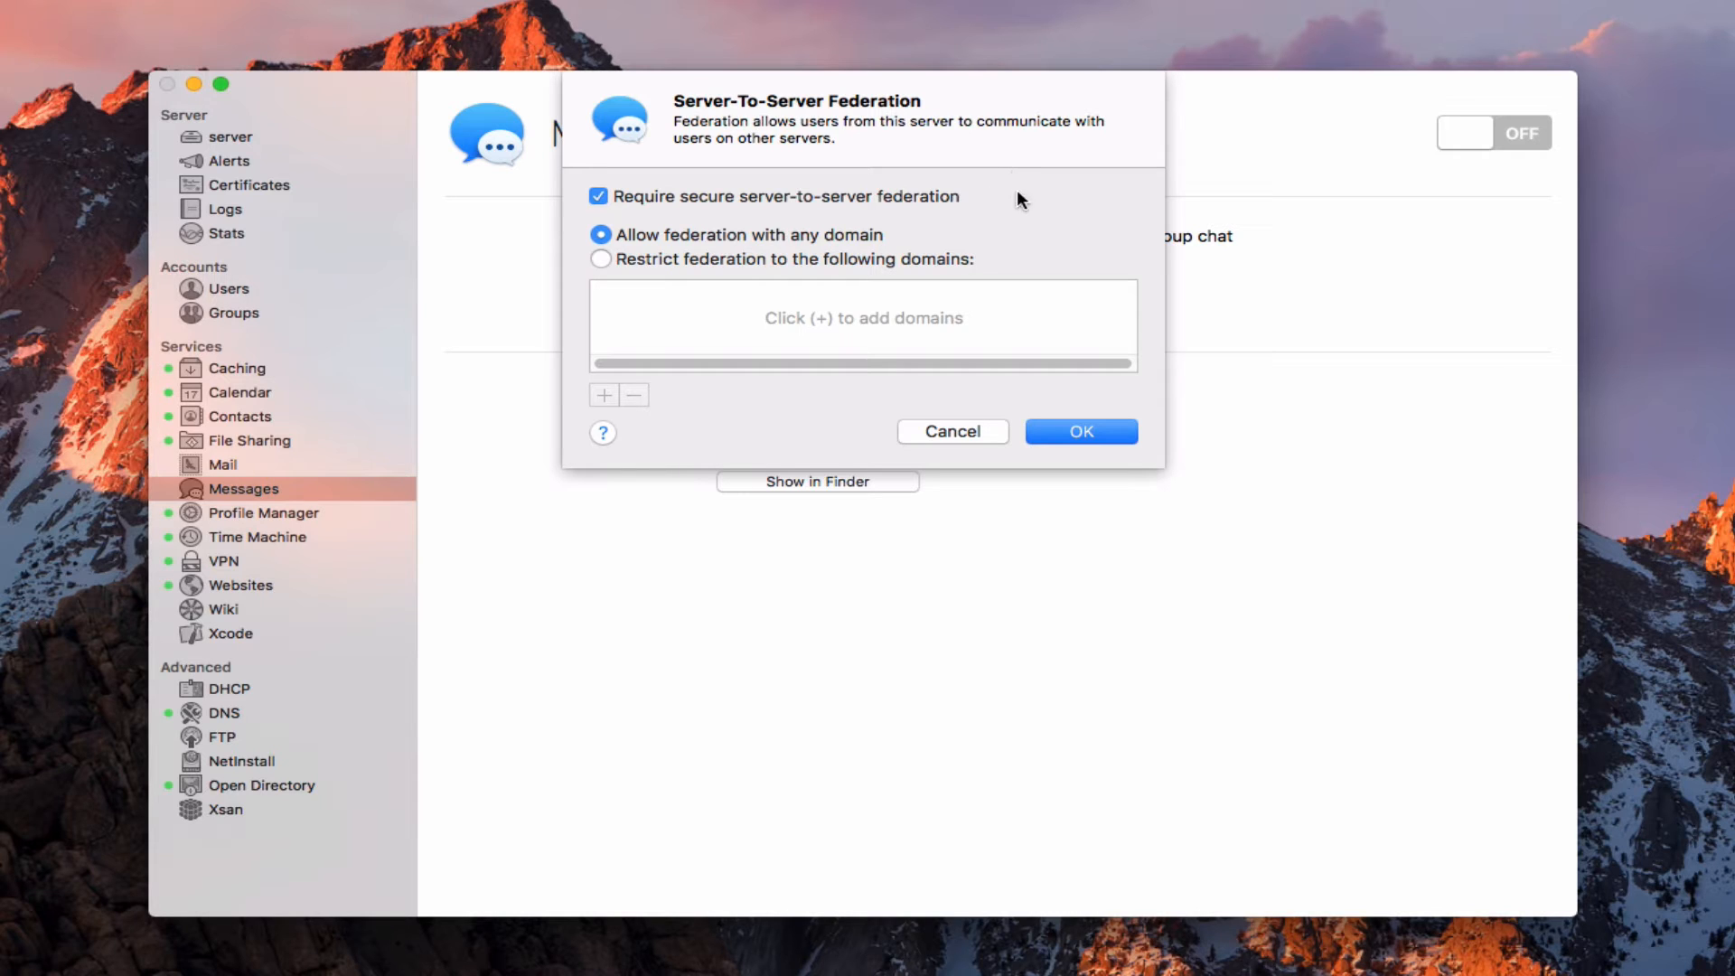
mouse_move(825, 166)
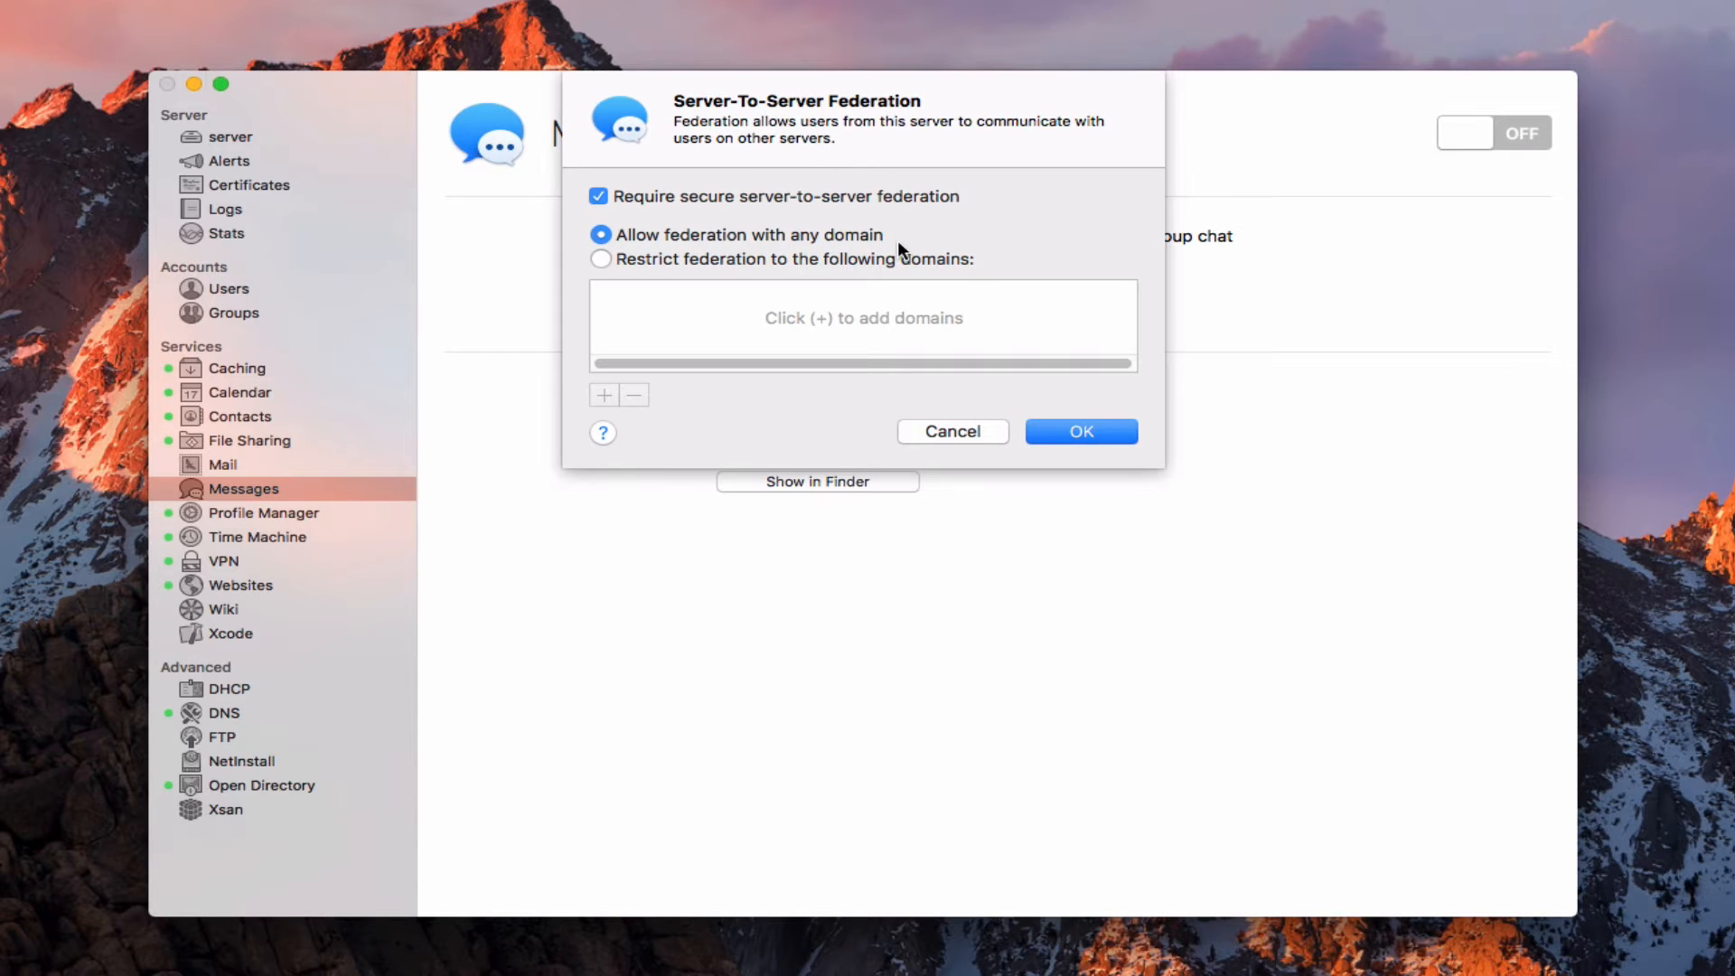
- Try restricting federation to specific domains, then revert to allowing any domain
click(601, 260)
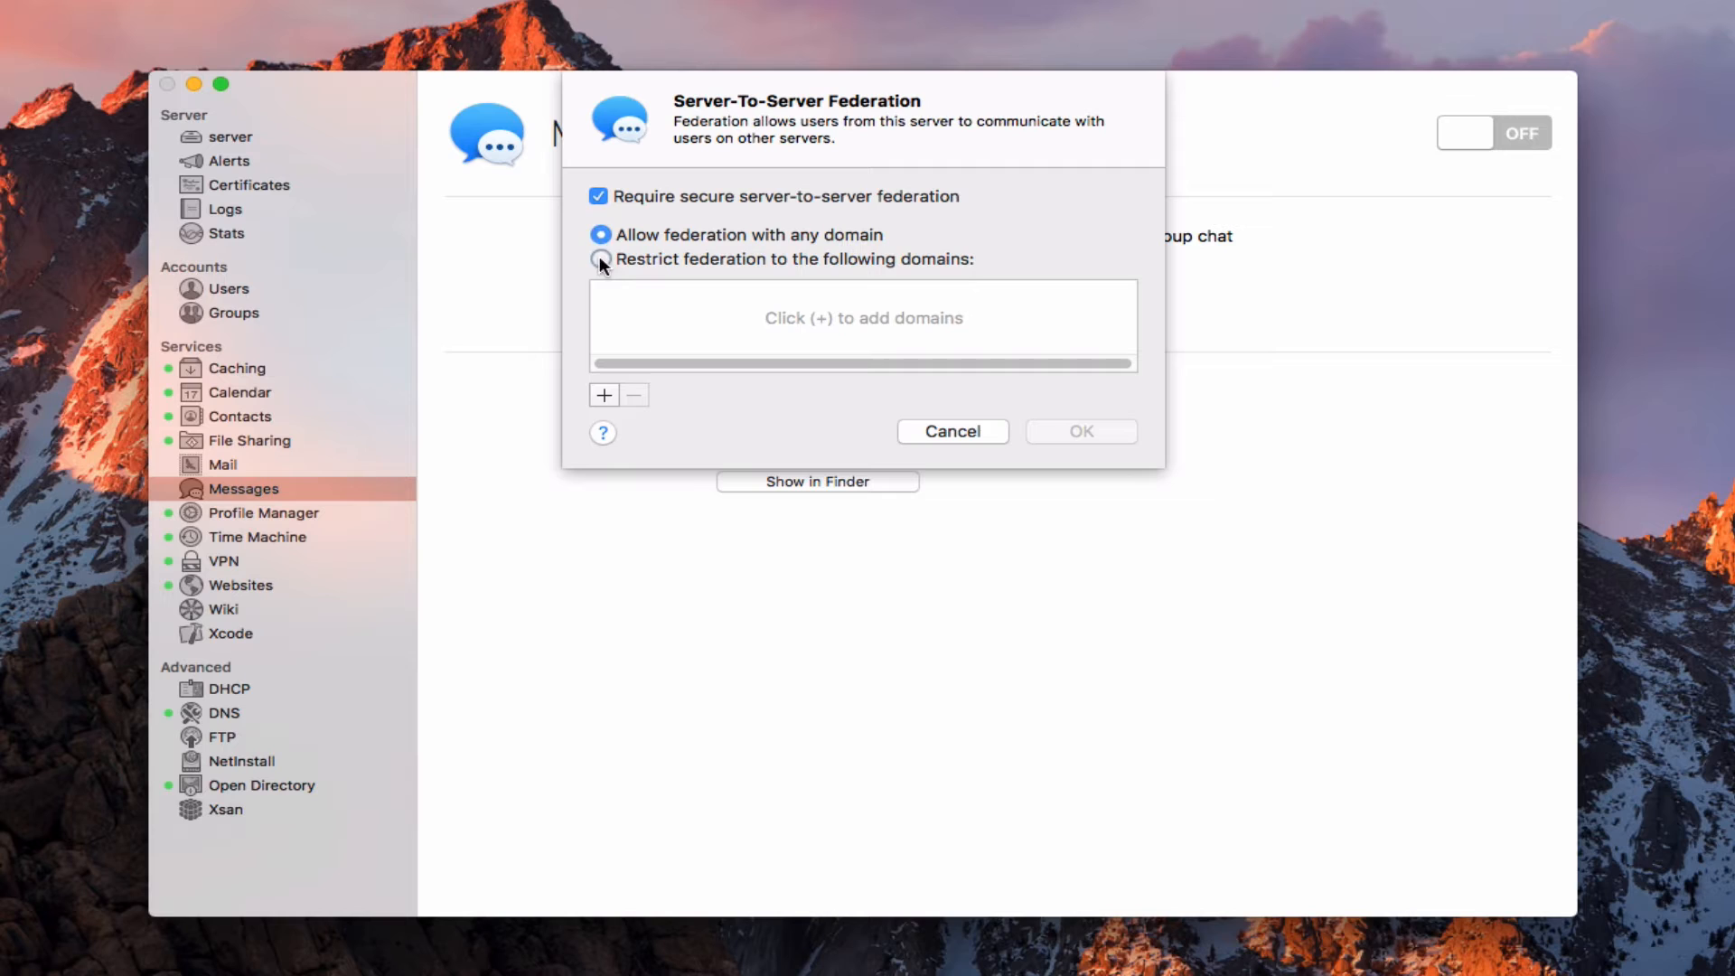
click(601, 260)
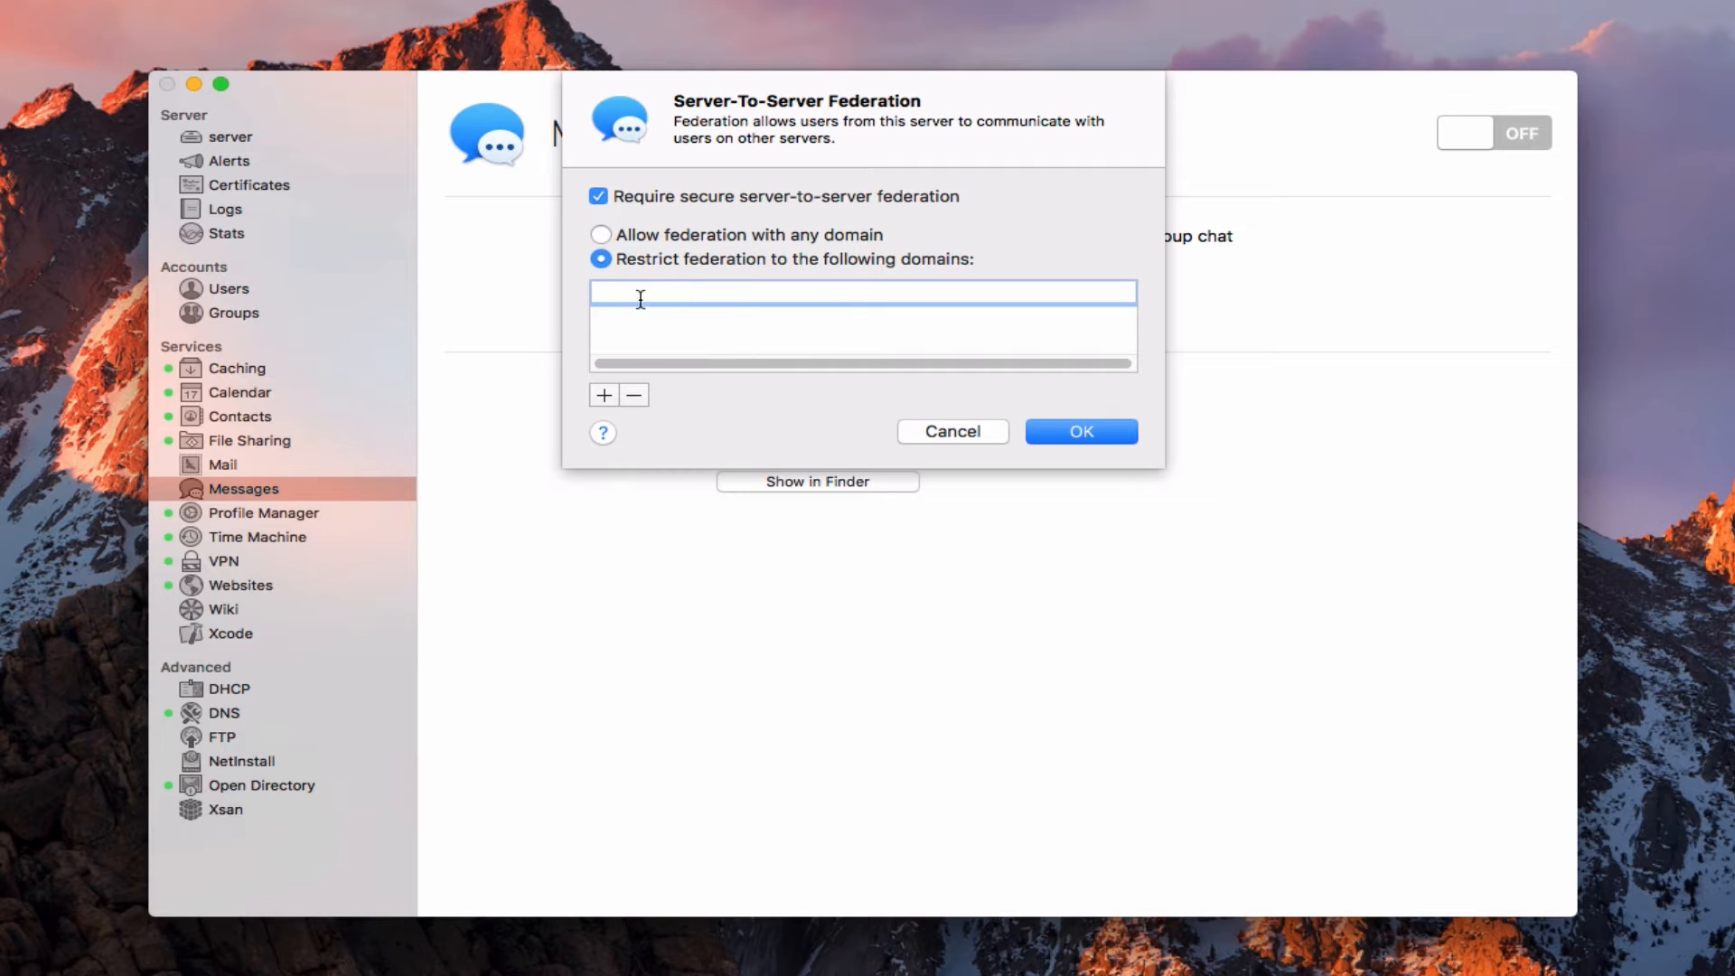
click(601, 235)
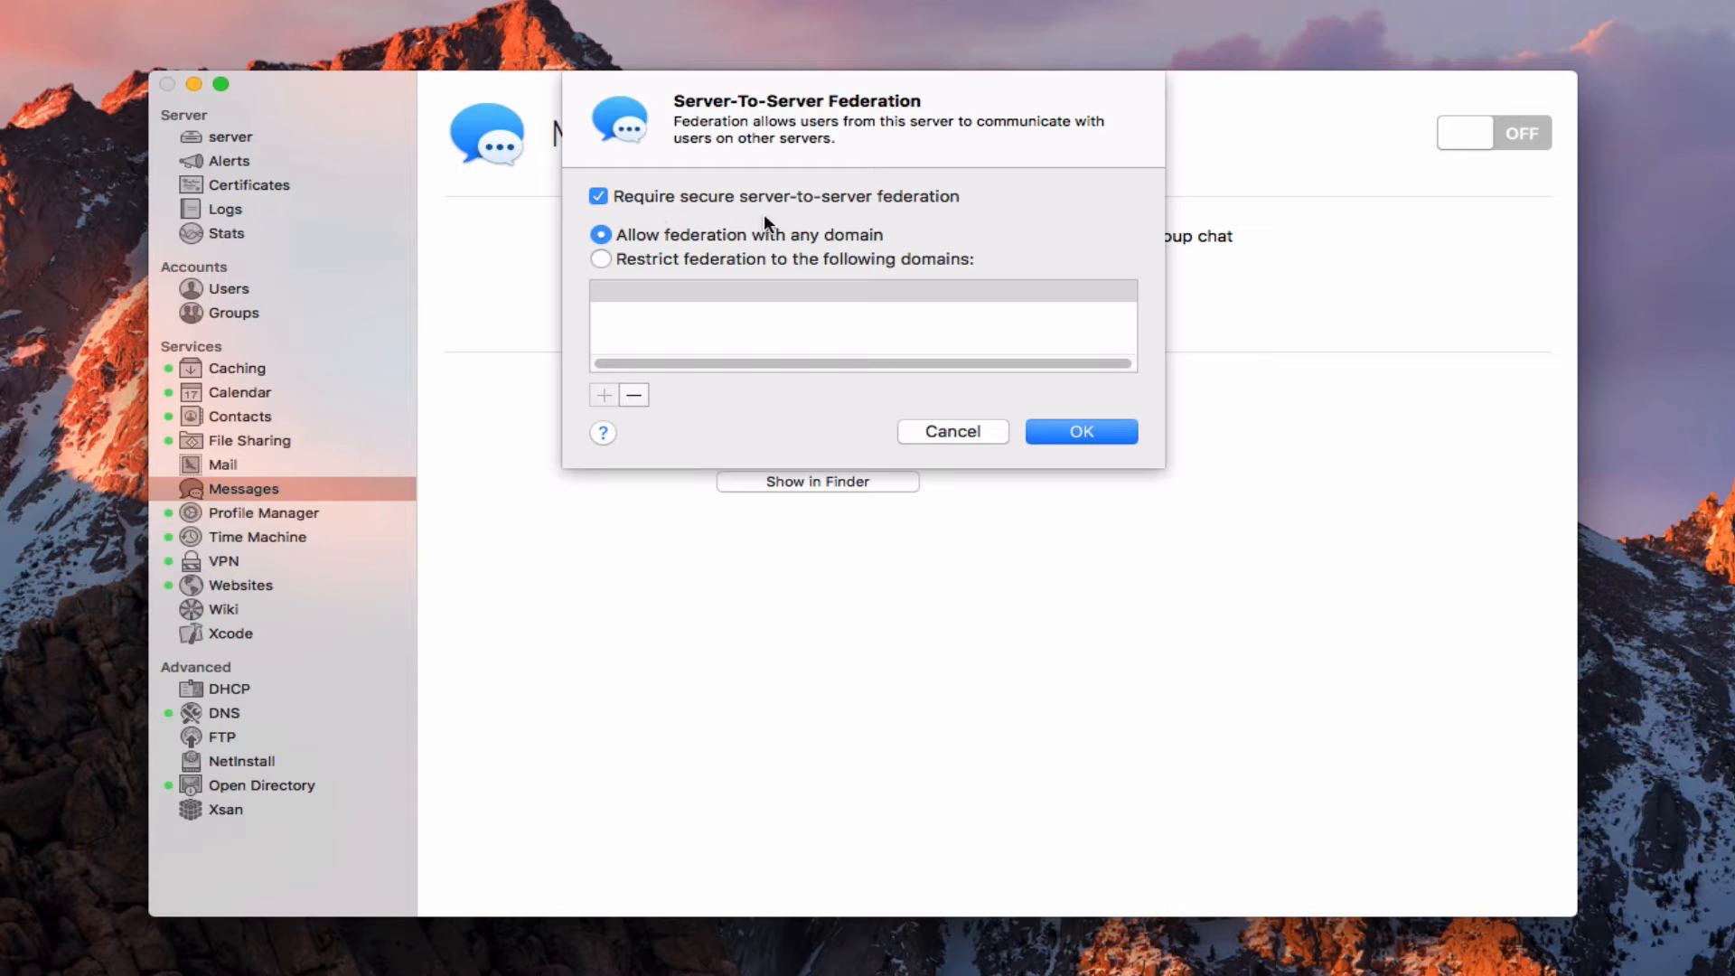
mouse_move(908, 221)
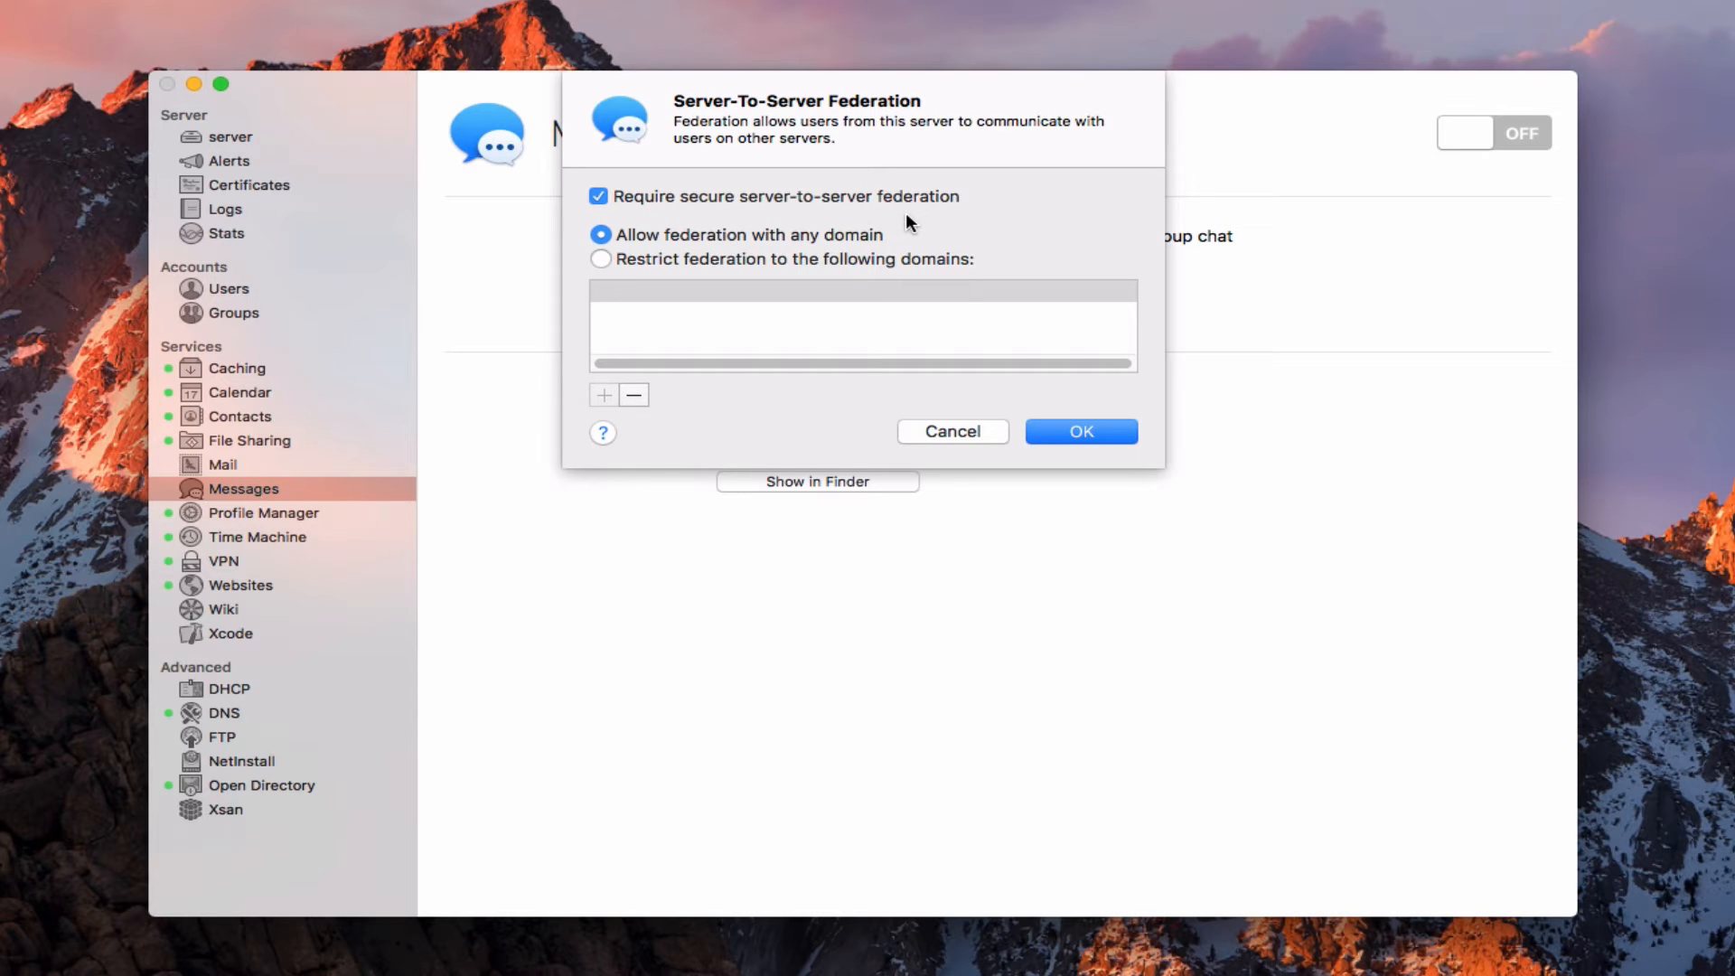
mouse_move(647, 173)
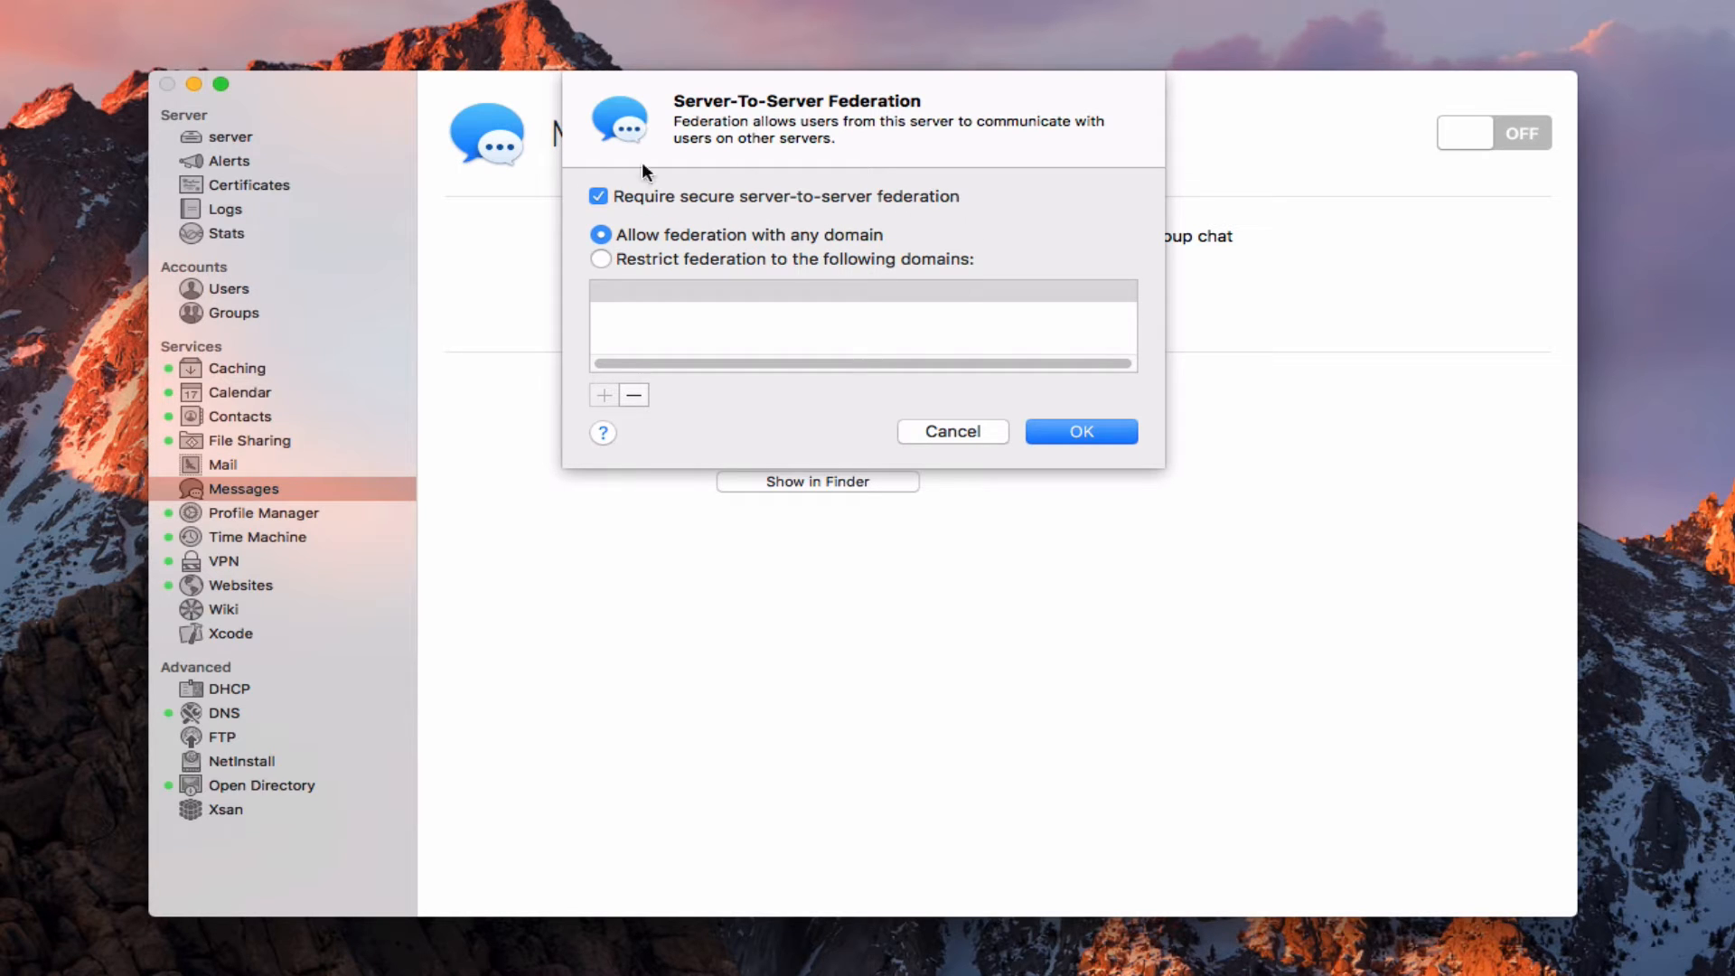
mouse_move(937, 199)
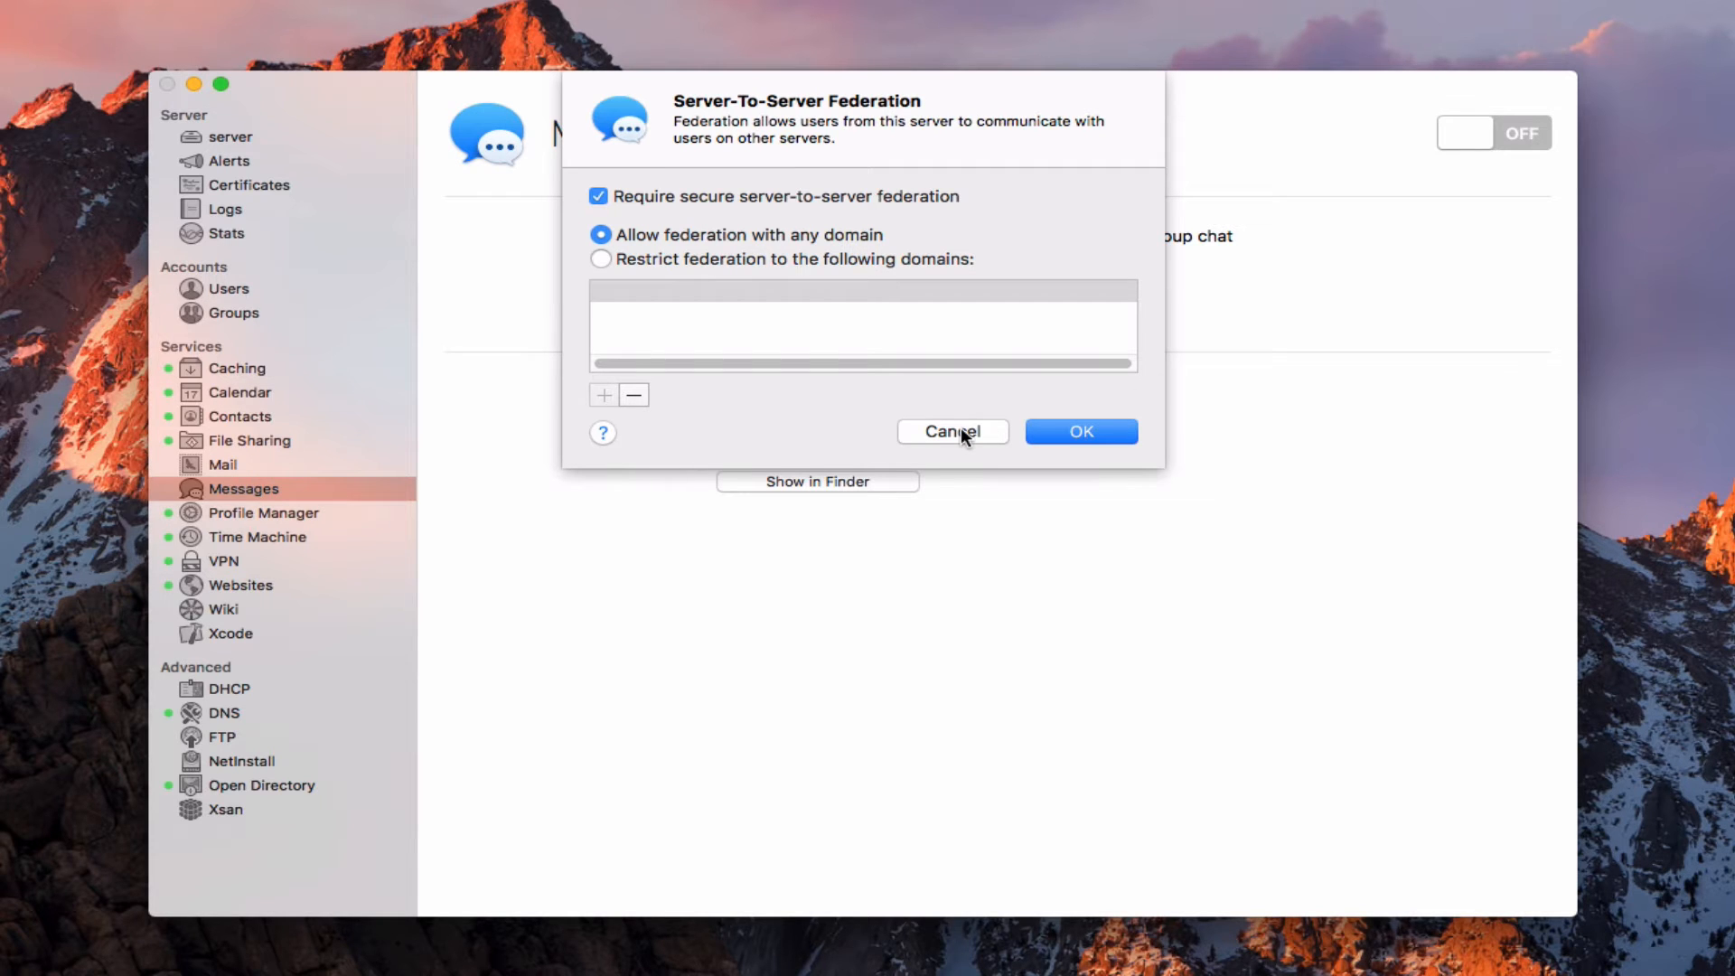
- Dismiss federation settings unchanged and turn on 'Archive all messages'
click(1079, 430)
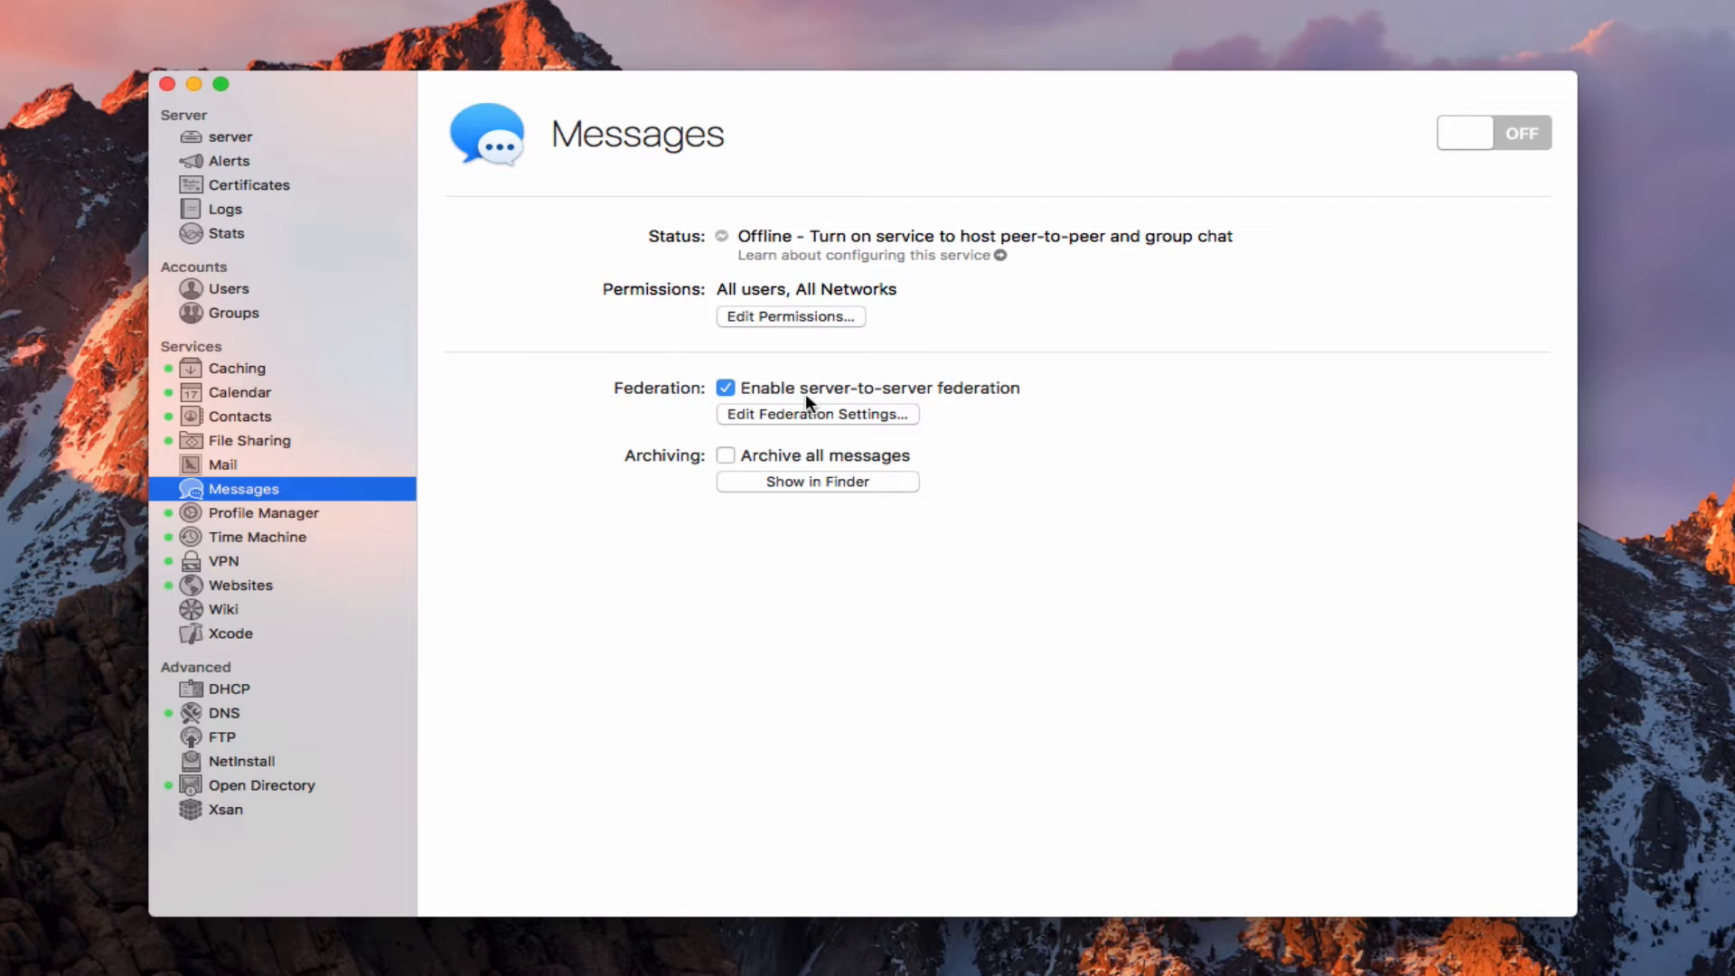
mouse_move(971, 400)
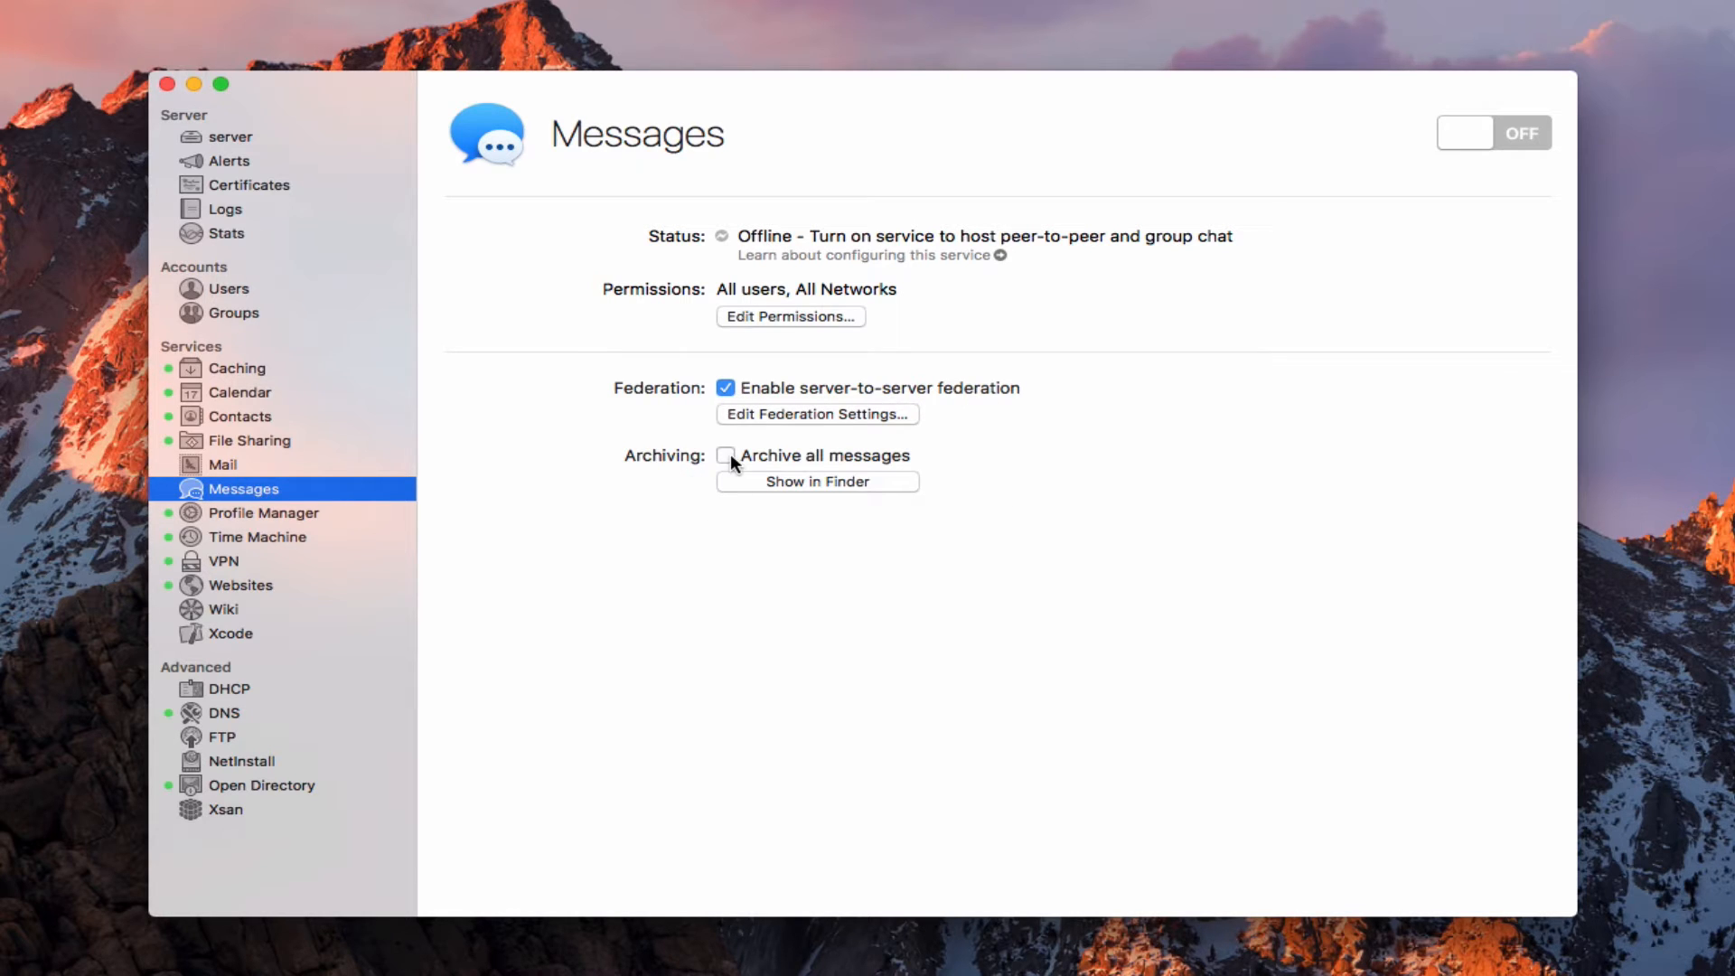
click(727, 454)
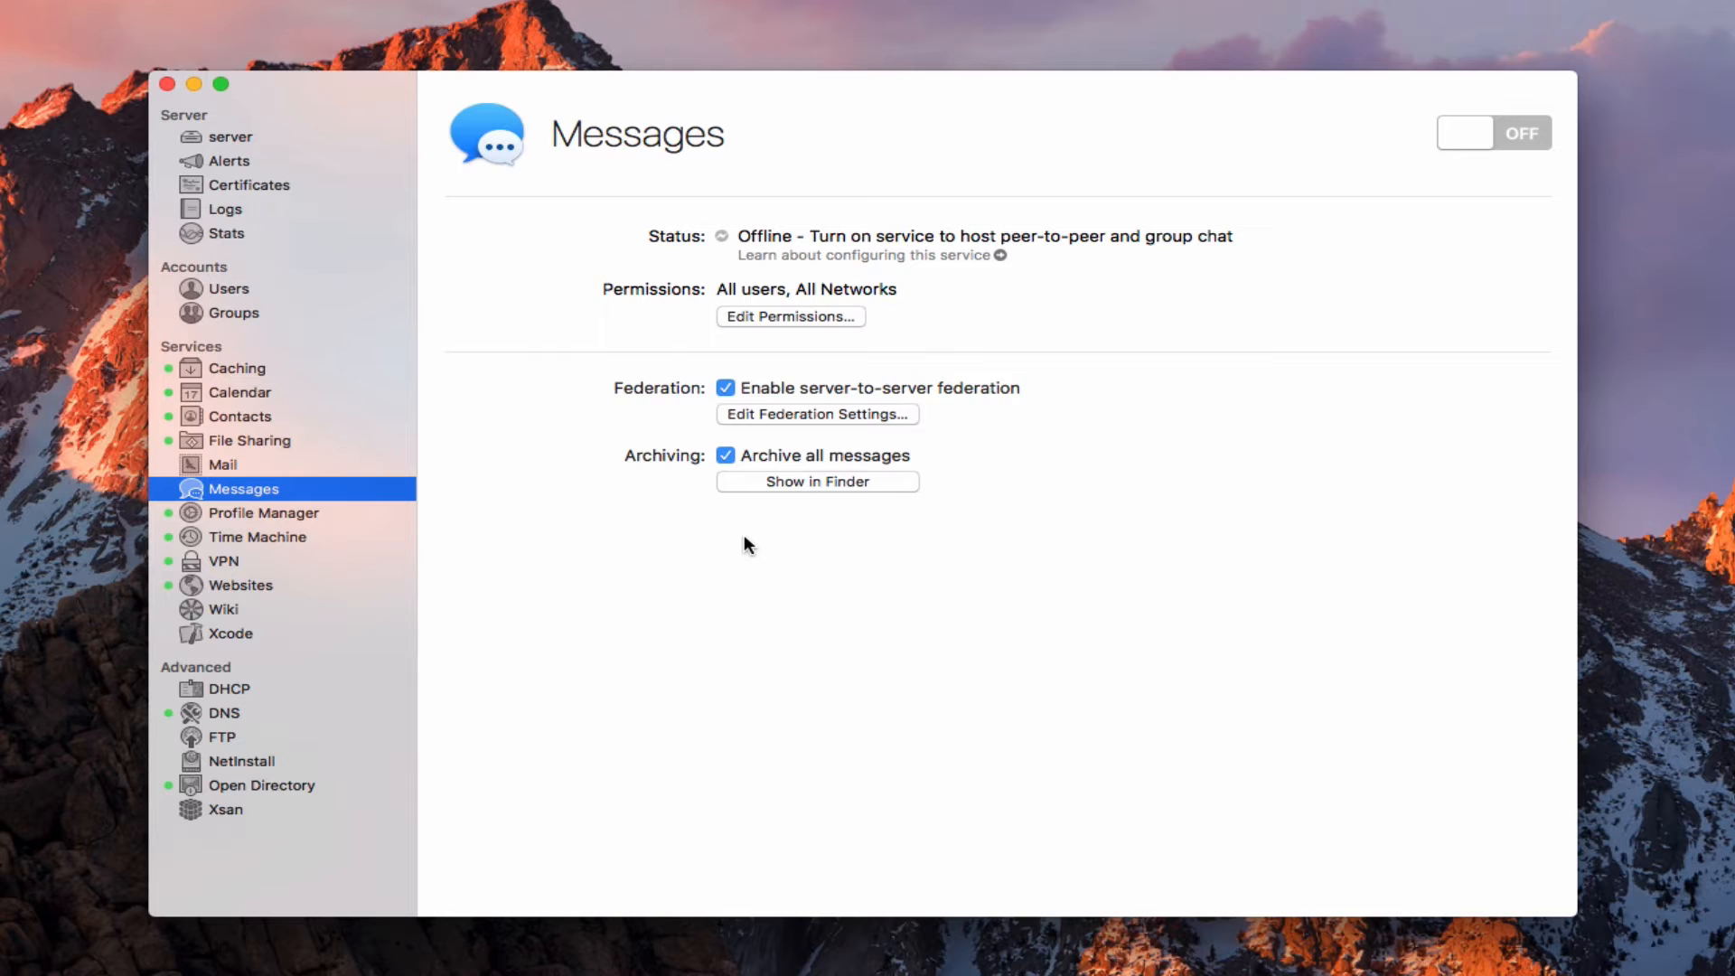
mouse_move(966, 523)
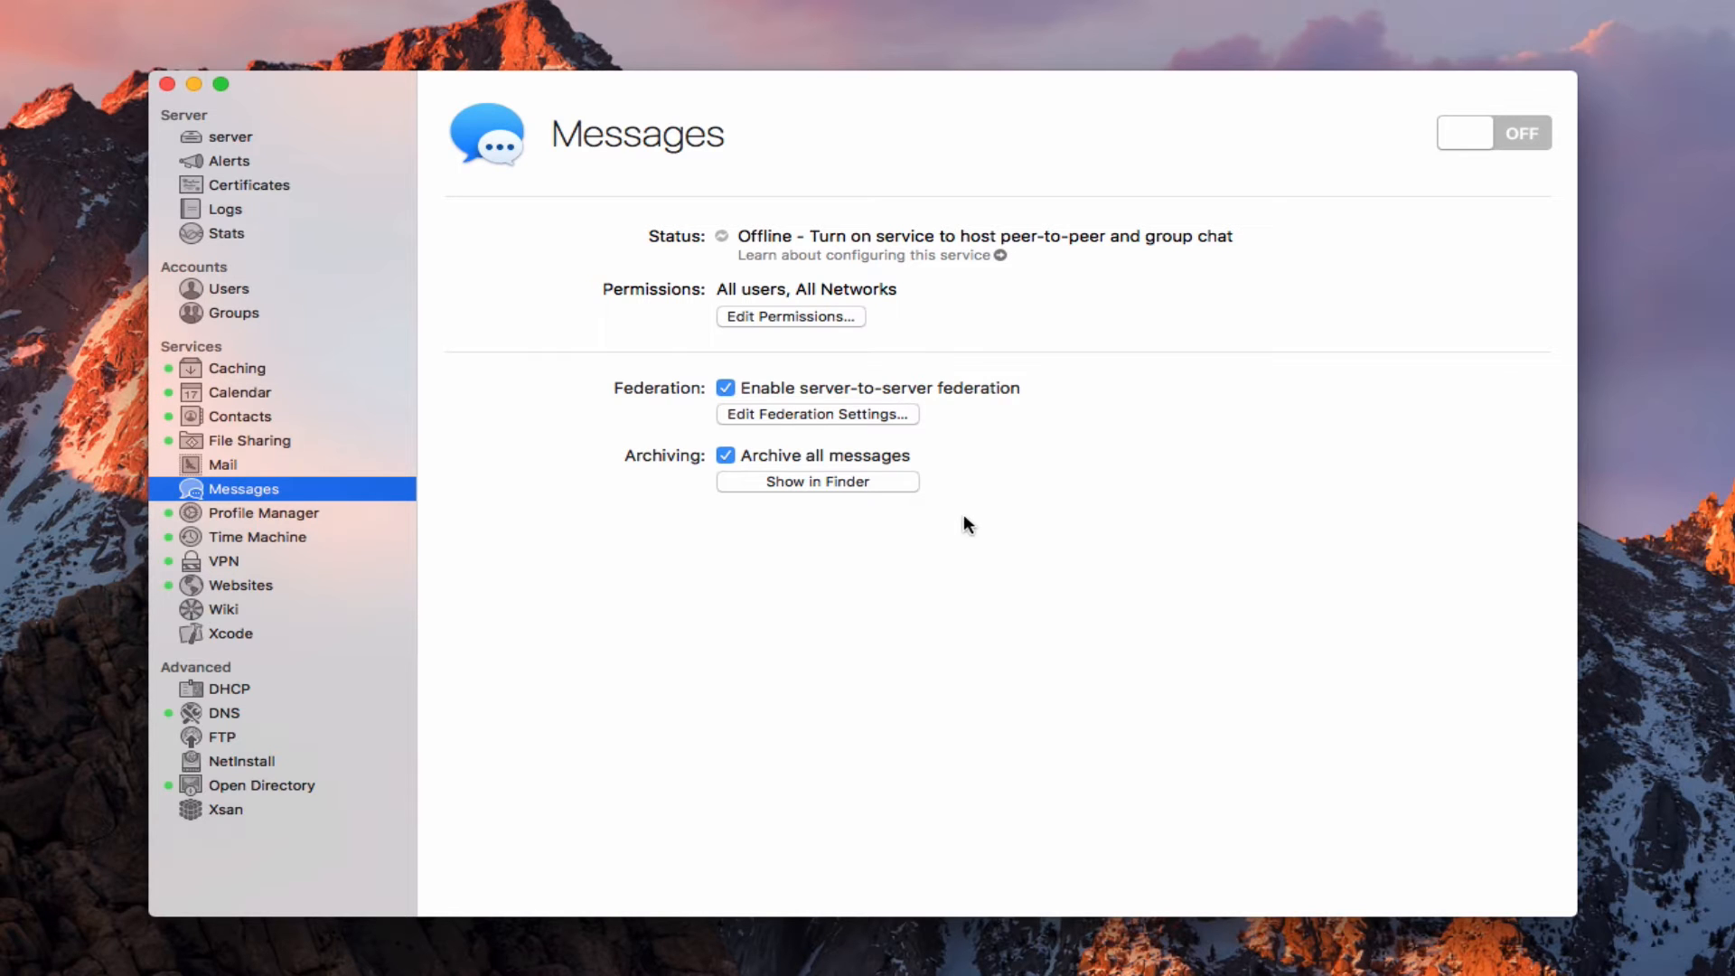
click(817, 482)
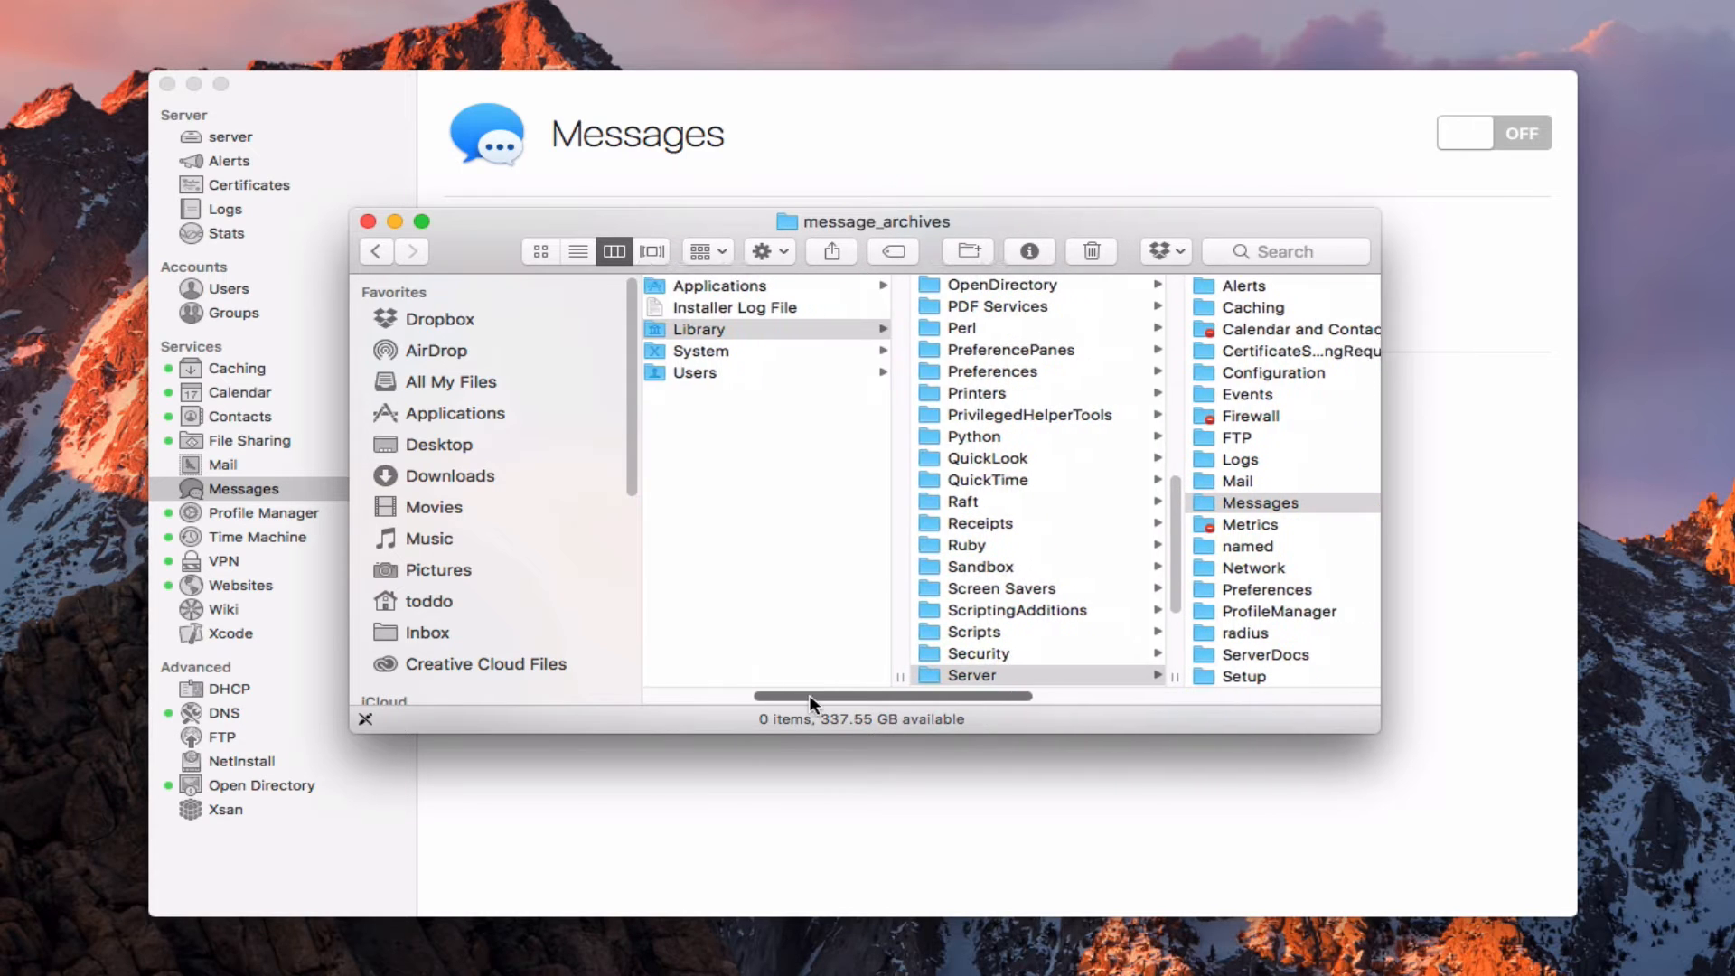
drag(819, 695, 1024, 695)
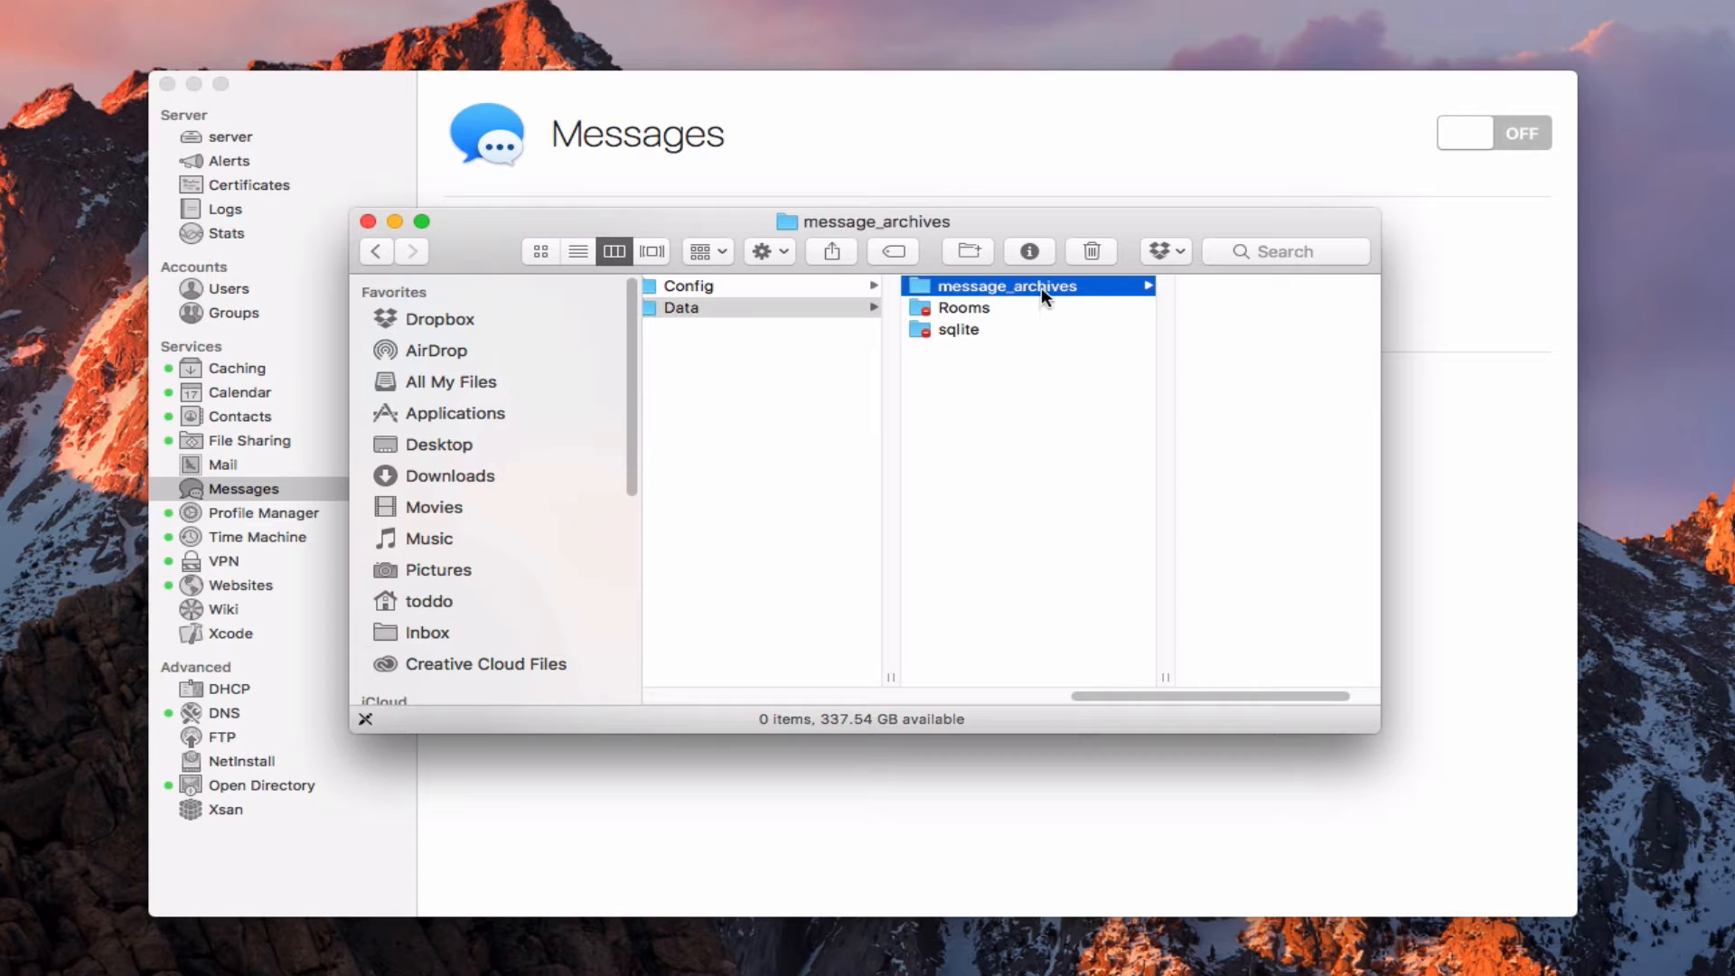
mouse_move(1223, 551)
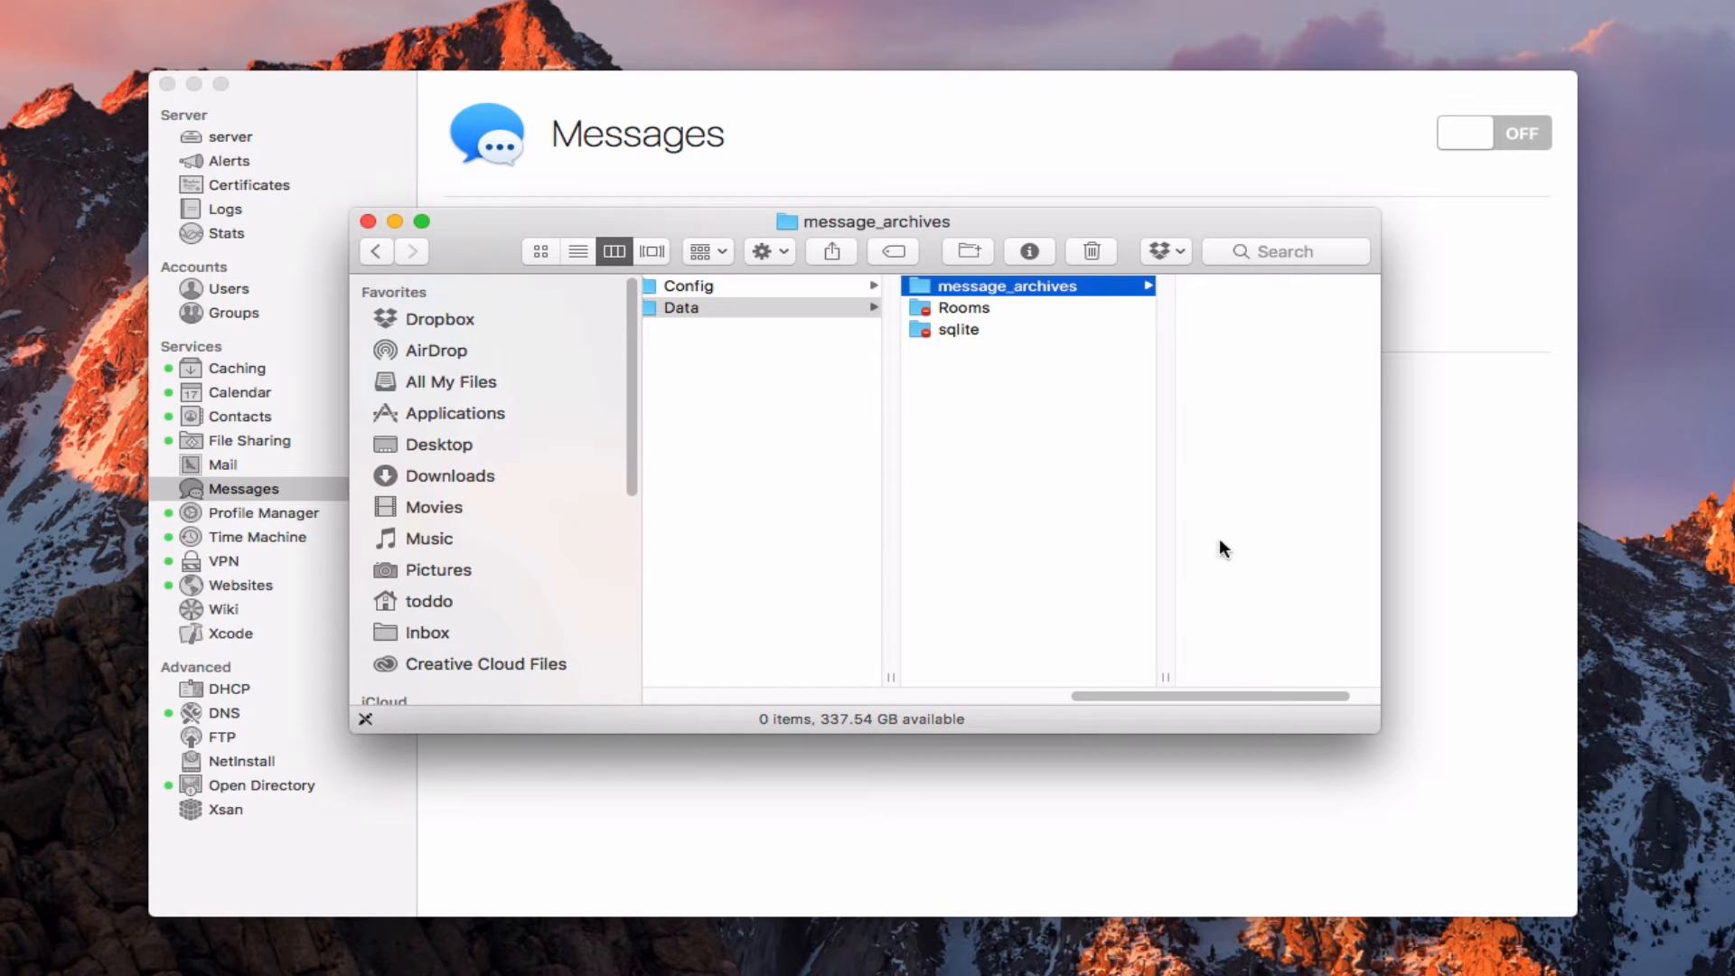
mouse_move(1214, 301)
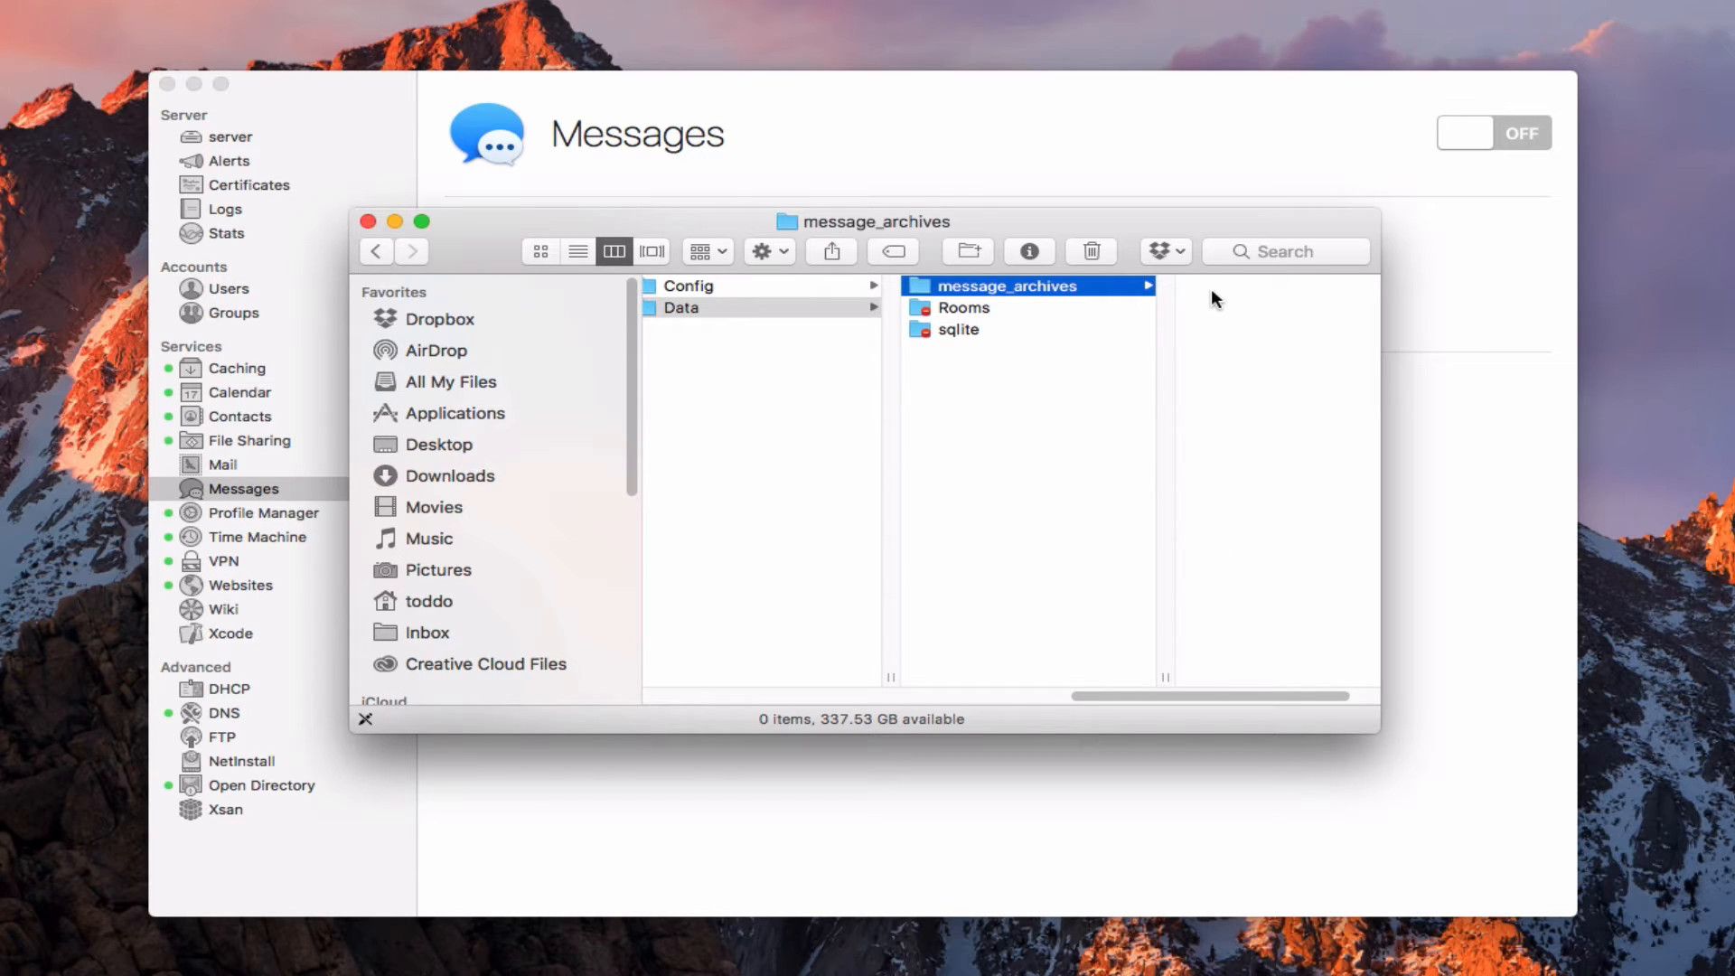
mouse_move(369, 221)
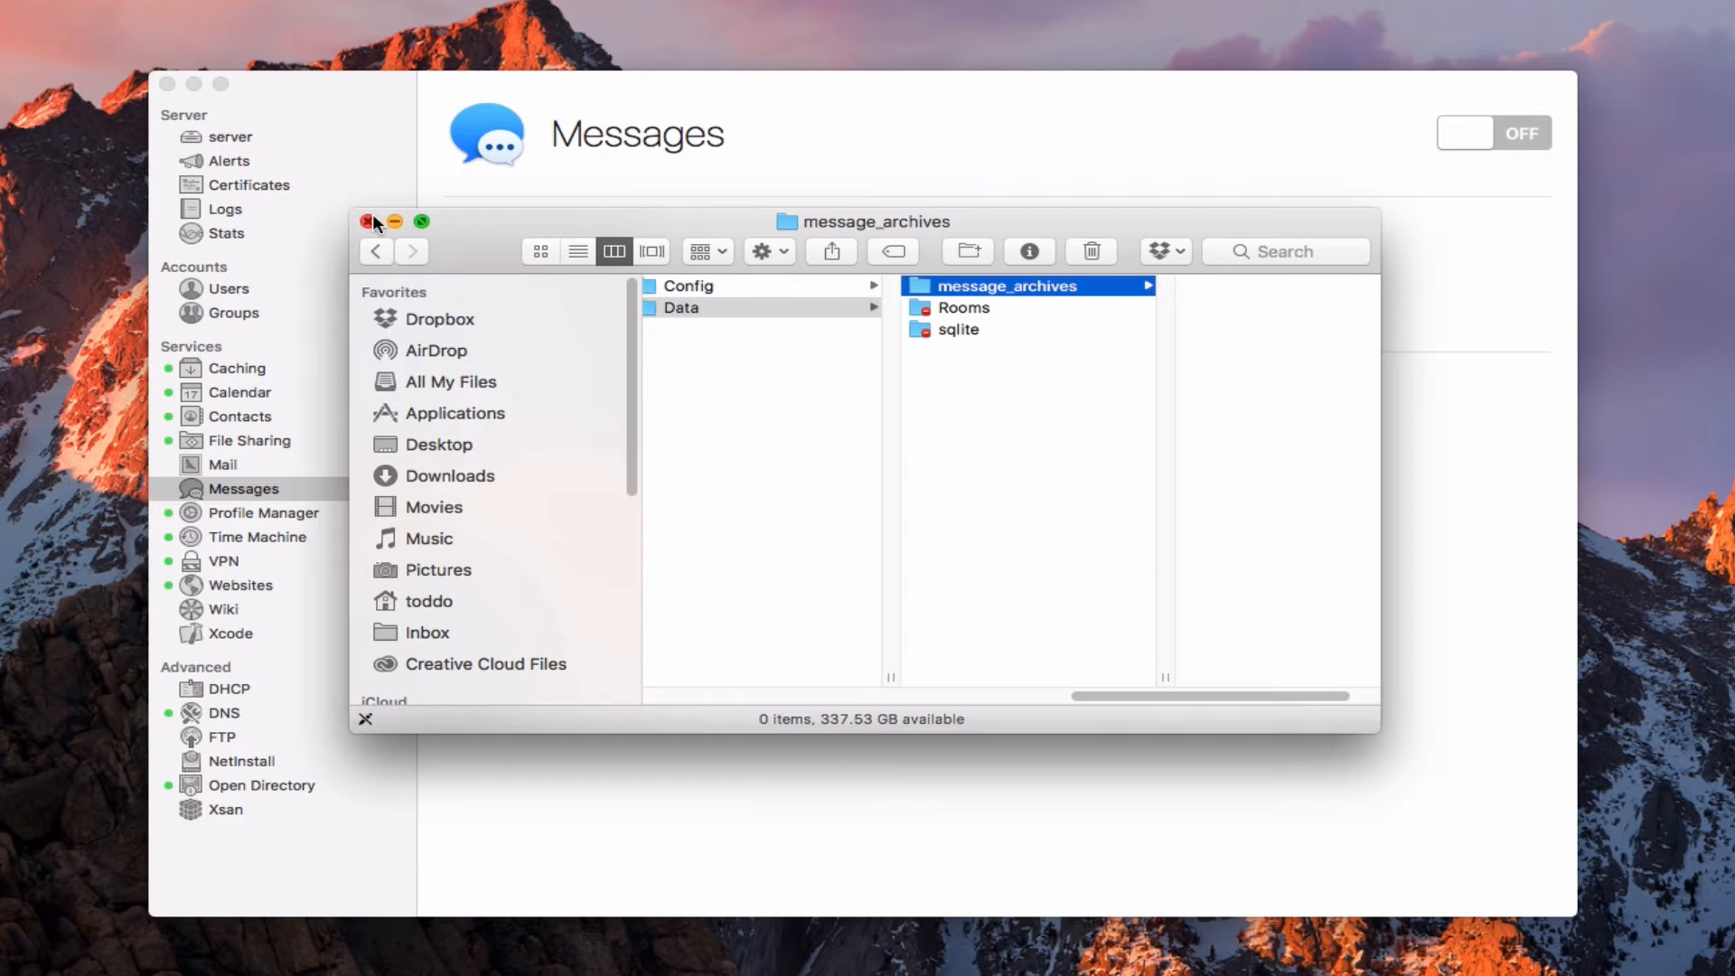
click(366, 221)
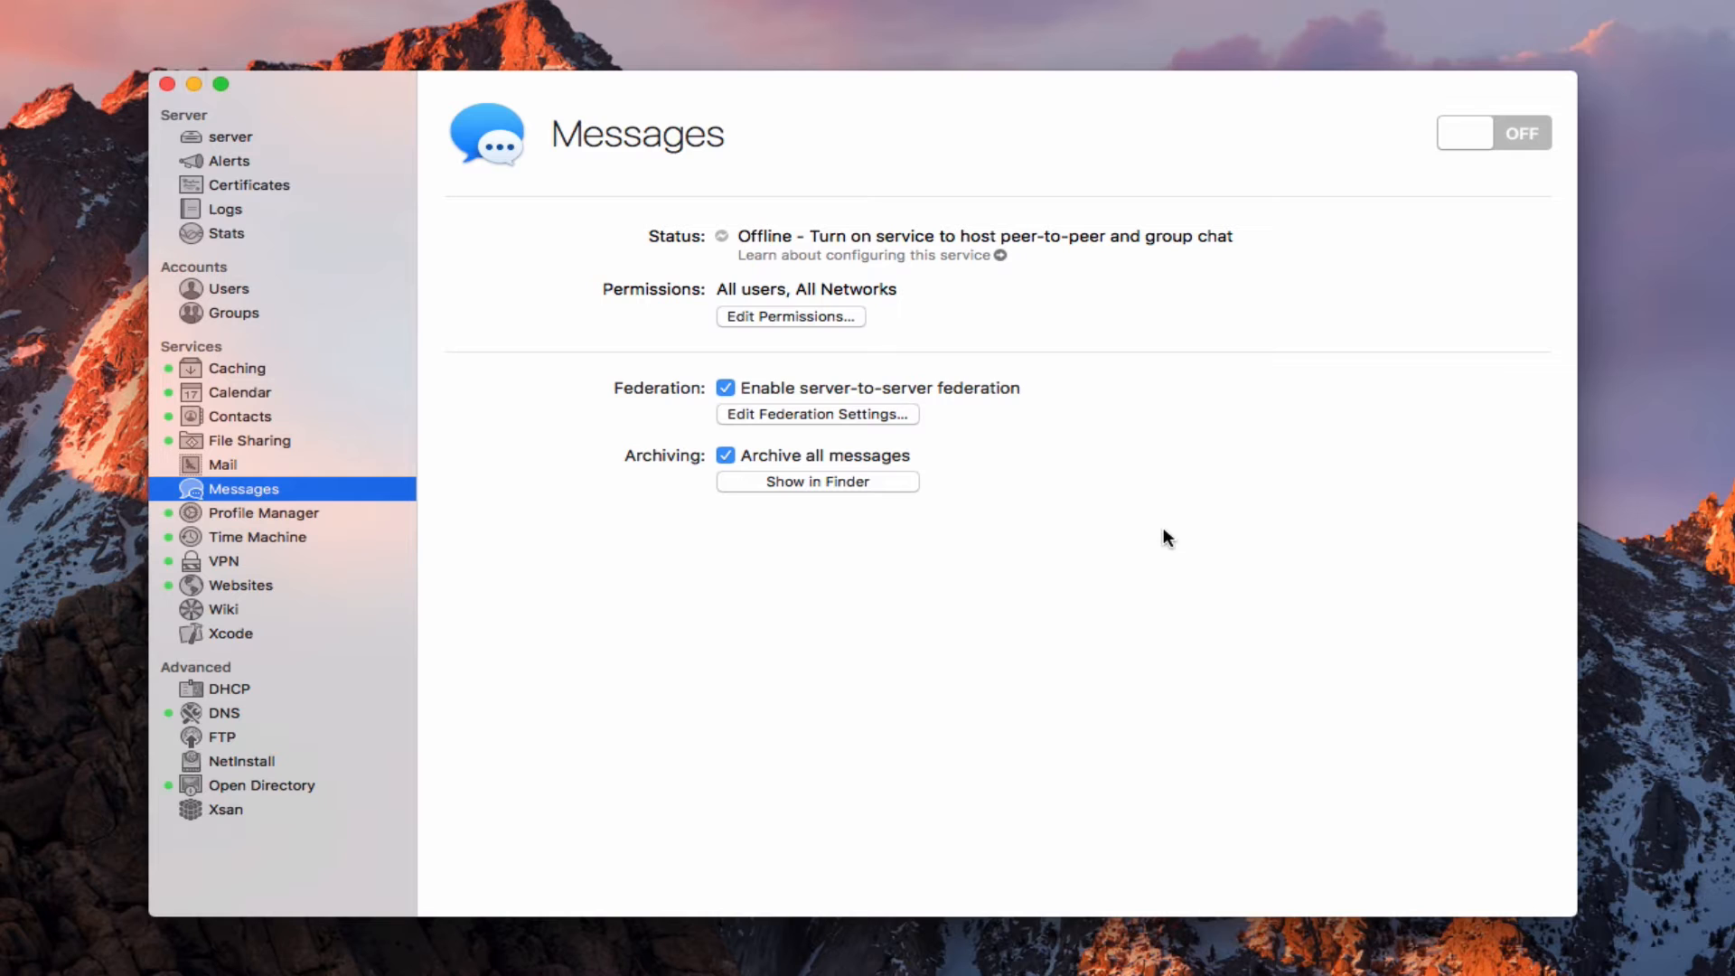
mouse_move(758, 98)
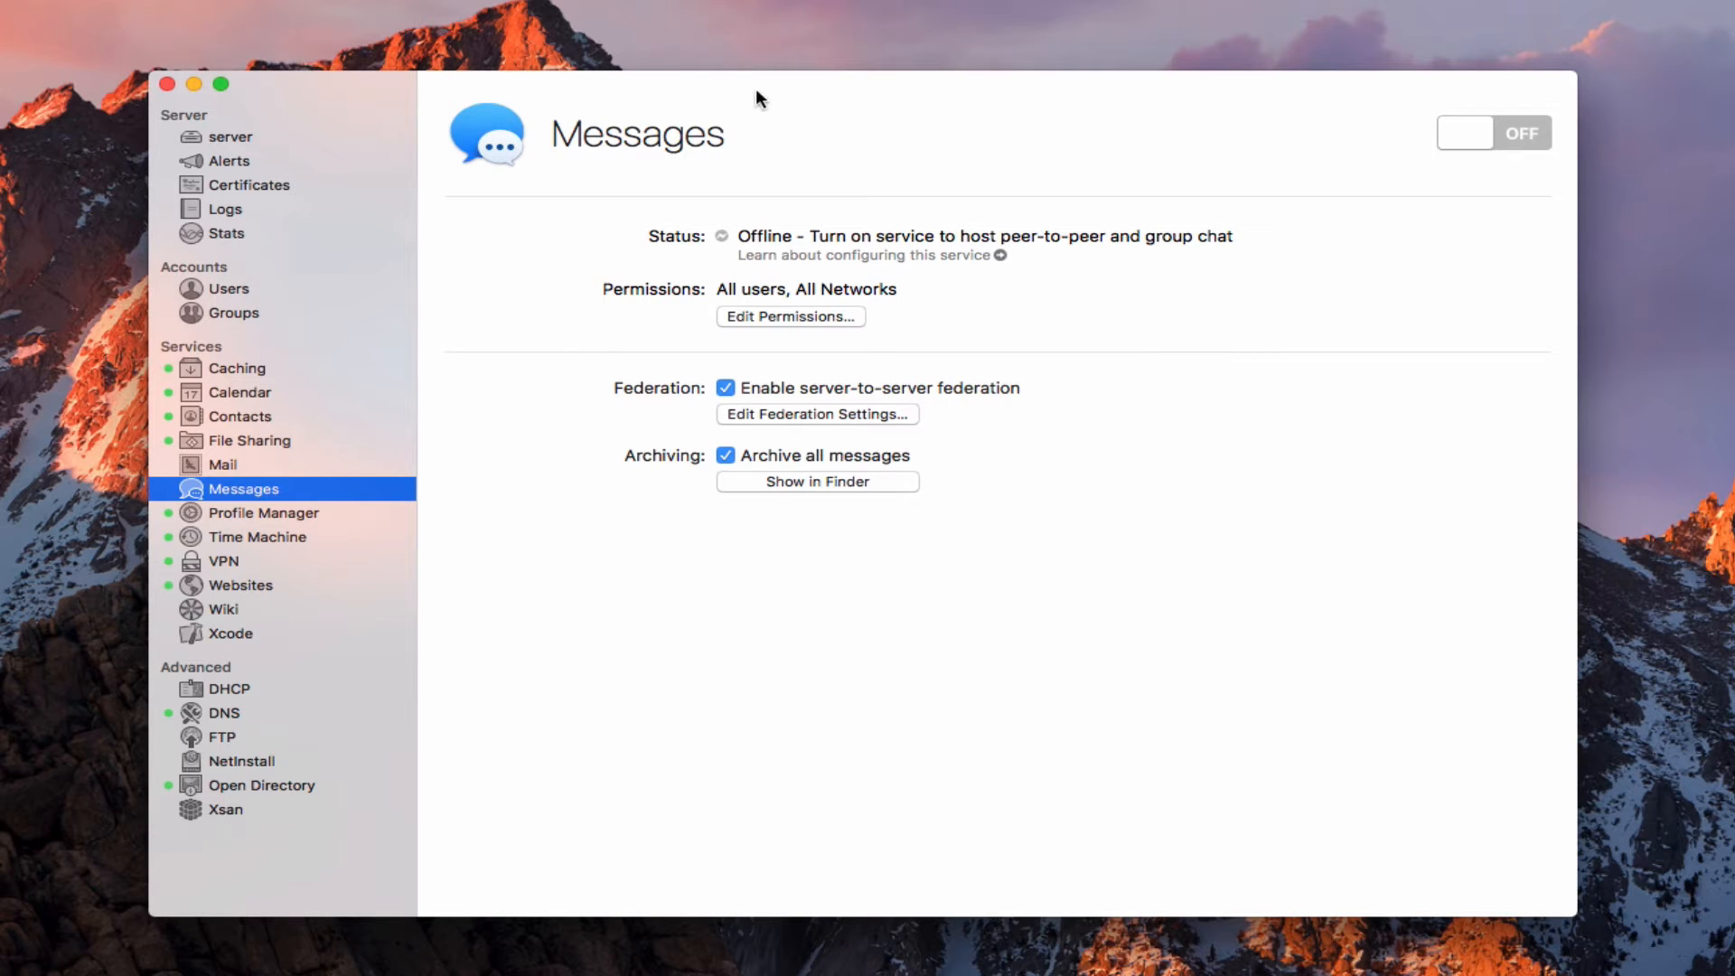
mouse_move(1052, 290)
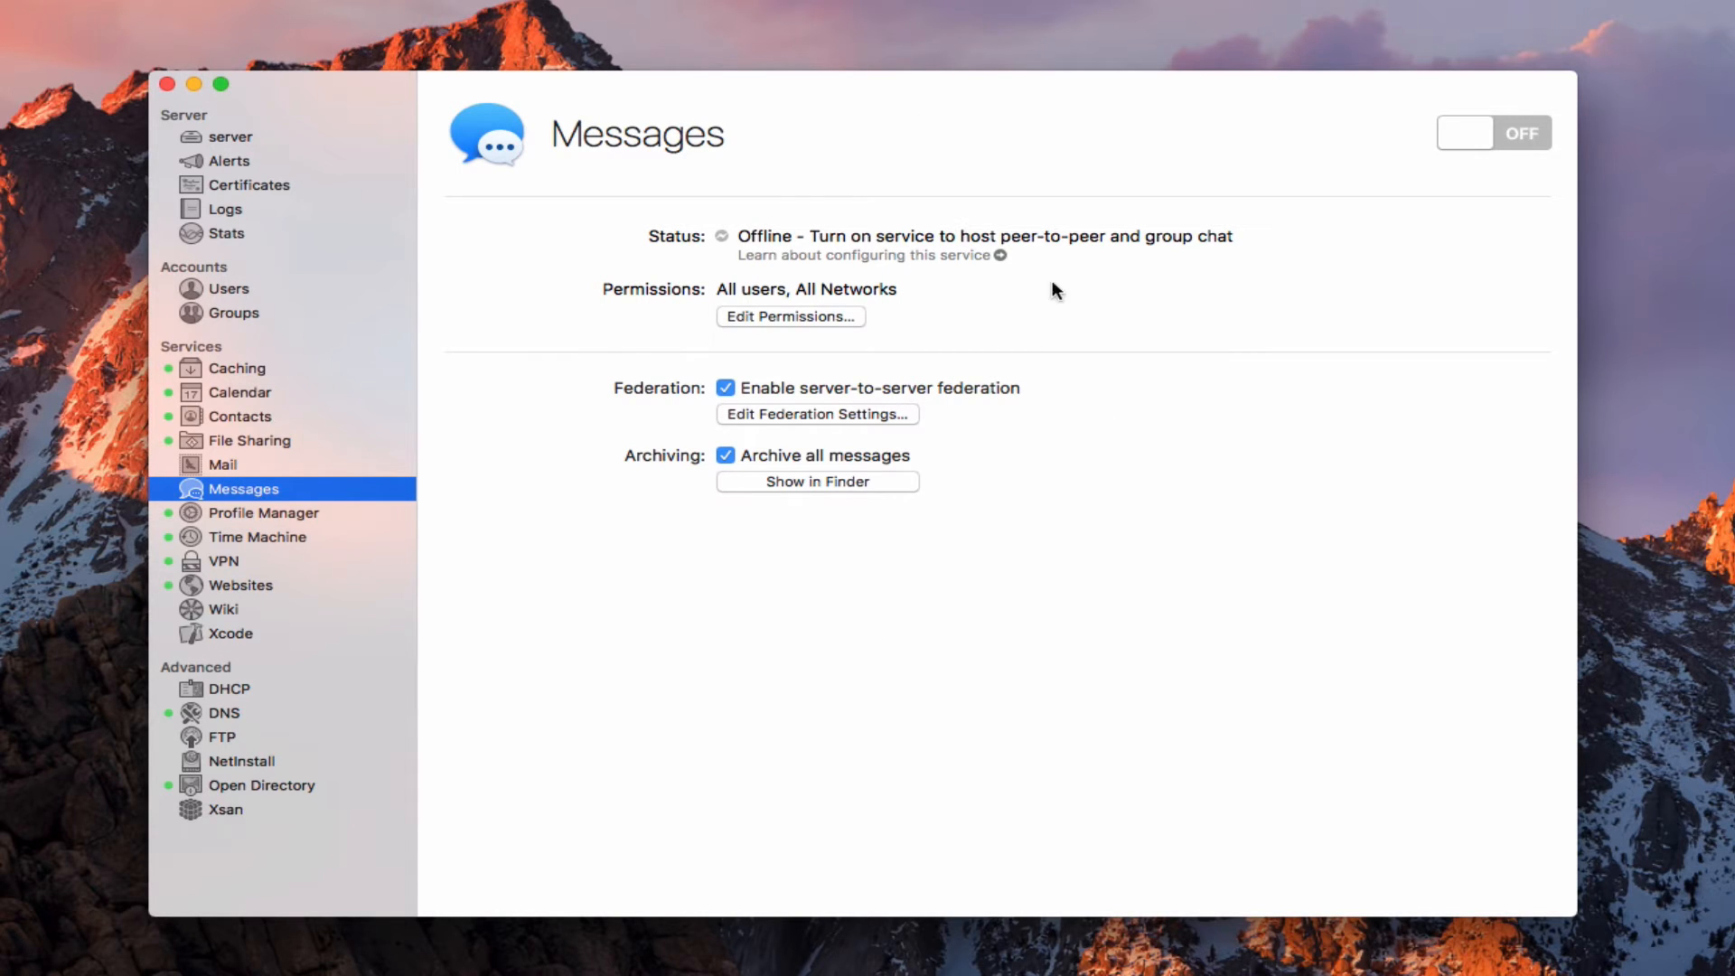
- Switch the Messages service ON so it runs at server.local
click(1493, 133)
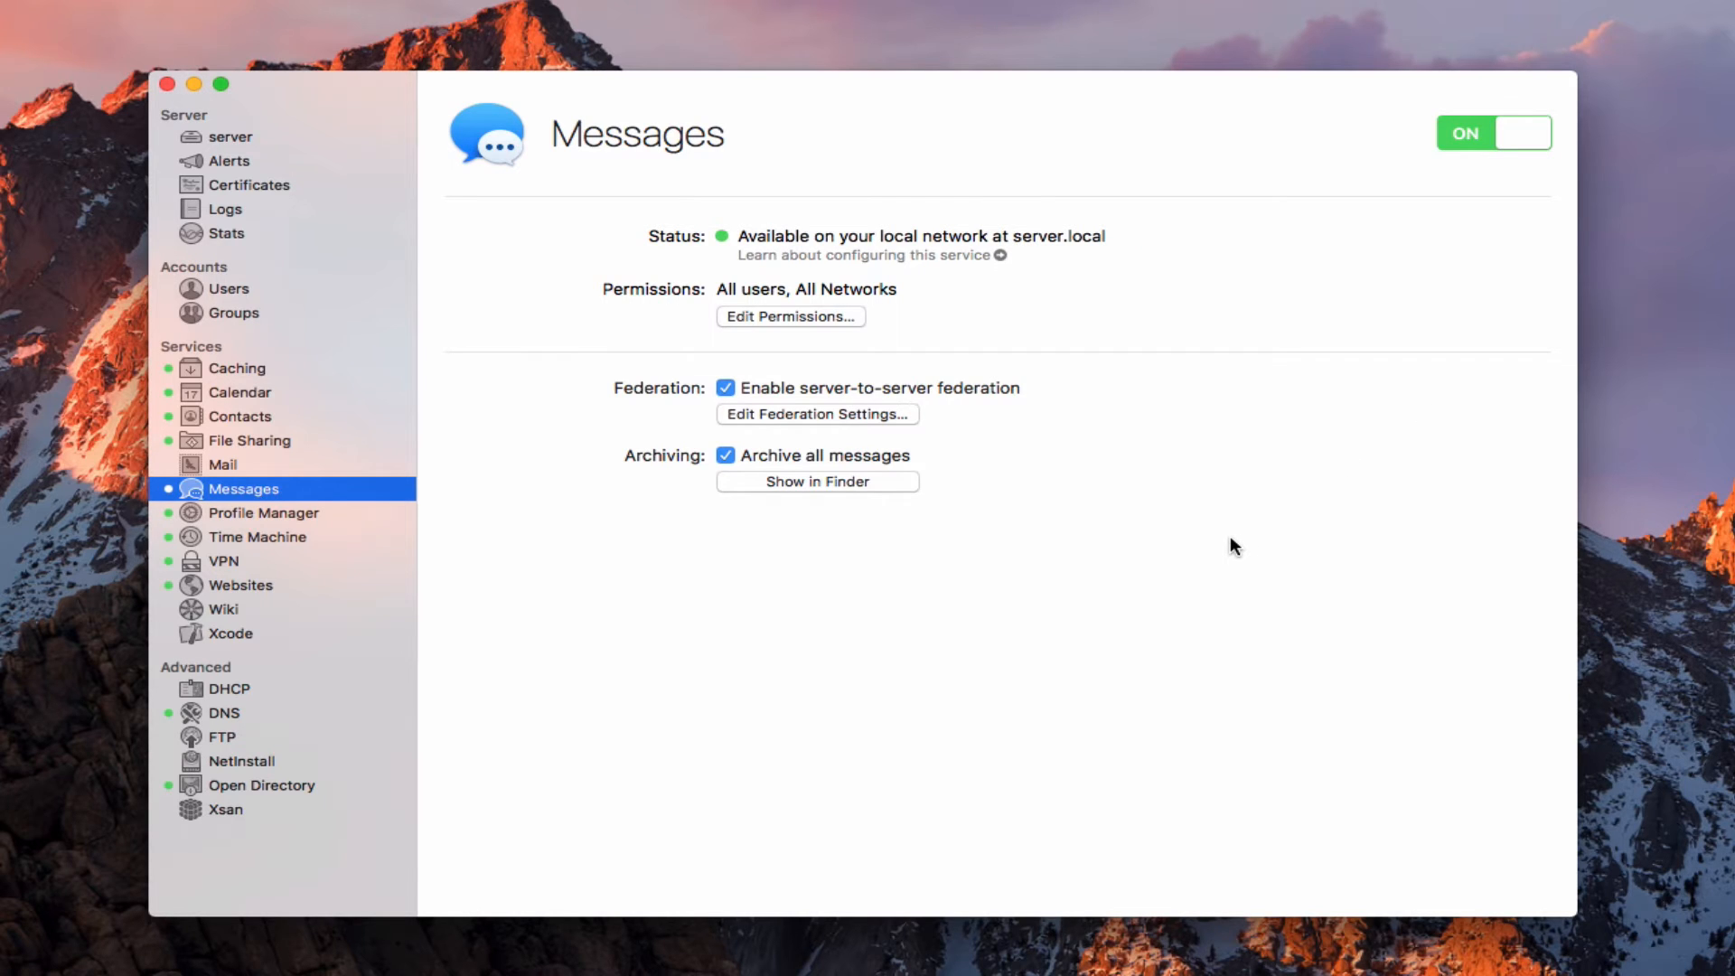
mouse_move(1084, 252)
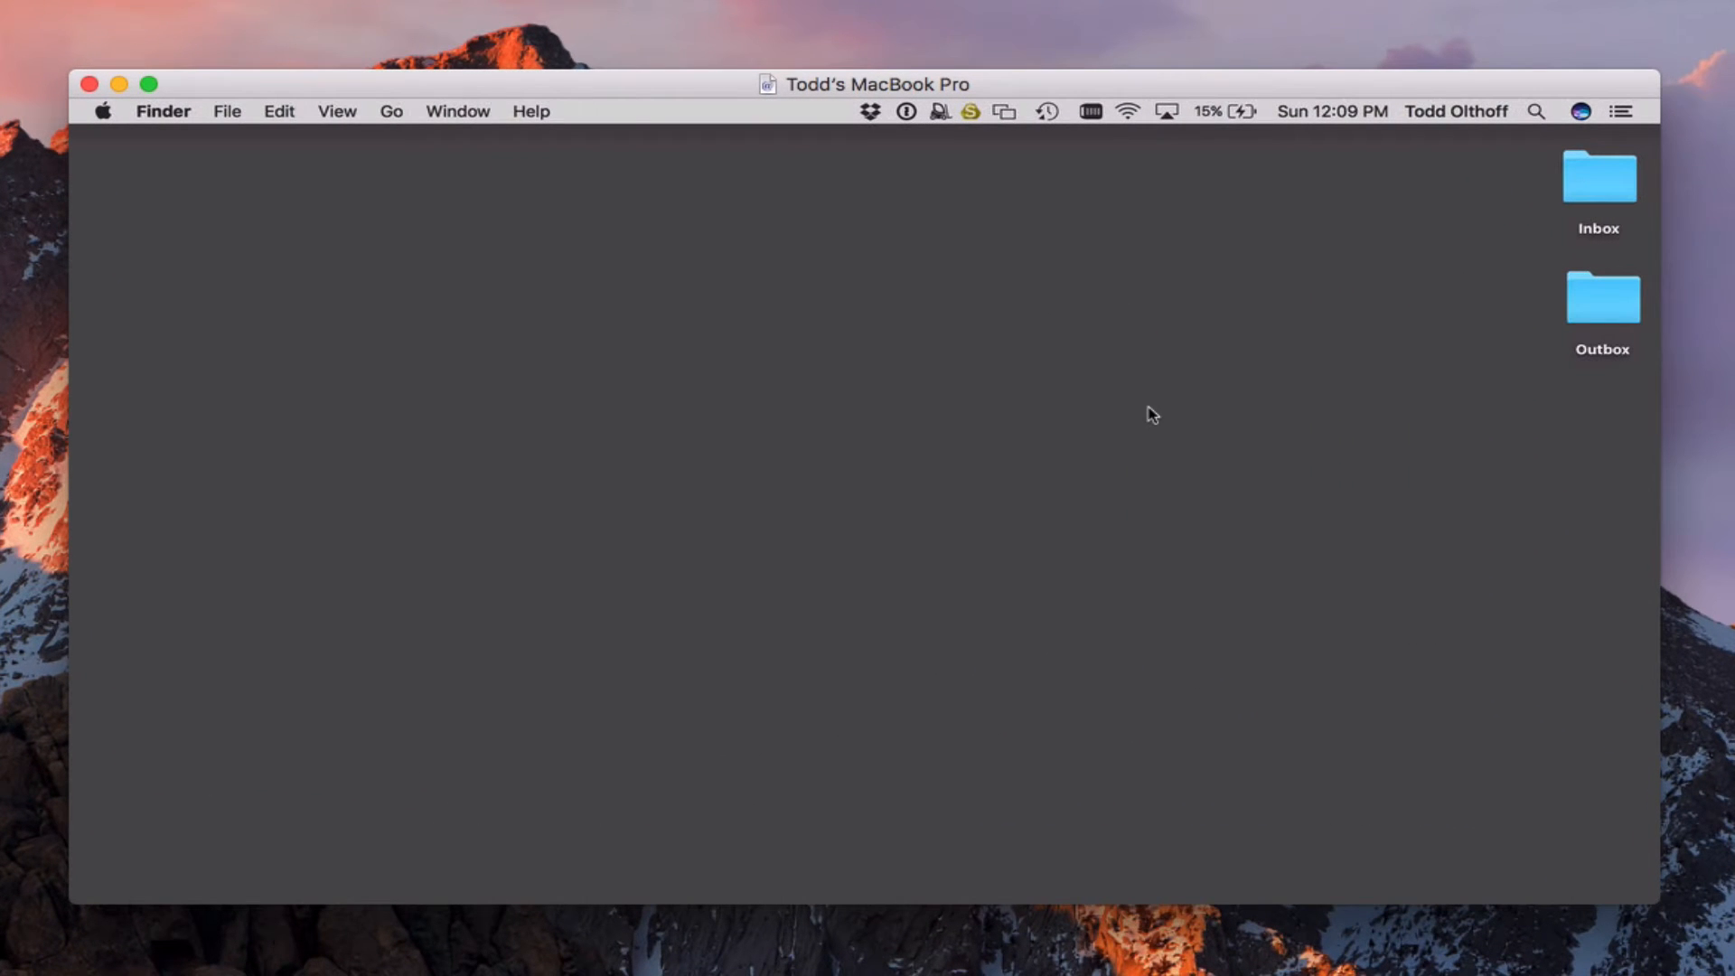
mouse_move(988, 654)
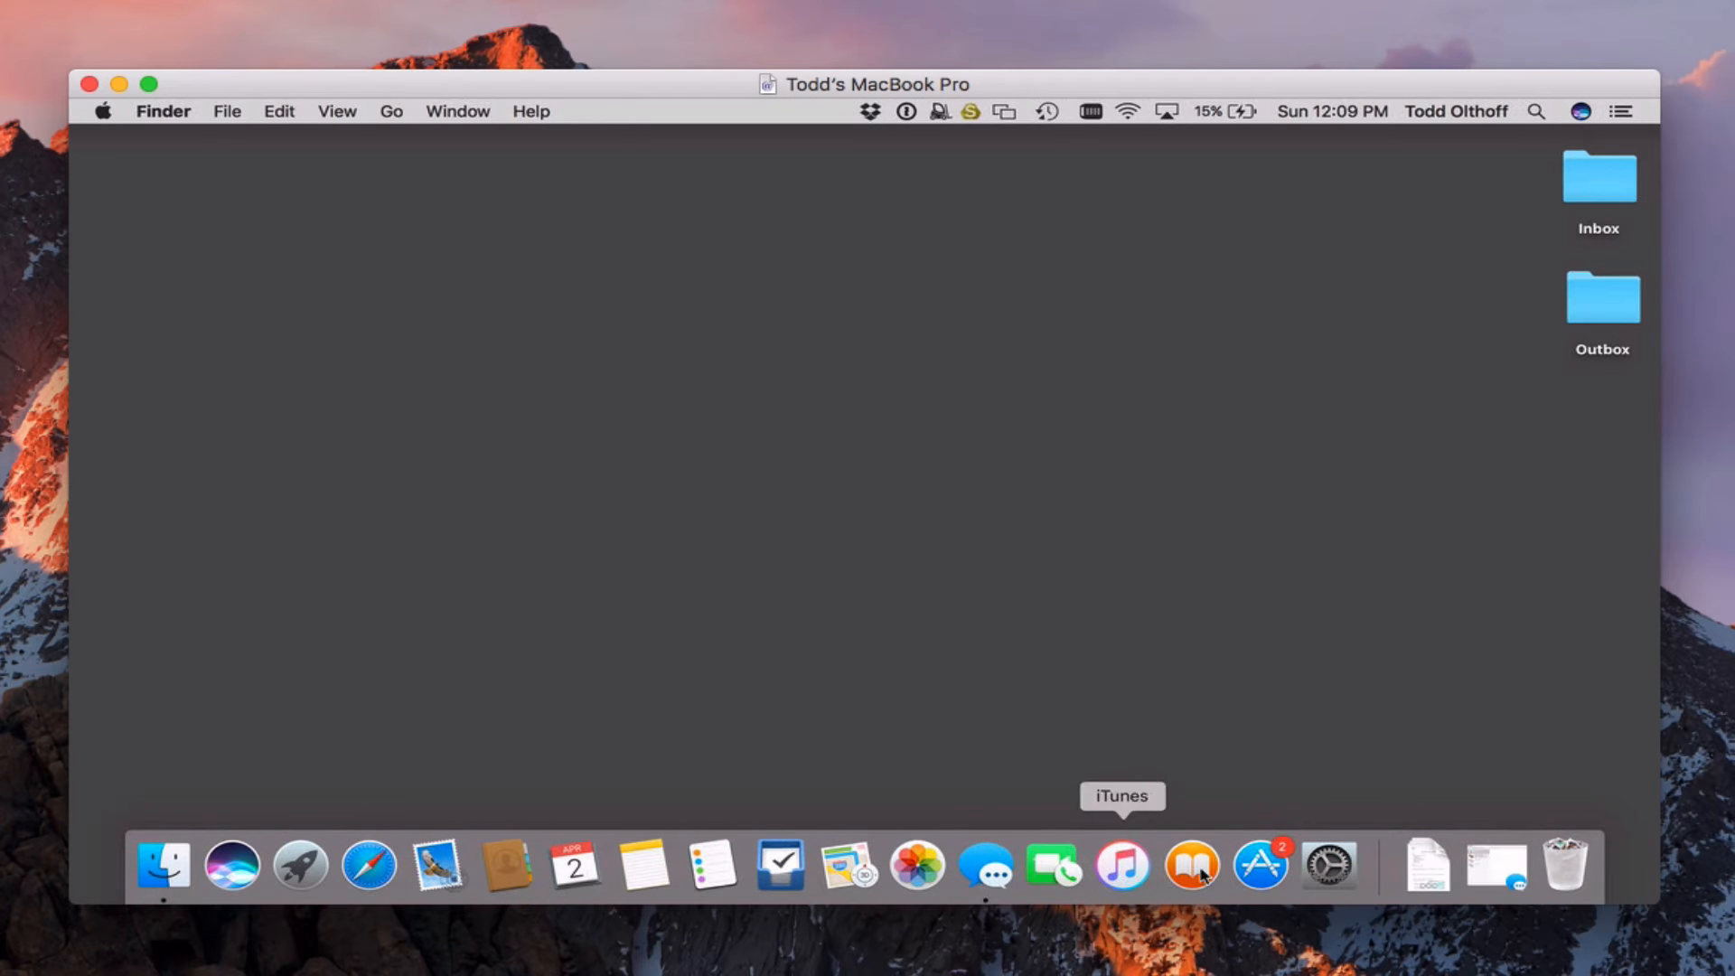
- Open System Preferences' Internet Accounts and list the 'Add Other Account' types
click(1327, 866)
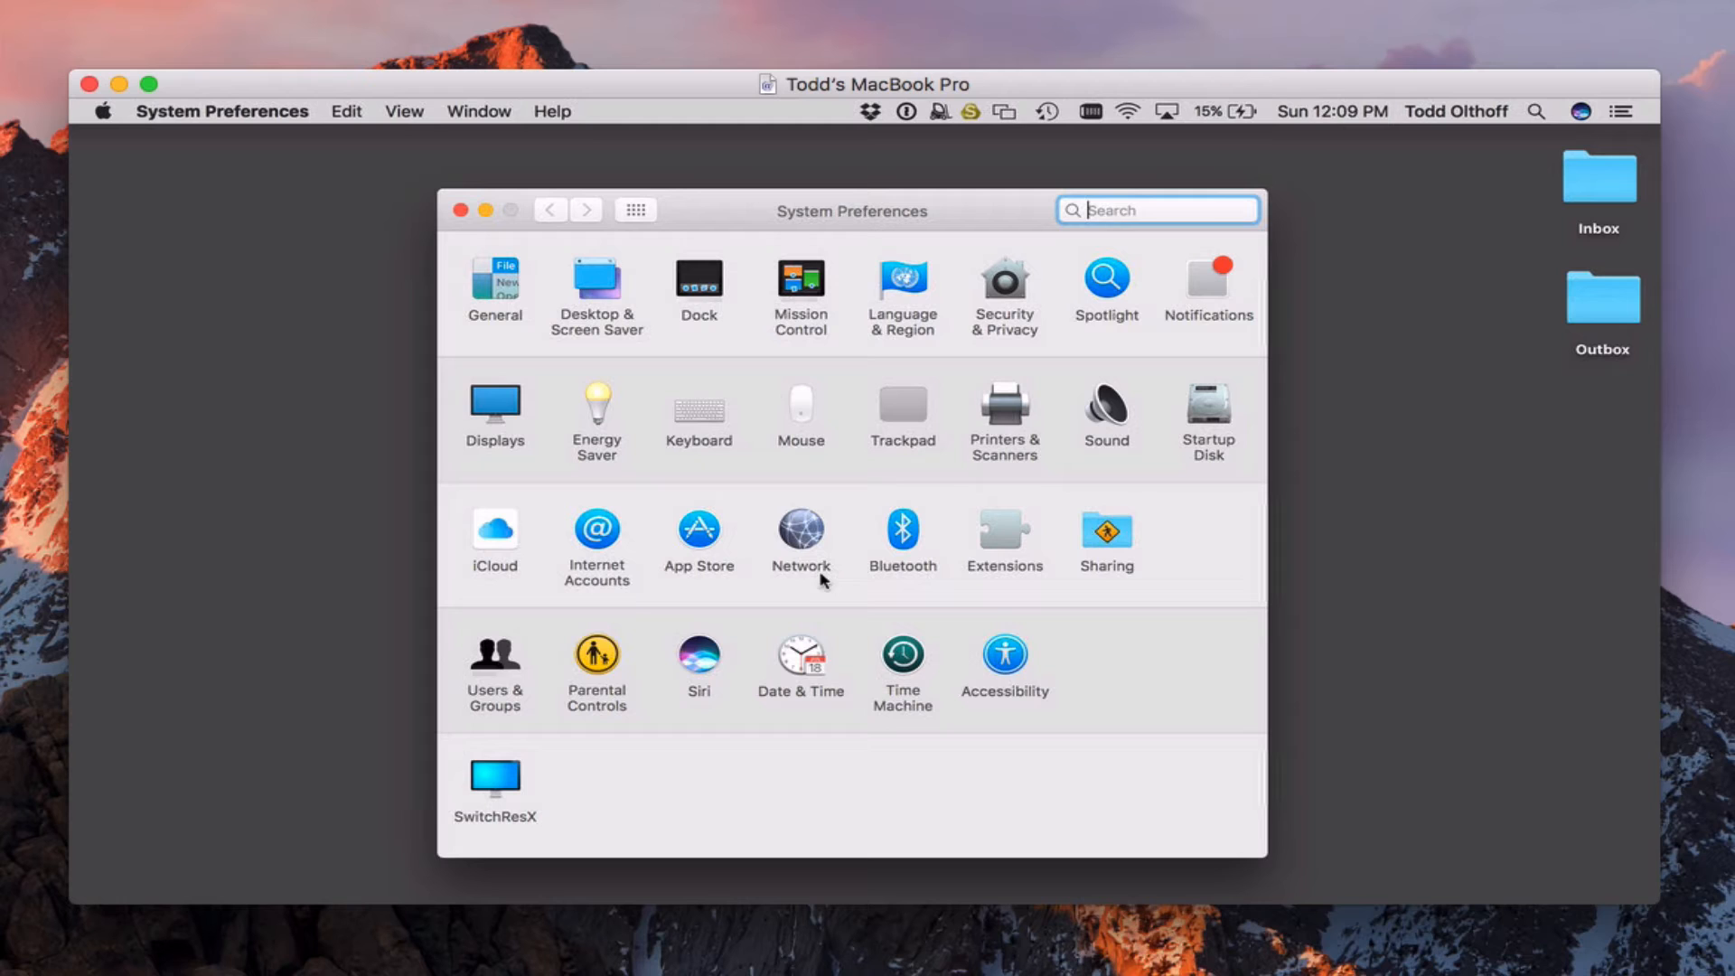
mouse_move(592, 531)
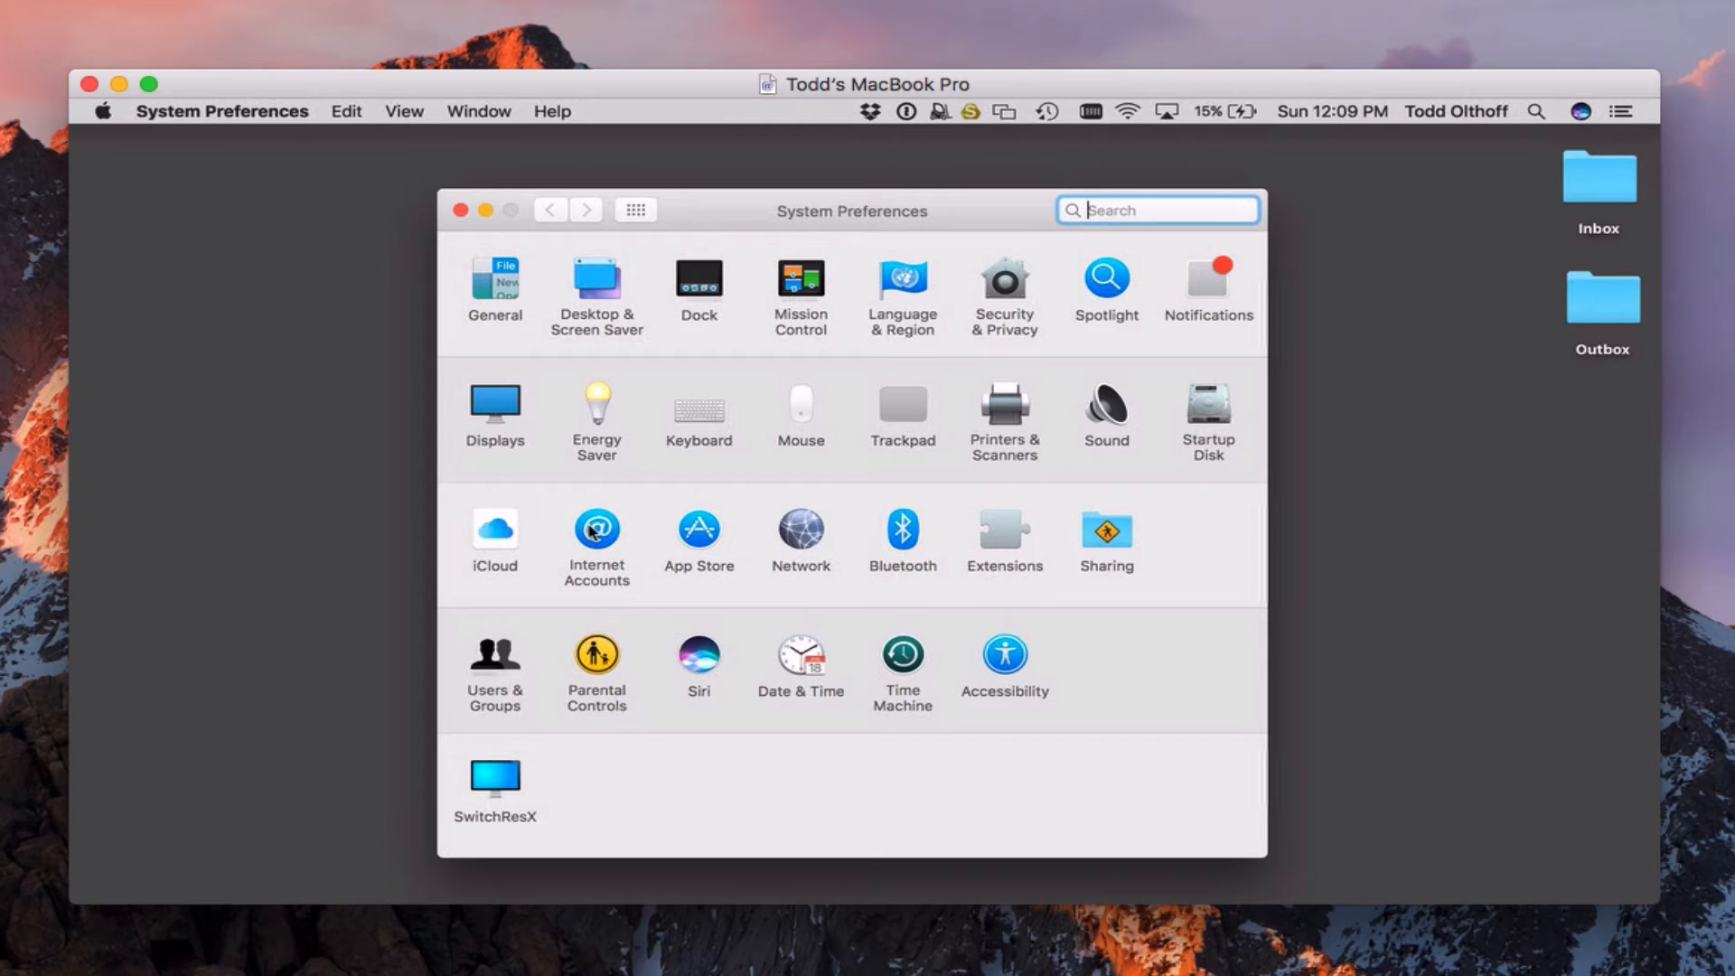
click(596, 526)
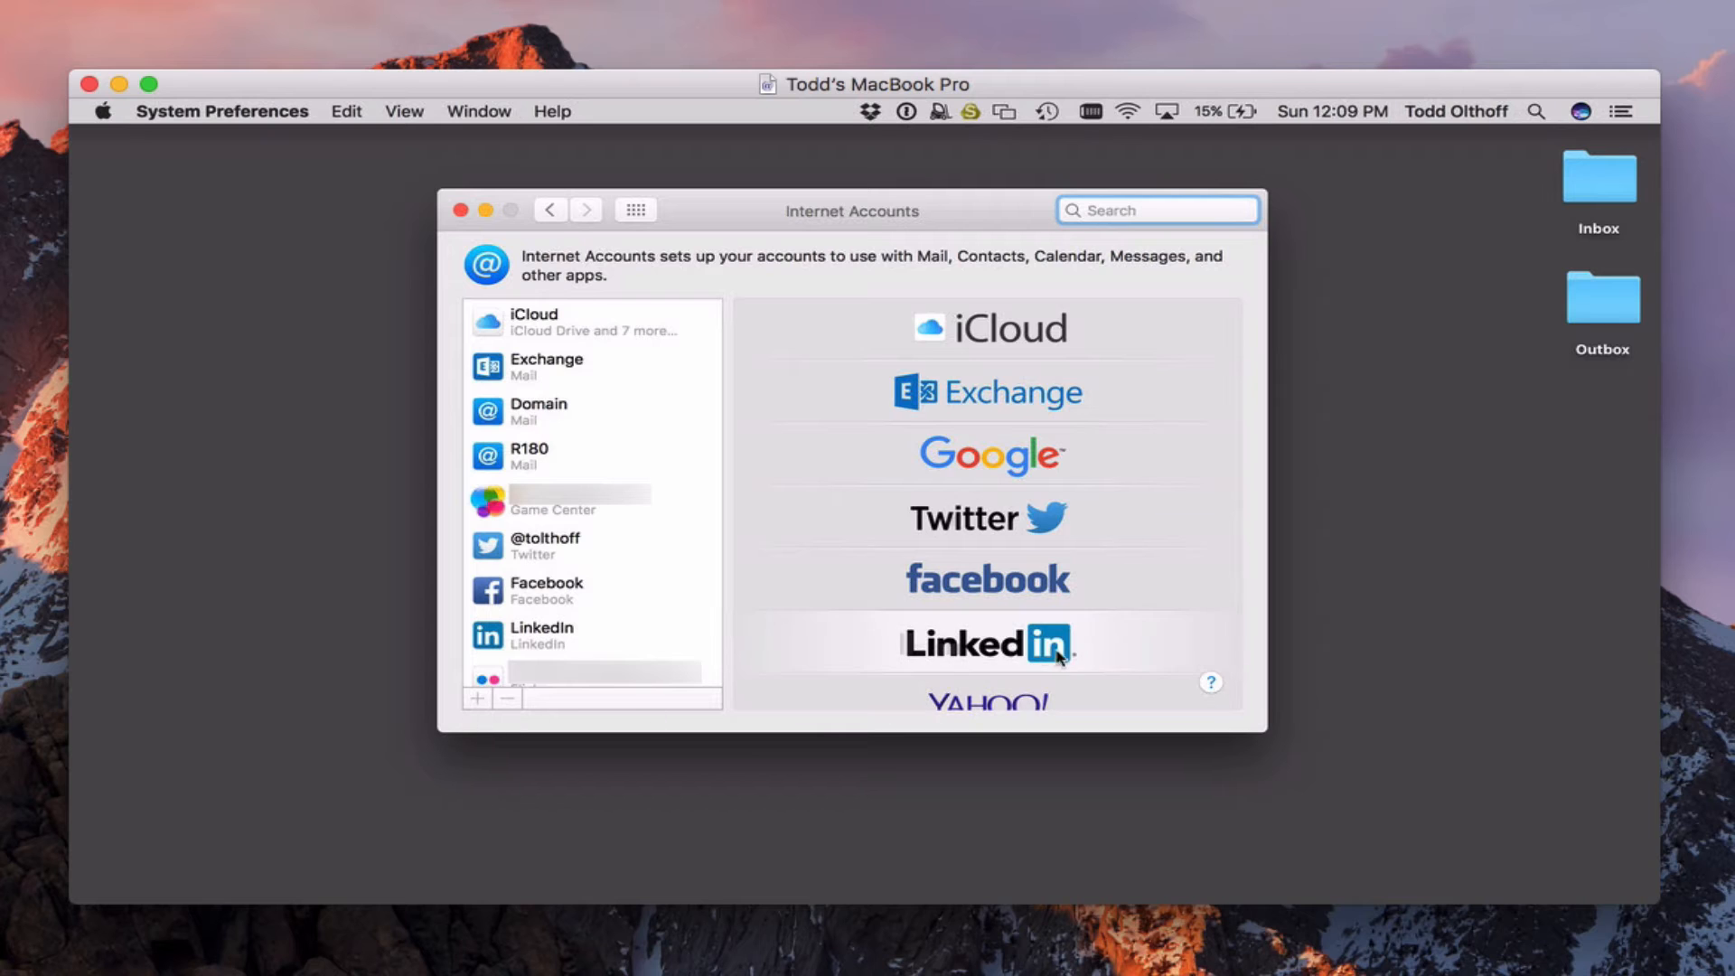
scroll(down, 3)
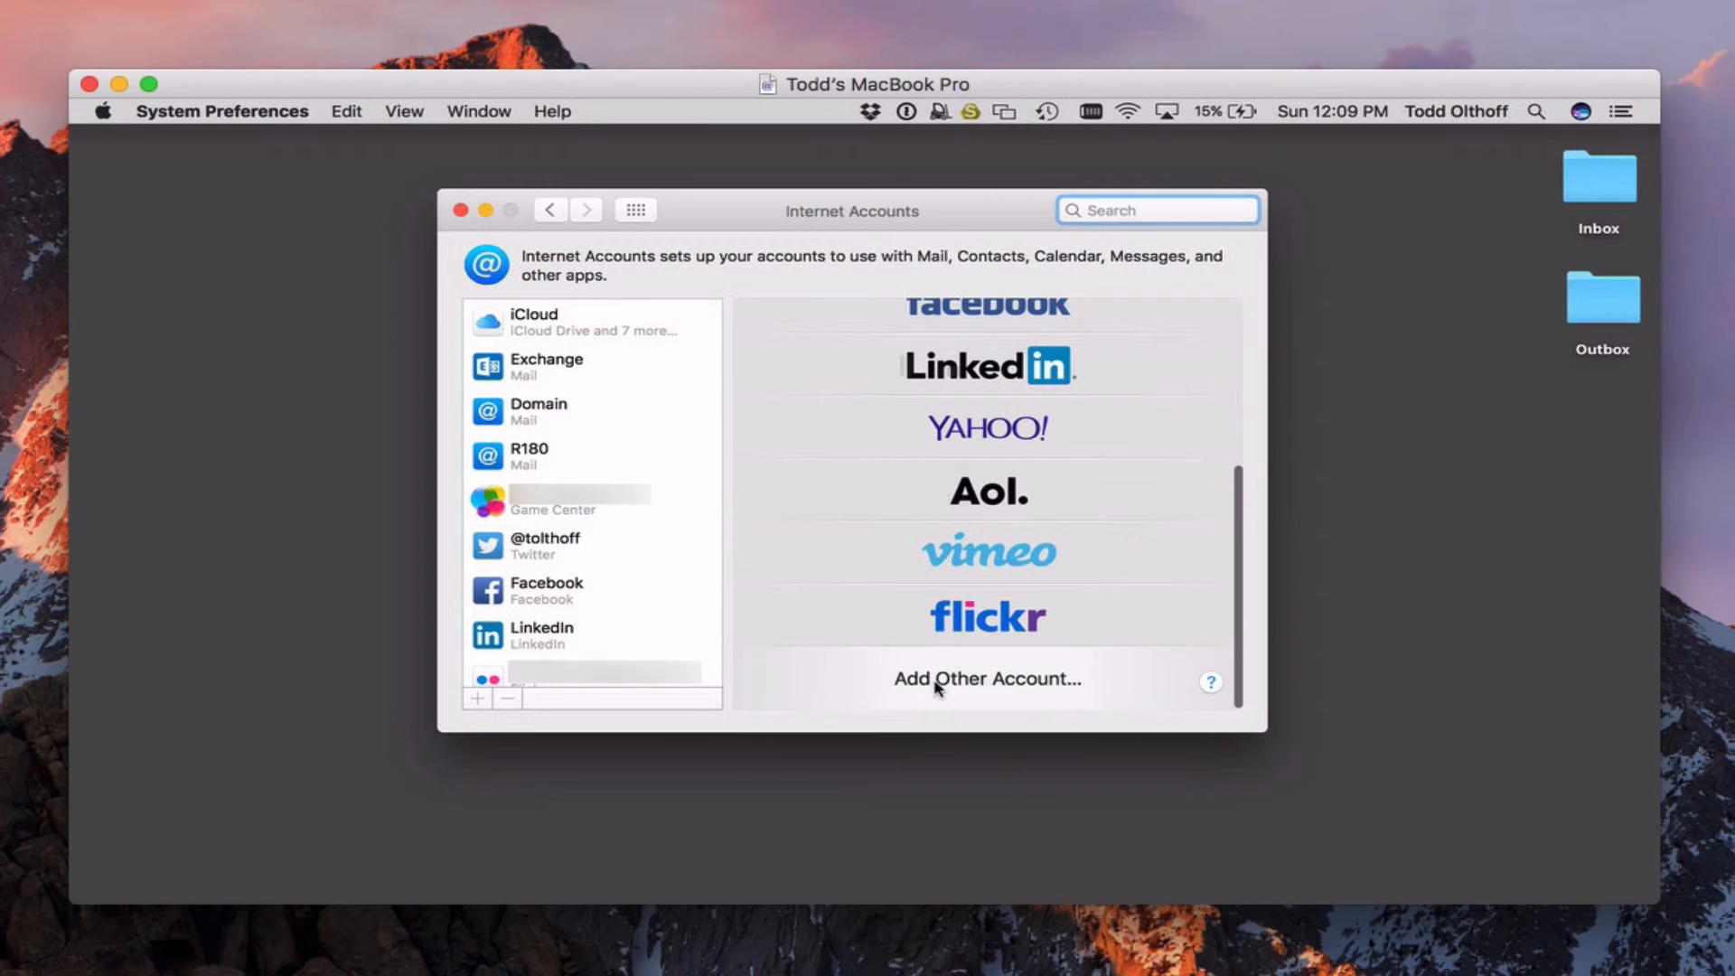
click(987, 679)
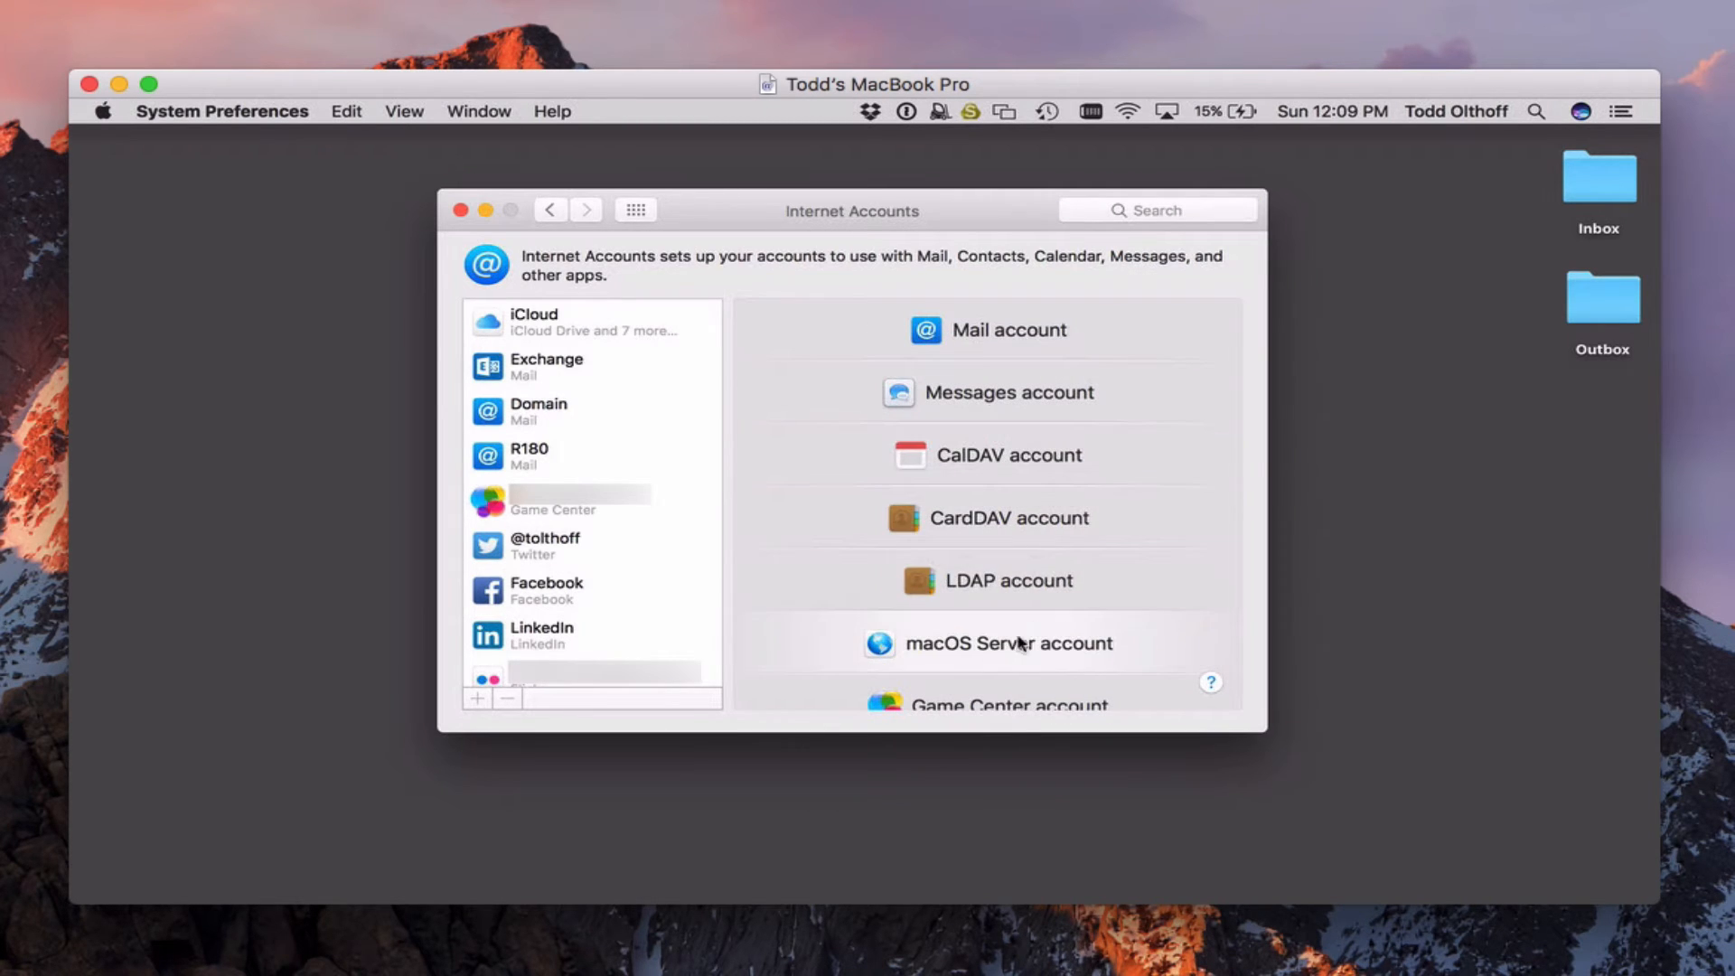
- Add a macOS Server account for the local server, sign in, and keep Messages and VPN
click(1008, 642)
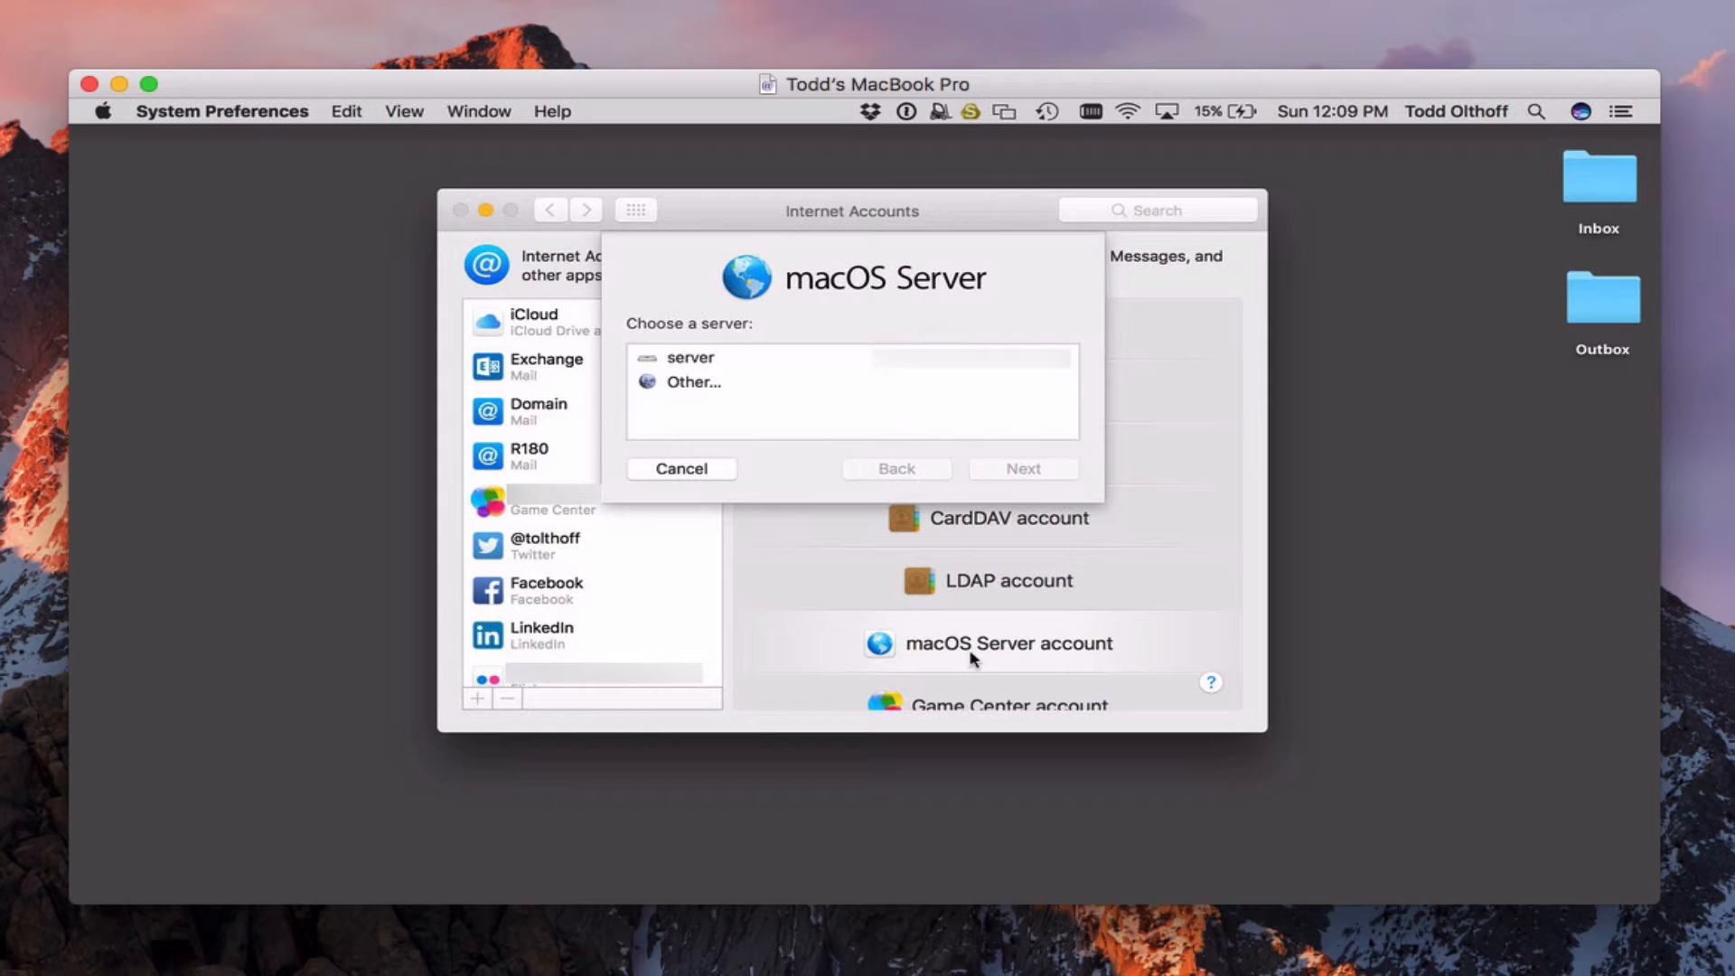
mouse_move(730, 365)
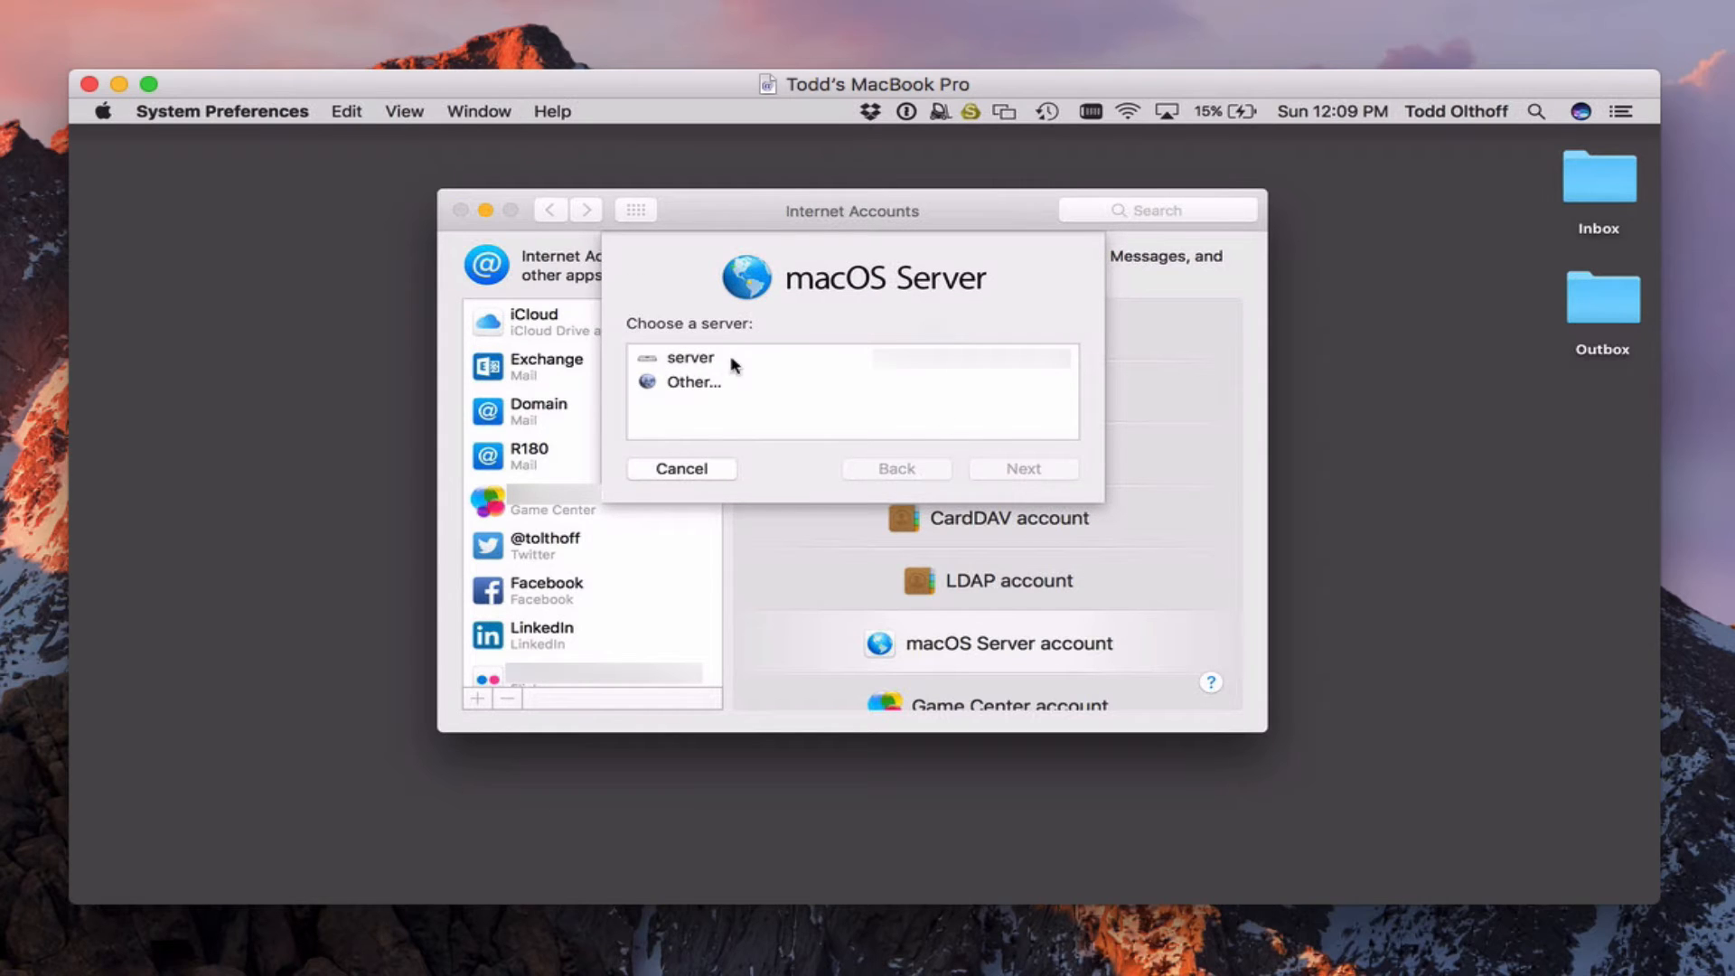
click(691, 358)
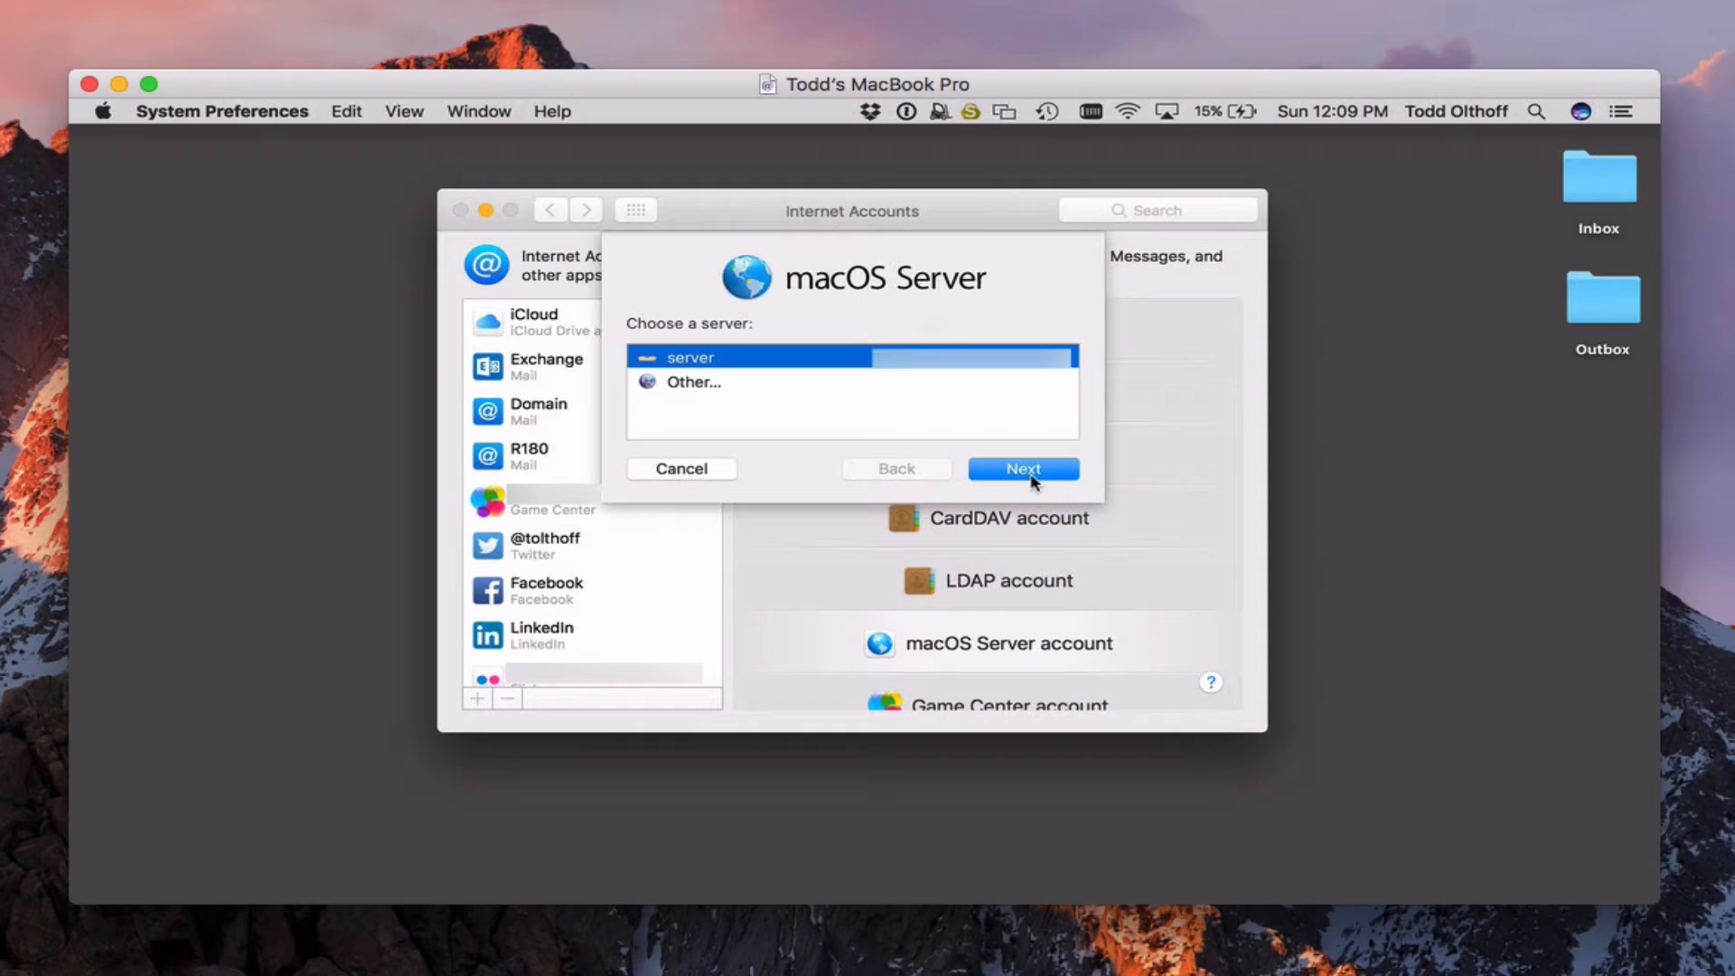
click(1022, 468)
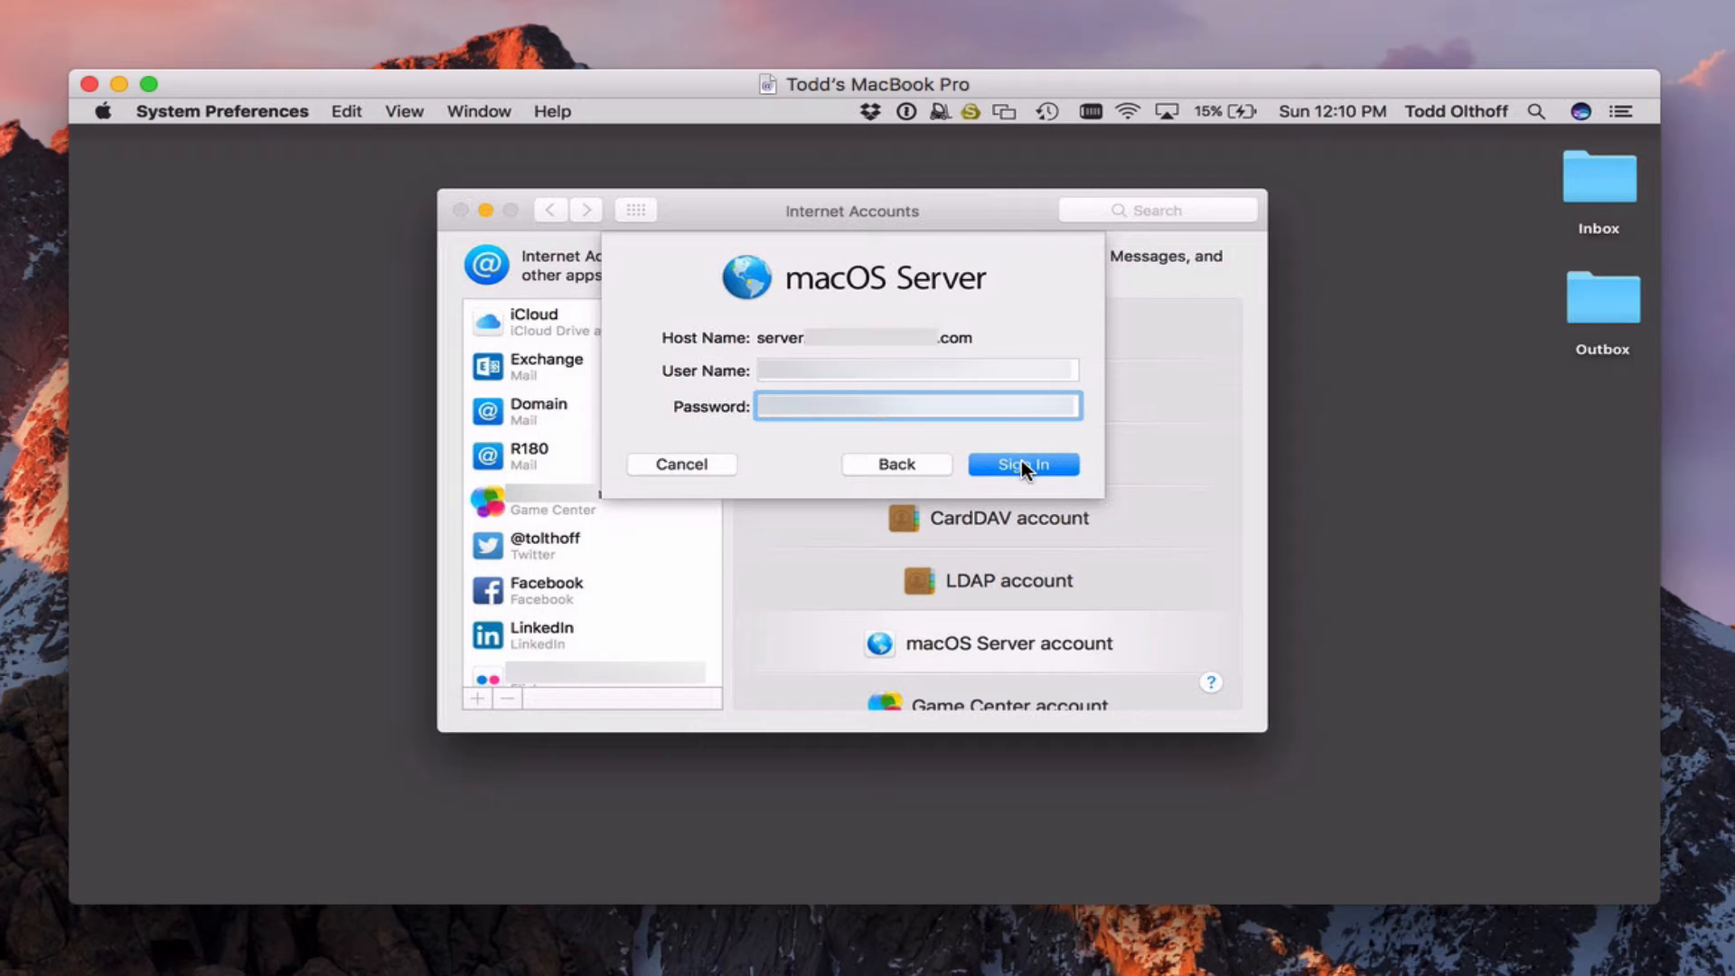
click(1020, 463)
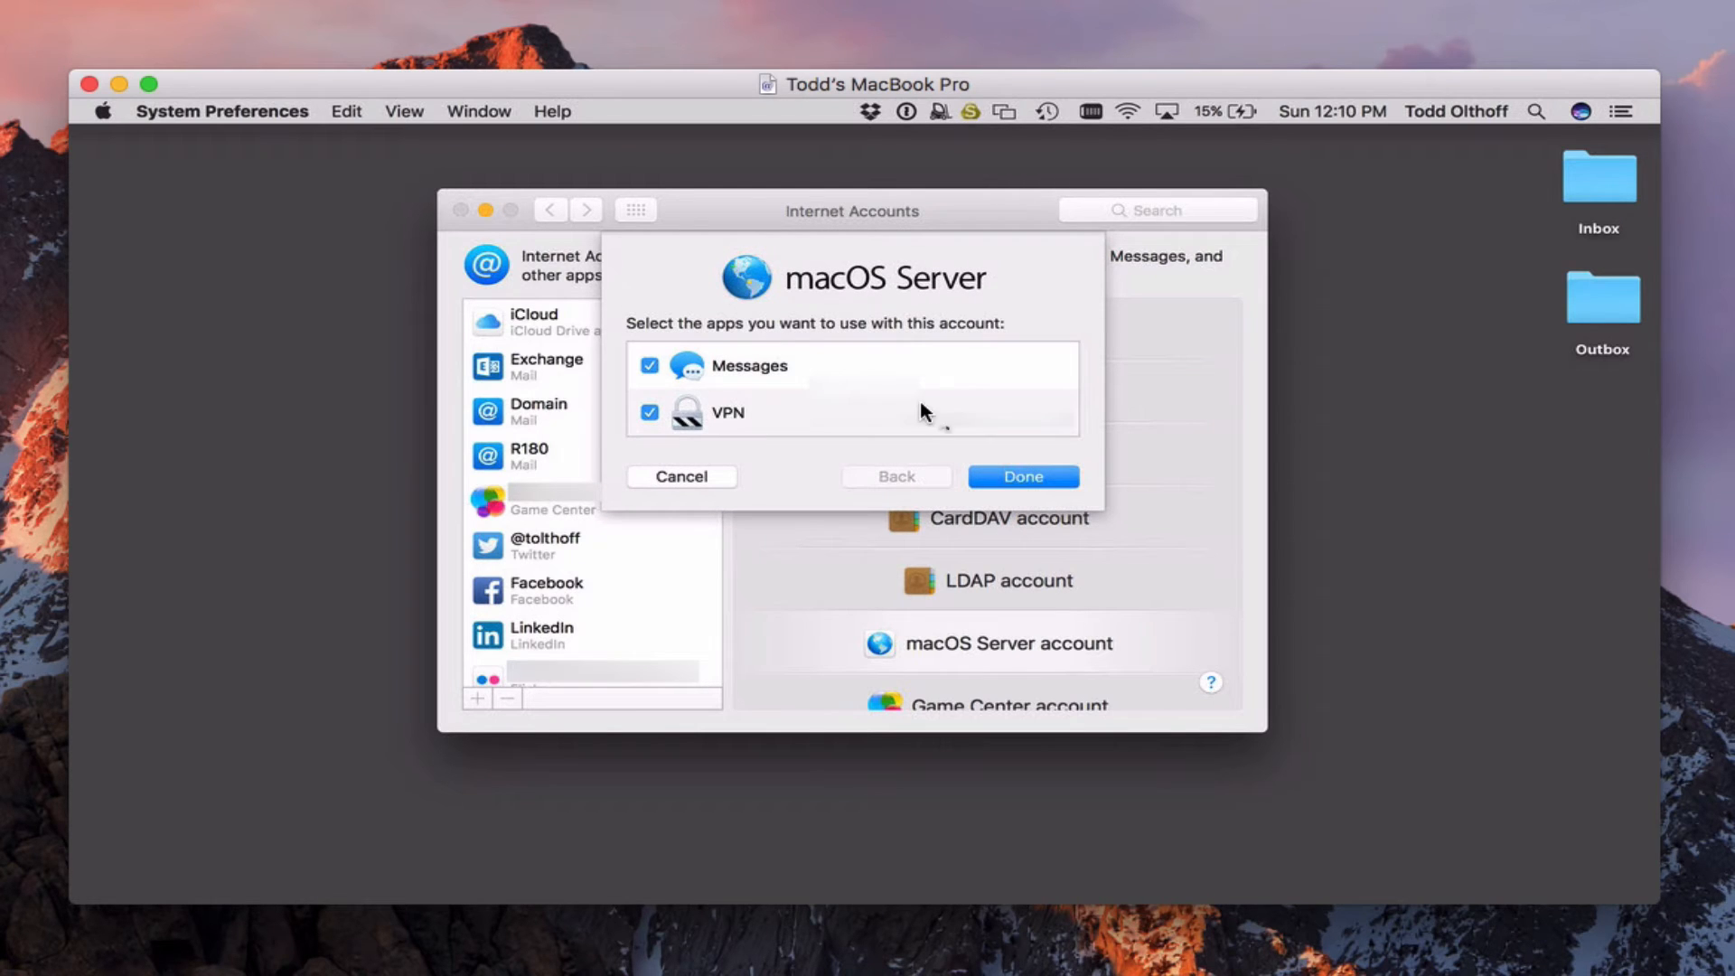
mouse_move(786, 423)
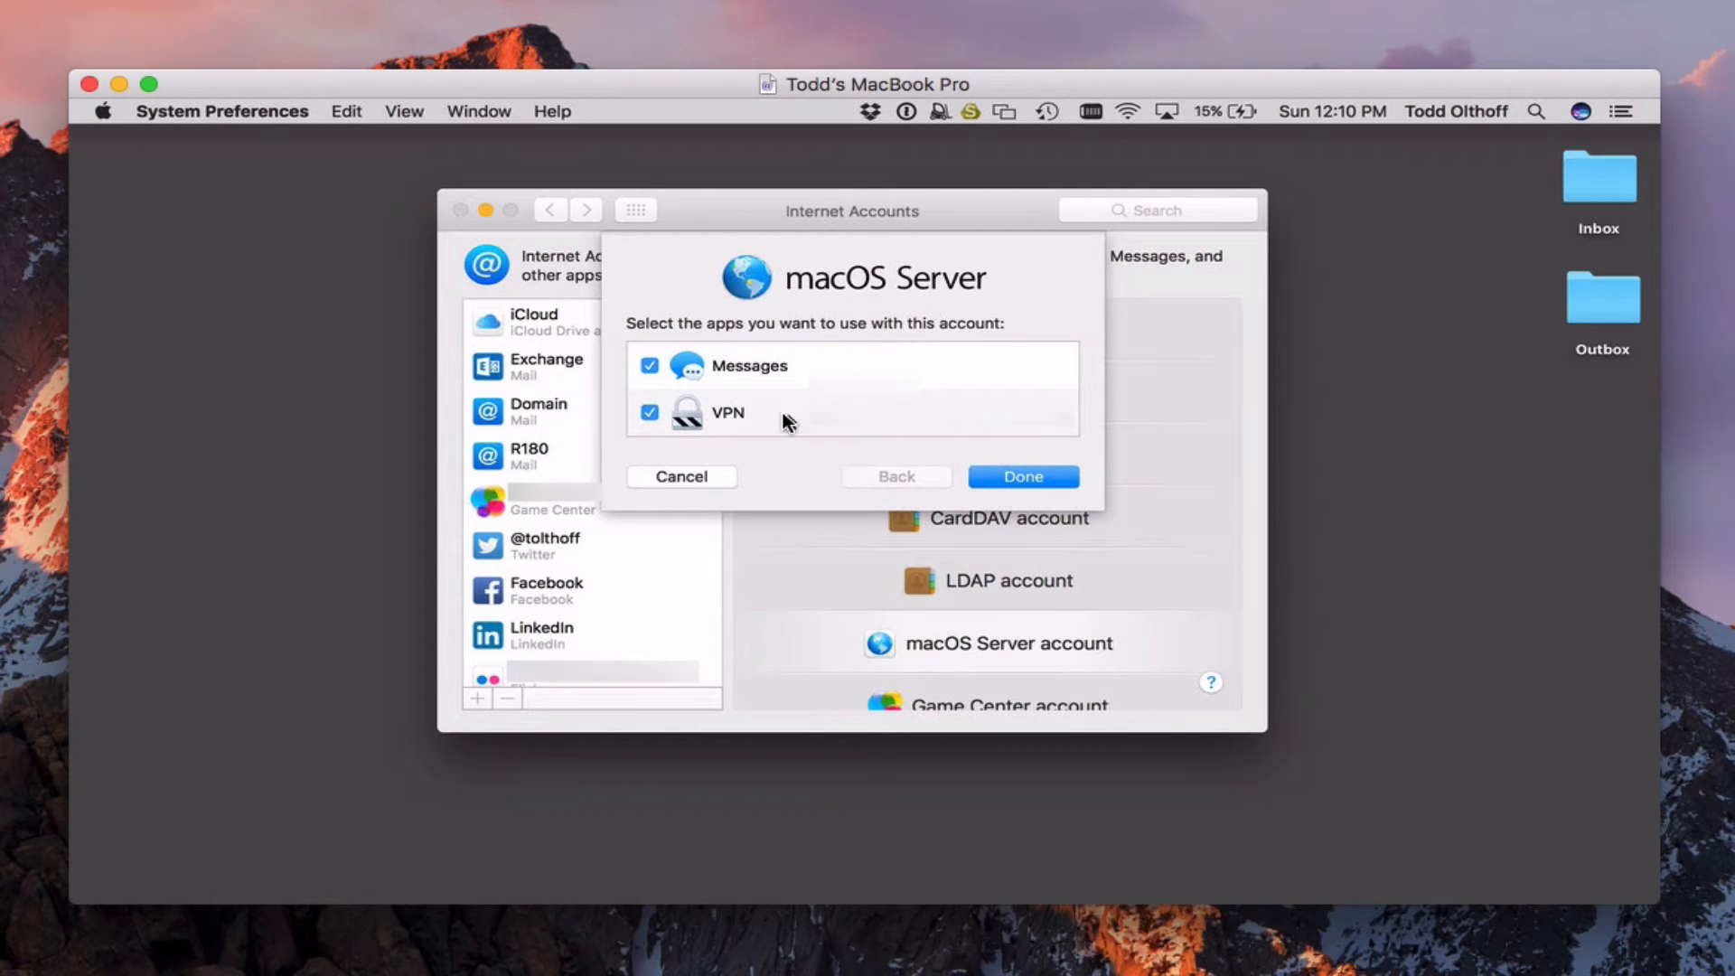
mouse_move(771, 382)
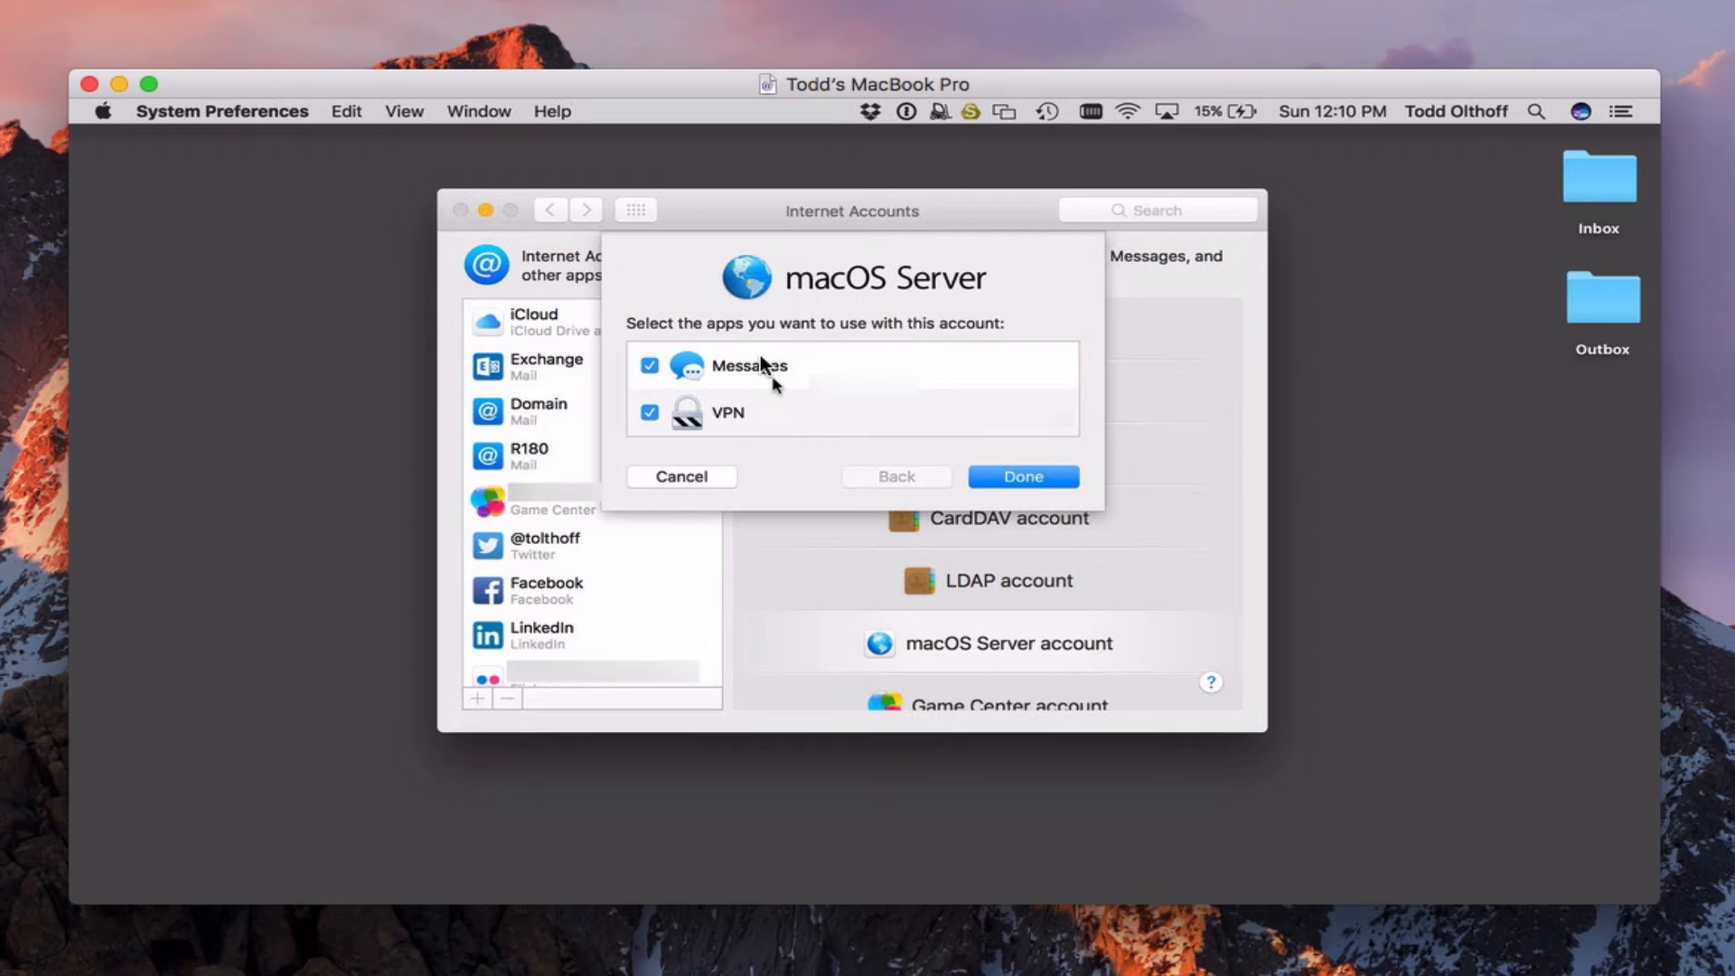
mouse_move(670, 380)
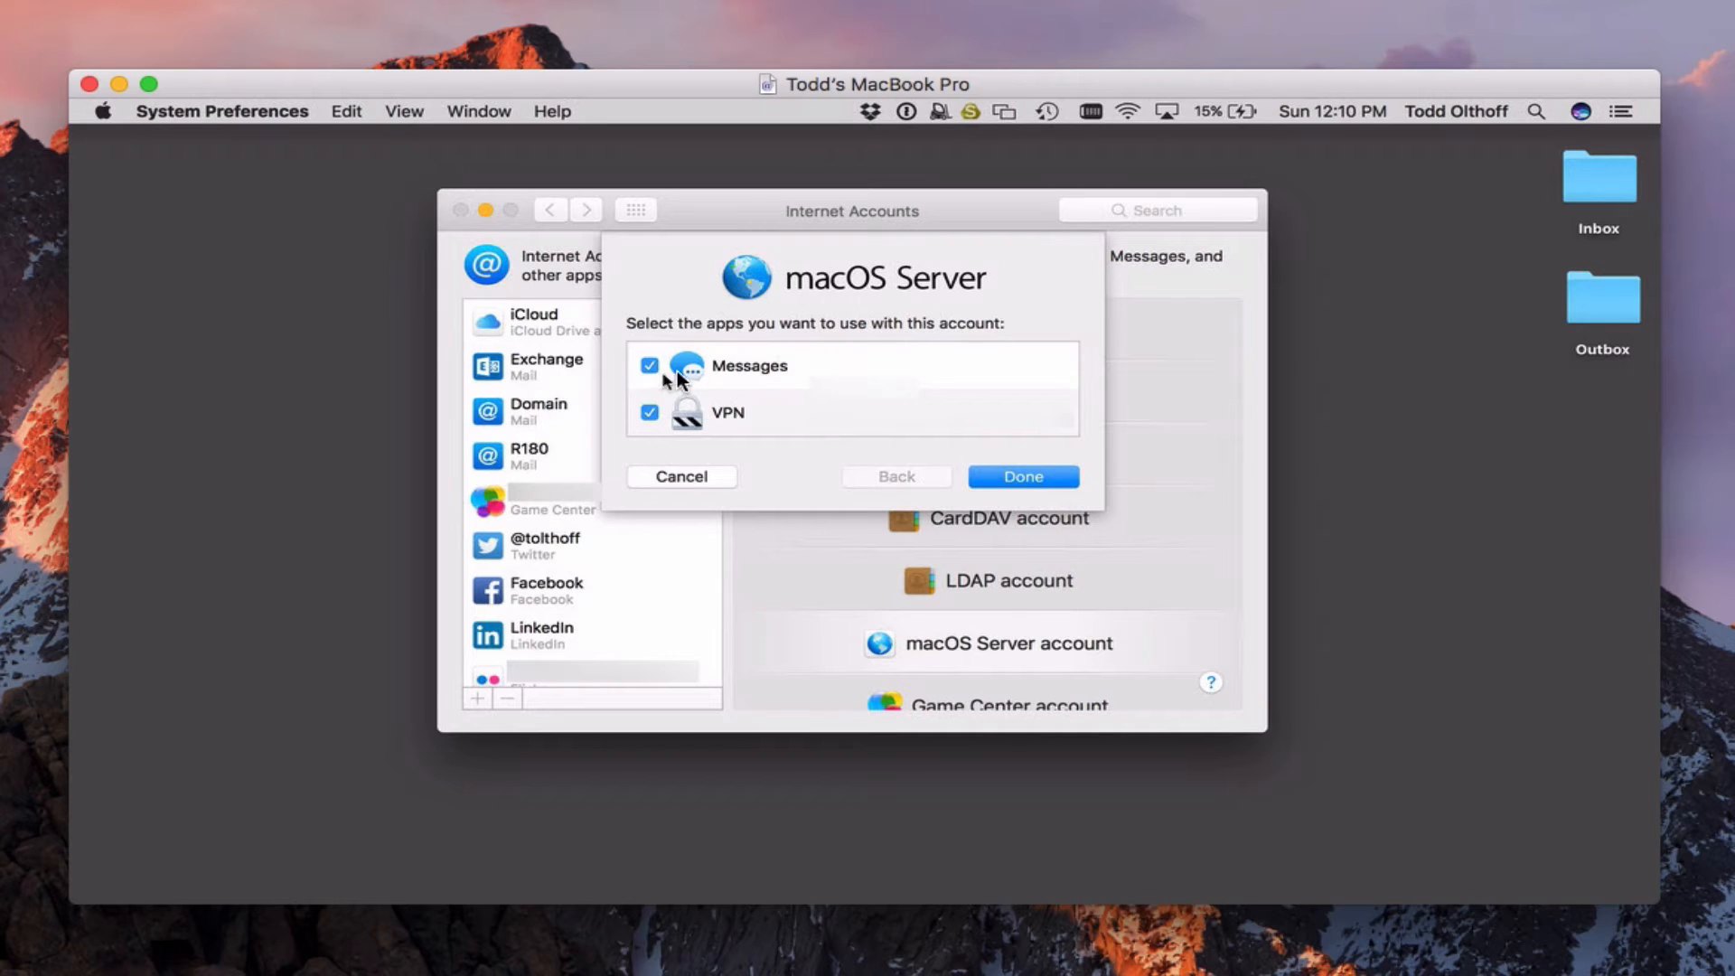
click(1021, 477)
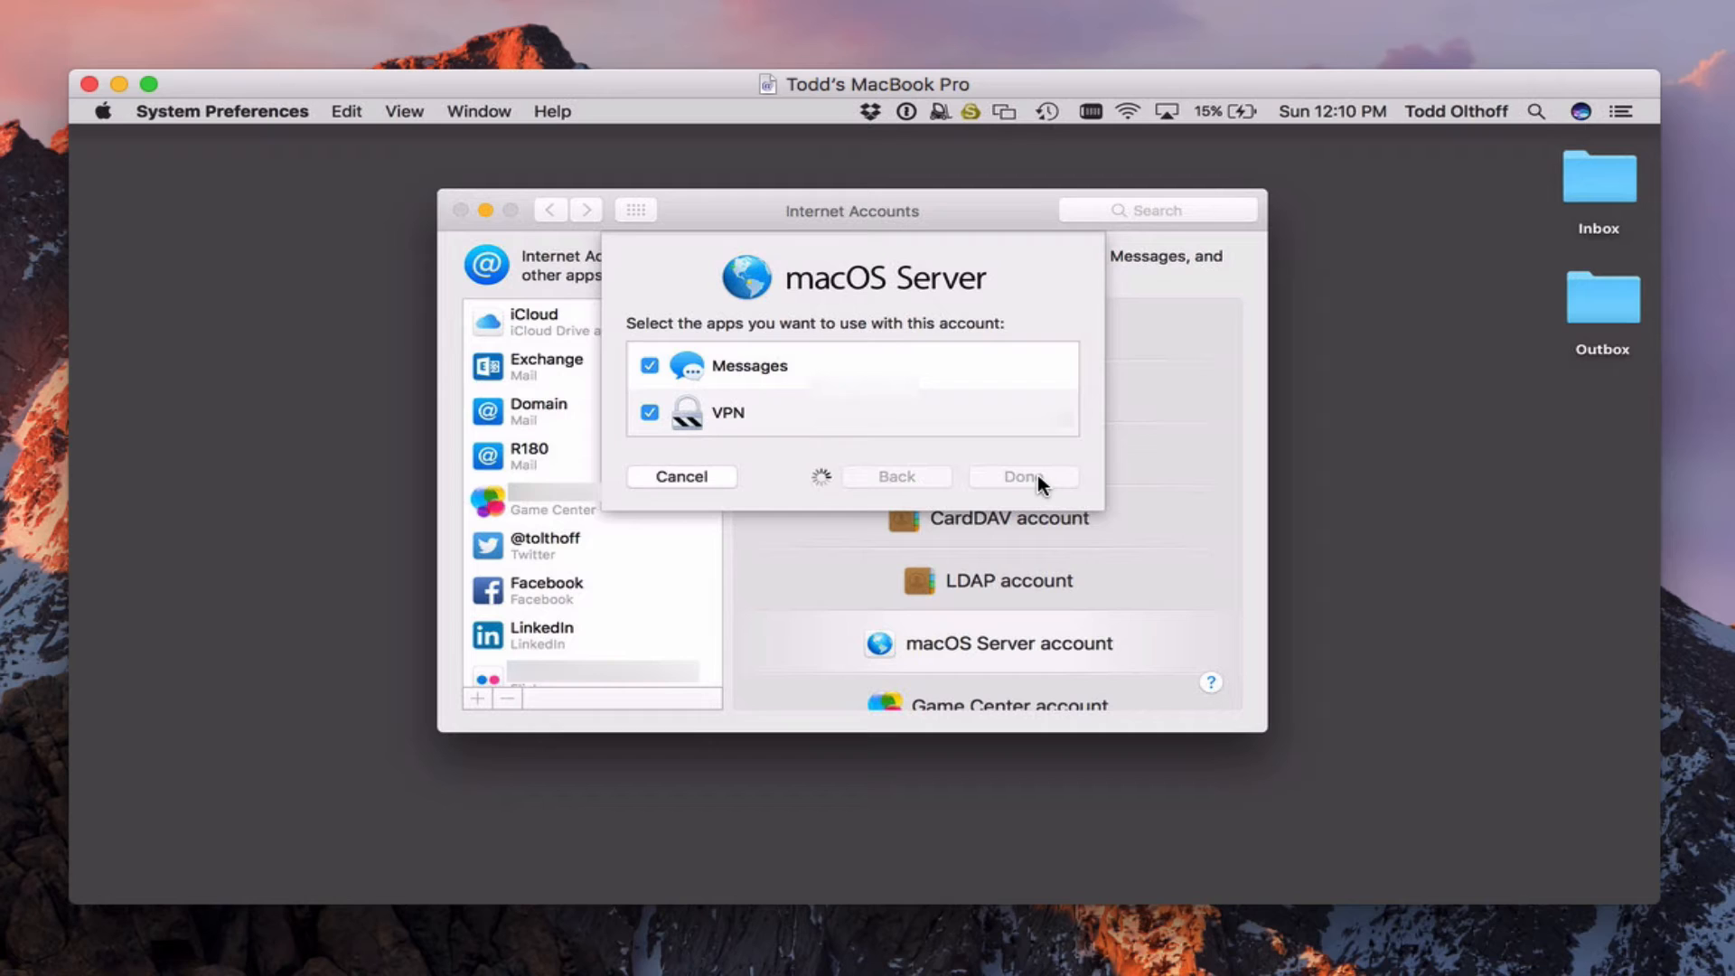
- Authorize the account with the admin password, allow the VPN configuration, and close Internet Accounts
click(1021, 476)
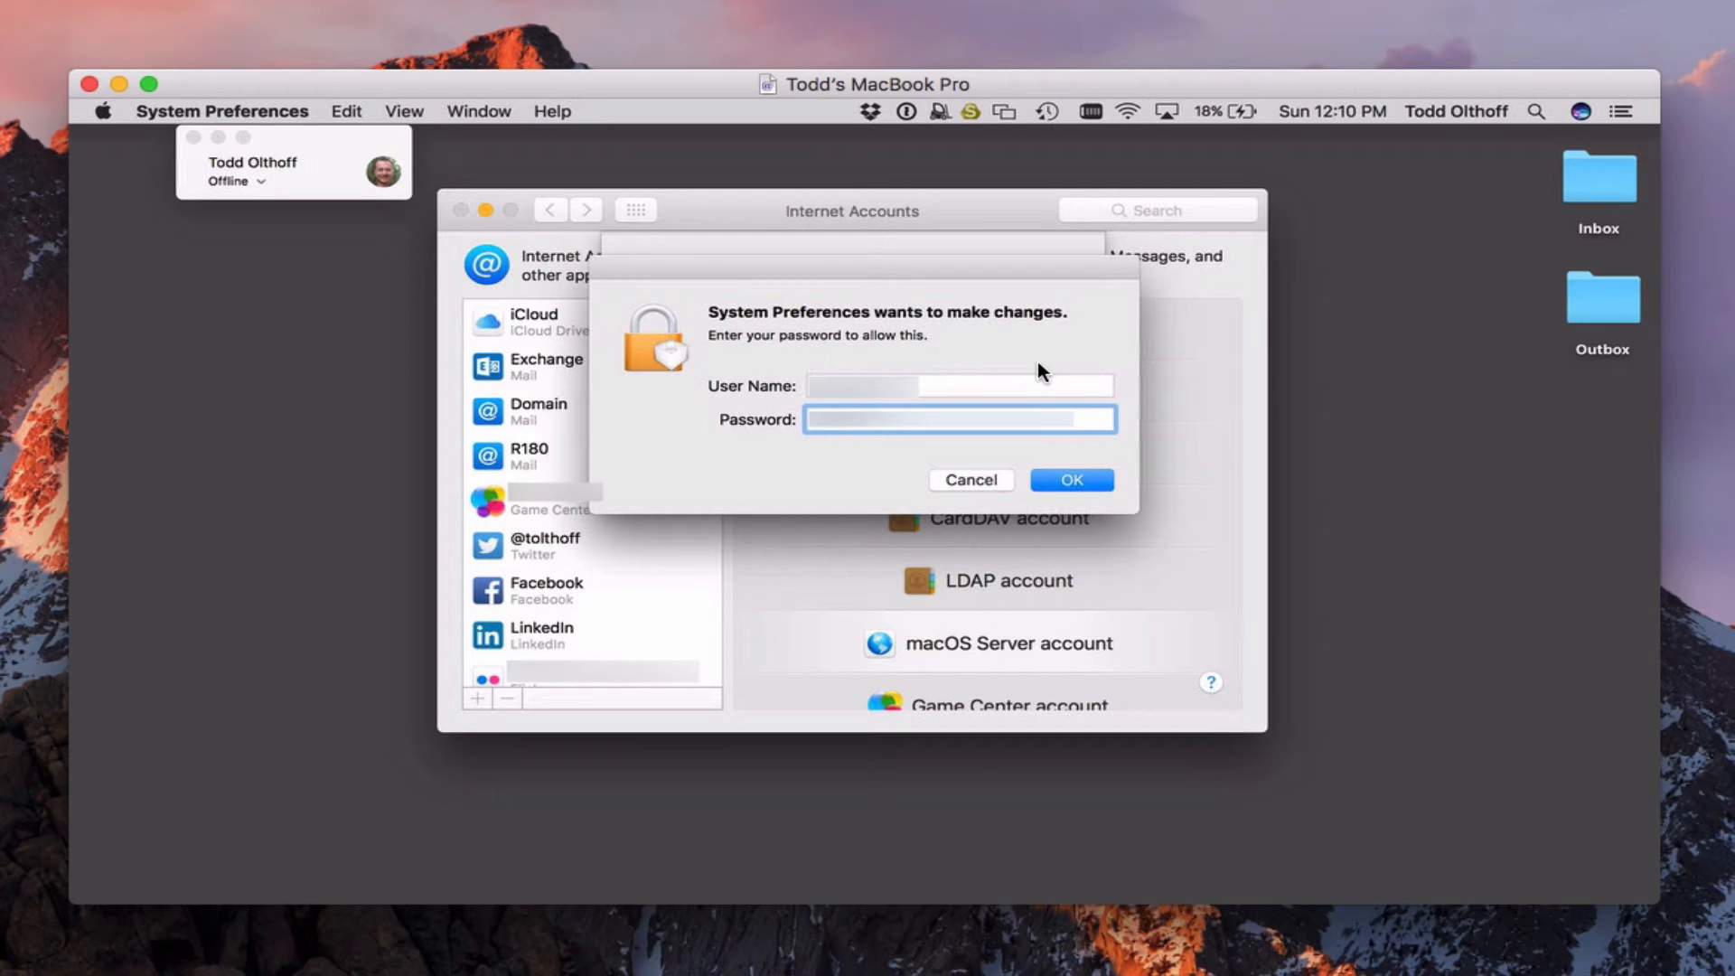
mouse_move(1143, 399)
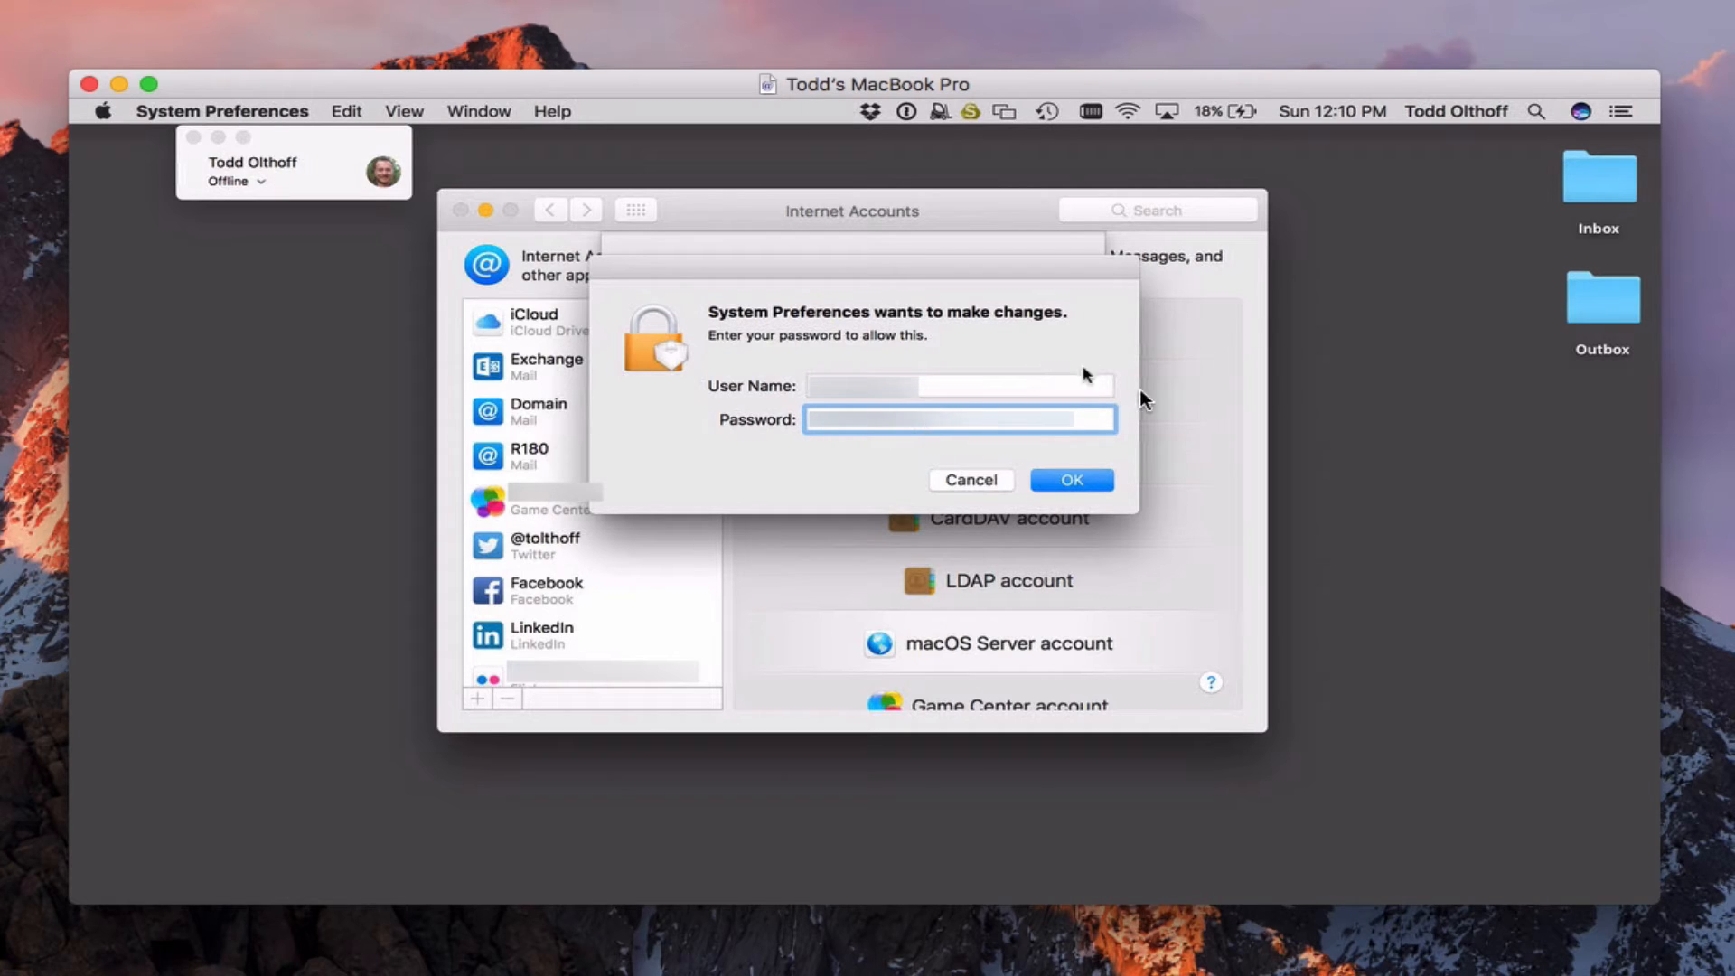
click(1069, 479)
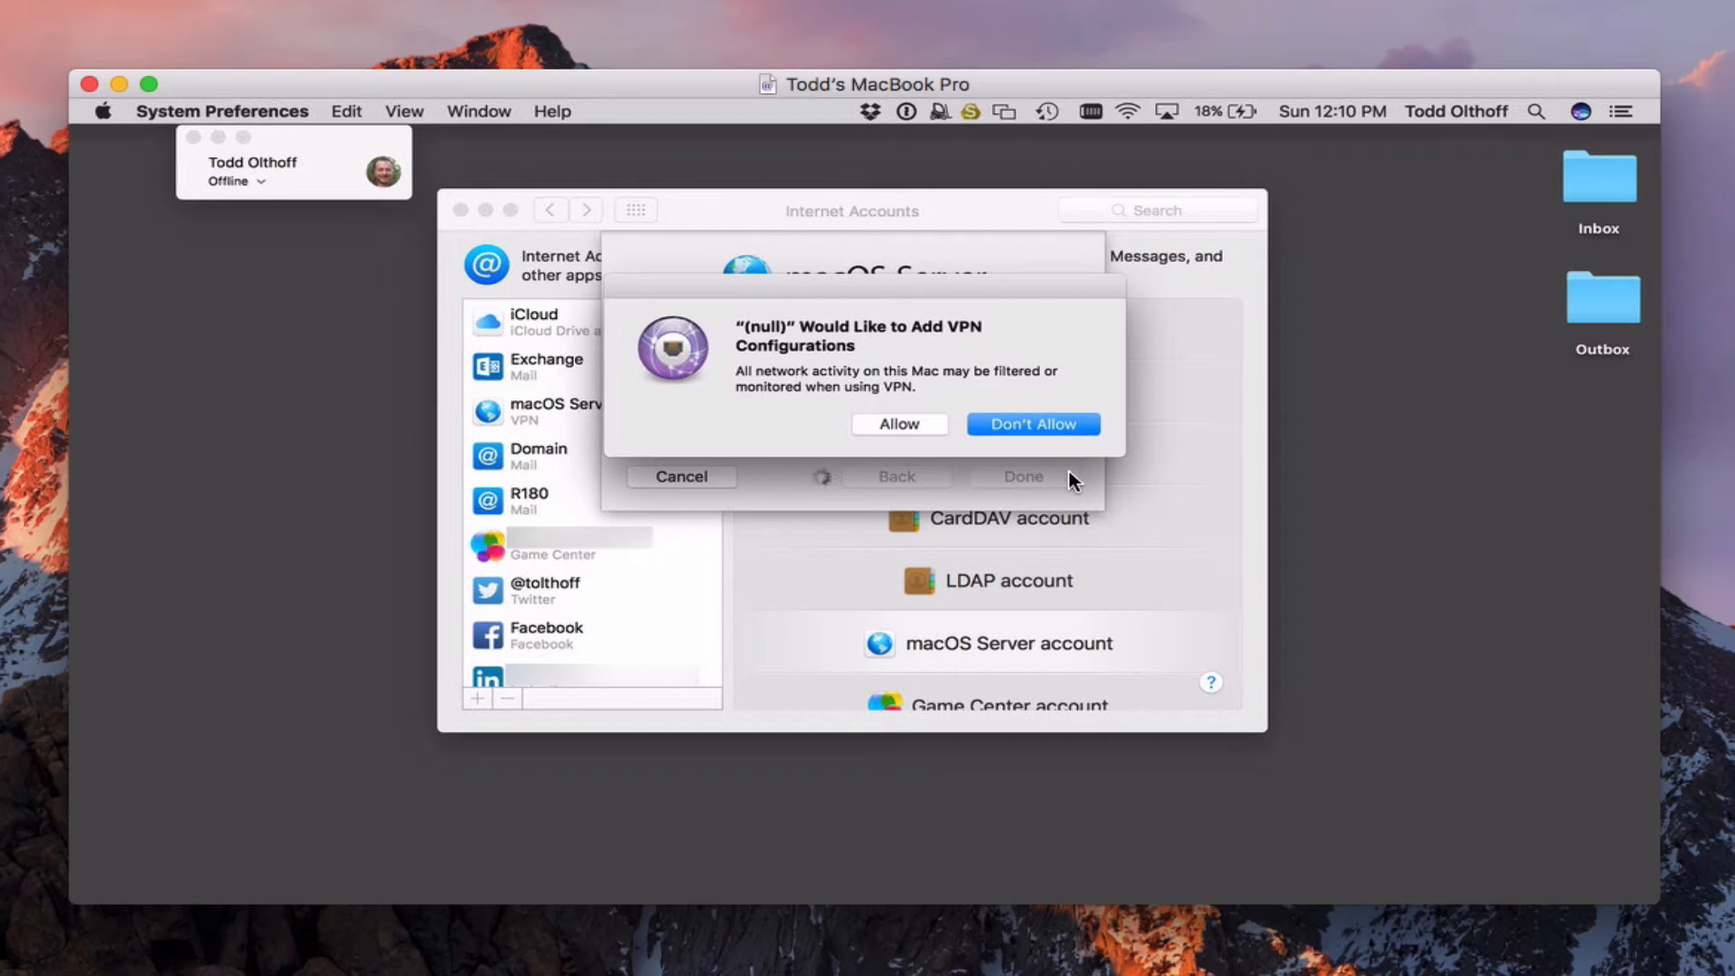
mouse_move(1090, 464)
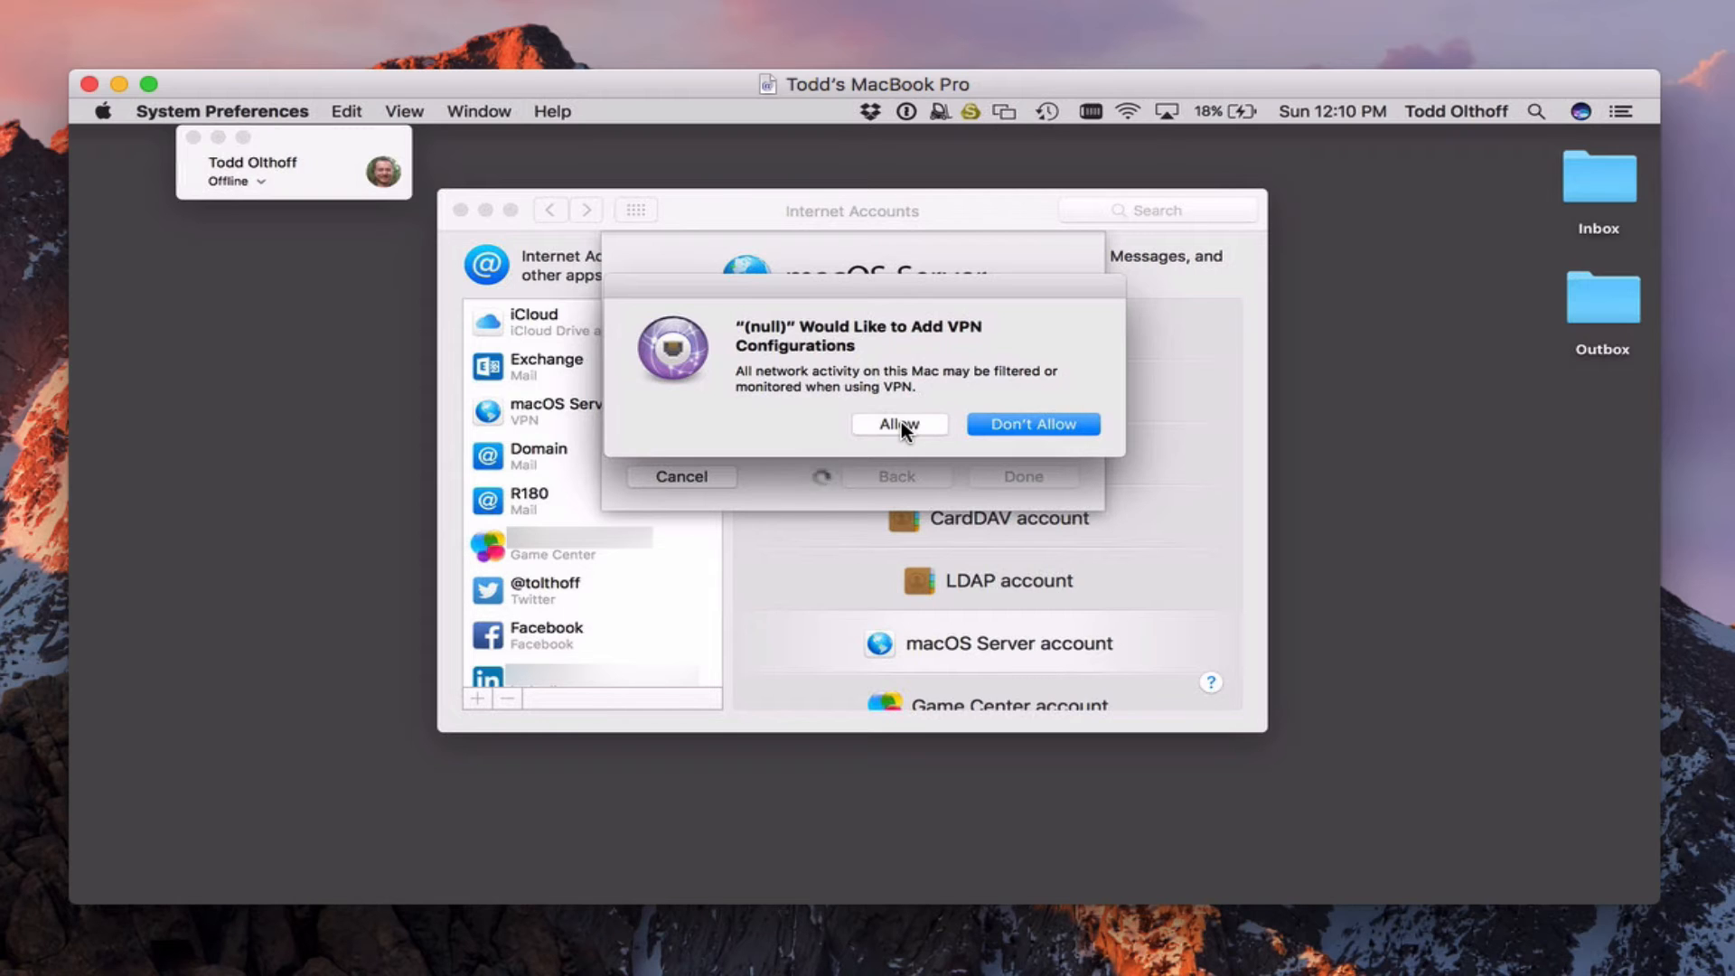
click(898, 424)
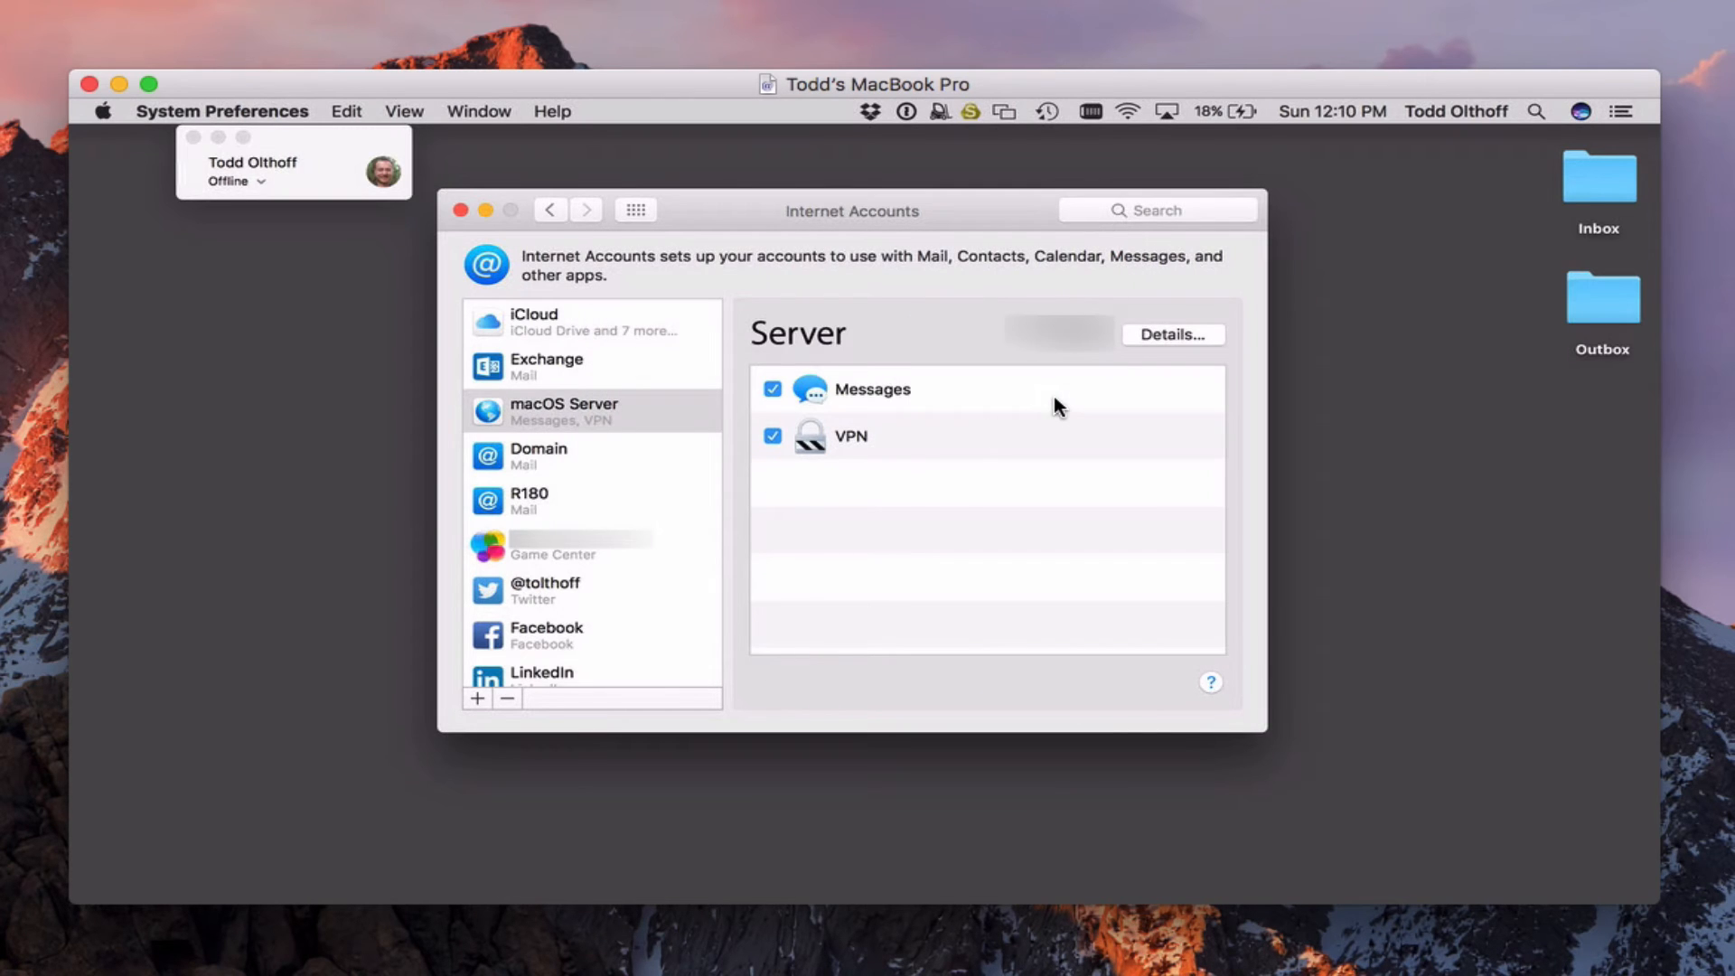
mouse_move(839, 438)
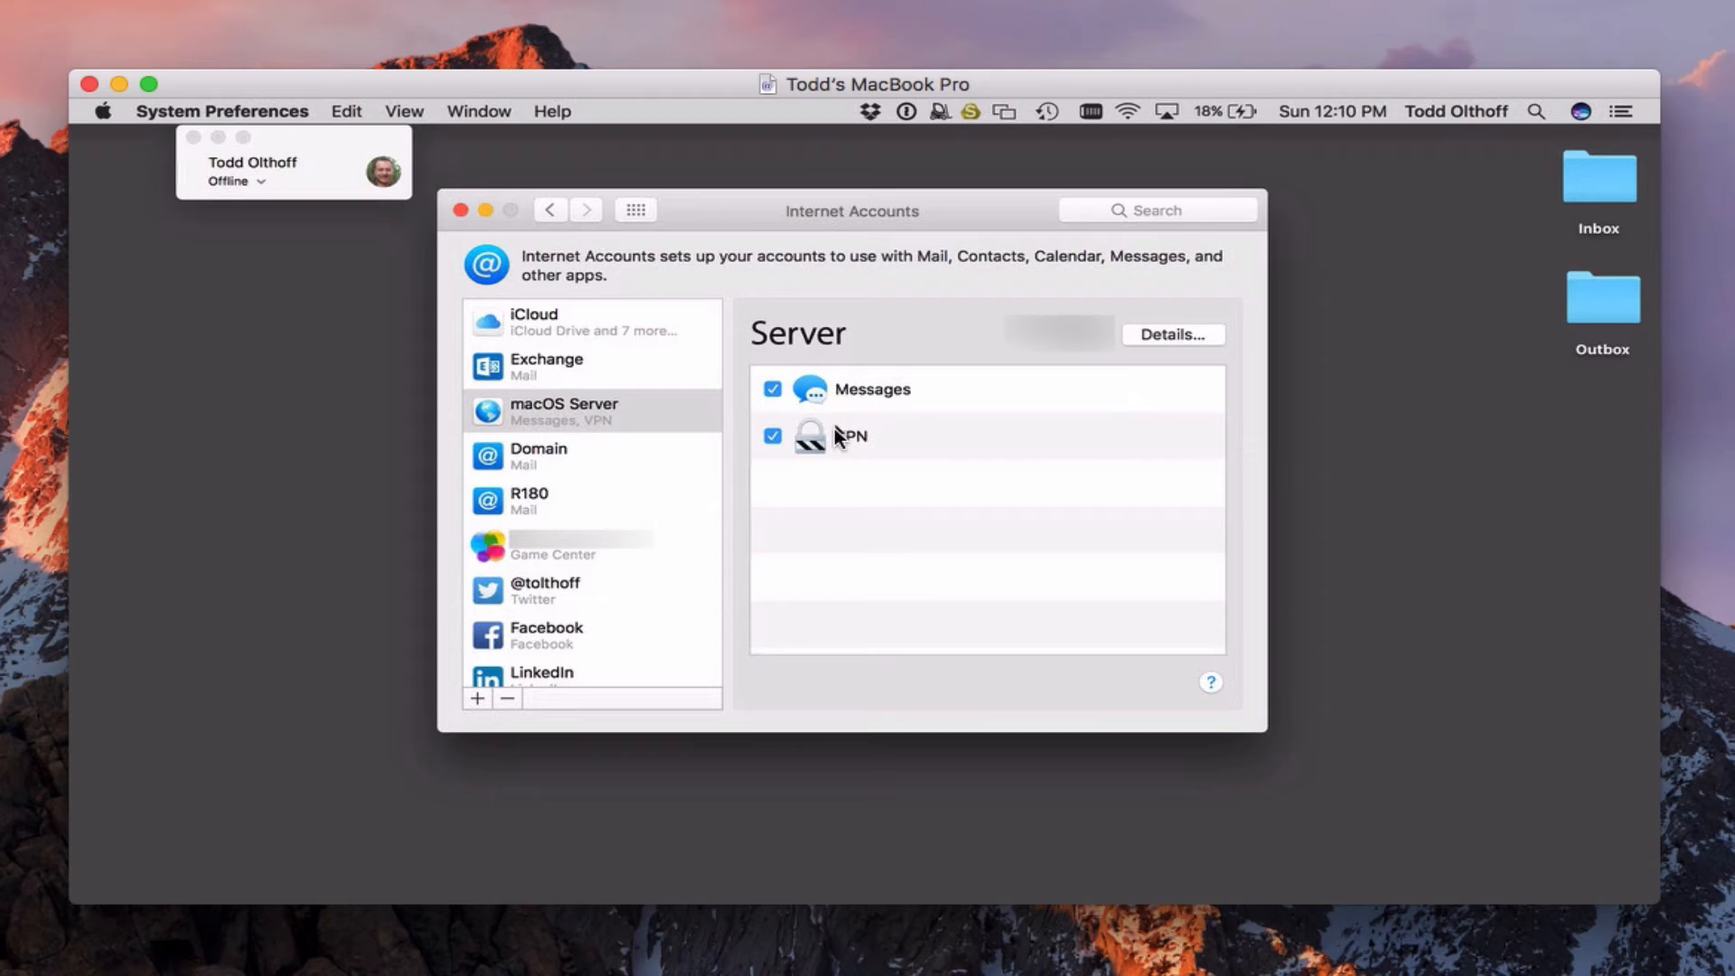
mouse_move(872, 409)
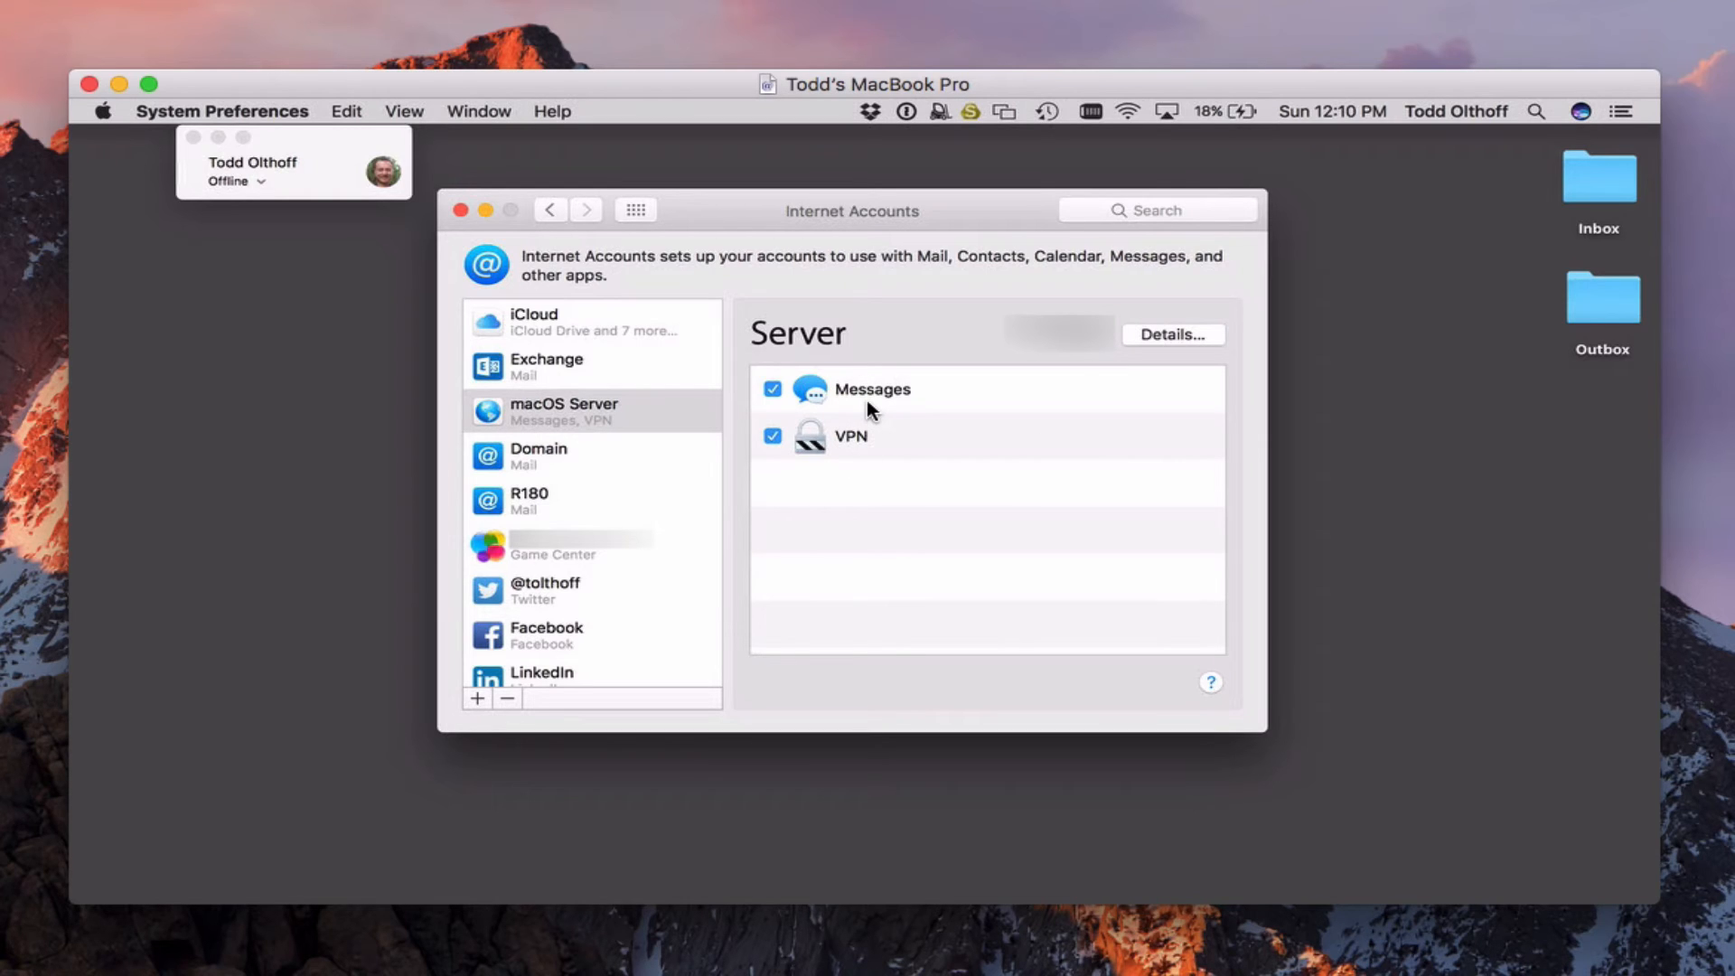
mouse_move(512, 221)
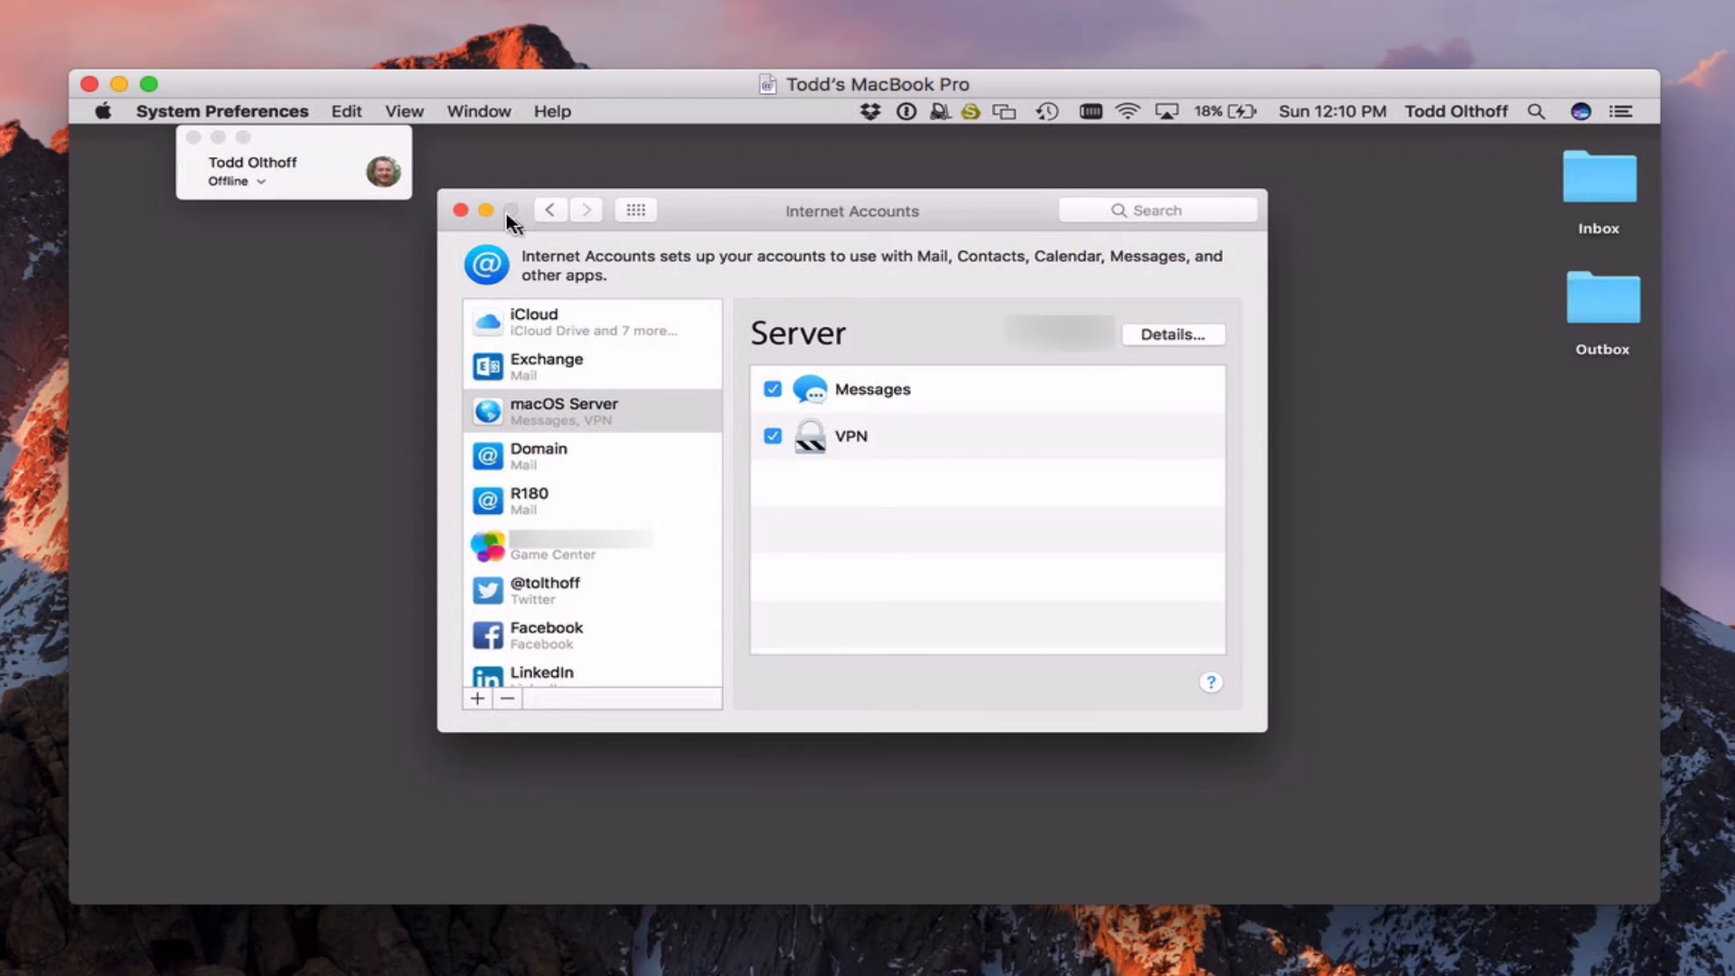
click(462, 211)
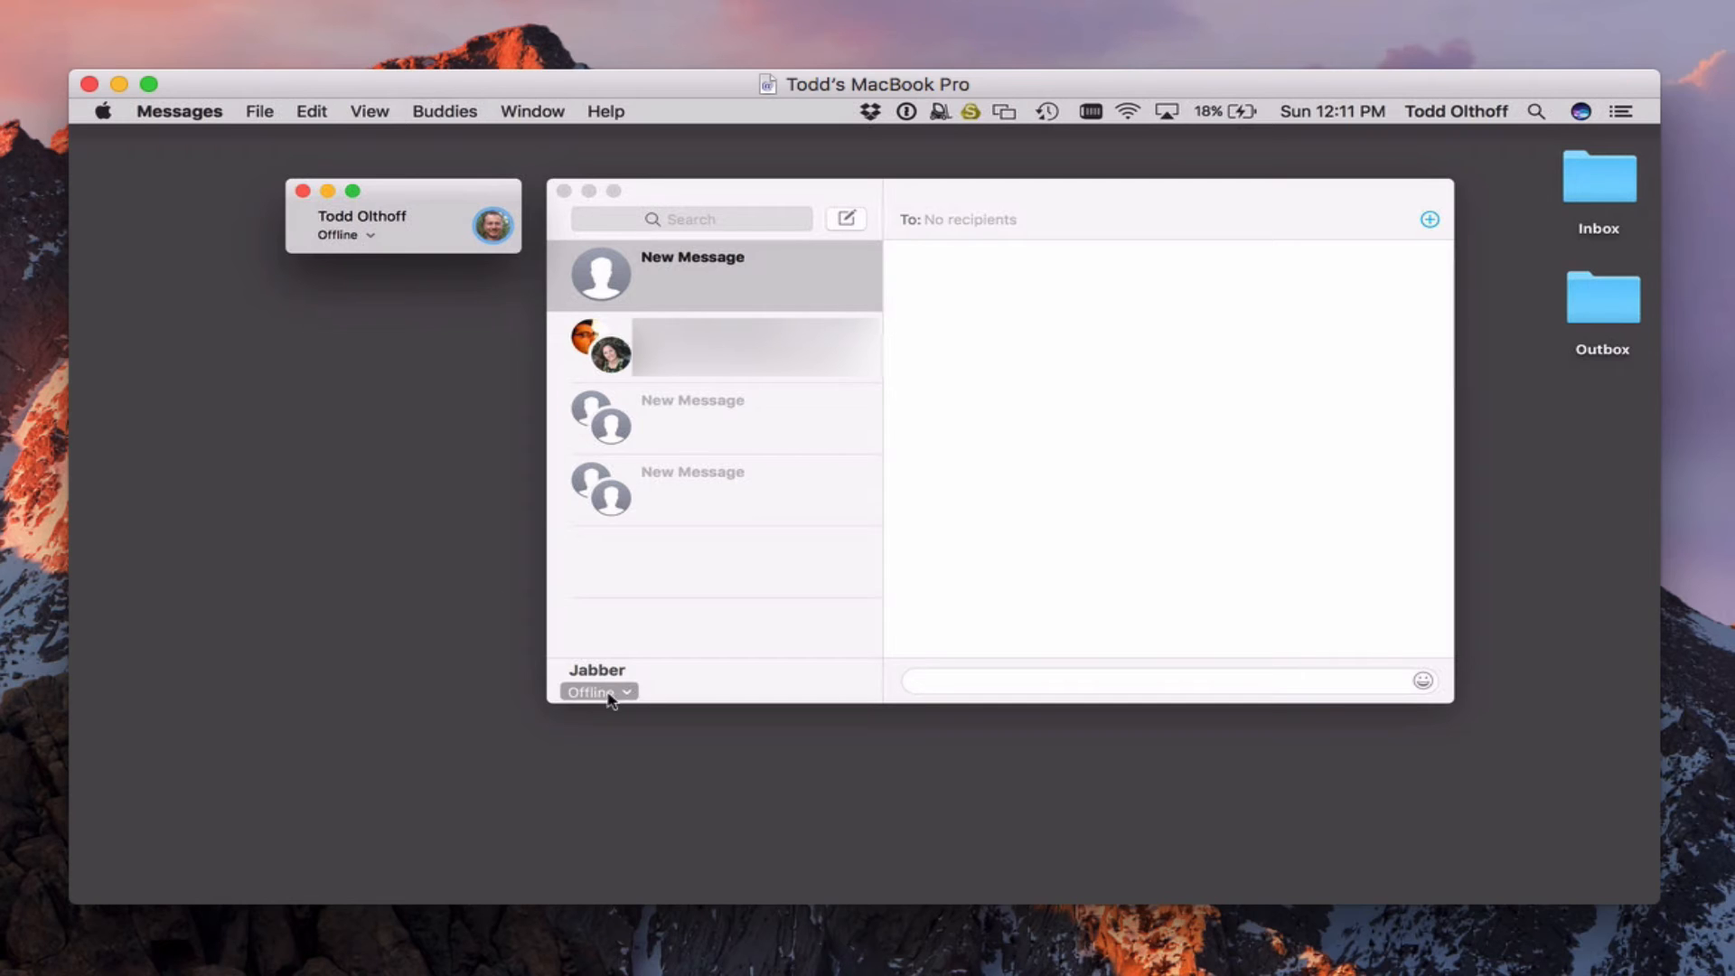
- Set the Jabber account Available, check its empty buddy groups, and show the server's Groups
click(597, 692)
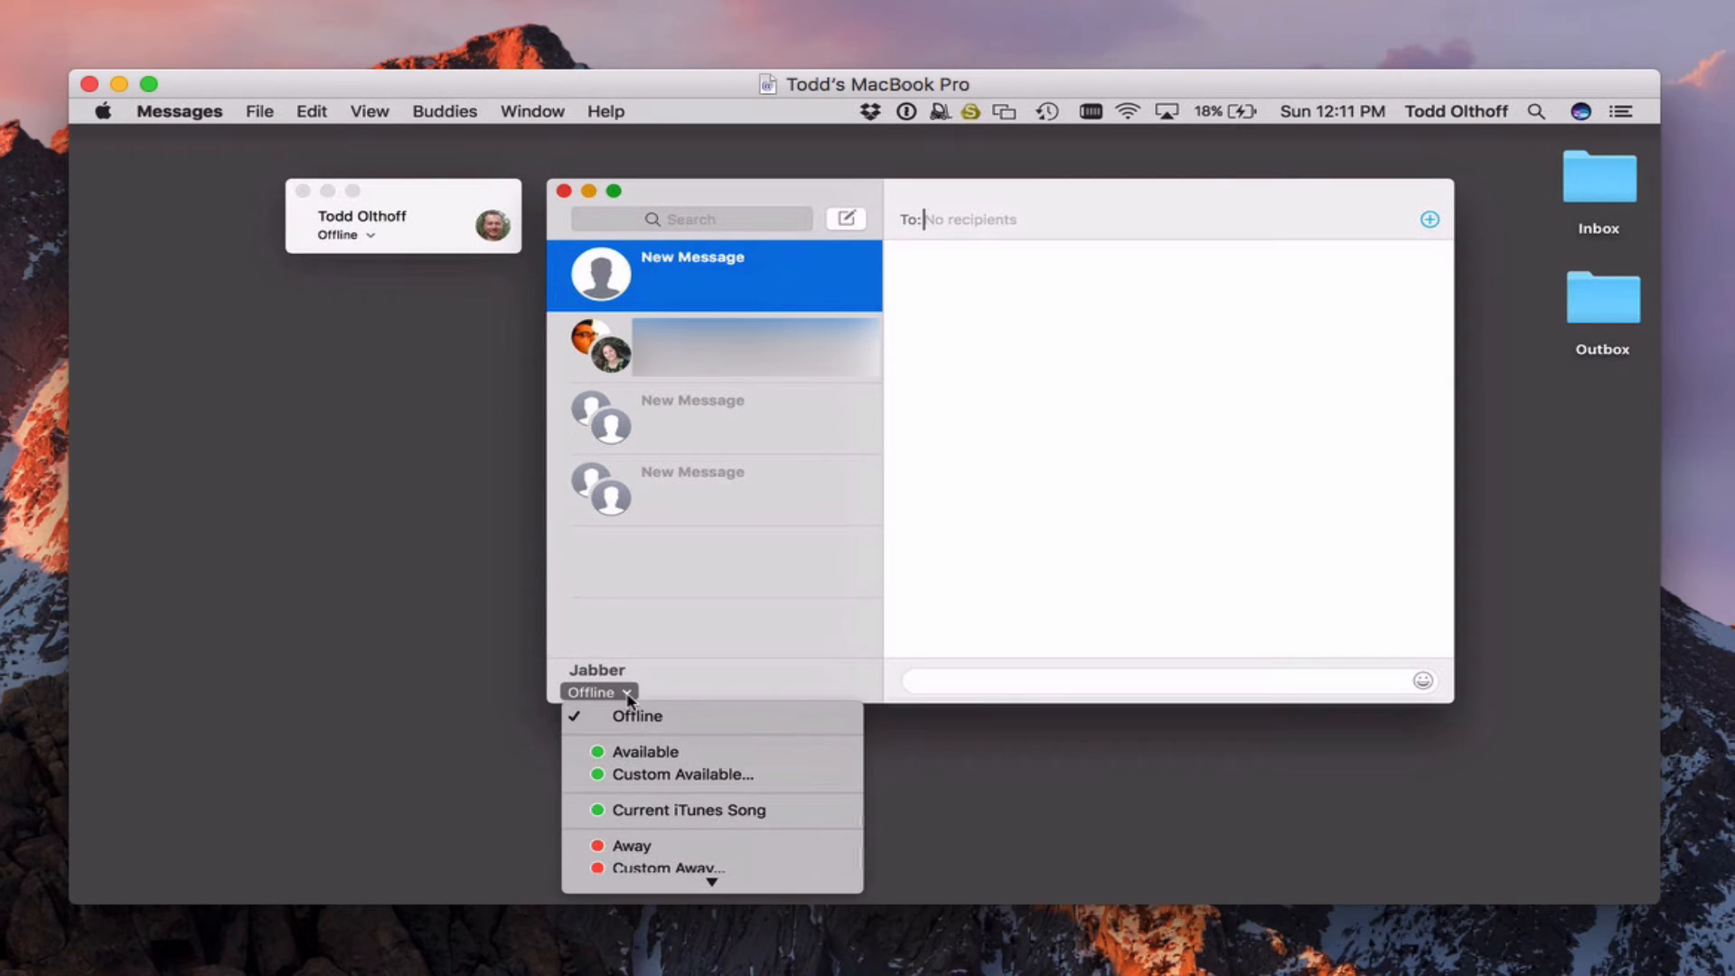
click(644, 751)
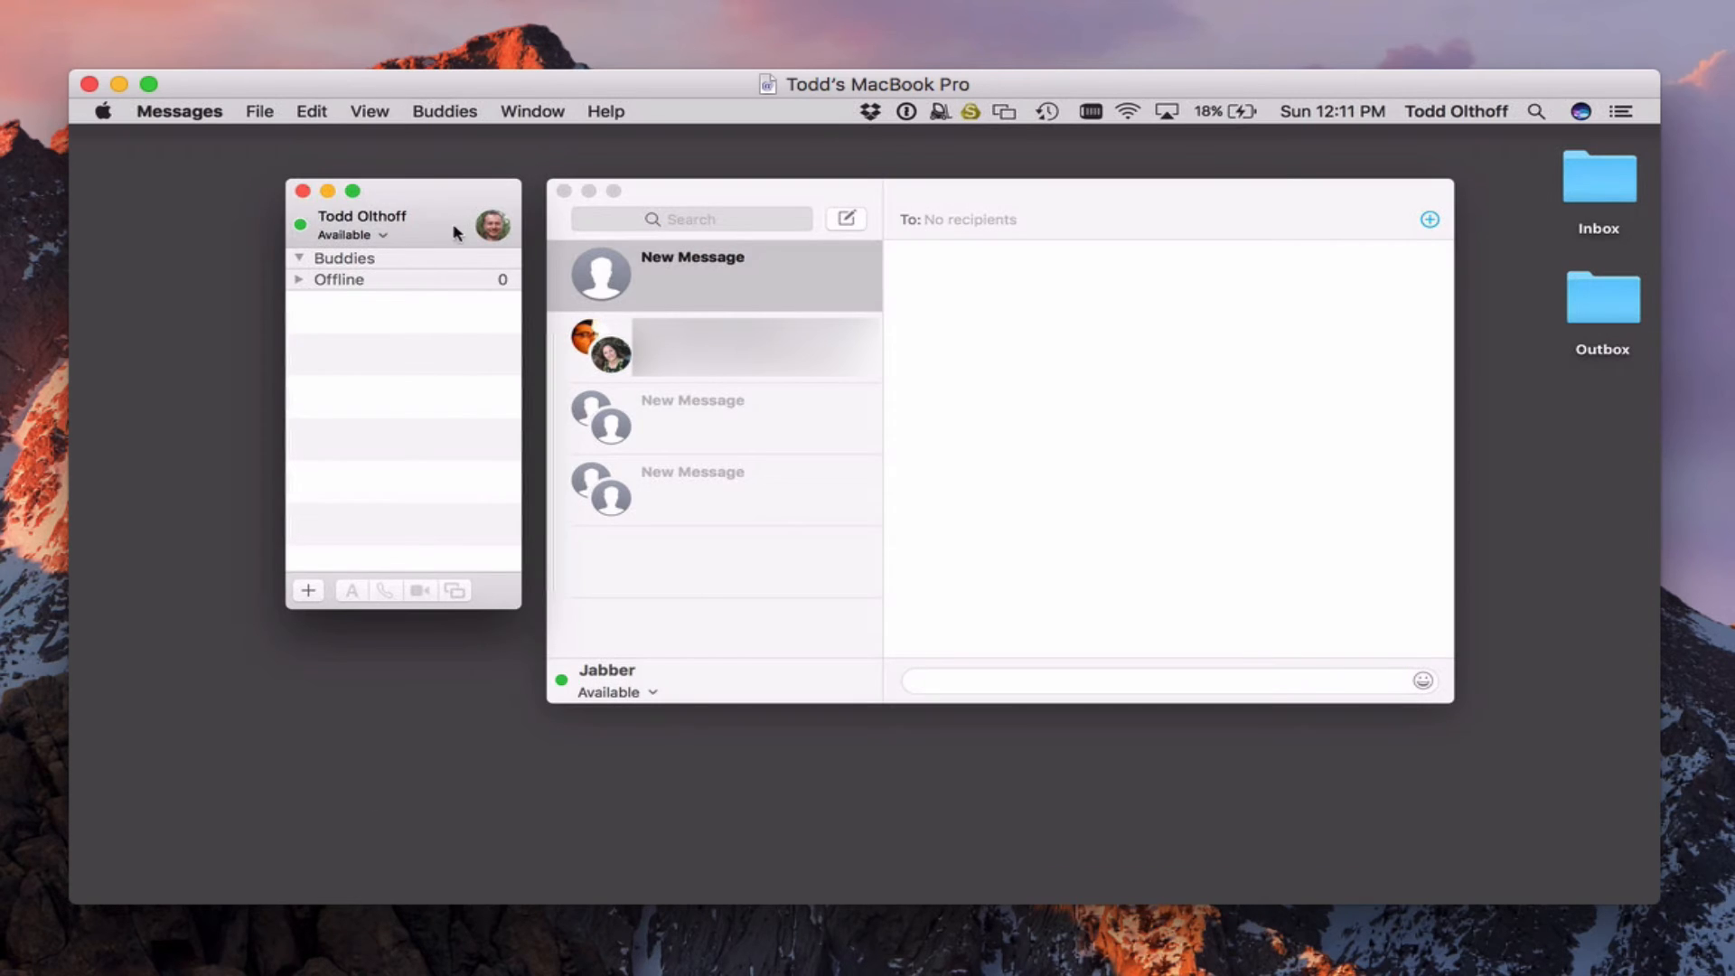
mouse_move(390, 299)
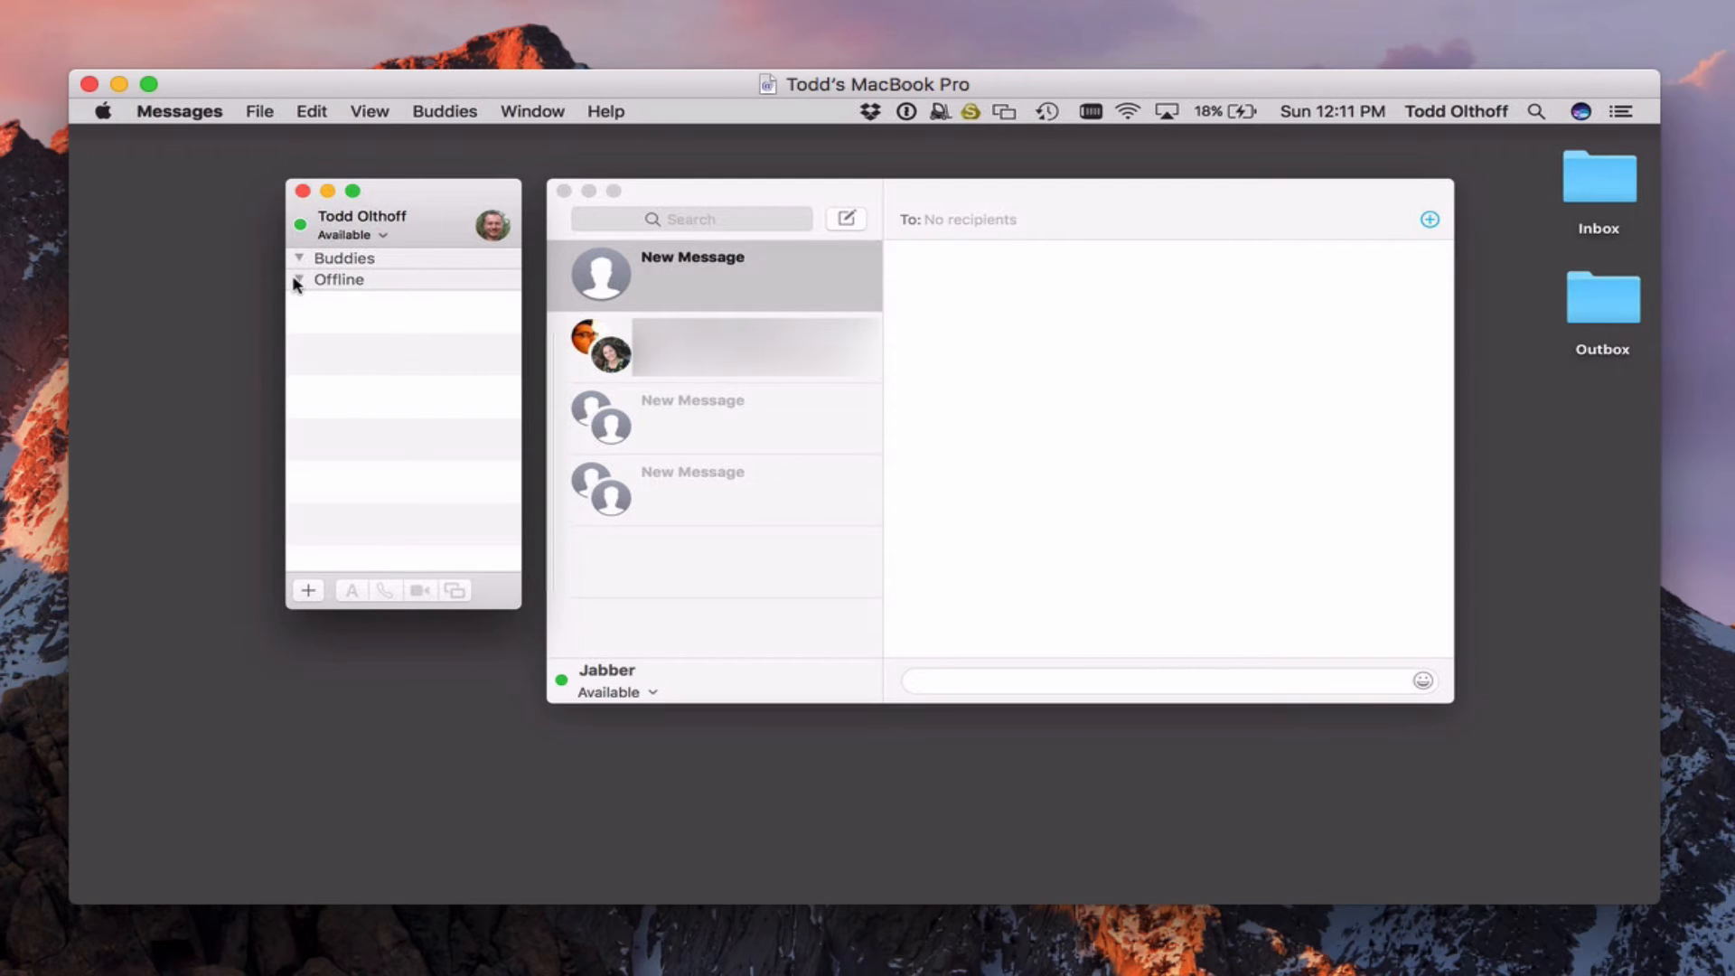
click(297, 279)
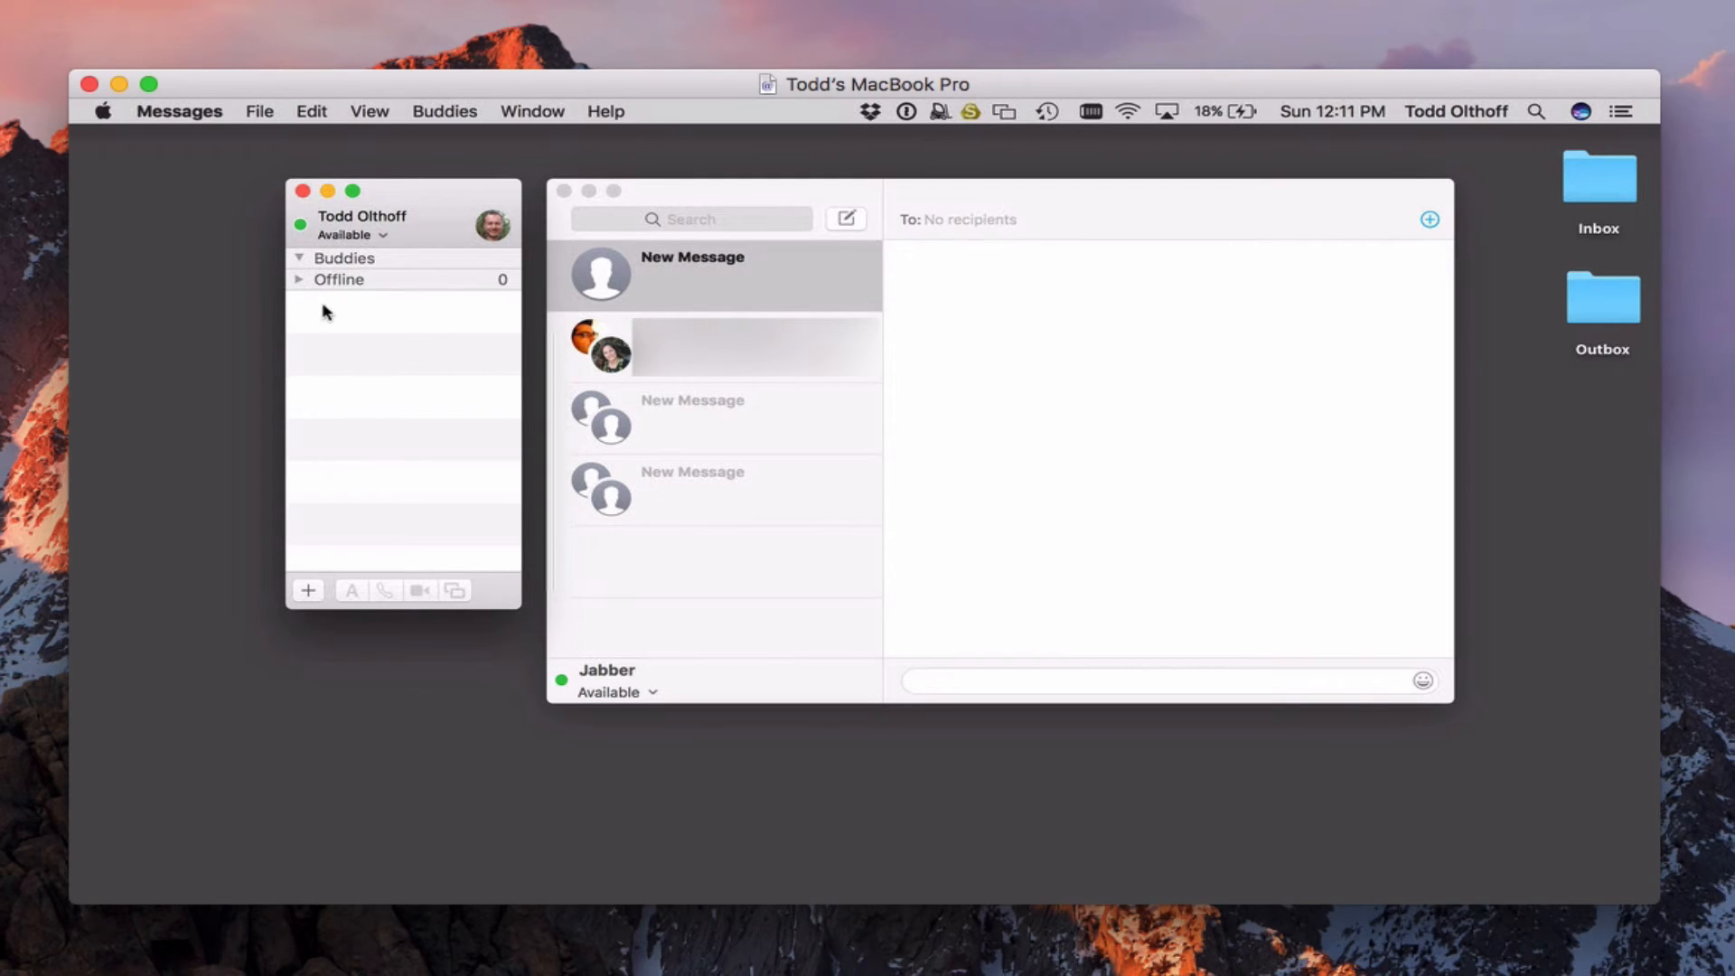
mouse_move(350, 262)
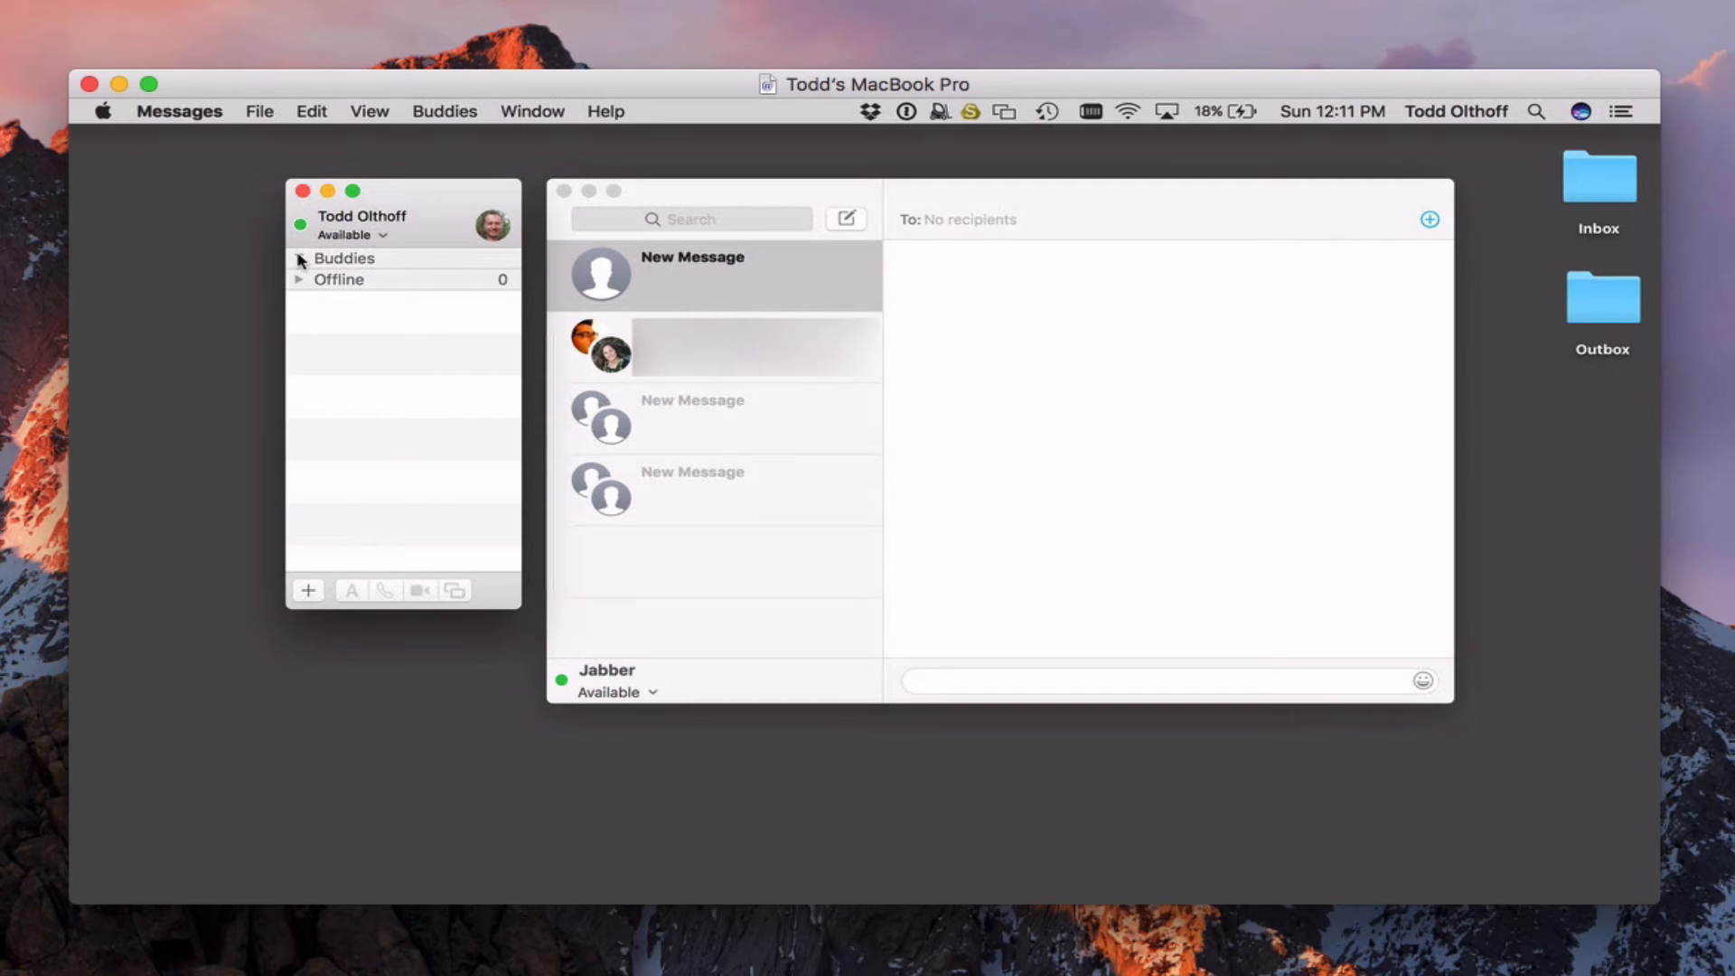
click(299, 257)
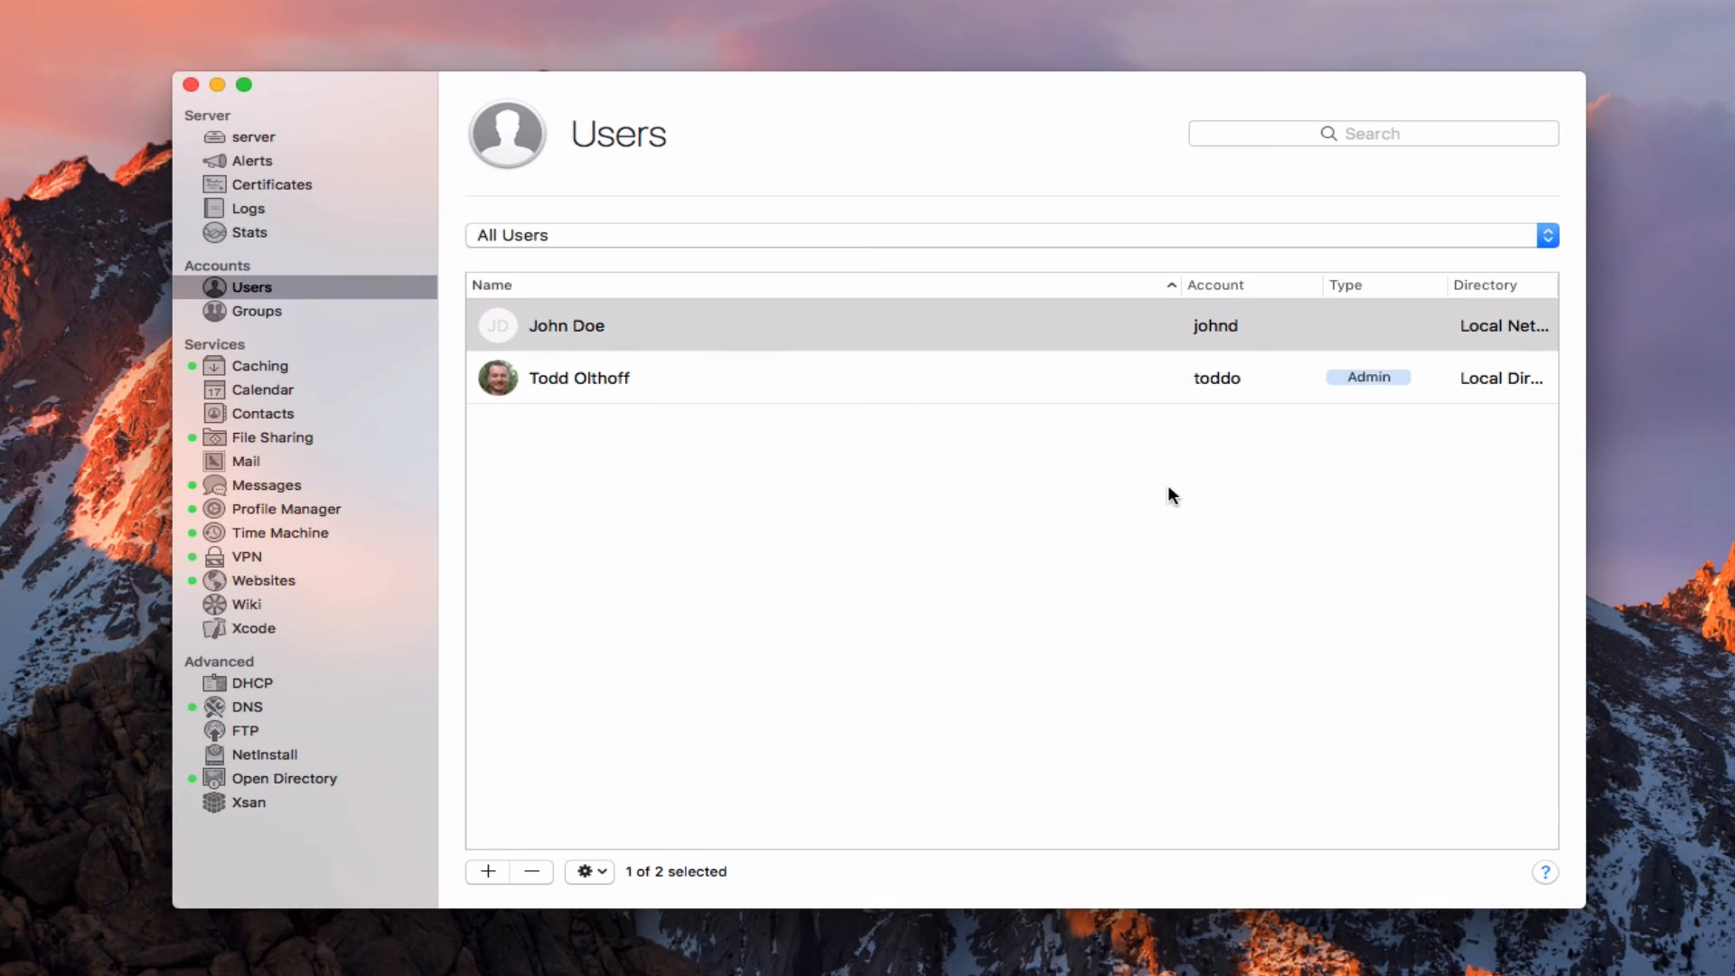
mouse_move(590, 325)
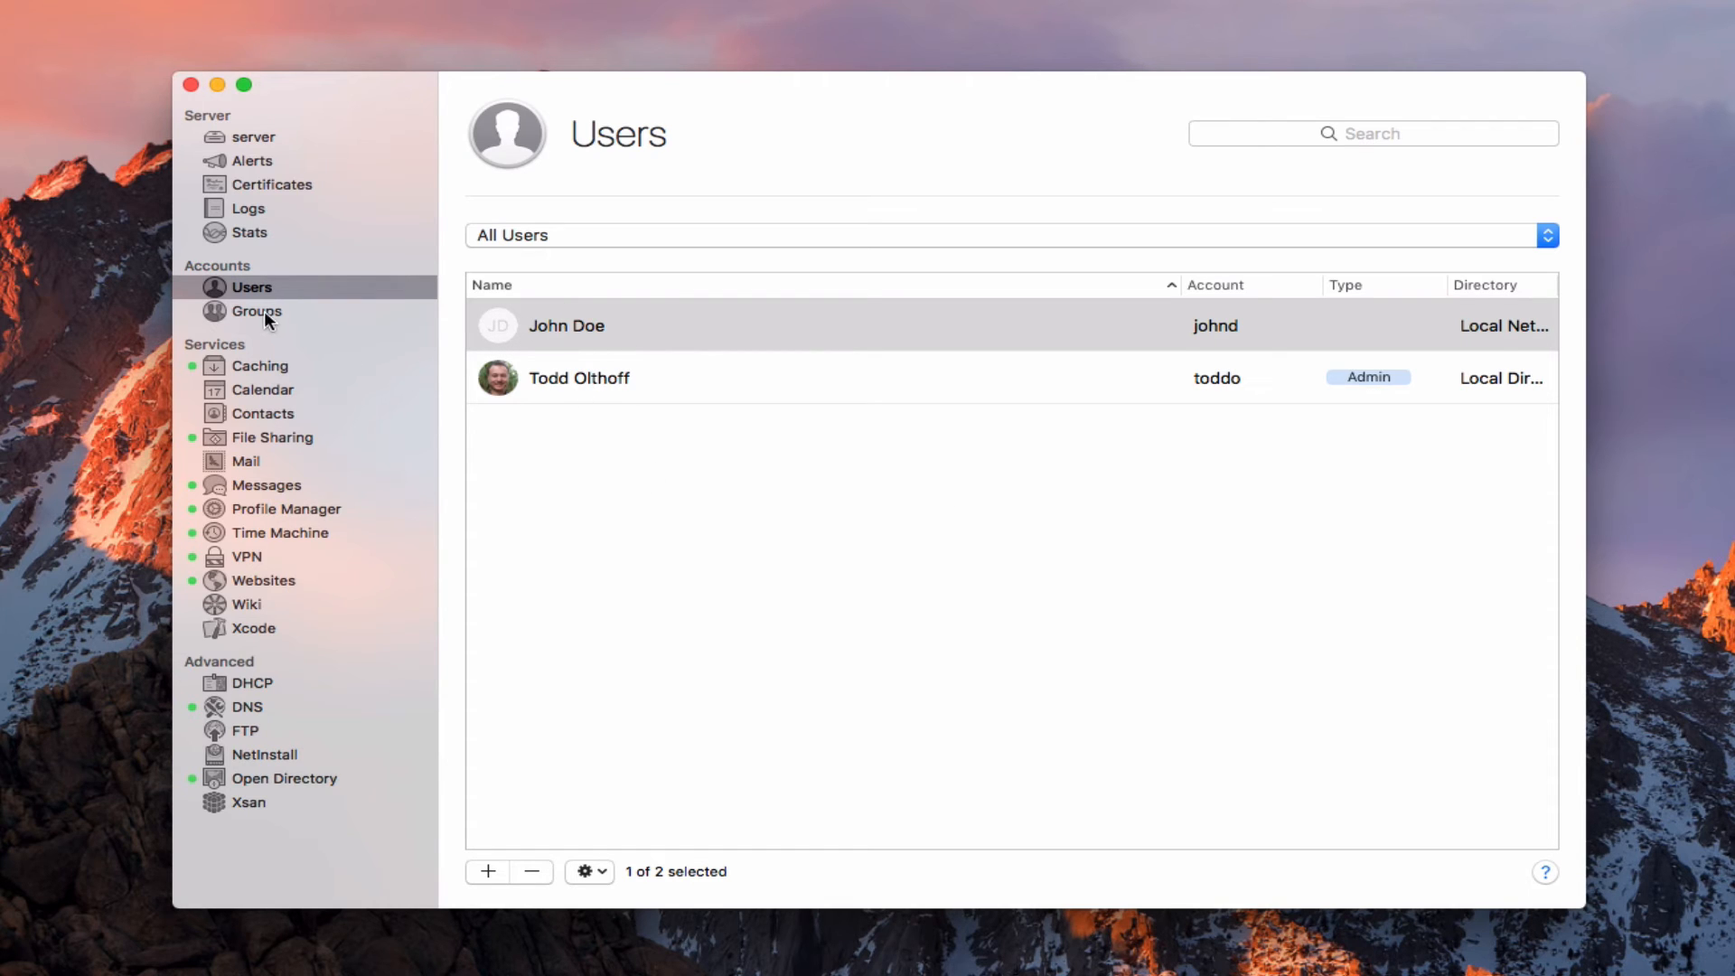
click(256, 311)
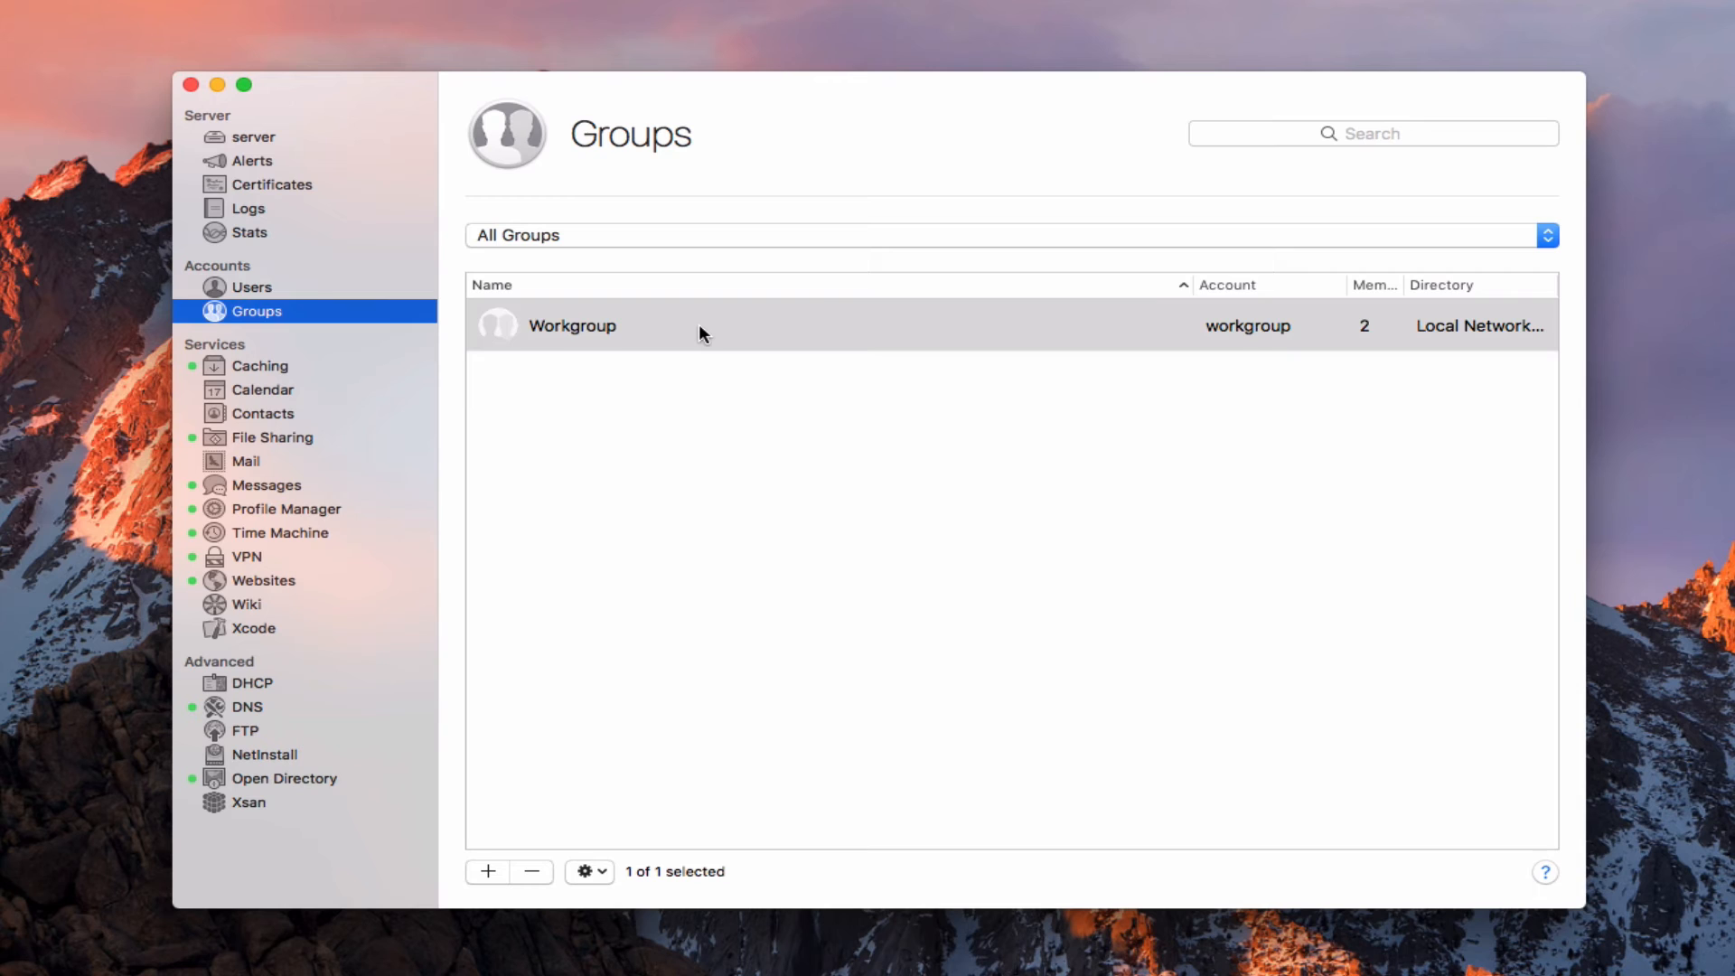
- Add Todd to Workgroup, make members Messages buddies, save, and recheck the group
double_click(572, 325)
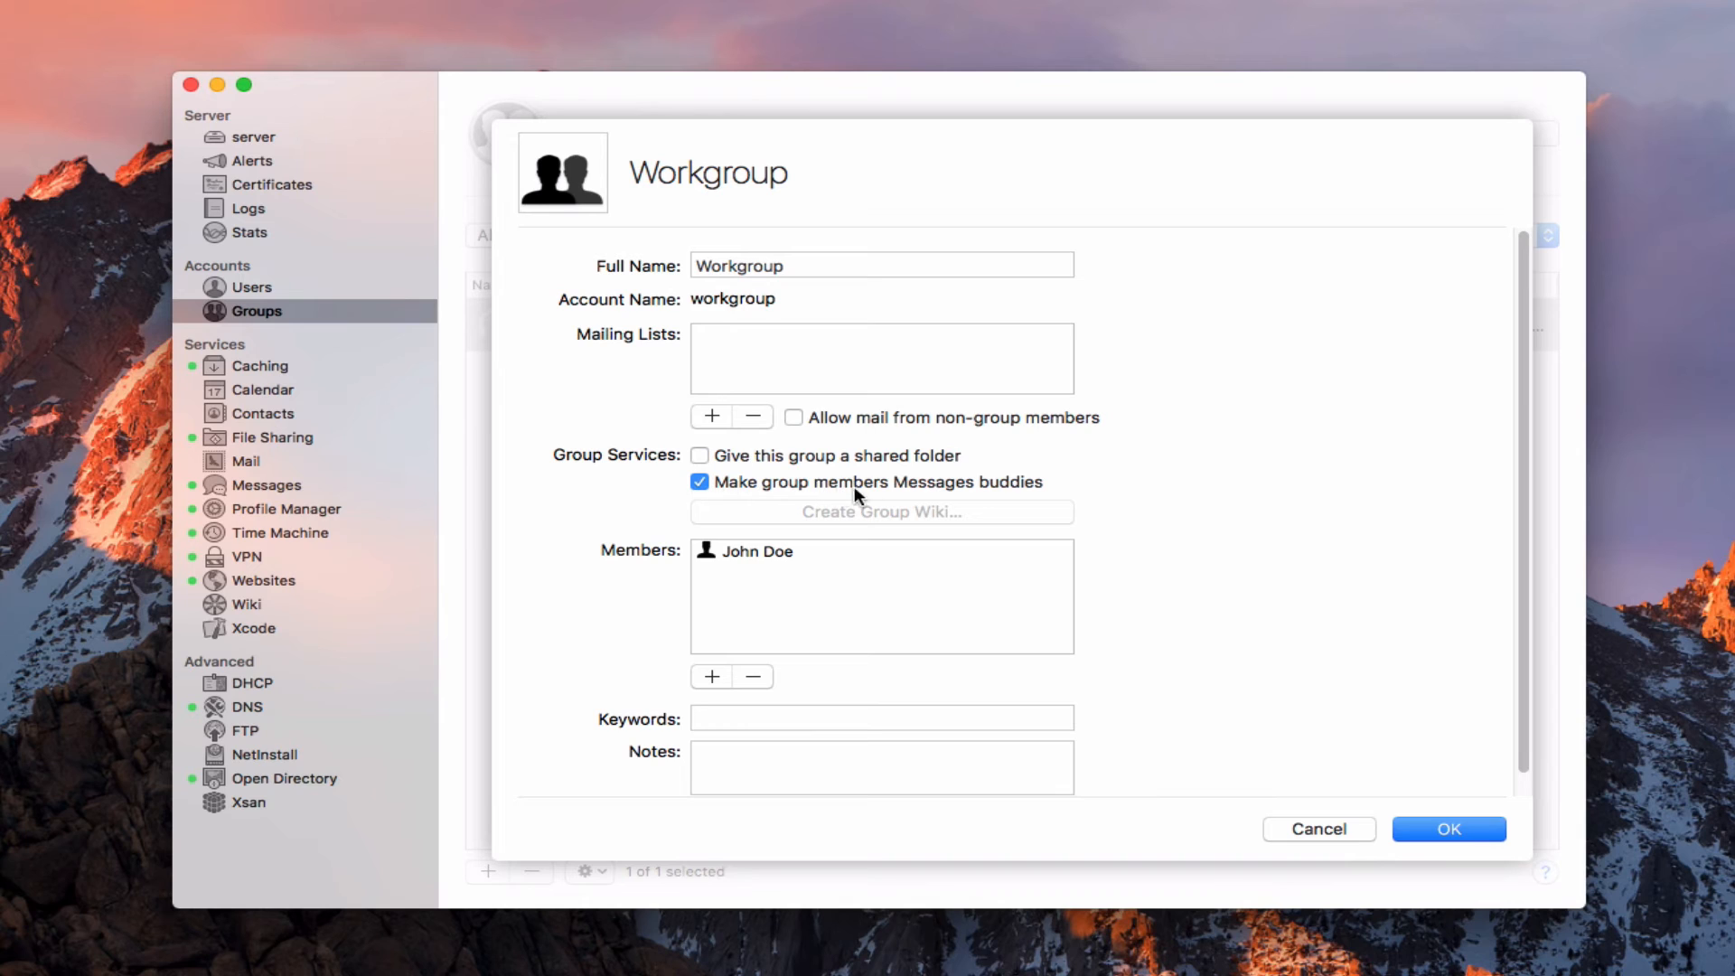
mouse_move(988, 498)
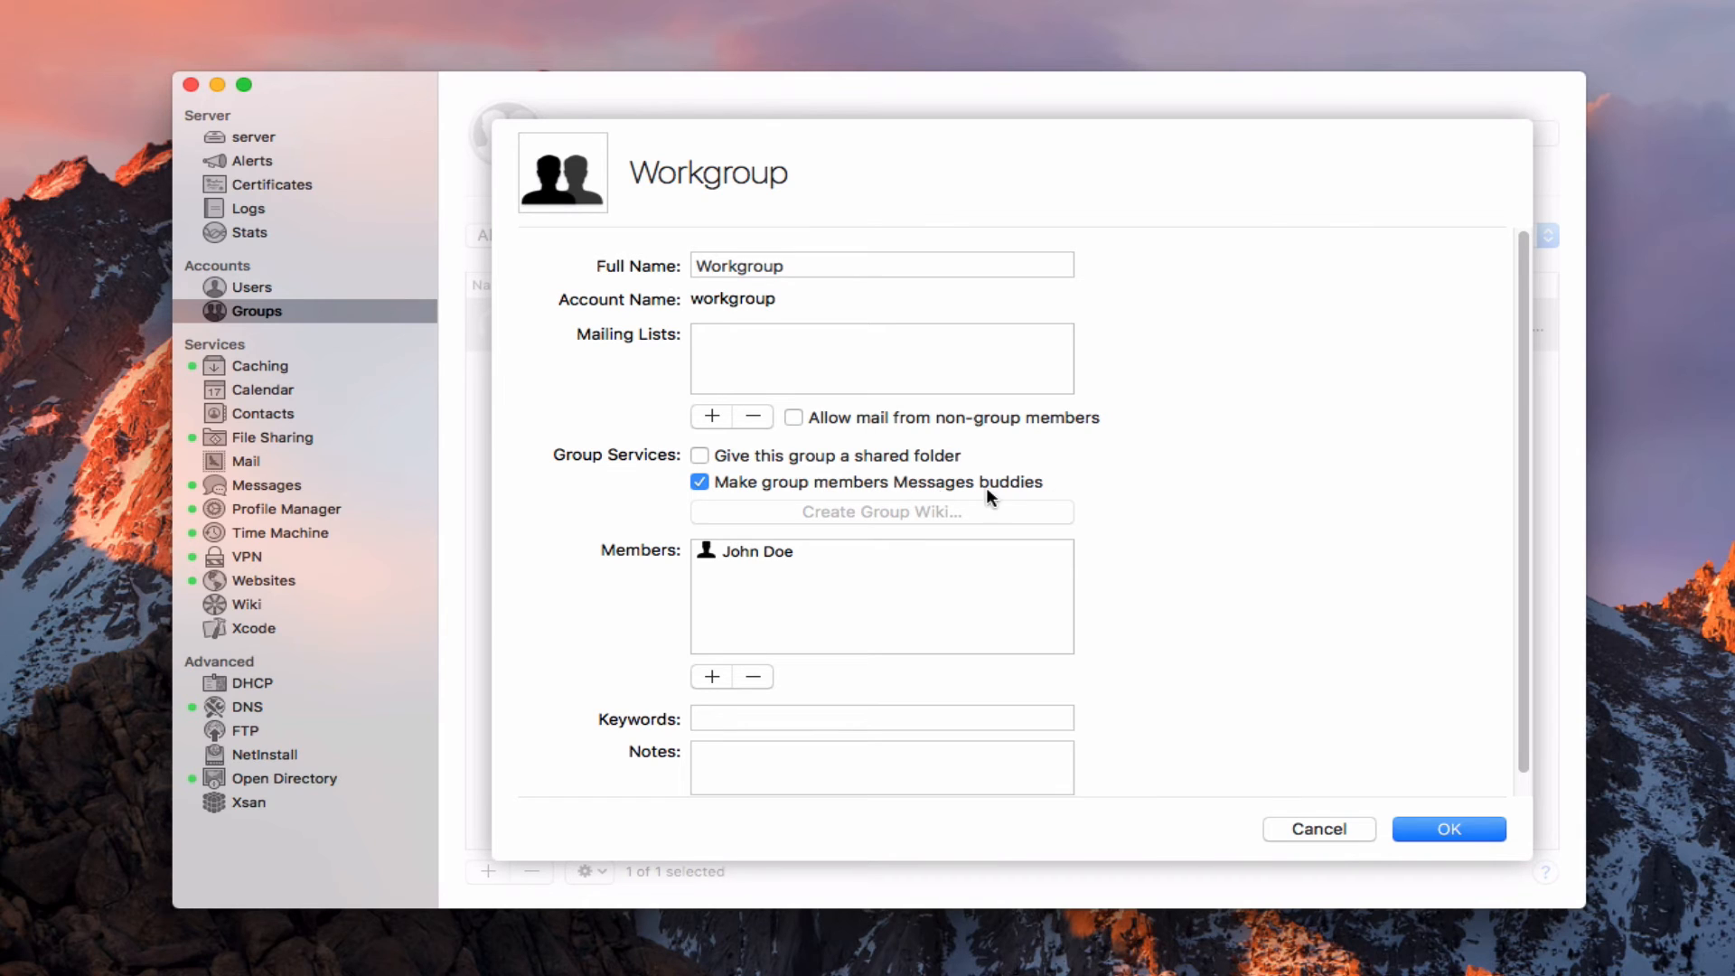
mouse_move(711, 676)
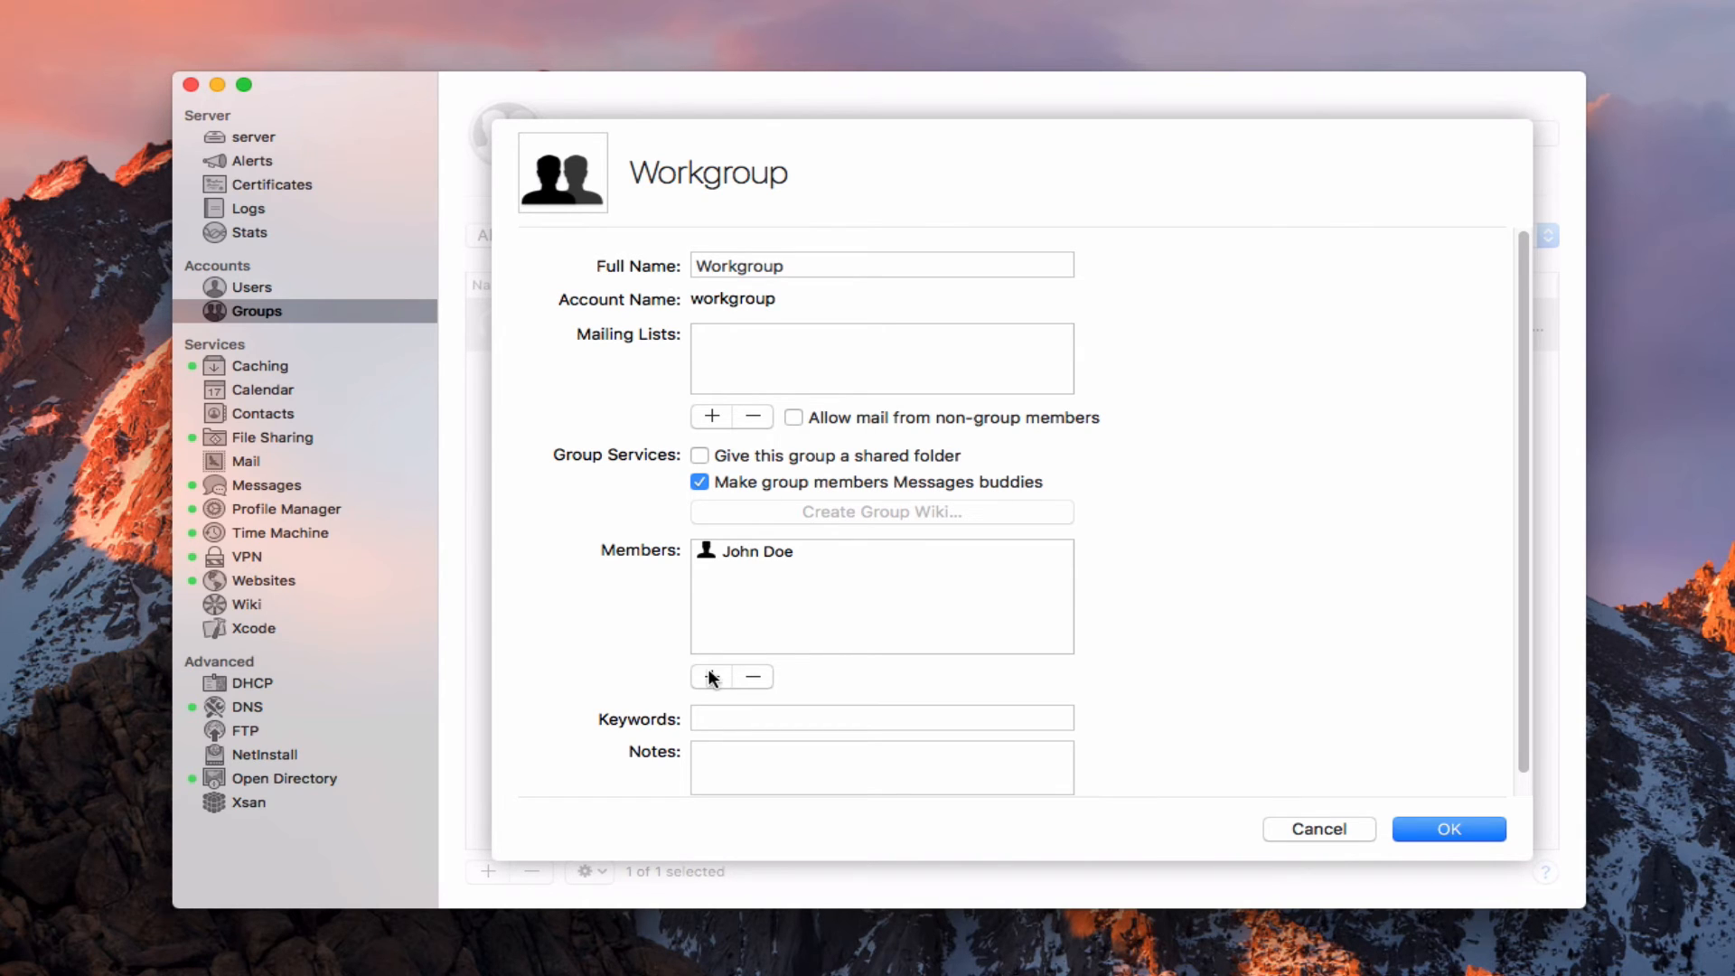
click(711, 676)
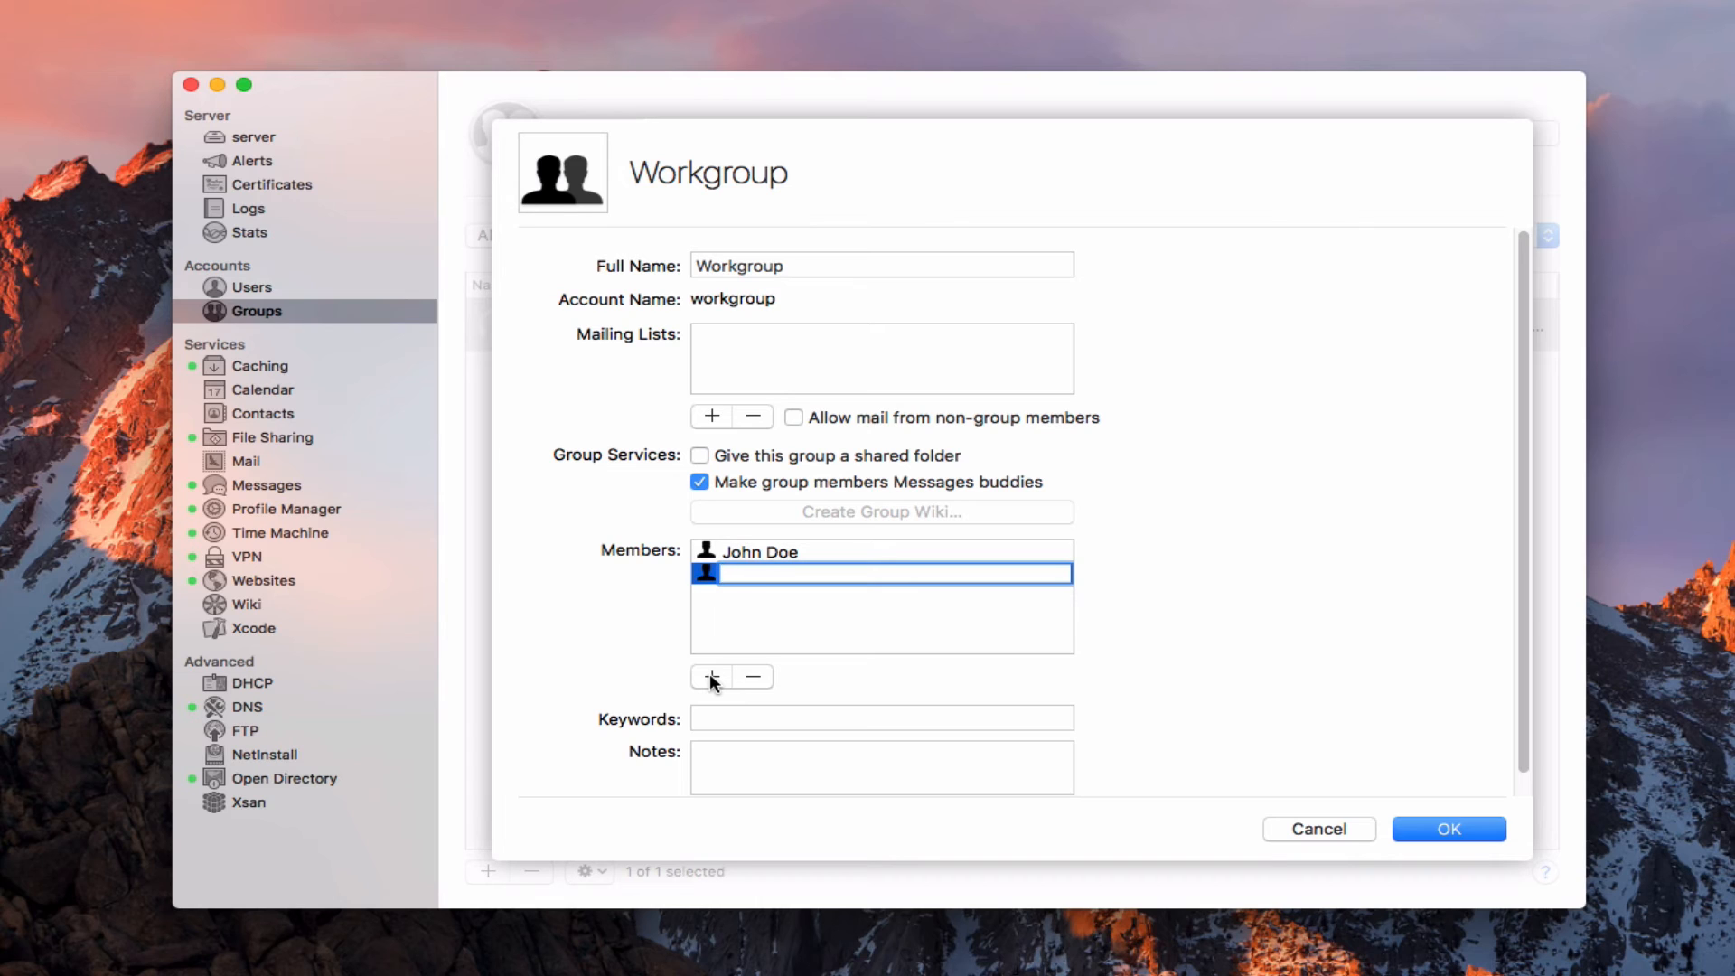
text(Todd Olthoff)
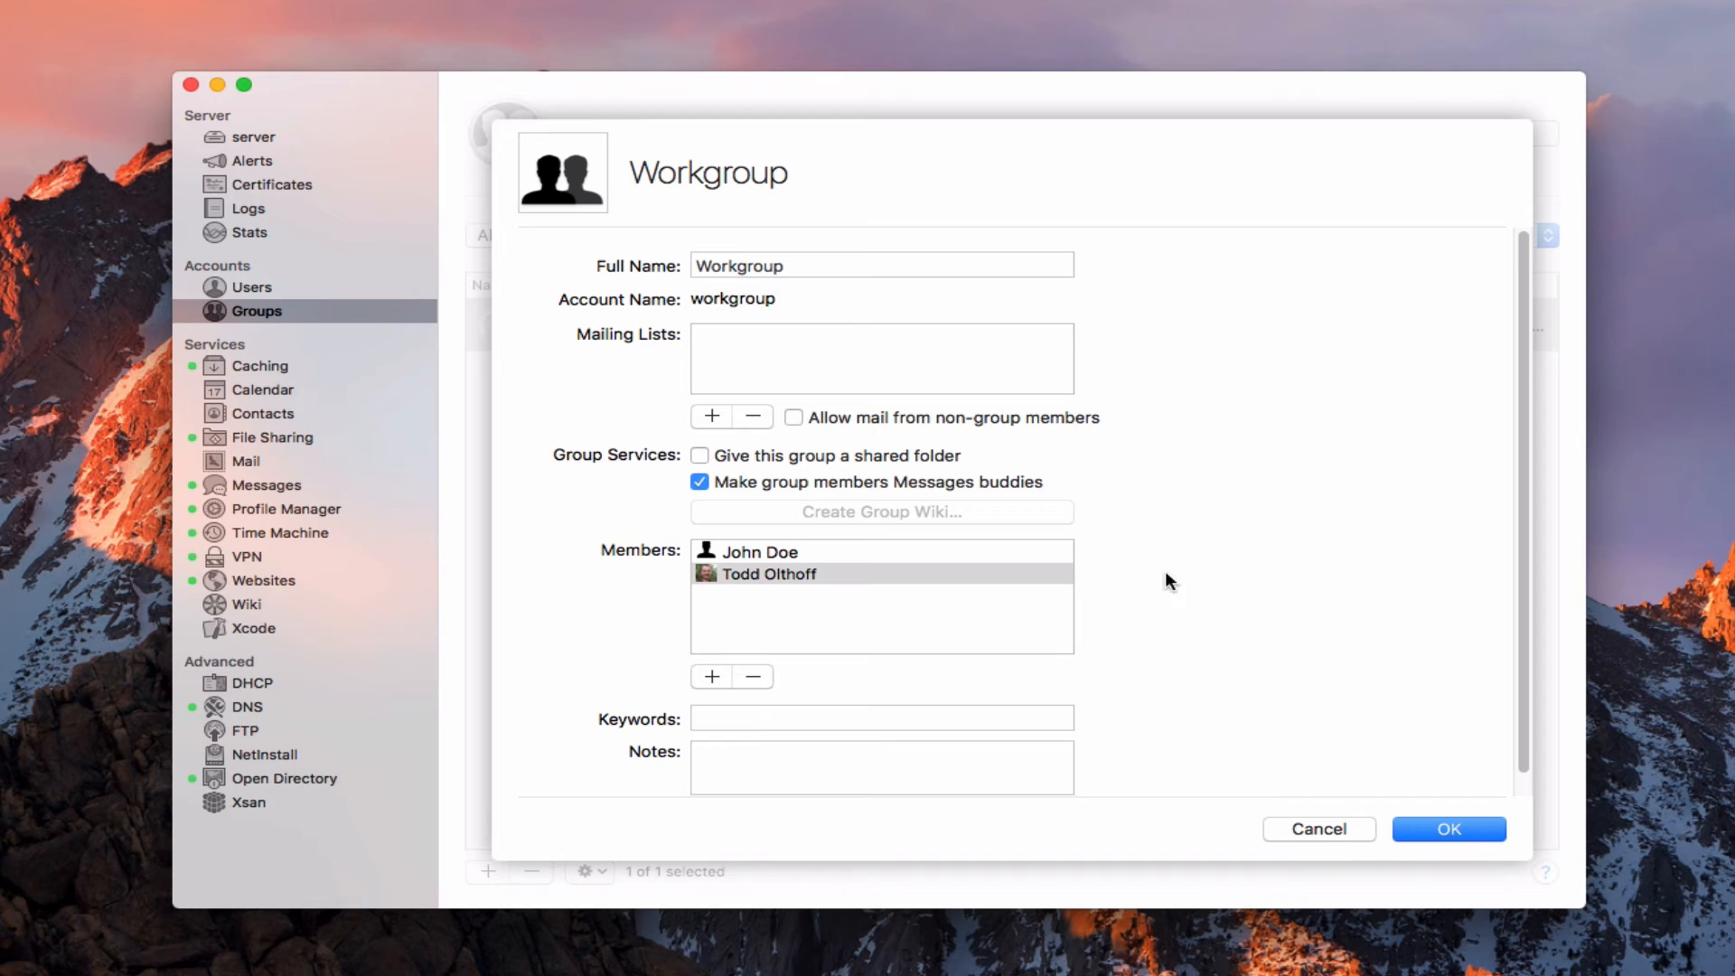
mouse_move(786, 484)
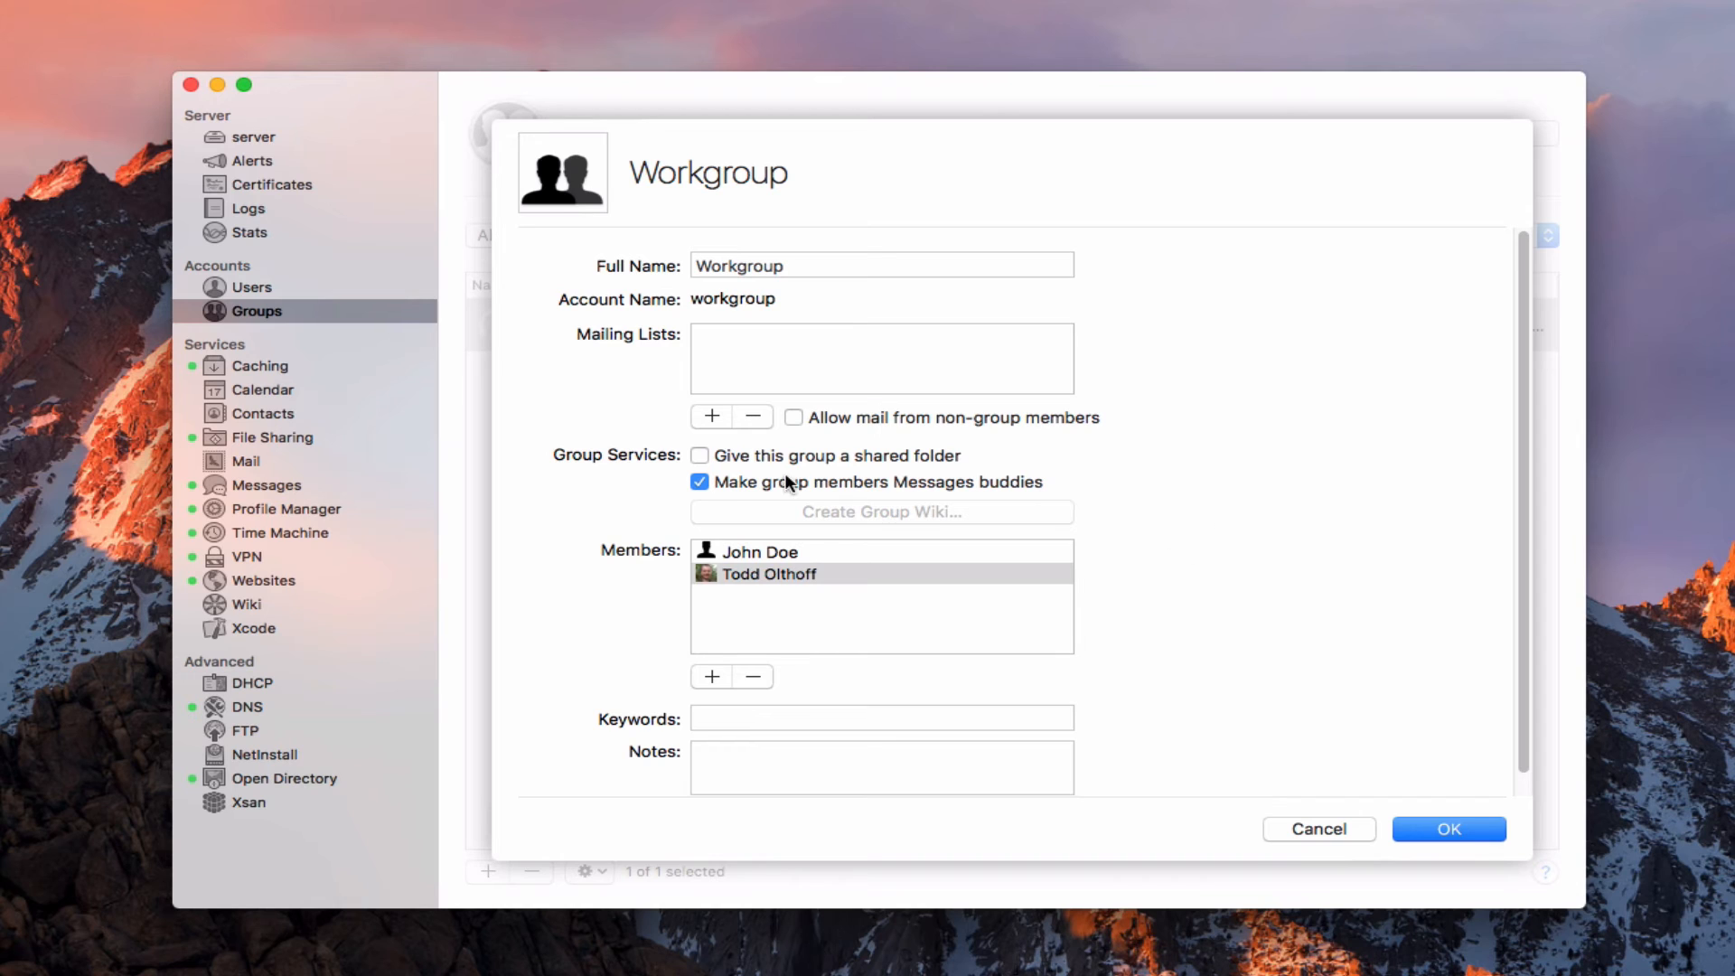
mouse_move(1249, 616)
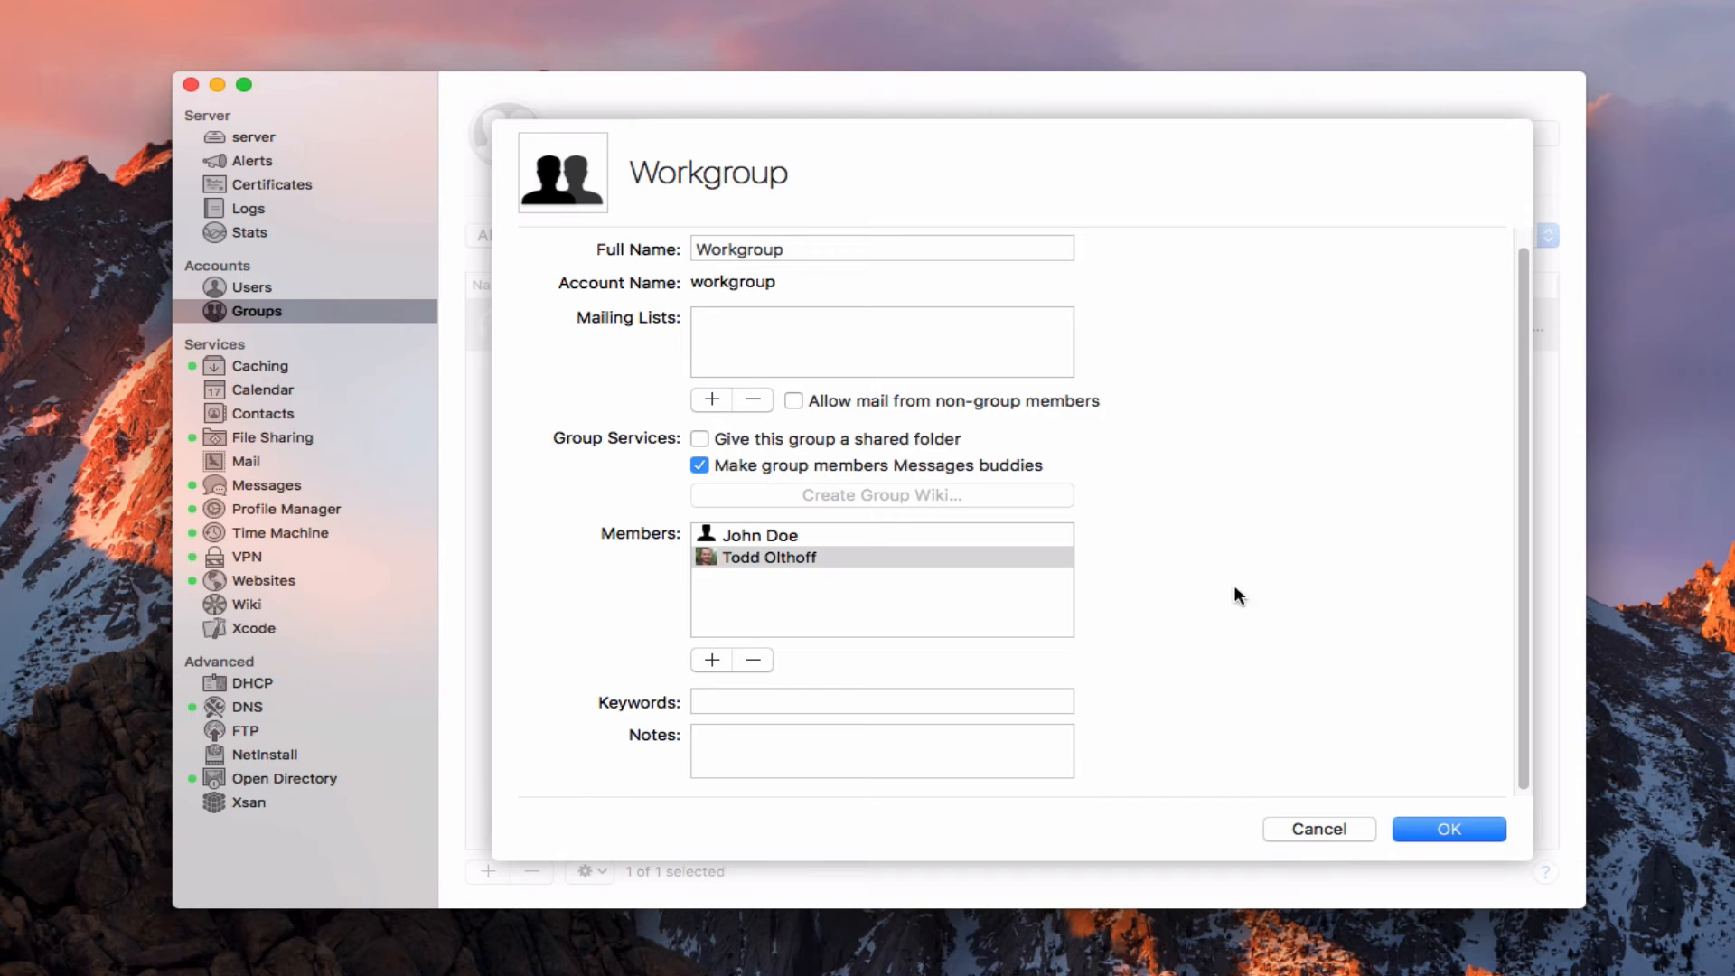
click(1448, 829)
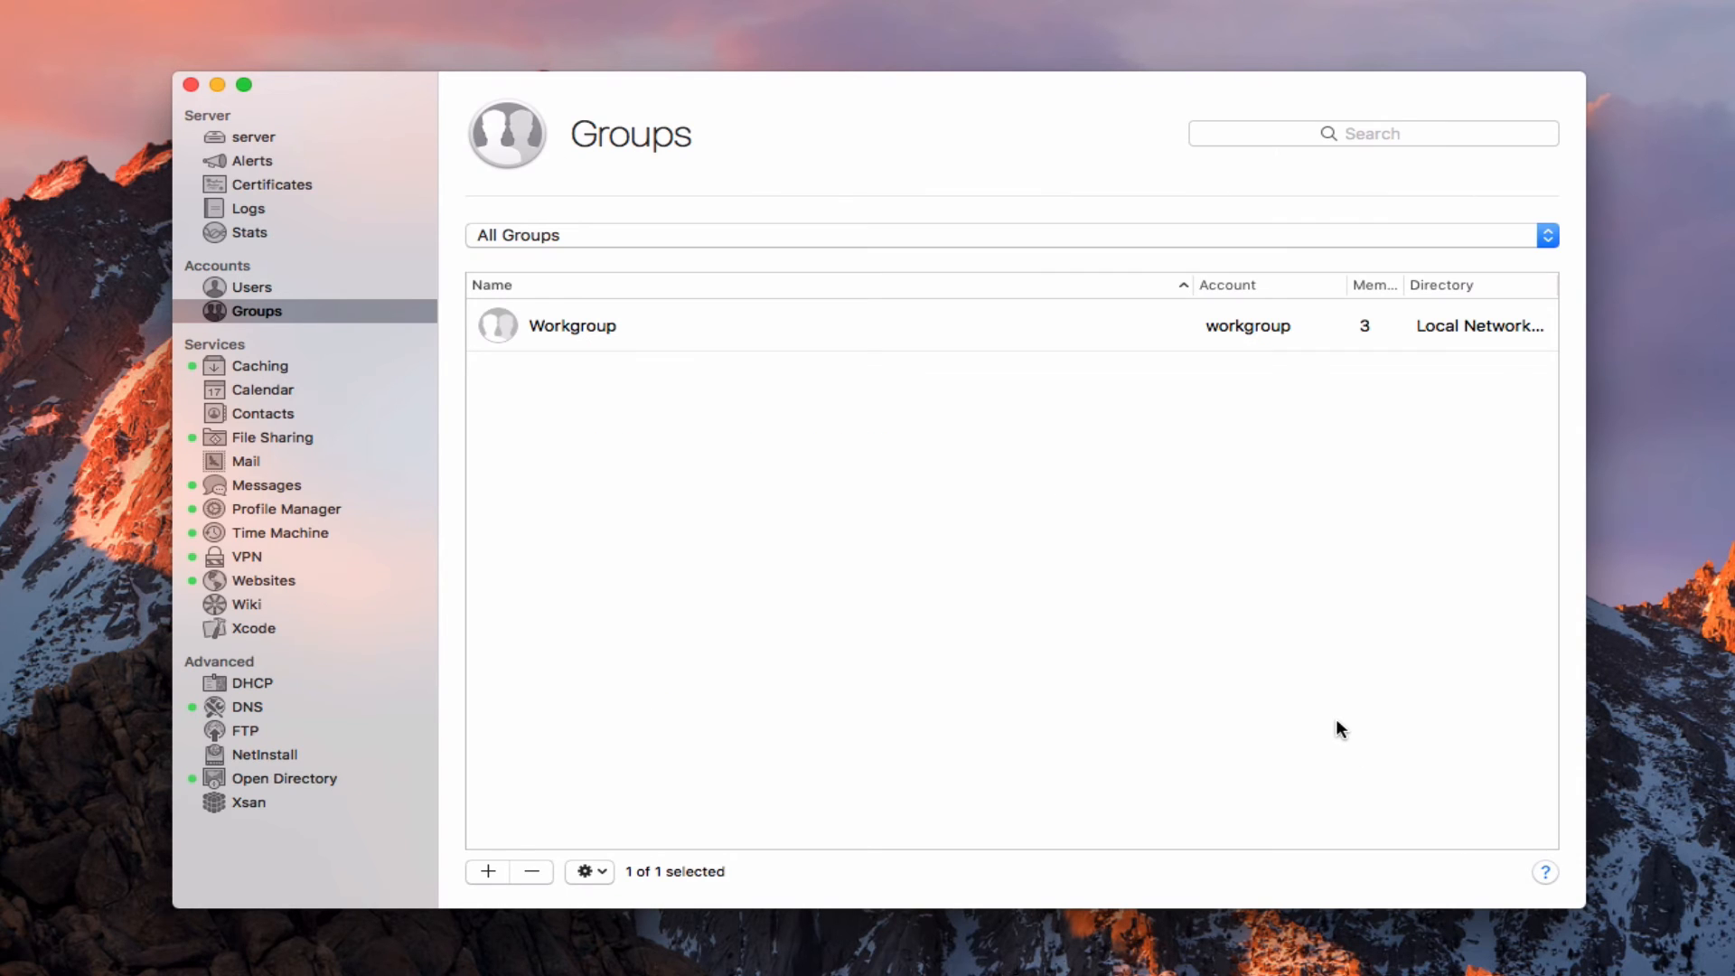
mouse_move(650, 351)
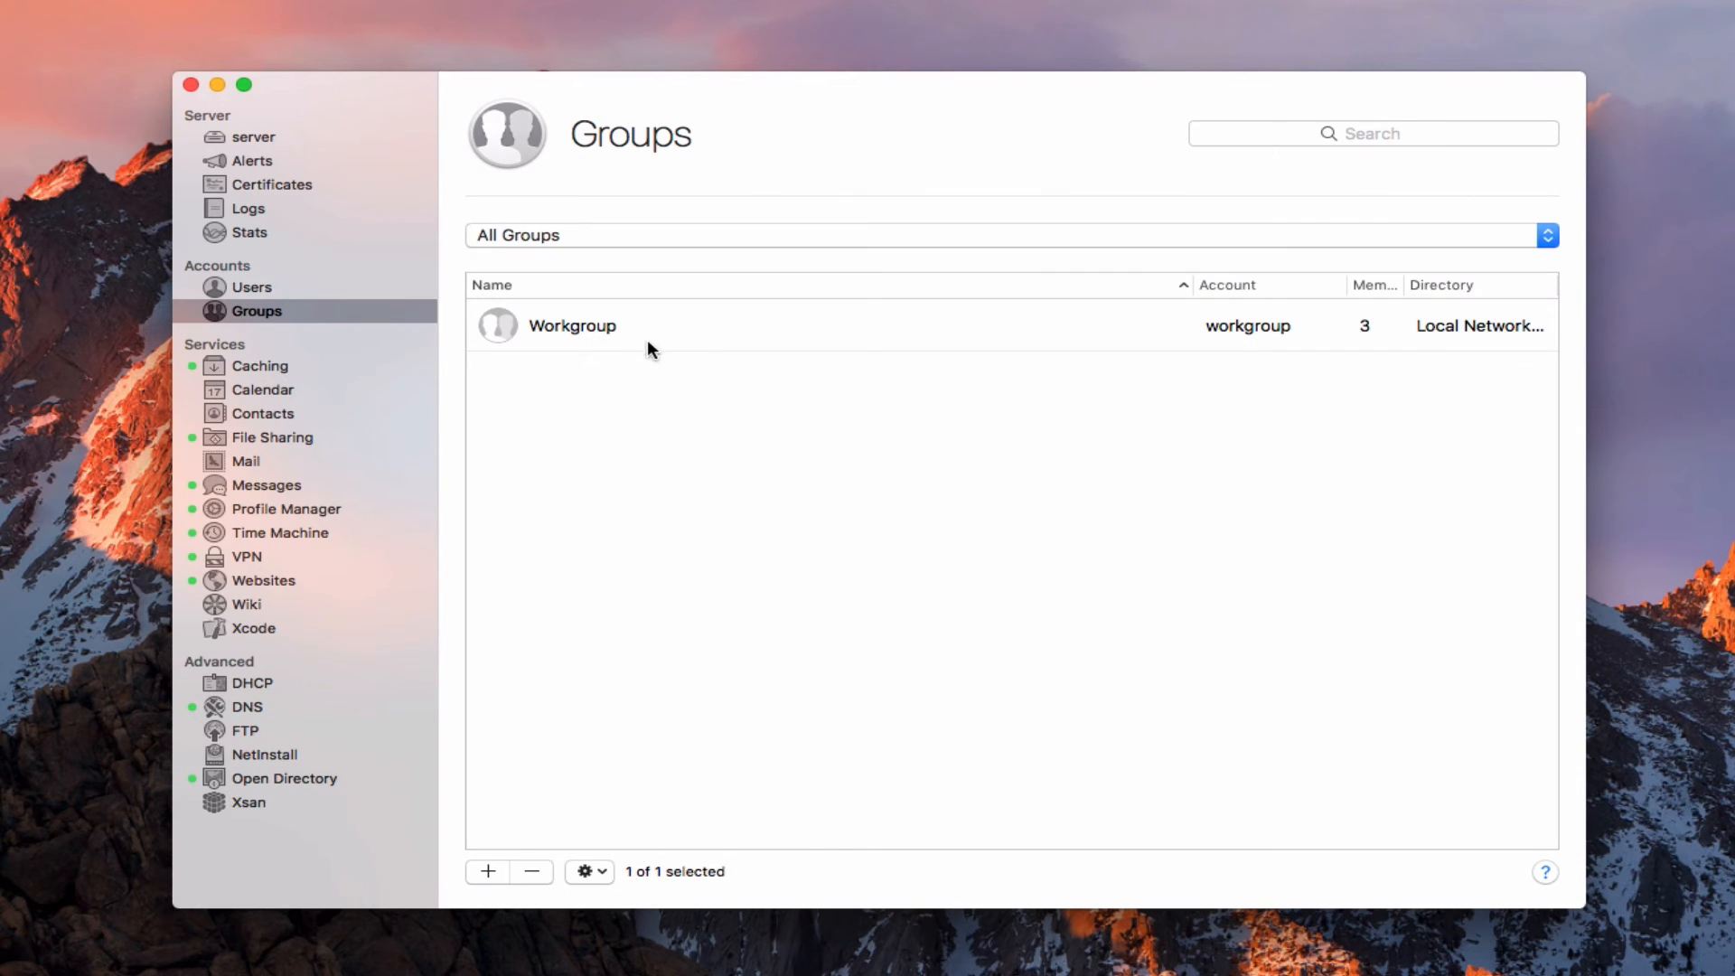
double_click(572, 325)
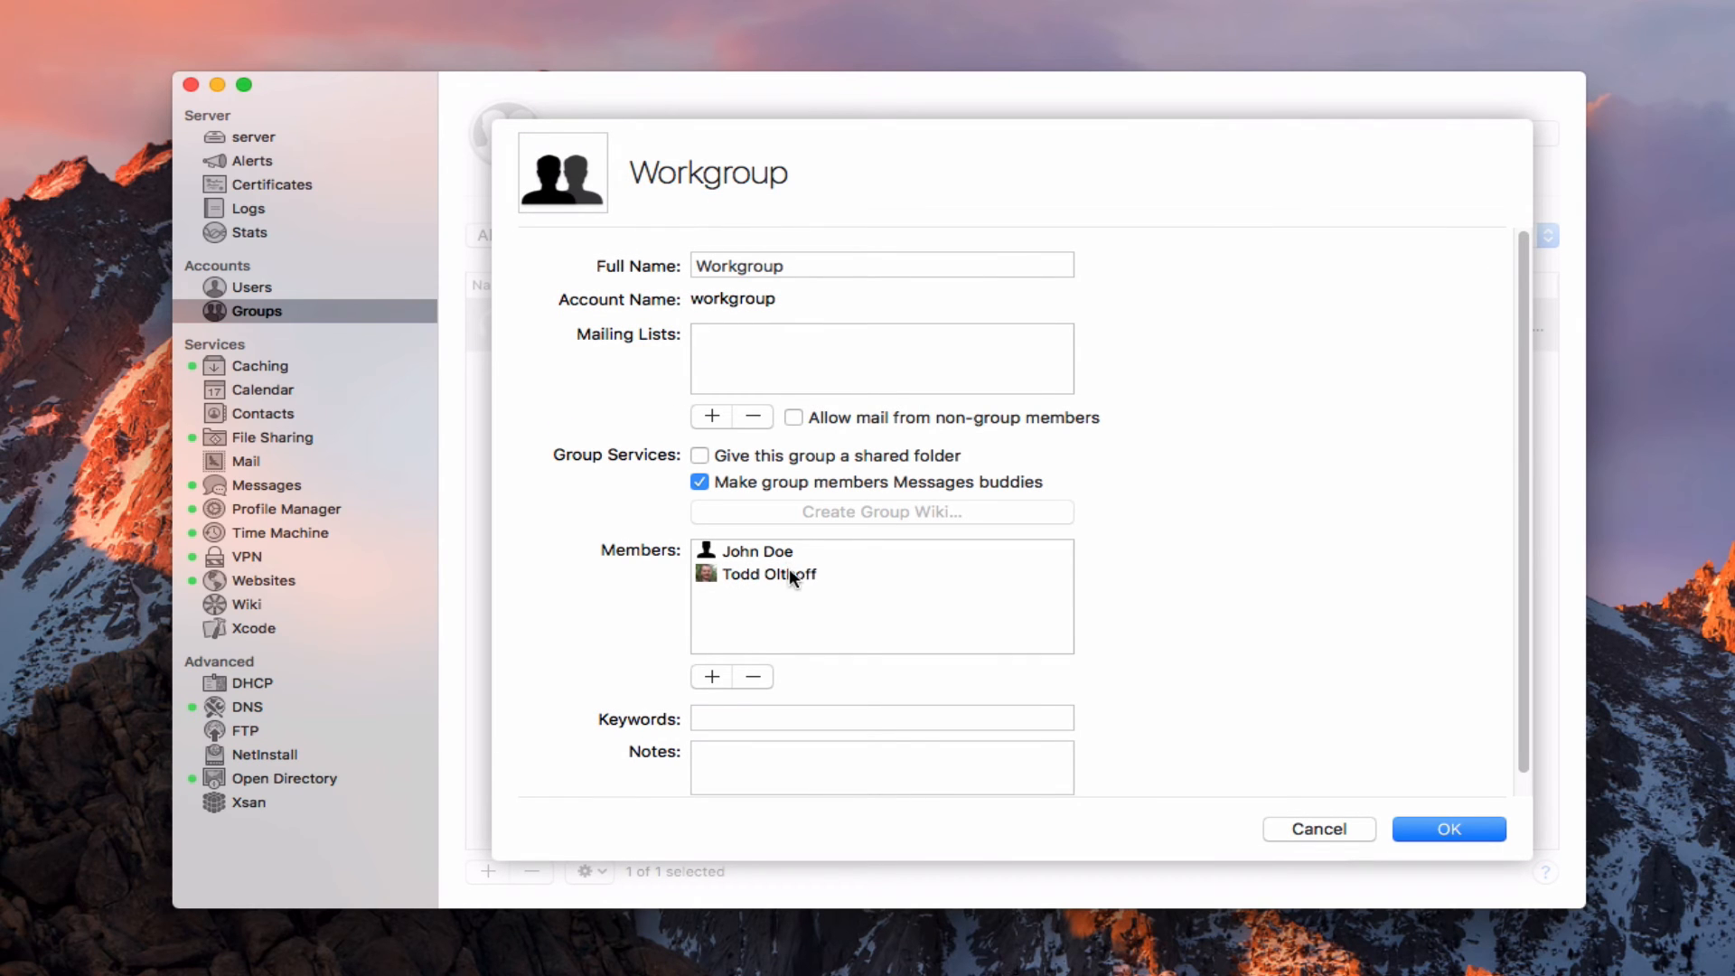
click(1448, 829)
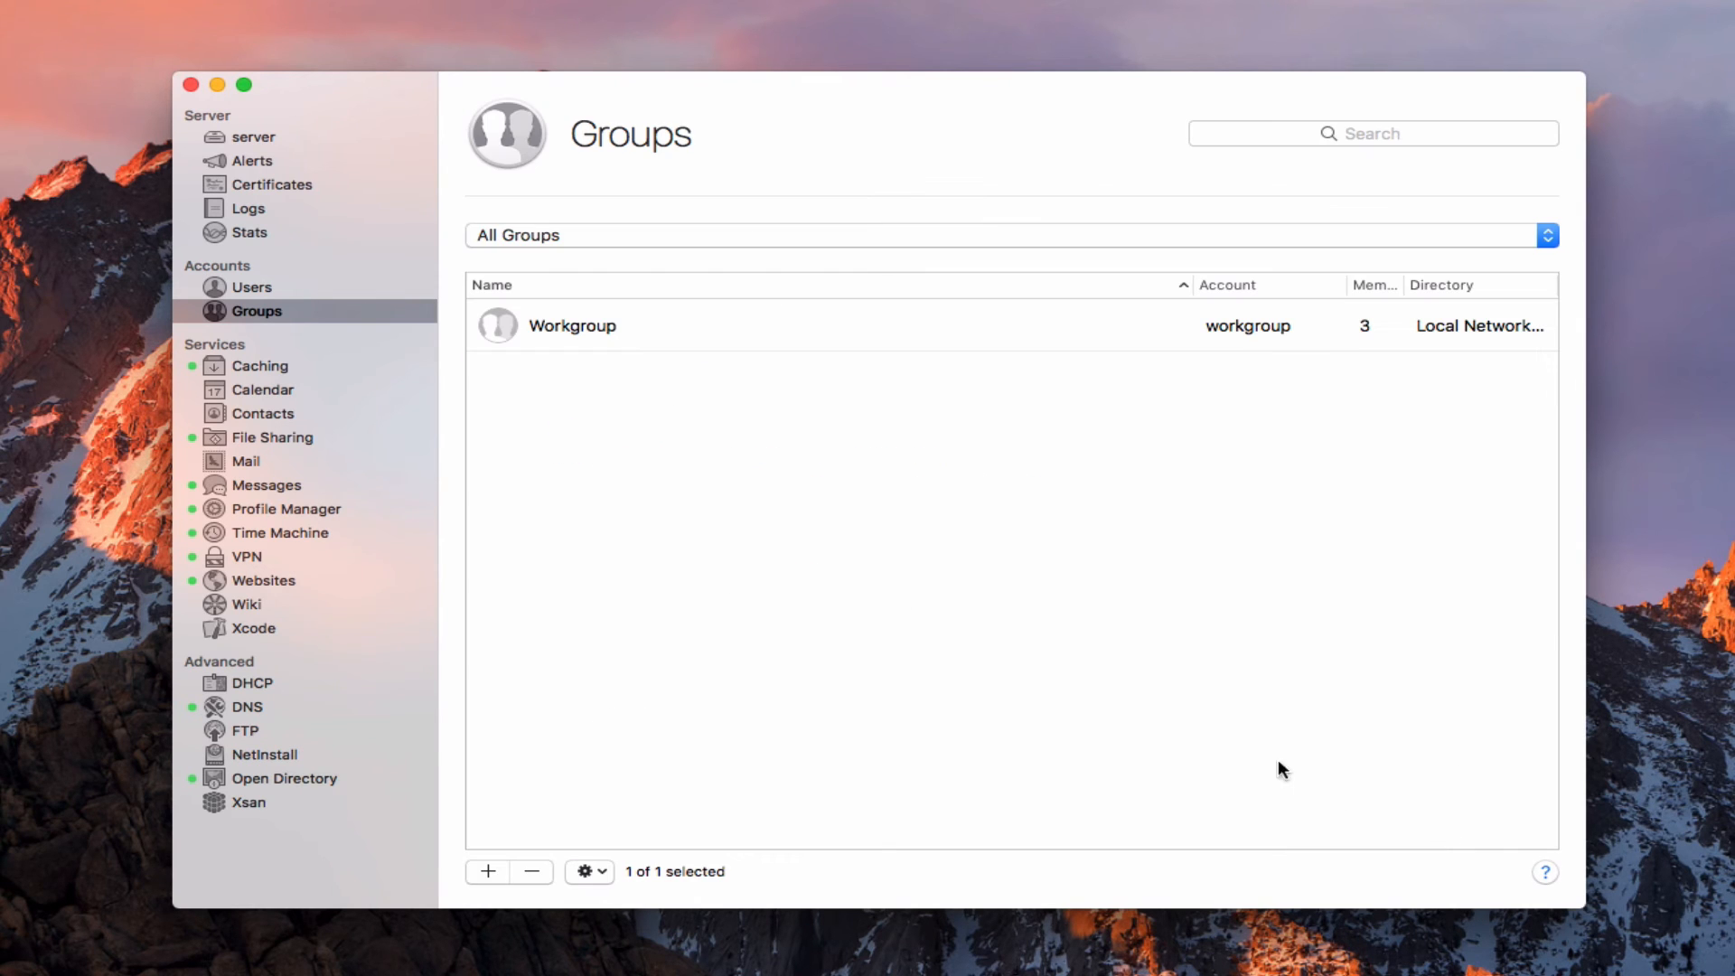
mouse_move(1075, 643)
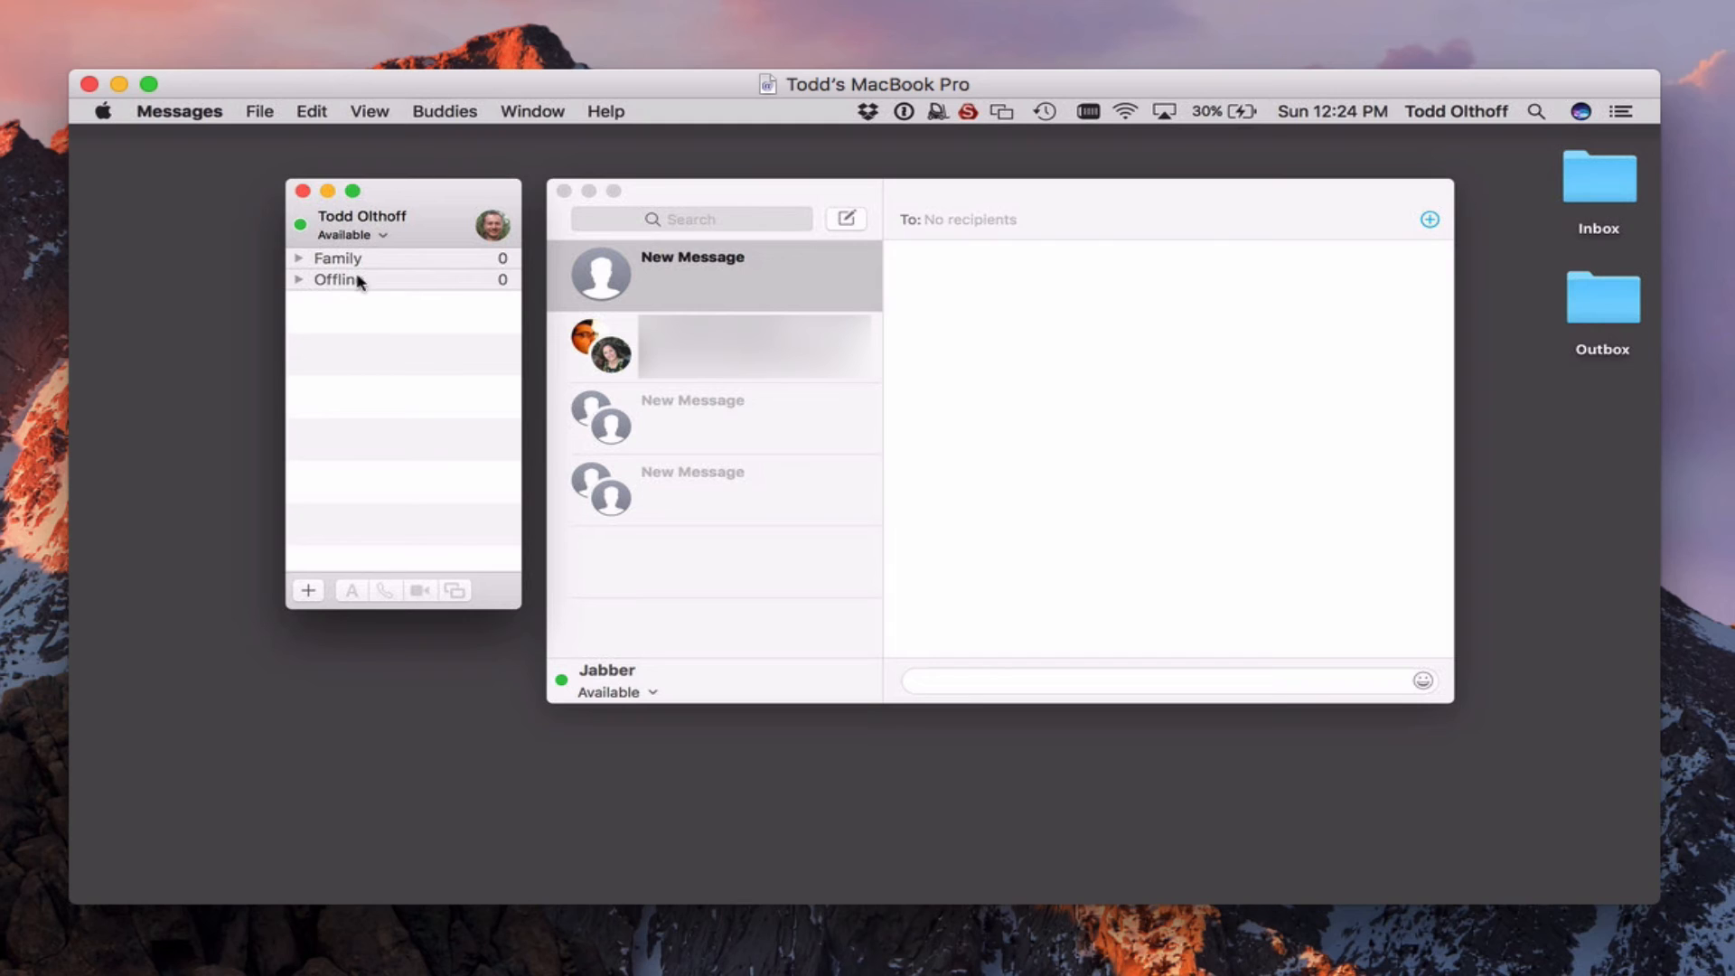
- Look through the Buddies actions menu in Messages, then dismiss it without choosing
click(443, 110)
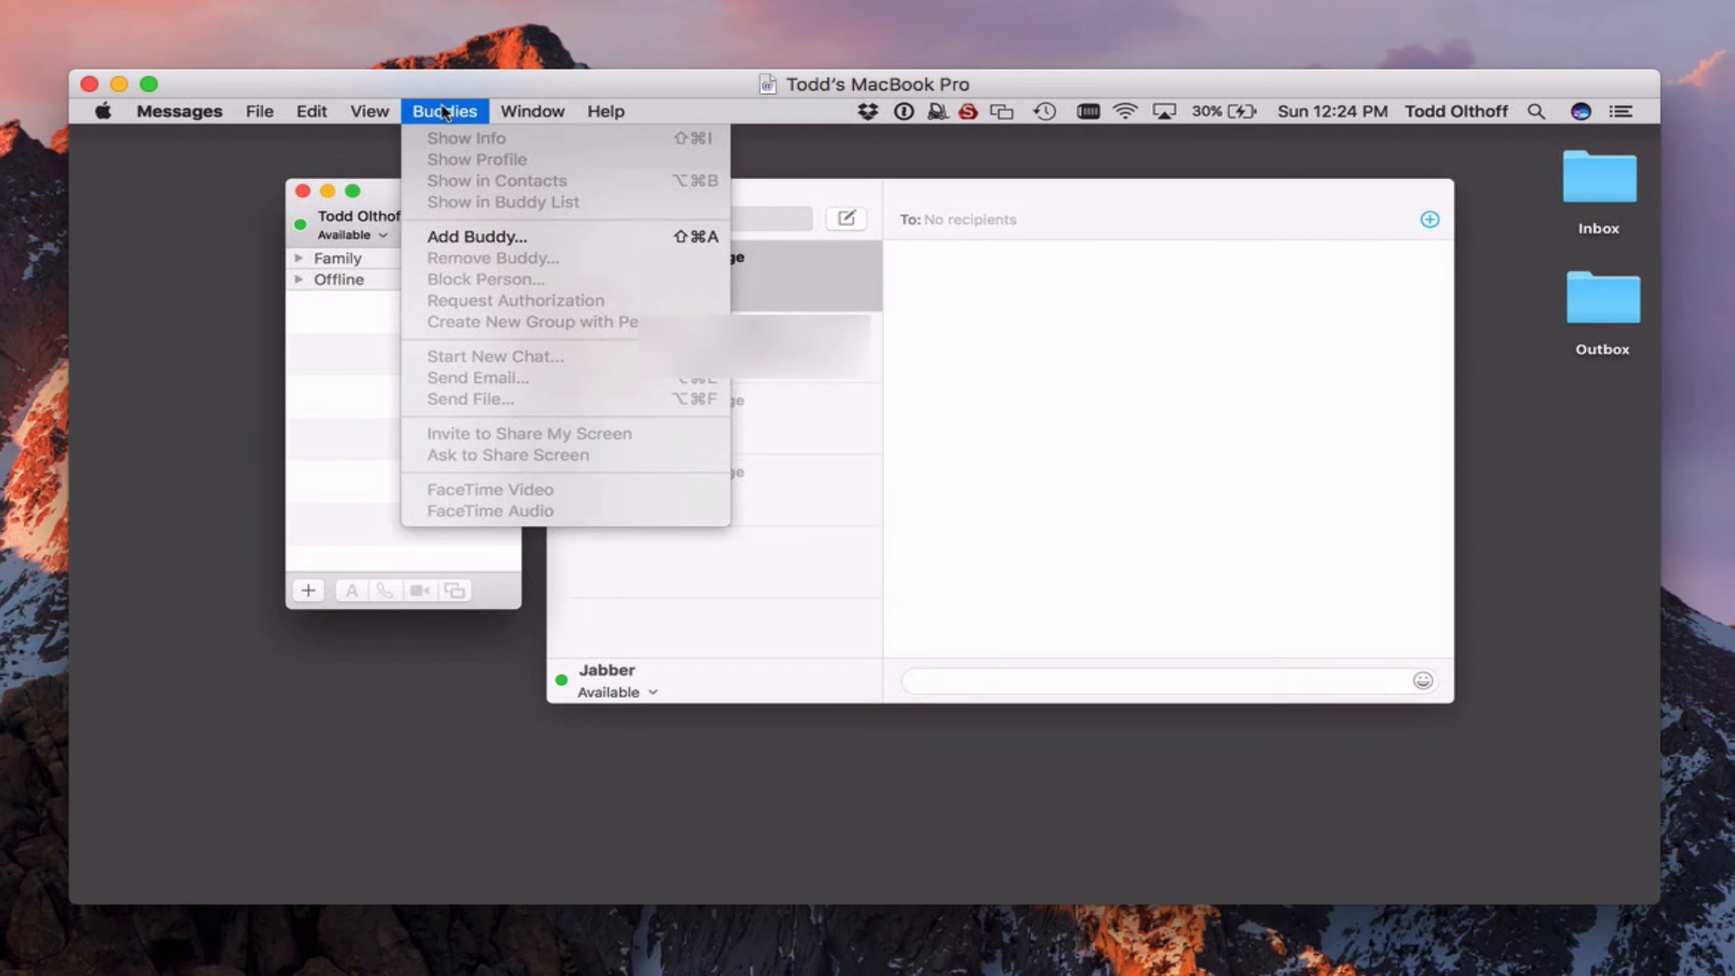
click(345, 302)
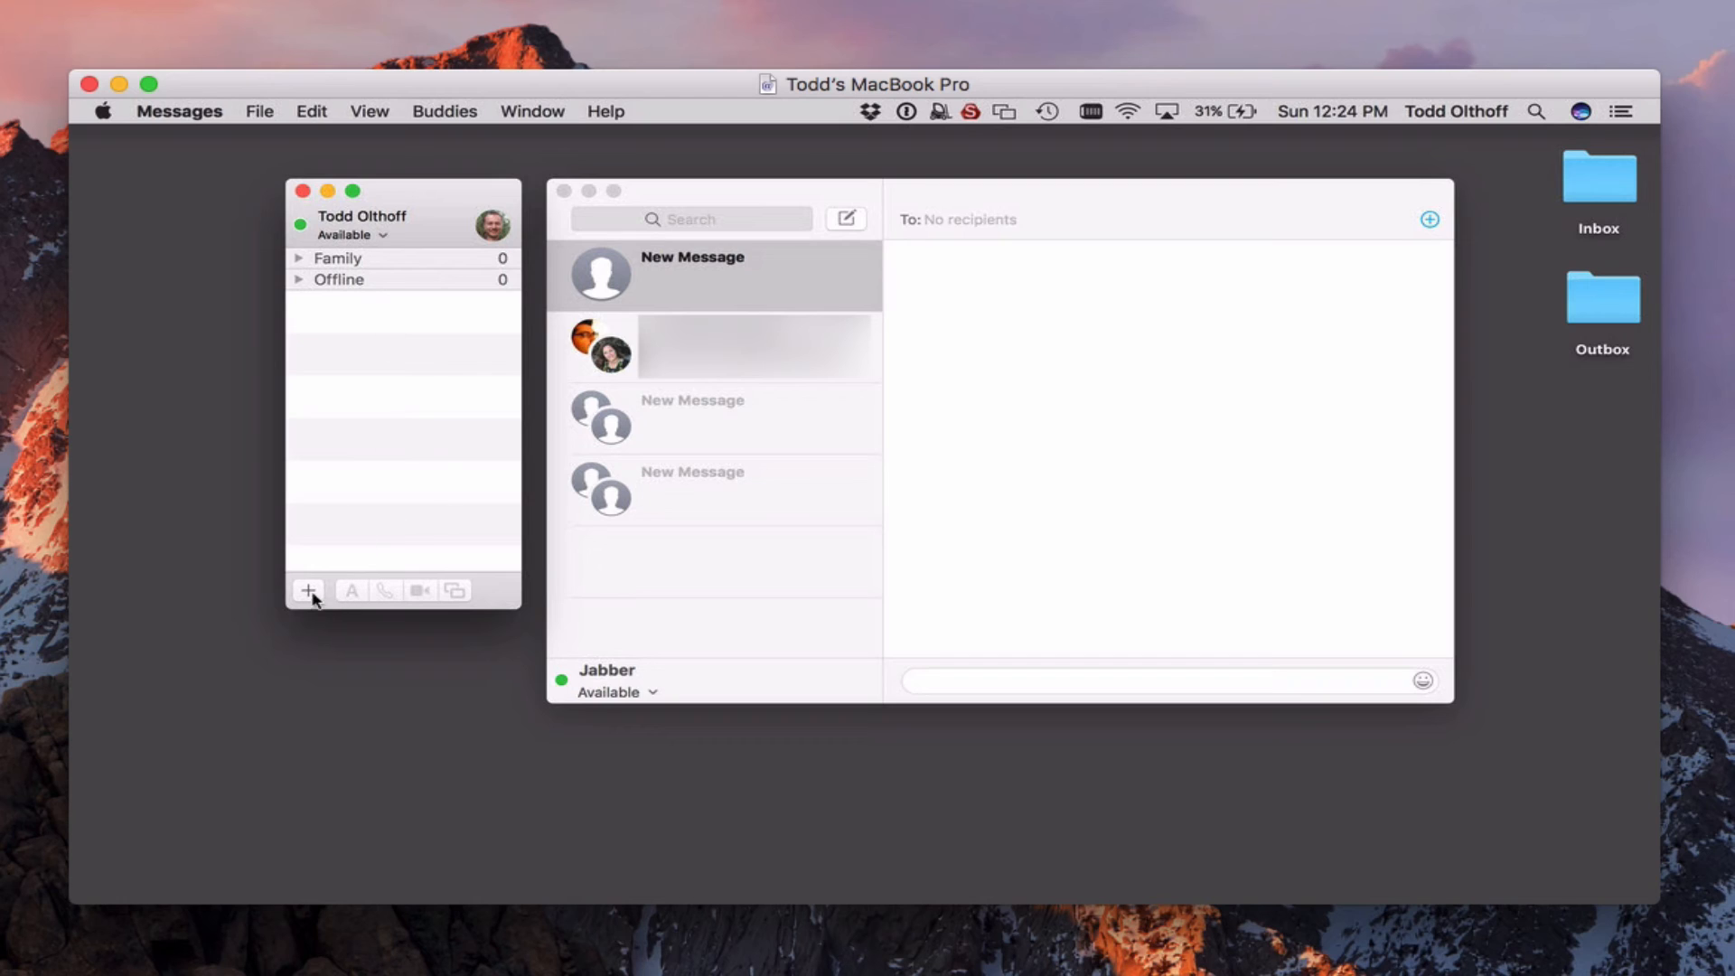
mouse_move(349, 492)
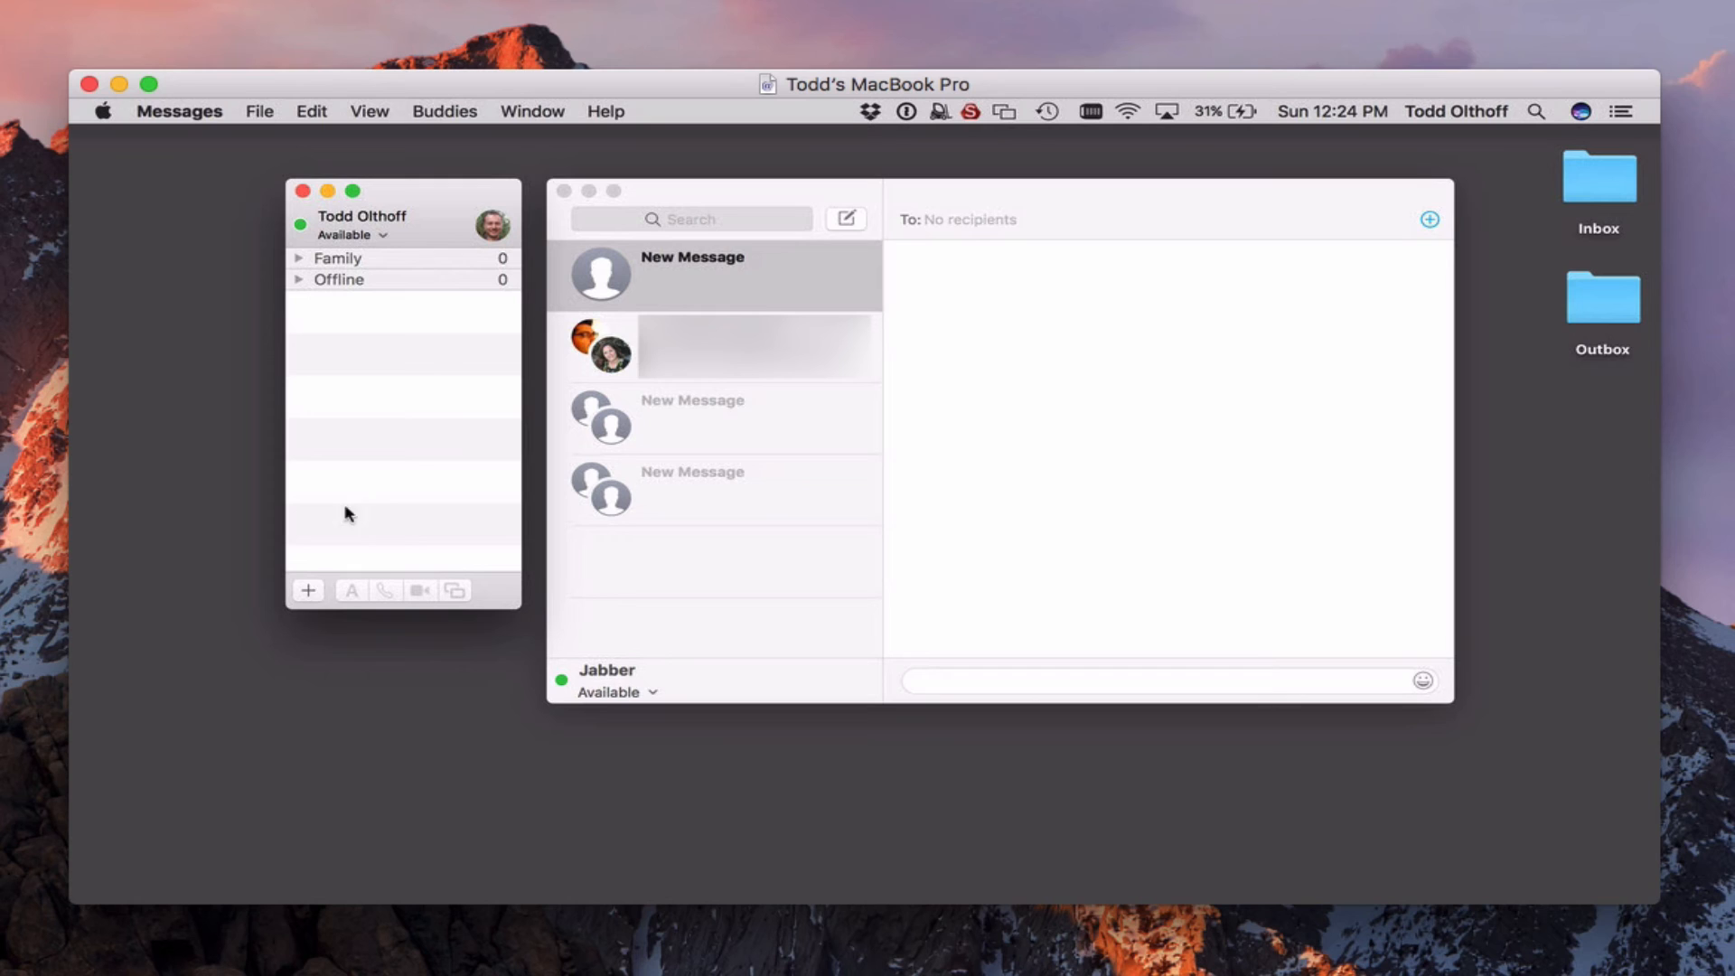
- Add buddy account johnd with first name John and last name Doe
click(307, 590)
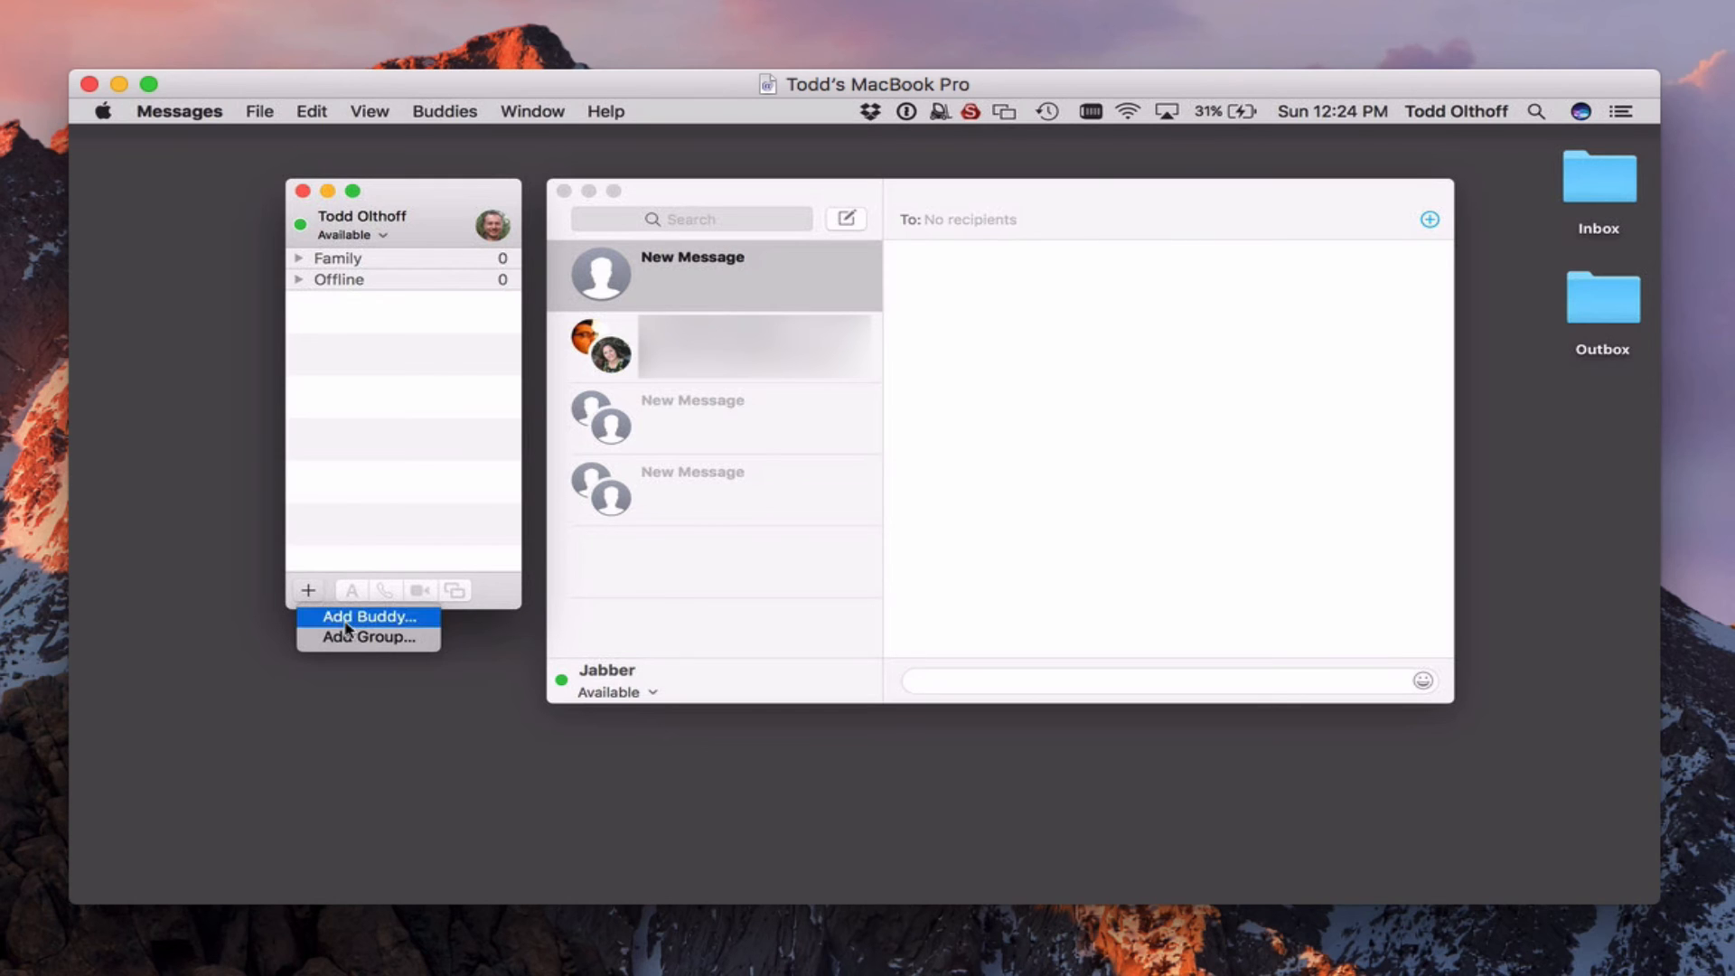
click(367, 617)
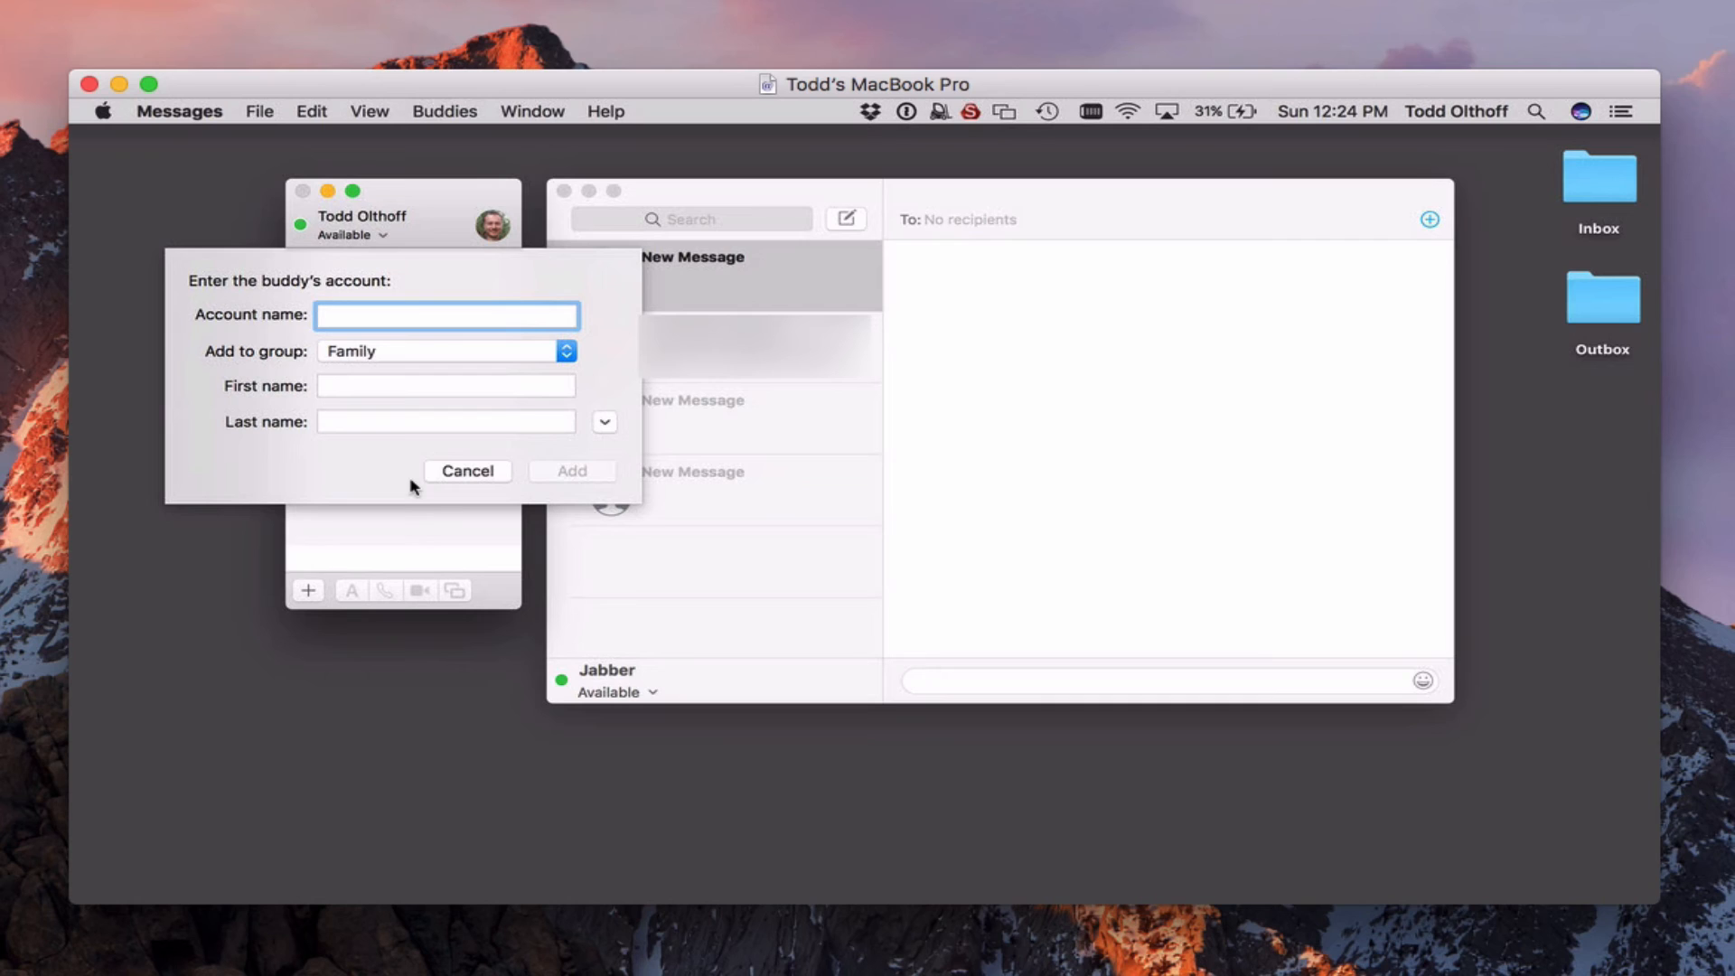
text(johnd)
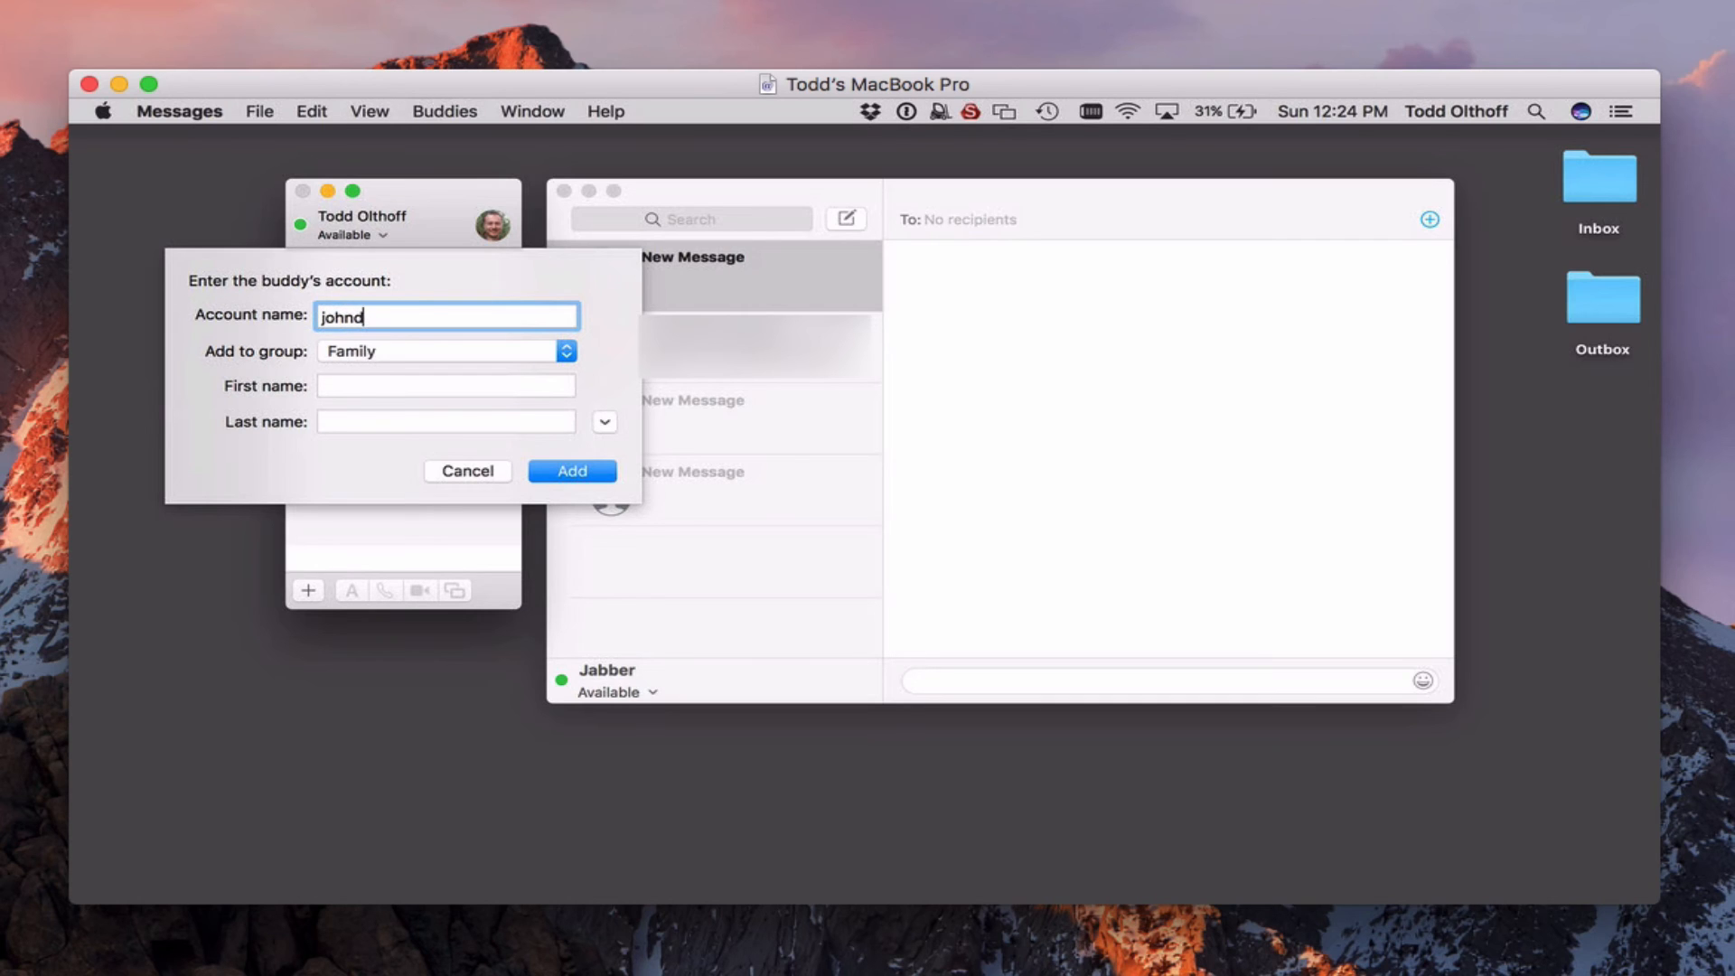
click(443, 351)
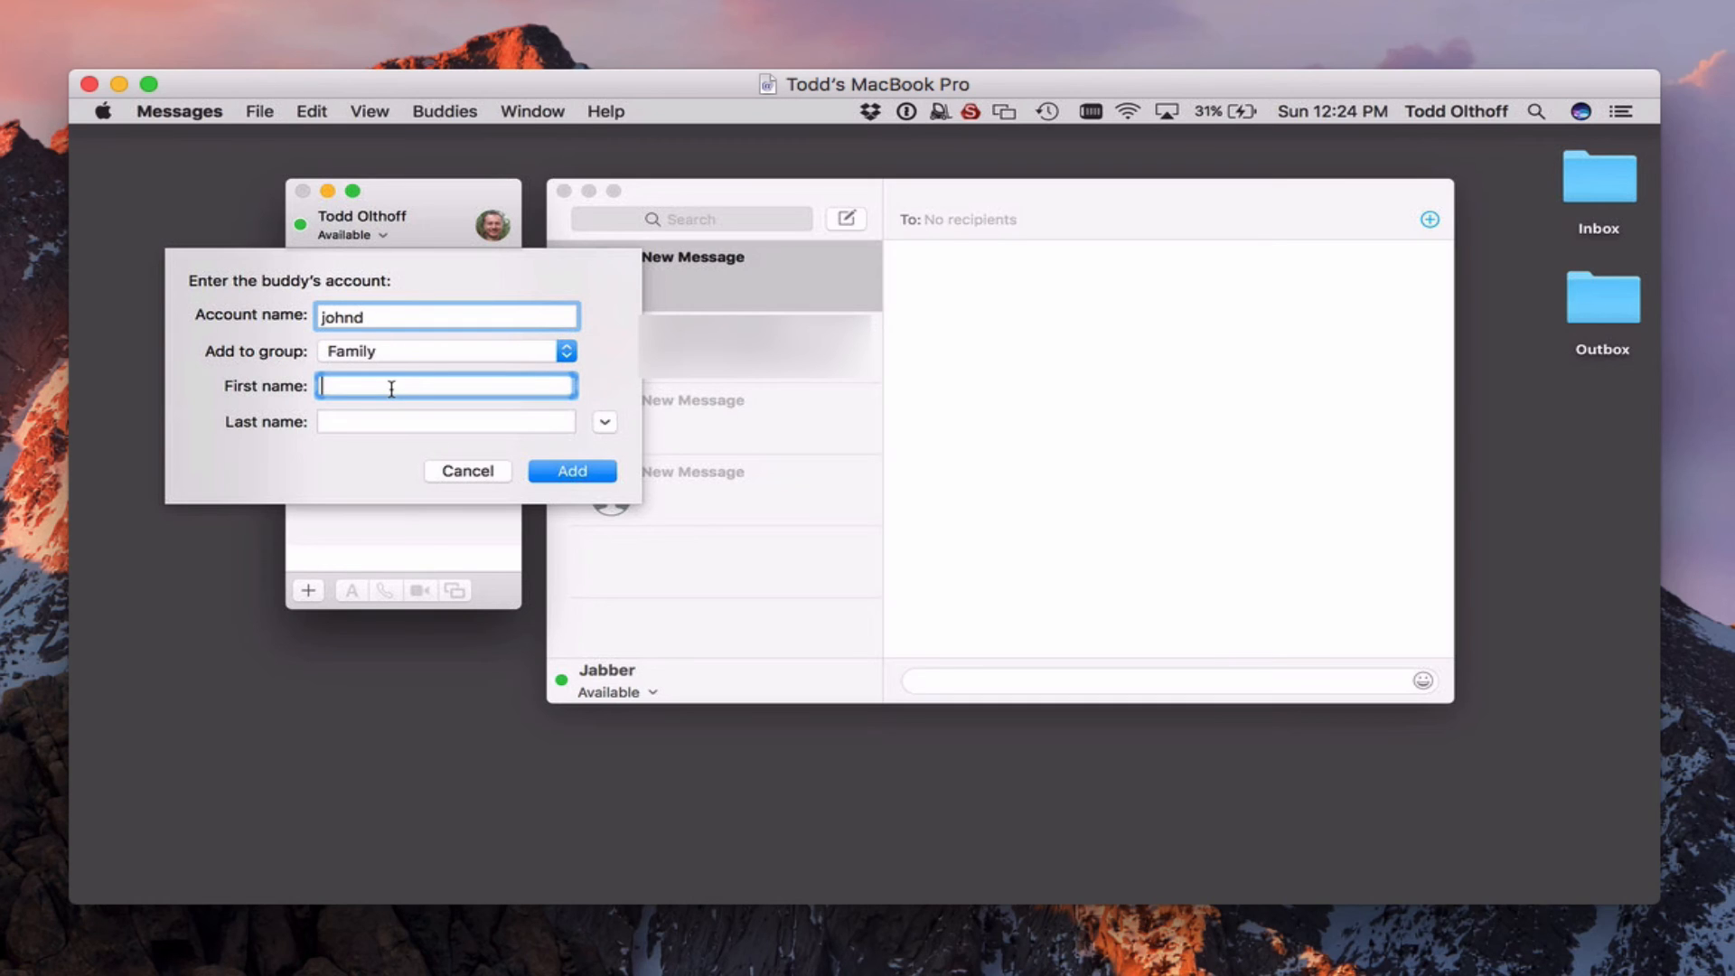
text(Jo)
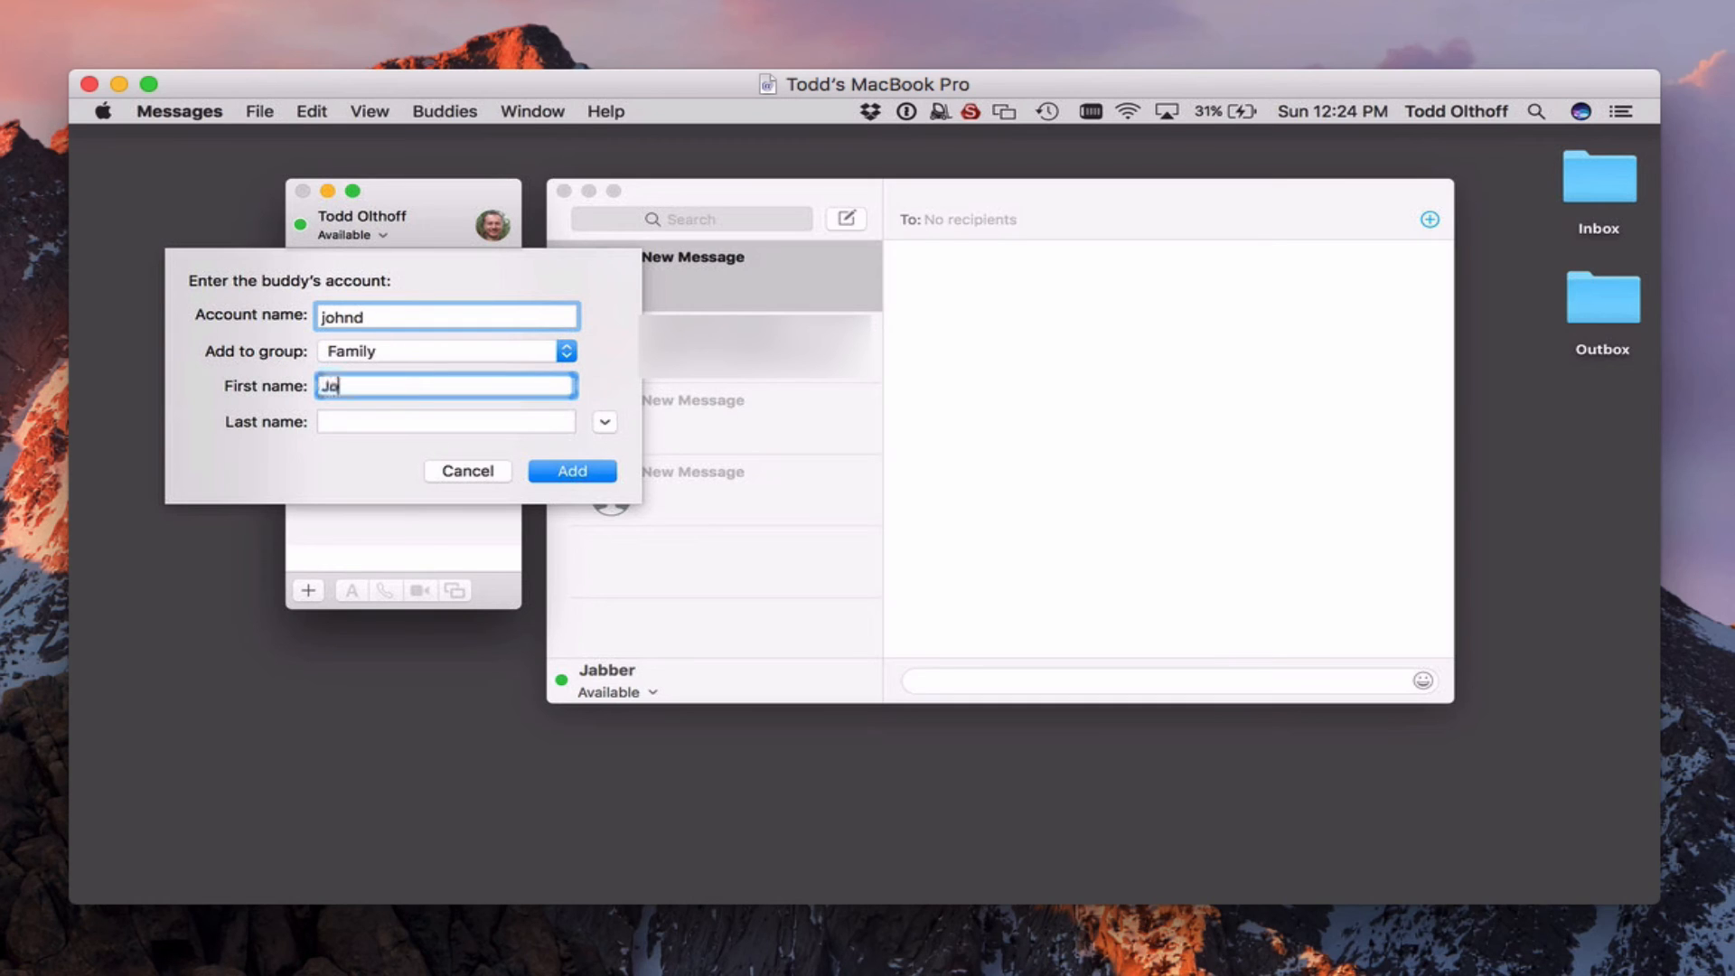
text(Do)
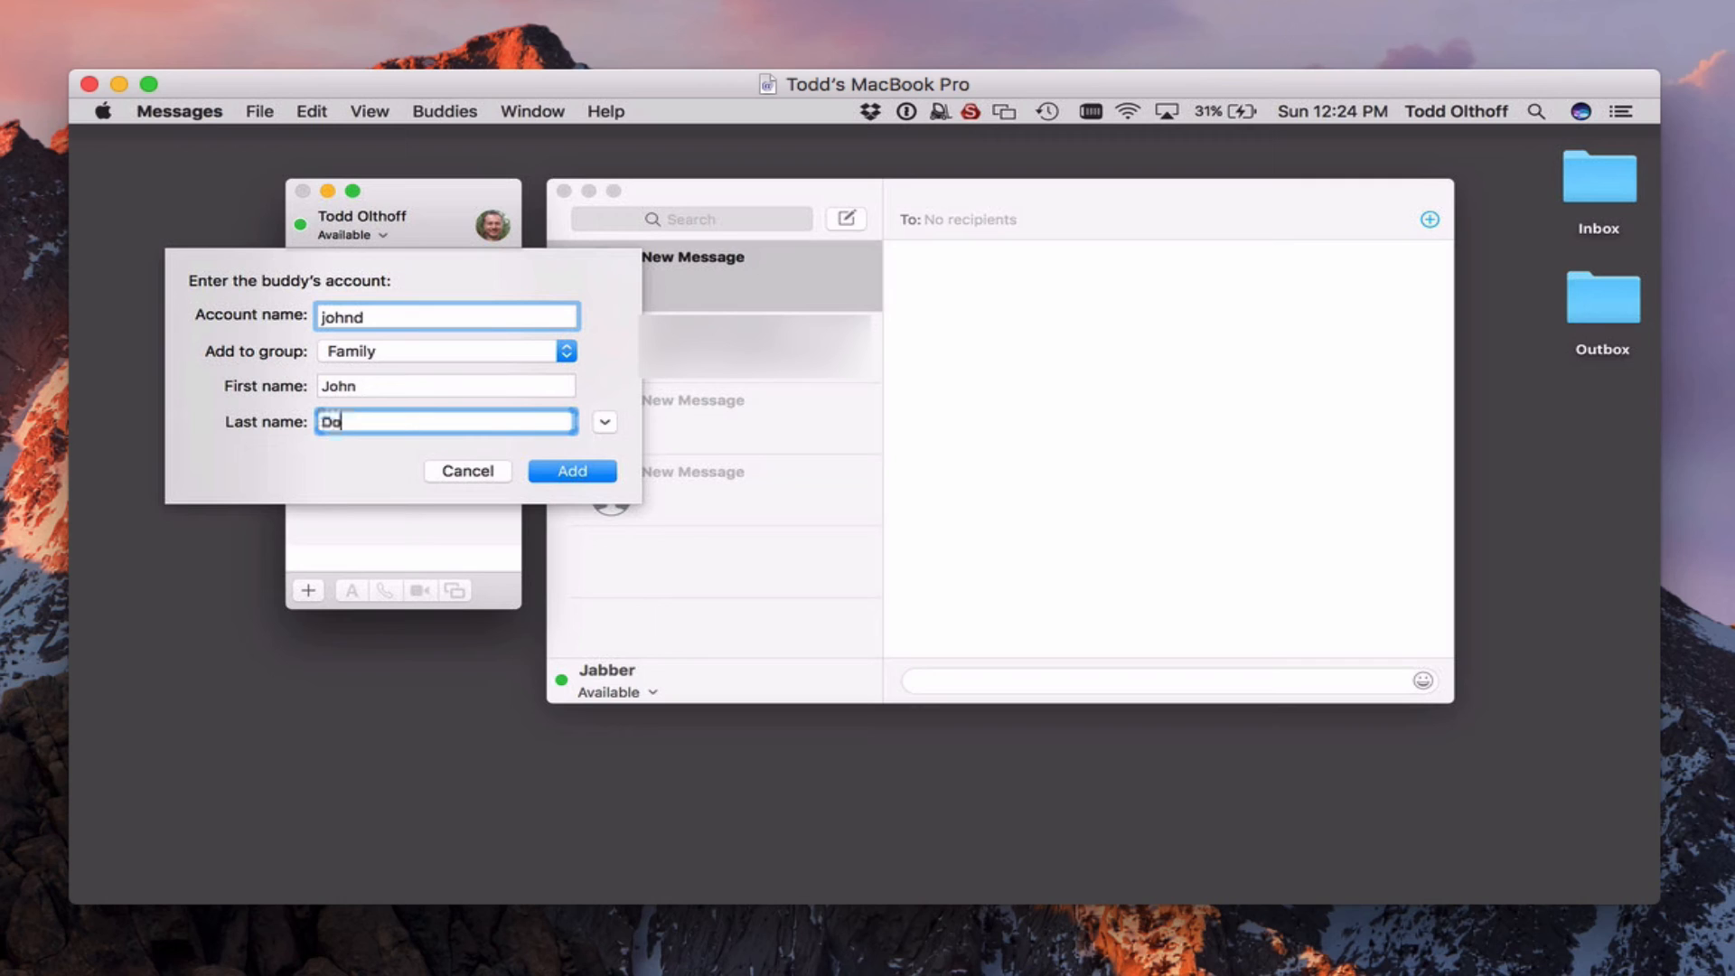
text(e)
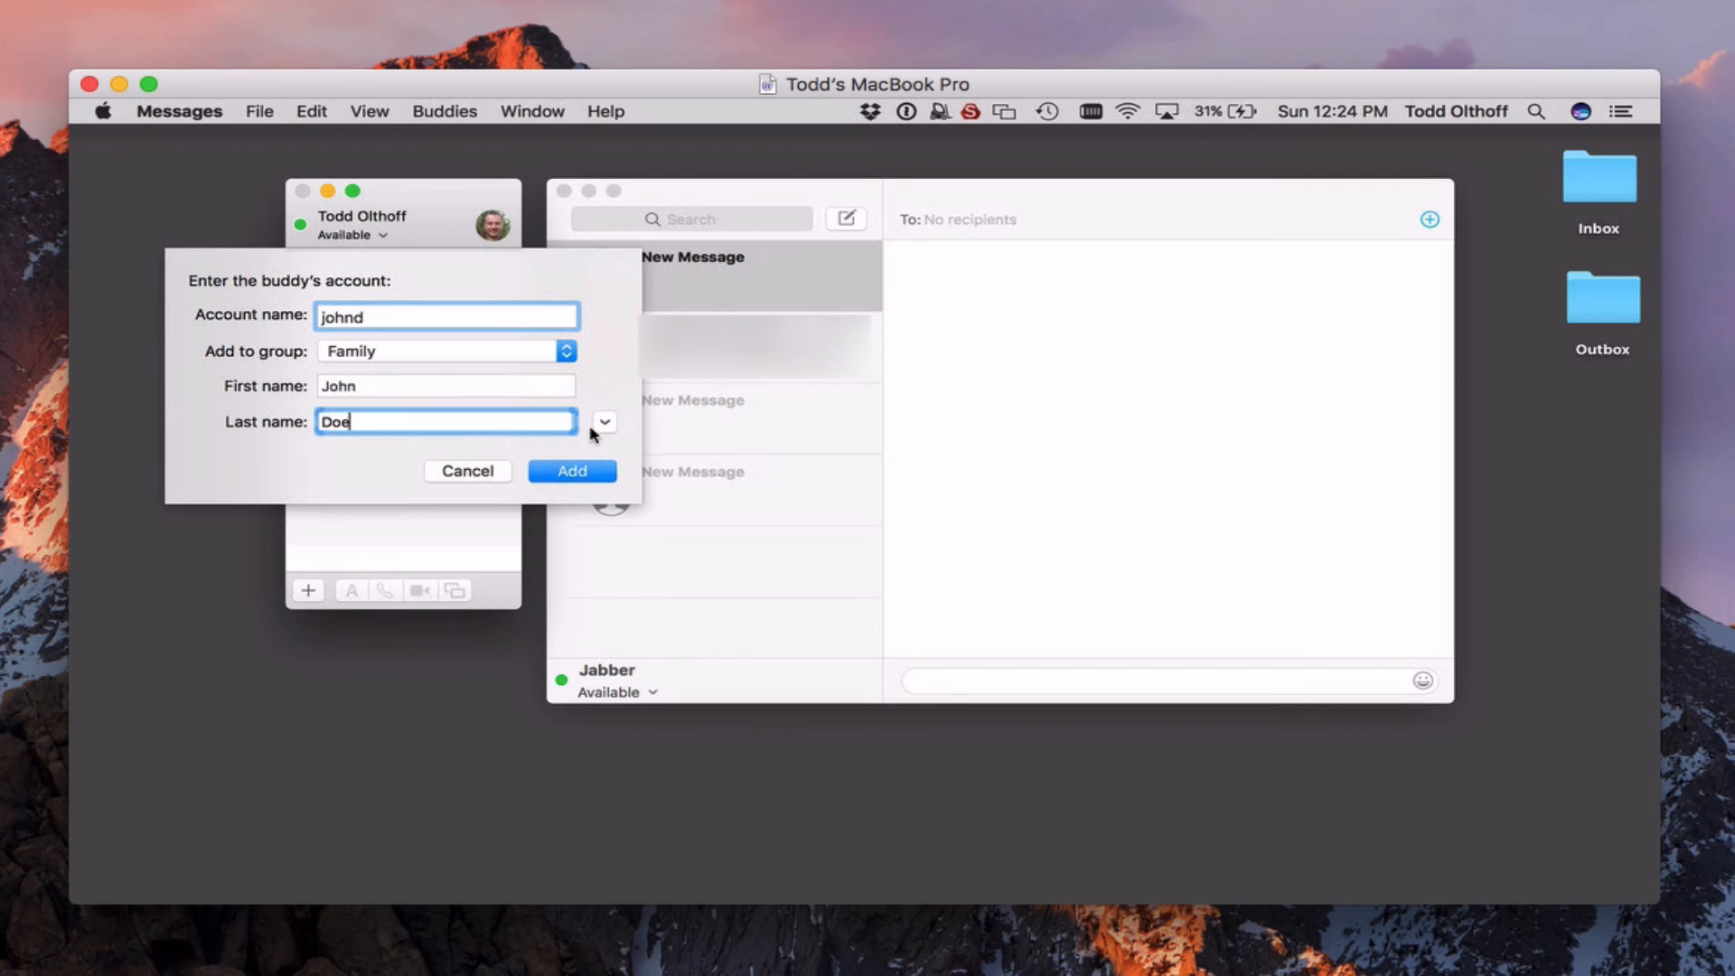
click(603, 423)
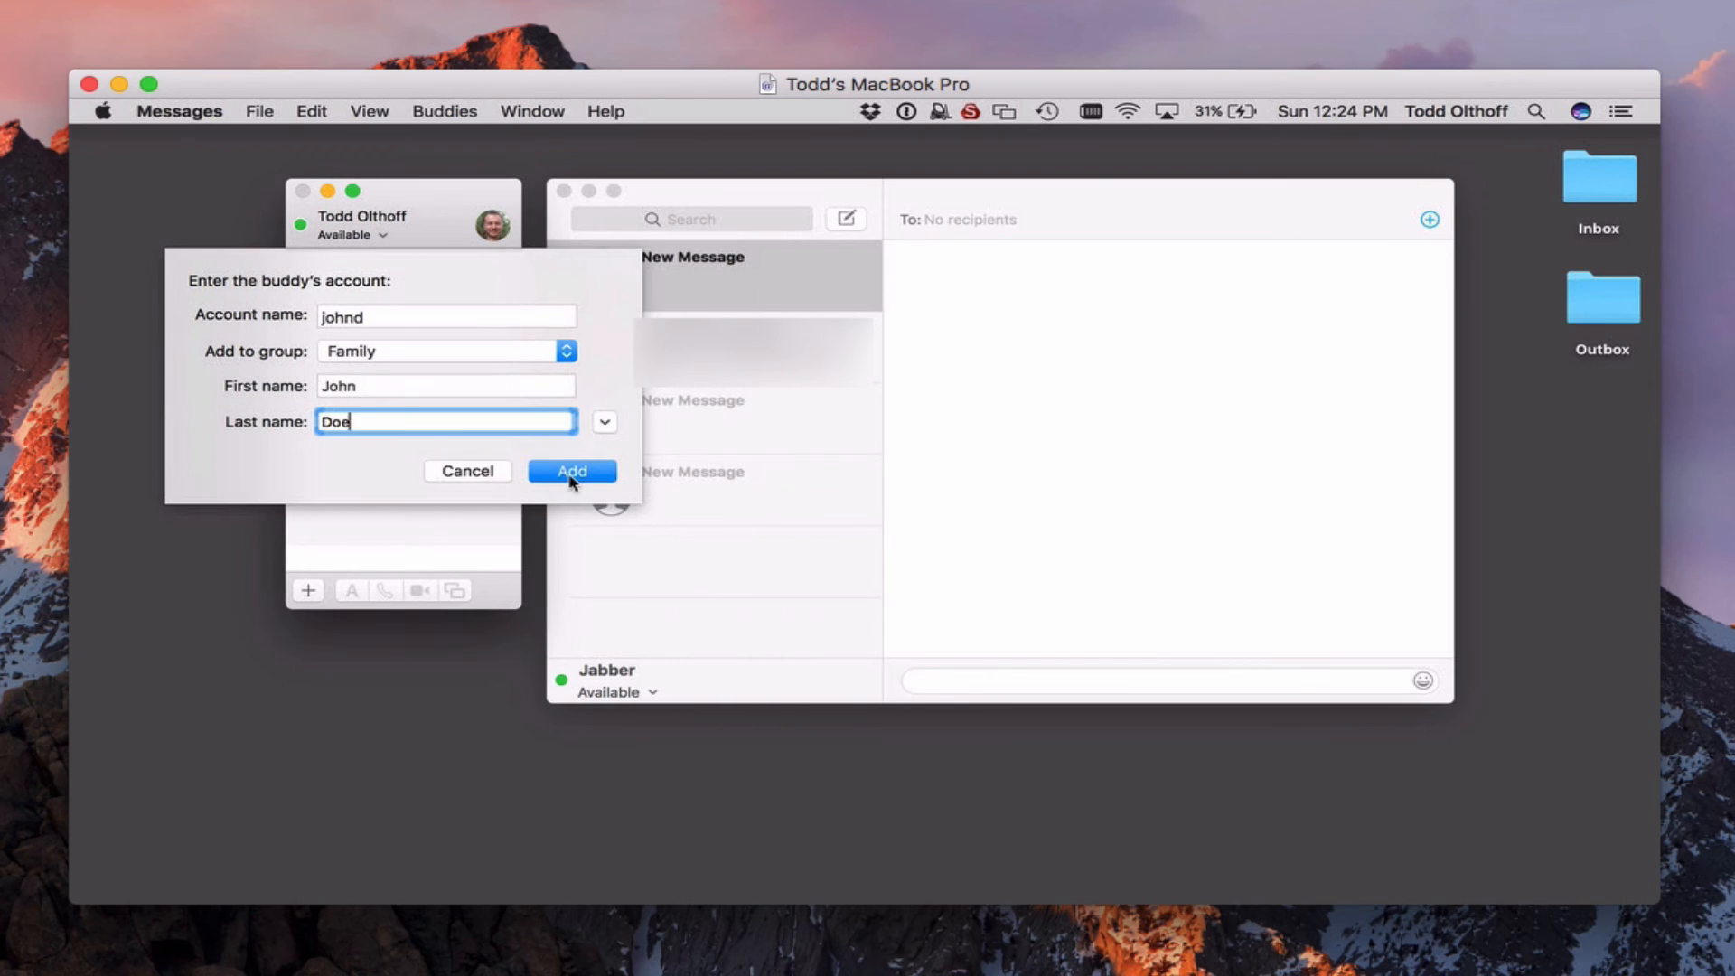
click(572, 470)
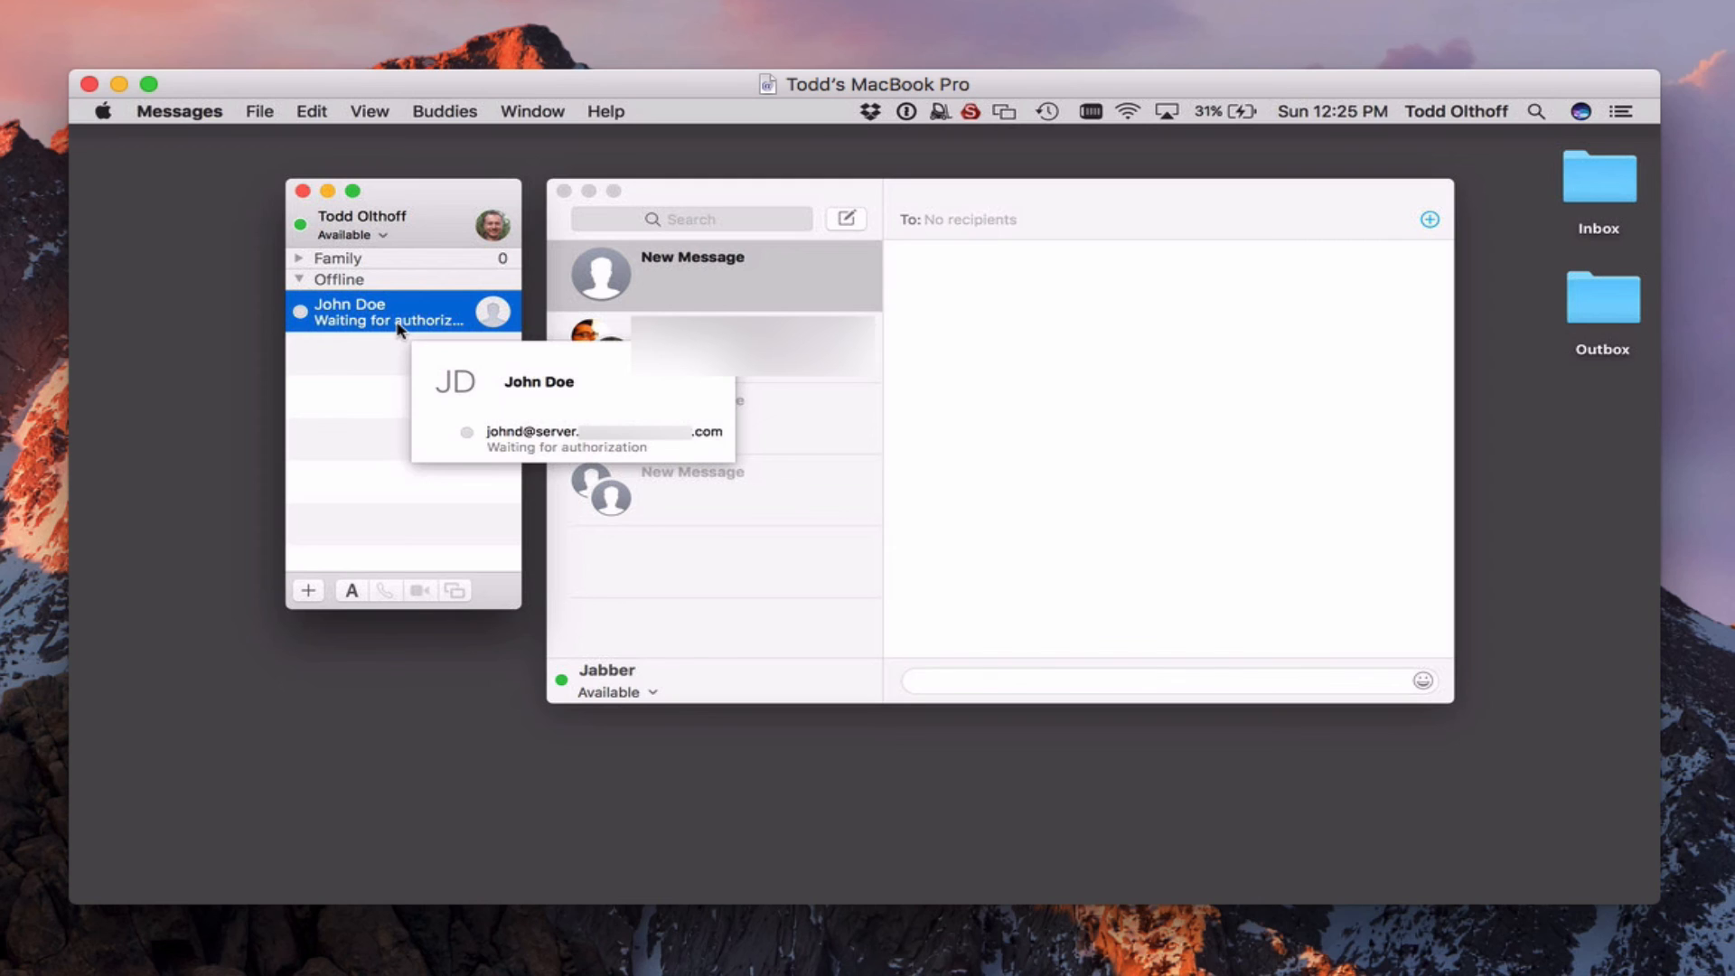
mouse_move(329, 380)
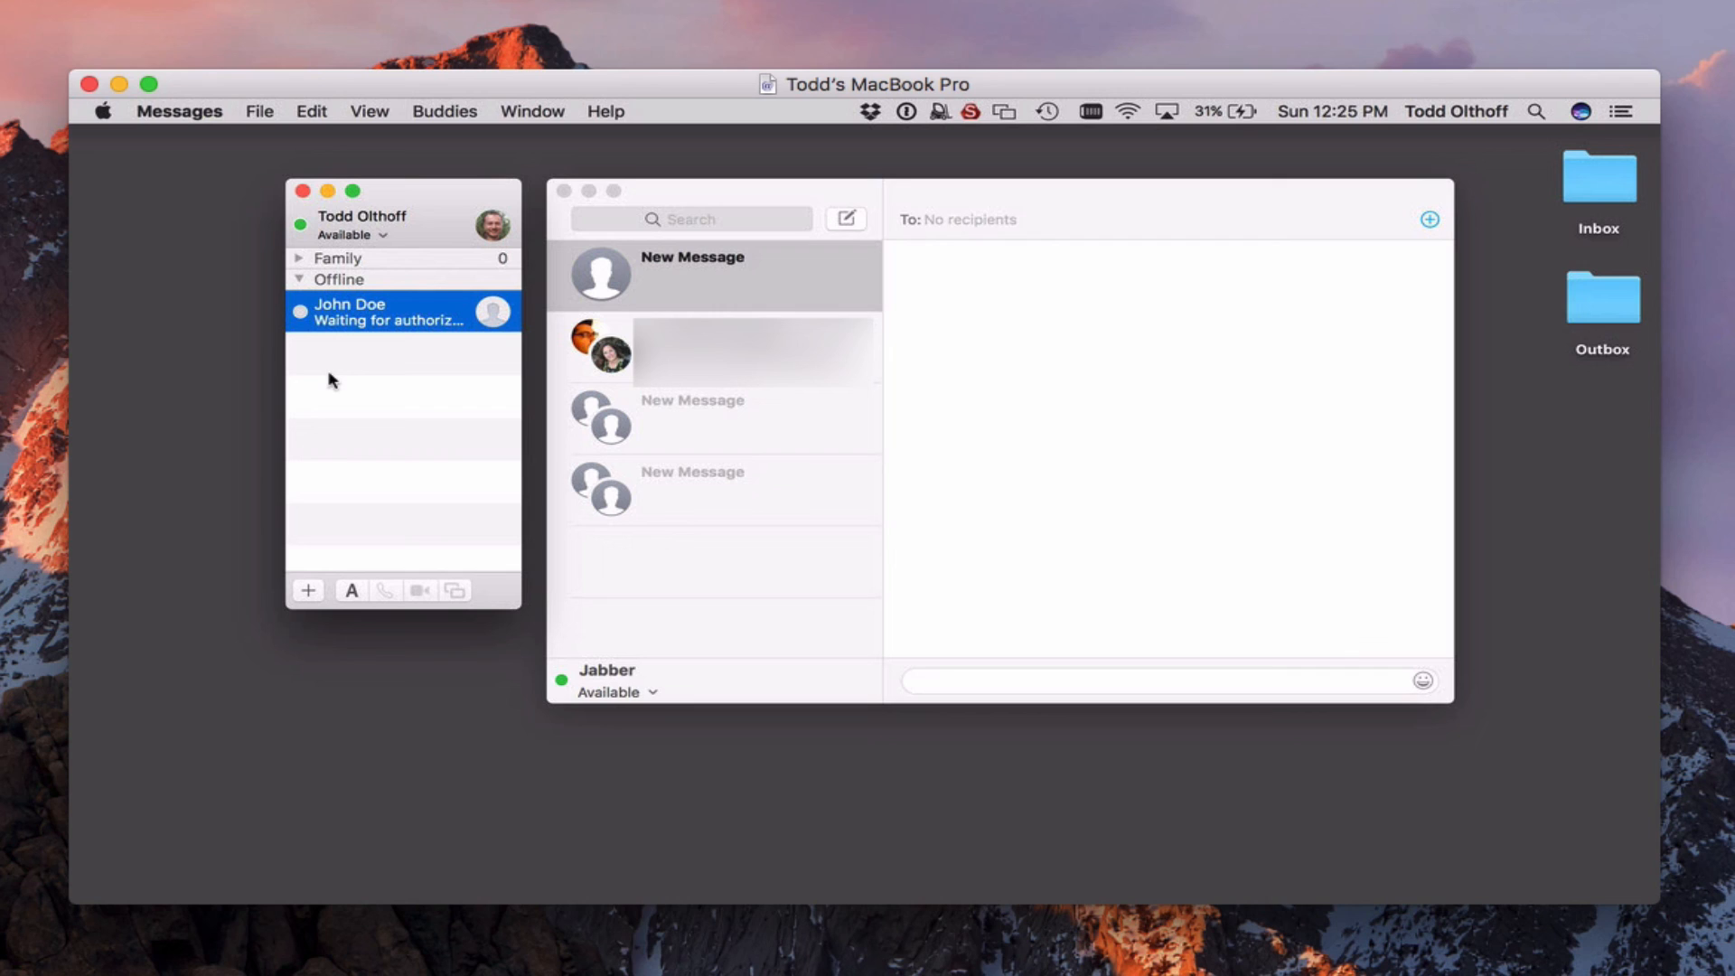
mouse_move(317, 395)
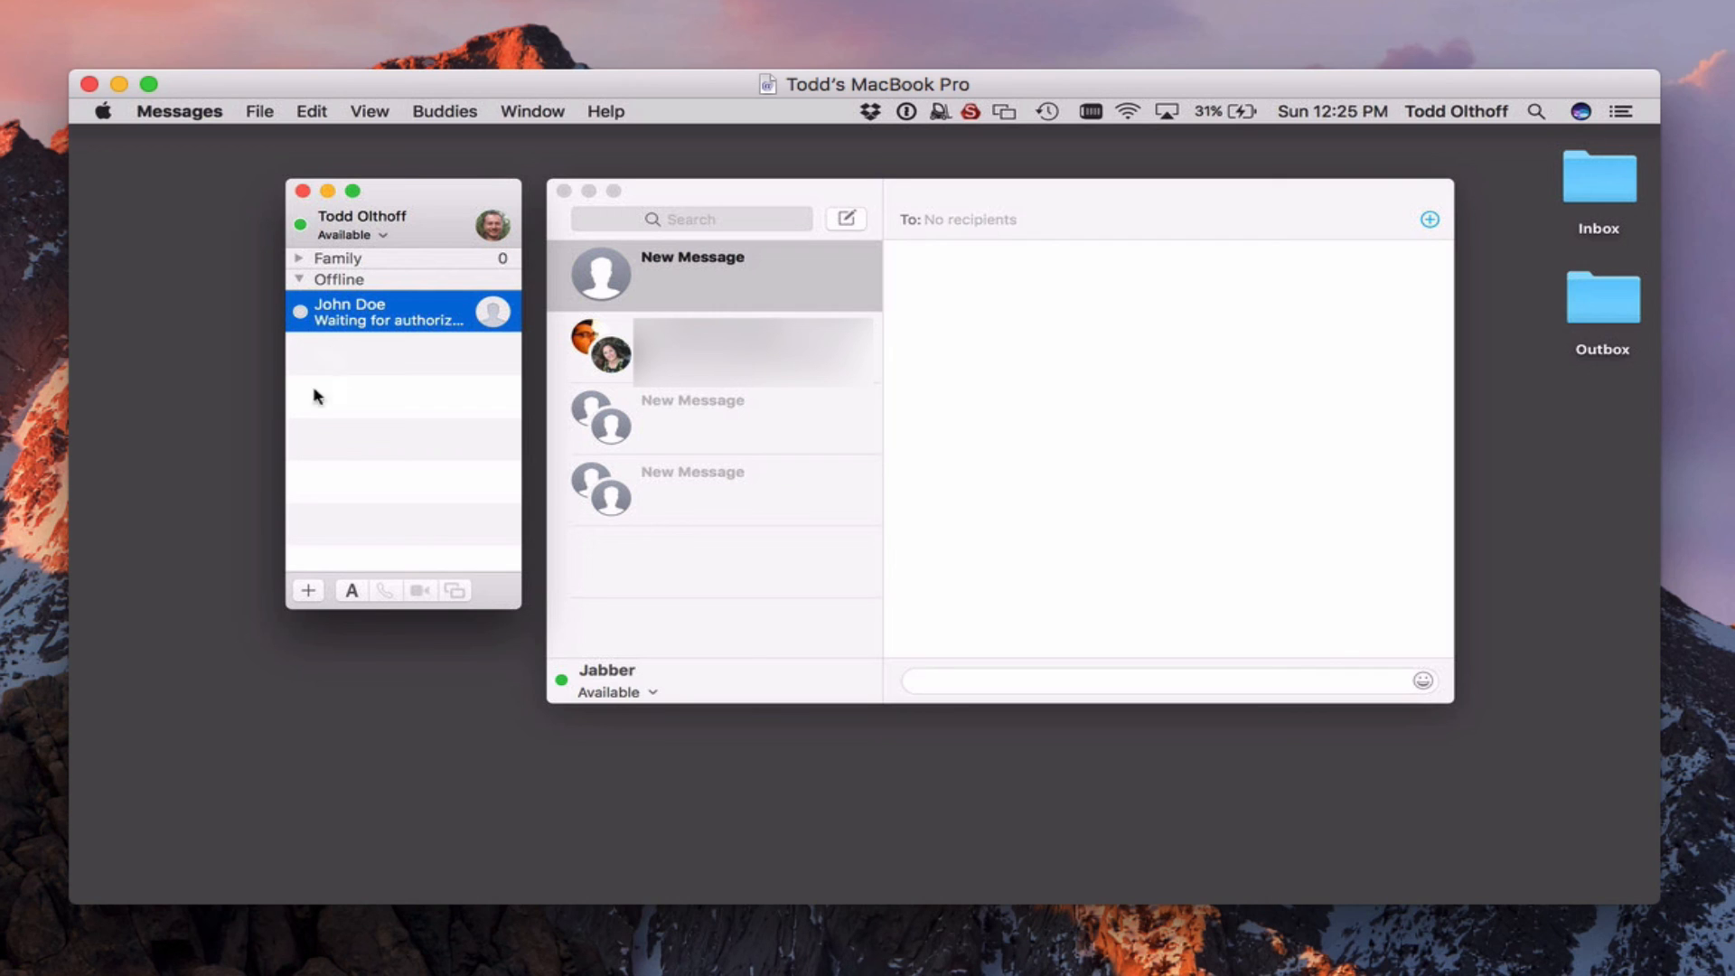
mouse_move(373, 391)
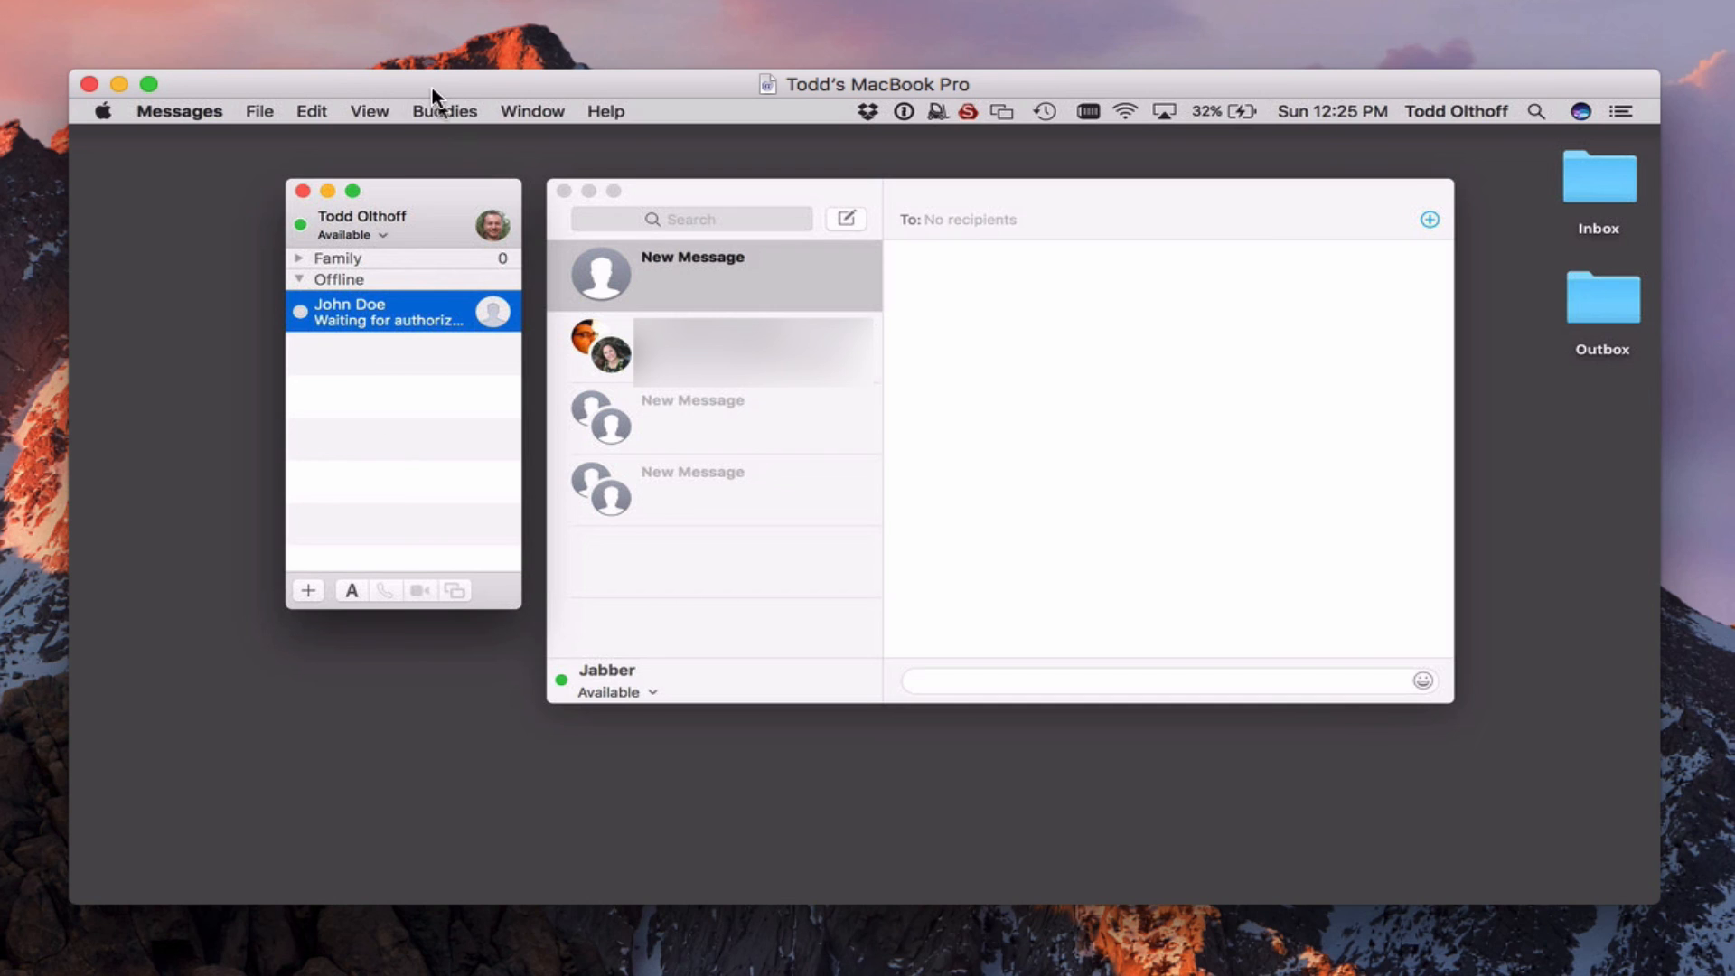
- Browse John Doe's buddy actions and dismiss them, leaving him awaiting authorization under Offline
click(444, 111)
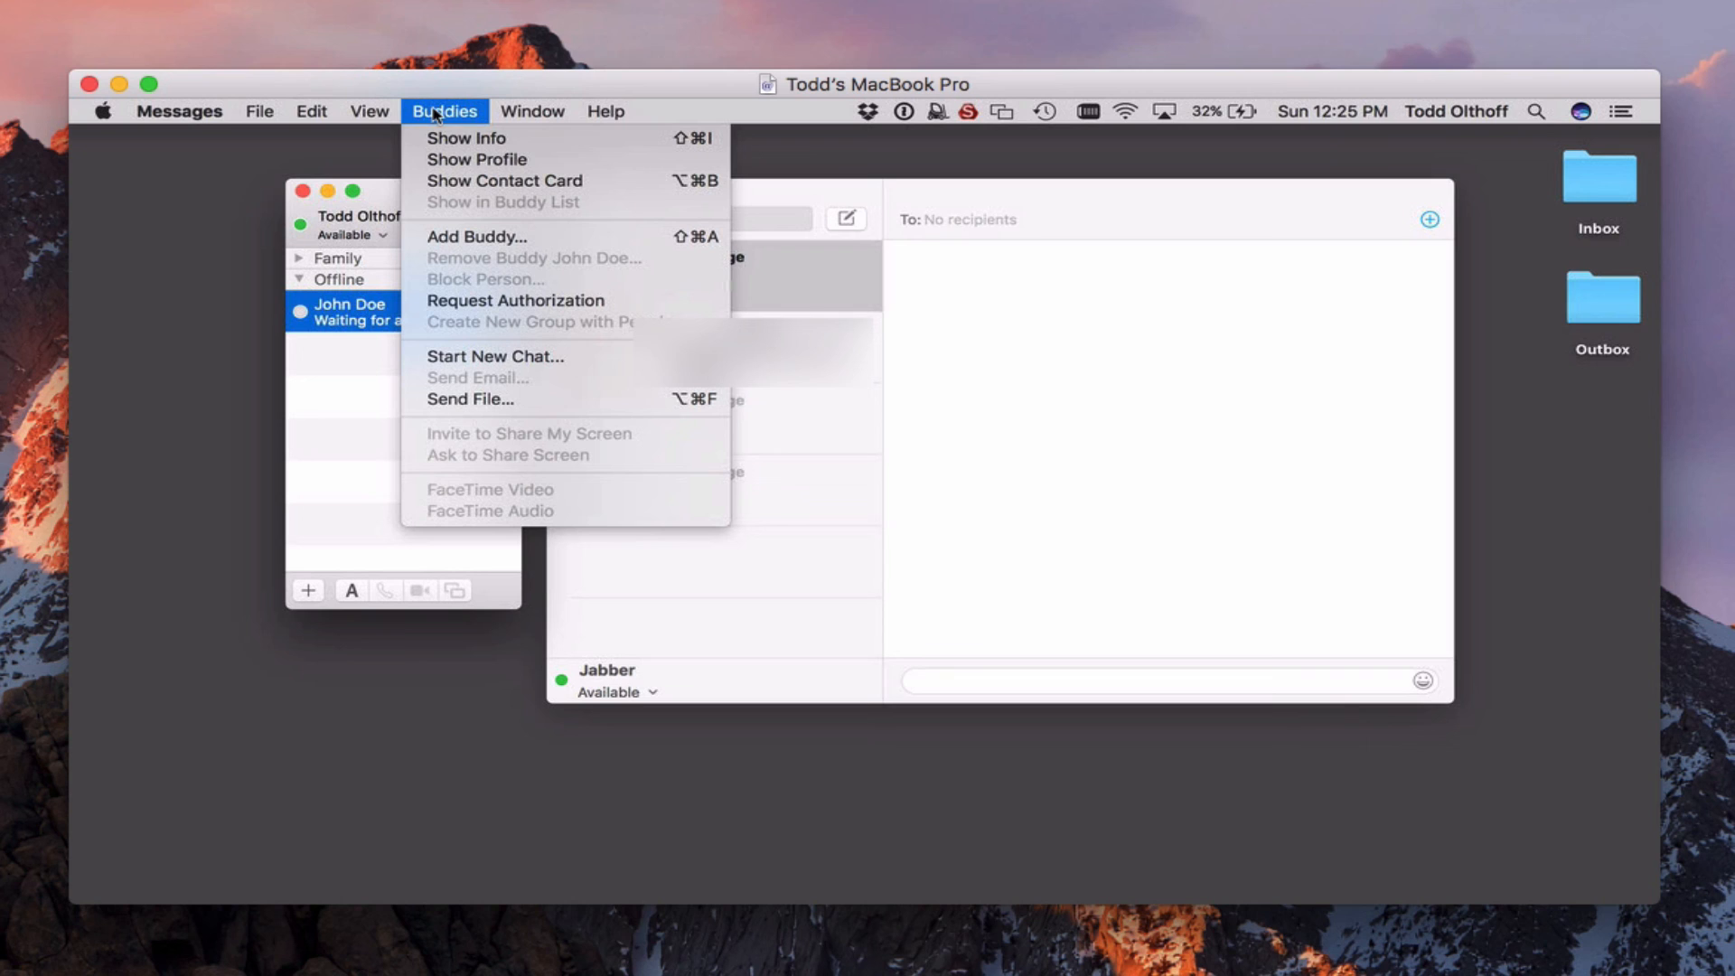
click(514, 300)
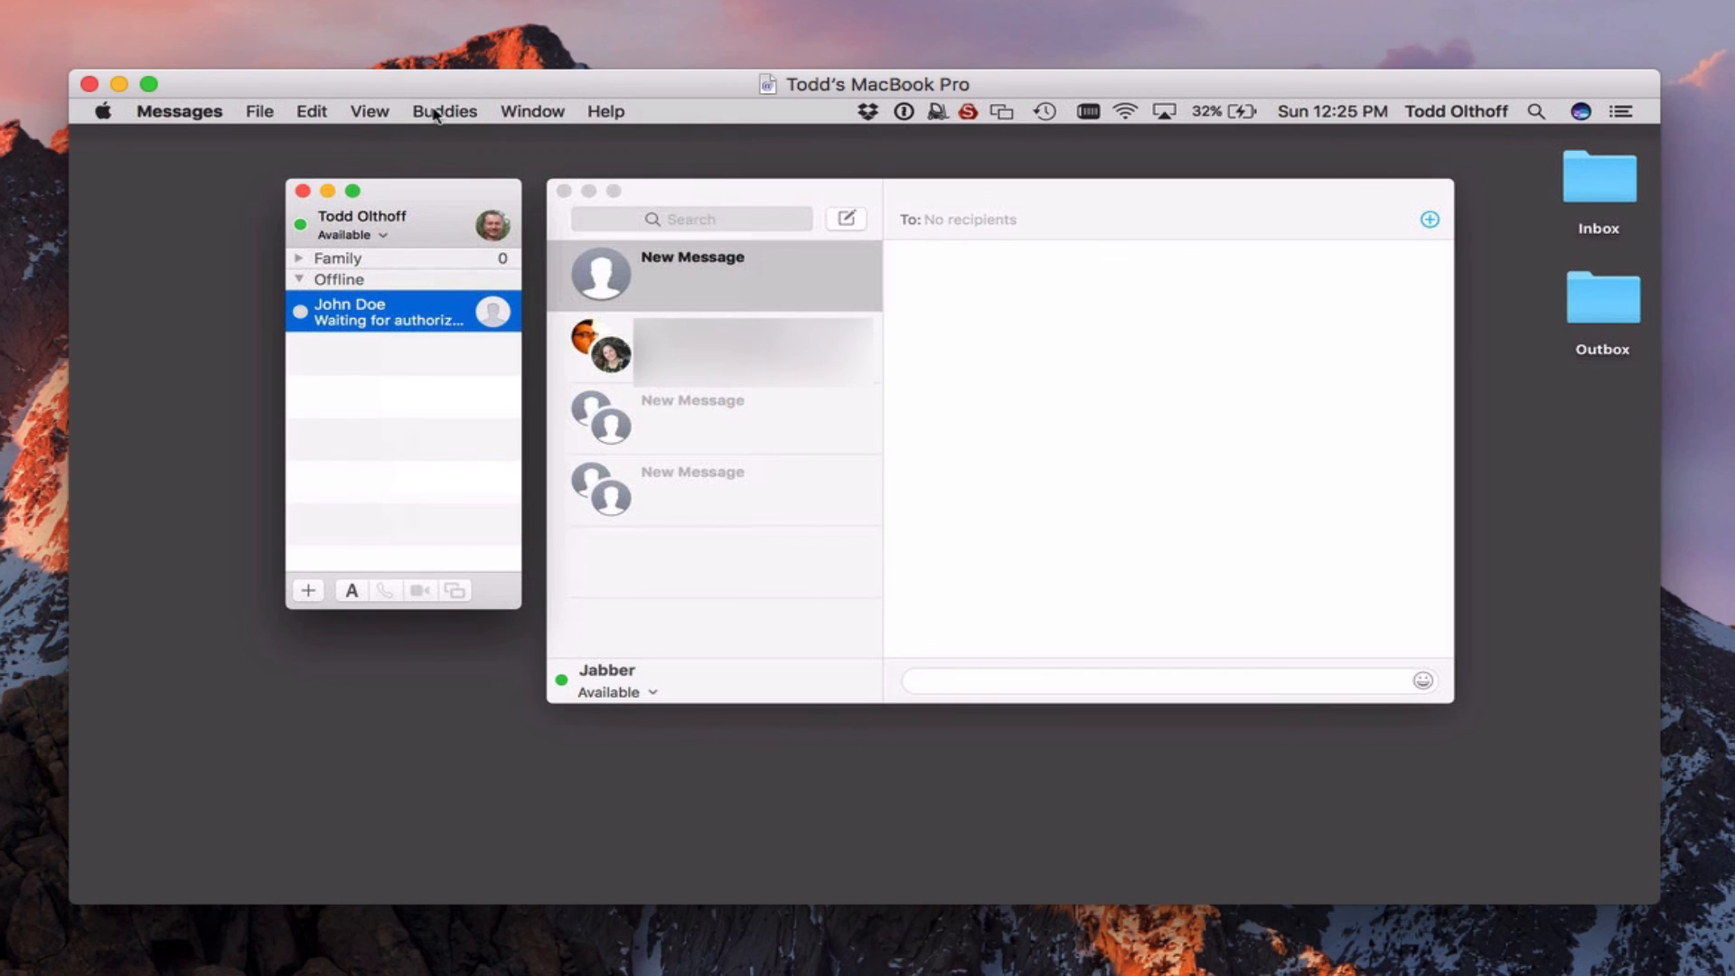